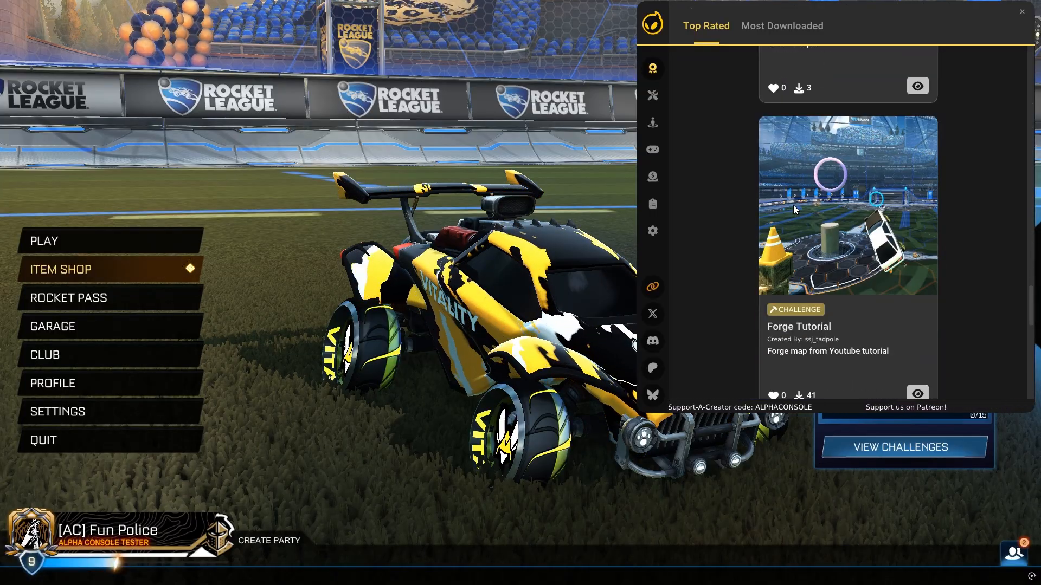
- Glance at the Most Downloaded list, then scroll down through the Top Rated items
{"action": "scroll", "scroll_direction": "down", "scroll_amount": 3}
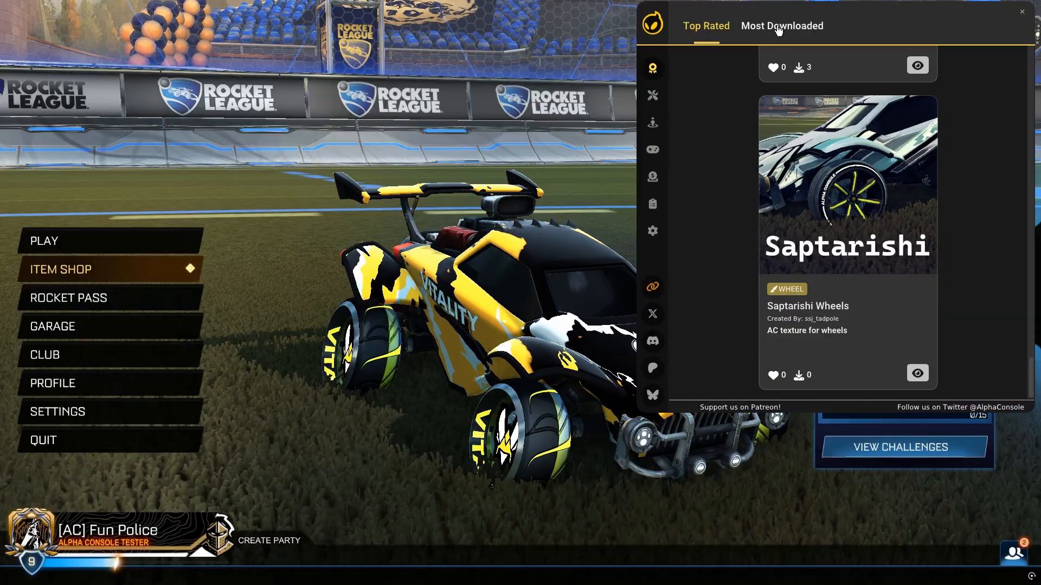
{"action": "left_click", "coordinate": [782, 25]}
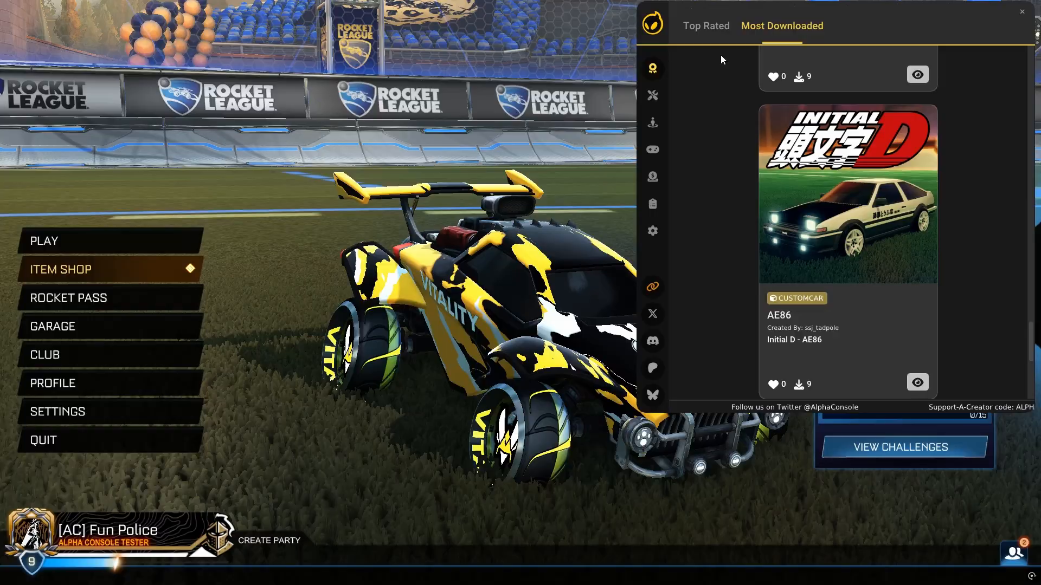
{"action": "left_click", "coordinate": [705, 26]}
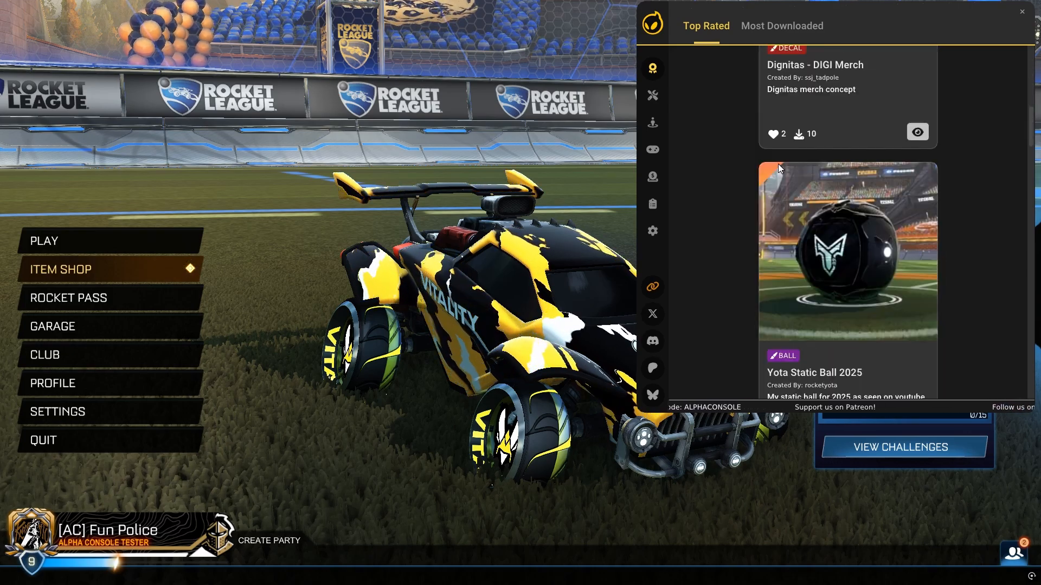
{"action": "scroll", "scroll_direction": "down", "scroll_amount": 3}
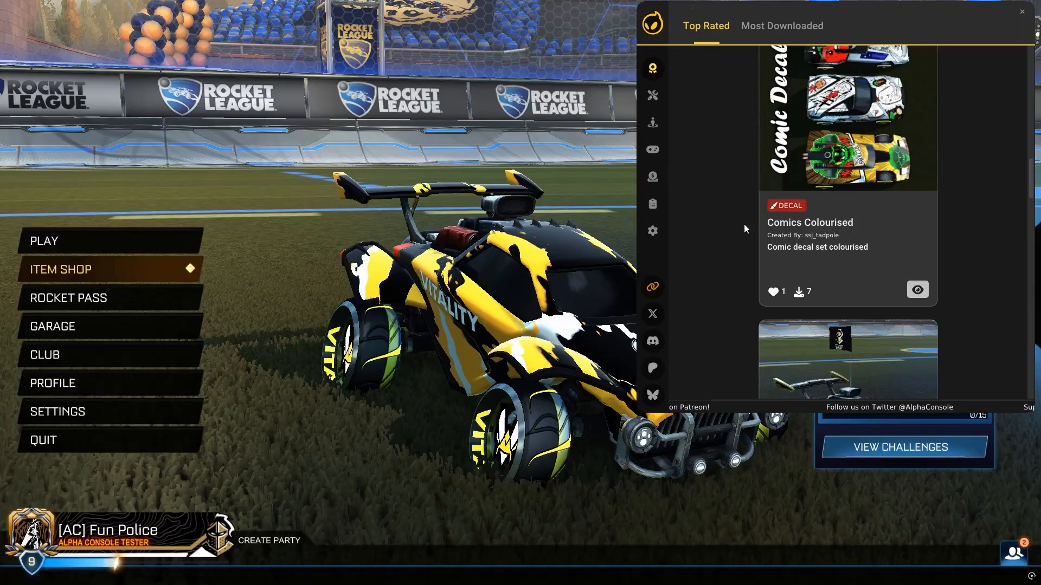
{"action": "scroll", "scroll_direction": "down", "scroll_amount": 3}
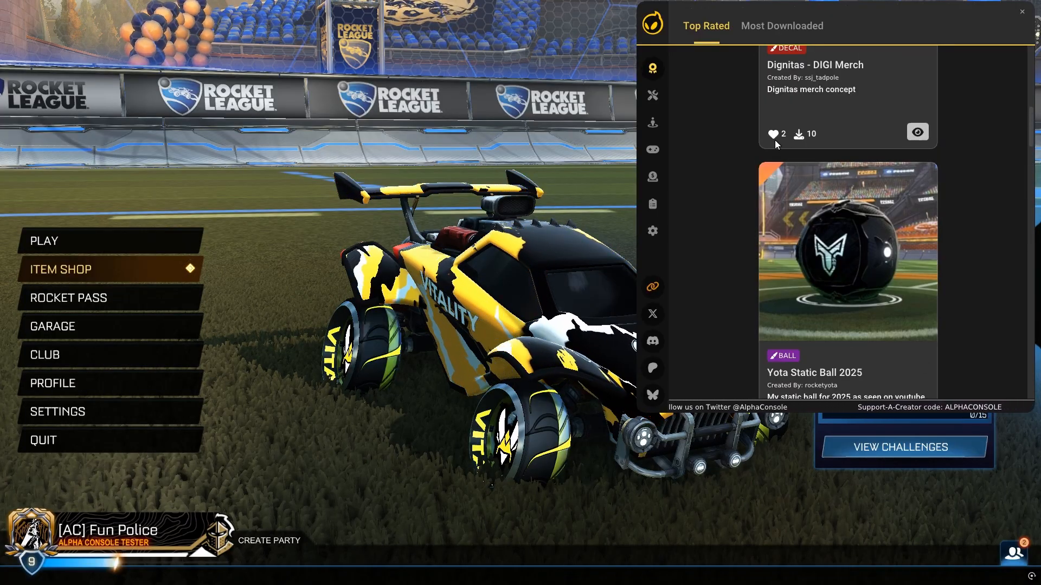
{"action": "scroll", "scroll_direction": "down", "scroll_amount": 3}
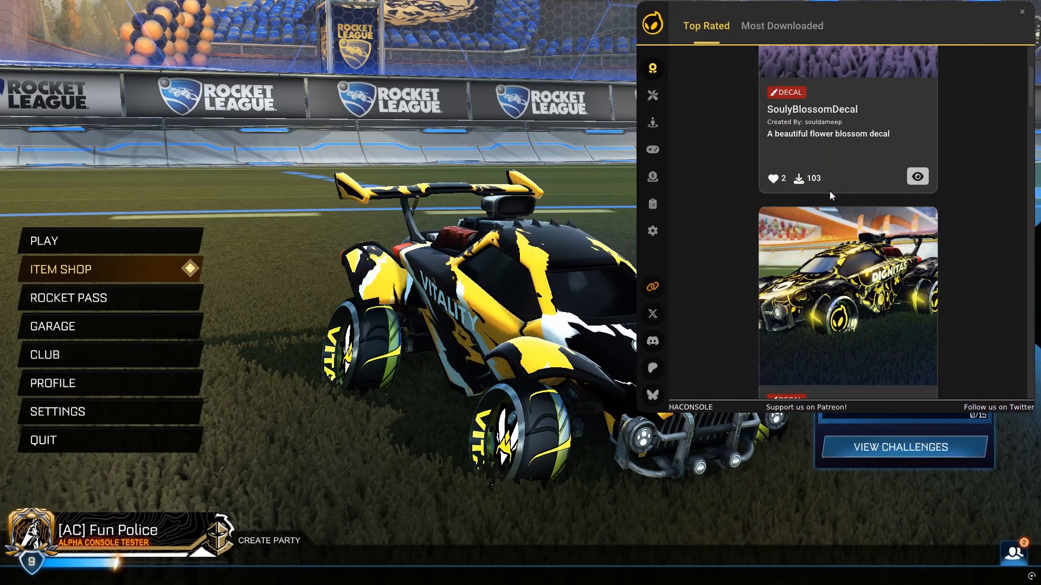
{"action": "scroll", "scroll_direction": "down", "scroll_amount": 3}
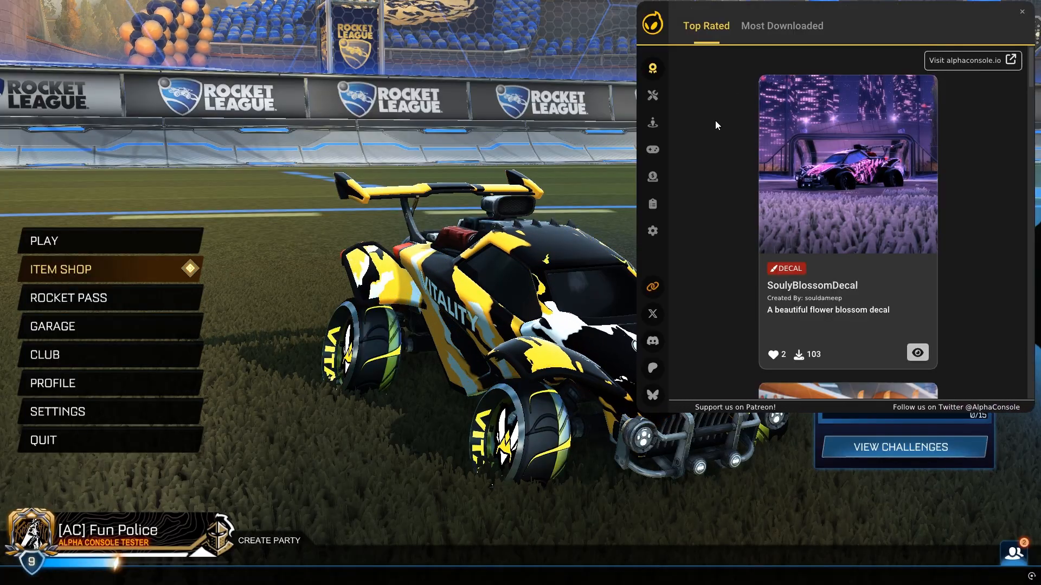
{"action": "mouse_move", "coordinate": [761, 38]}
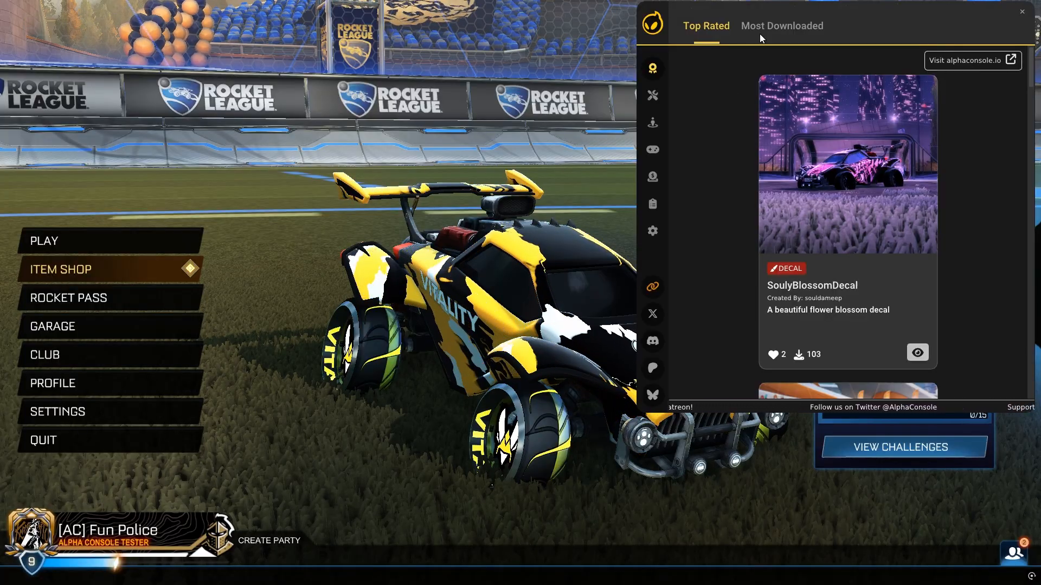
- Browse the Most Downloaded creations list and return to the Top Rated tab
{"action": "left_click", "coordinate": [781, 26]}
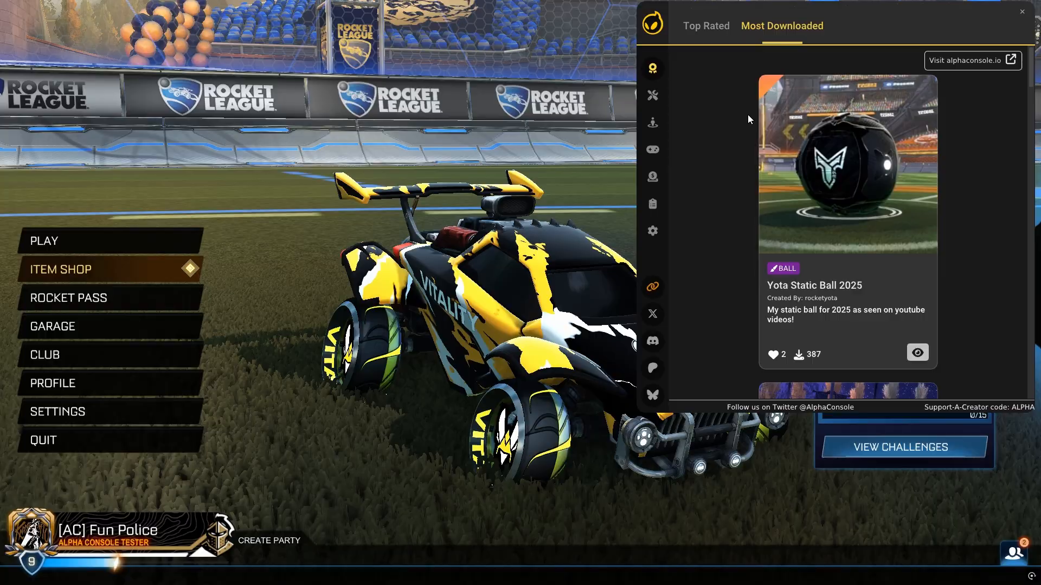
{"action": "mouse_move", "coordinate": [725, 148]}
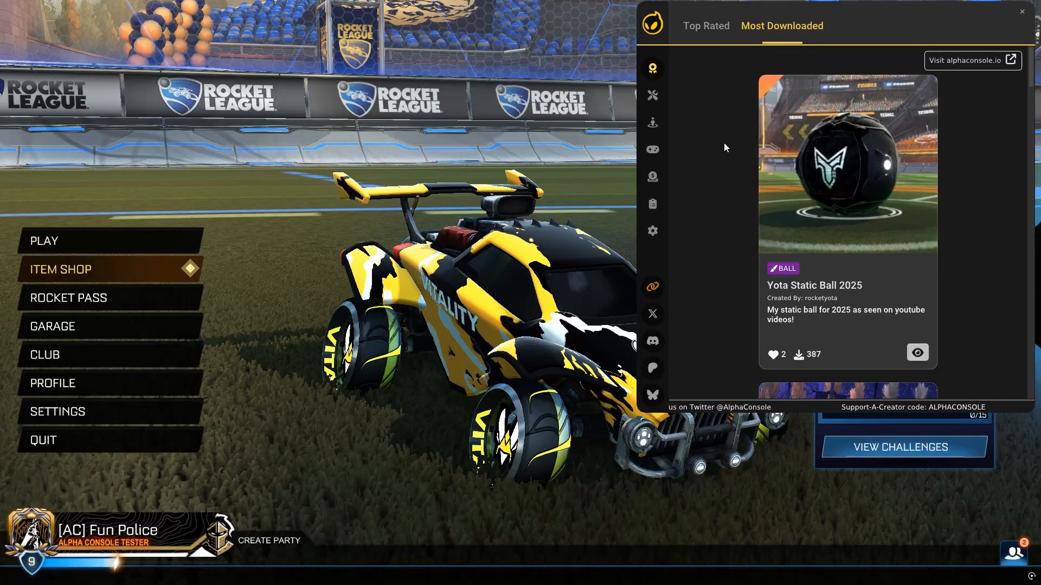
{"action": "scroll", "scroll_direction": "down", "scroll_amount": 3}
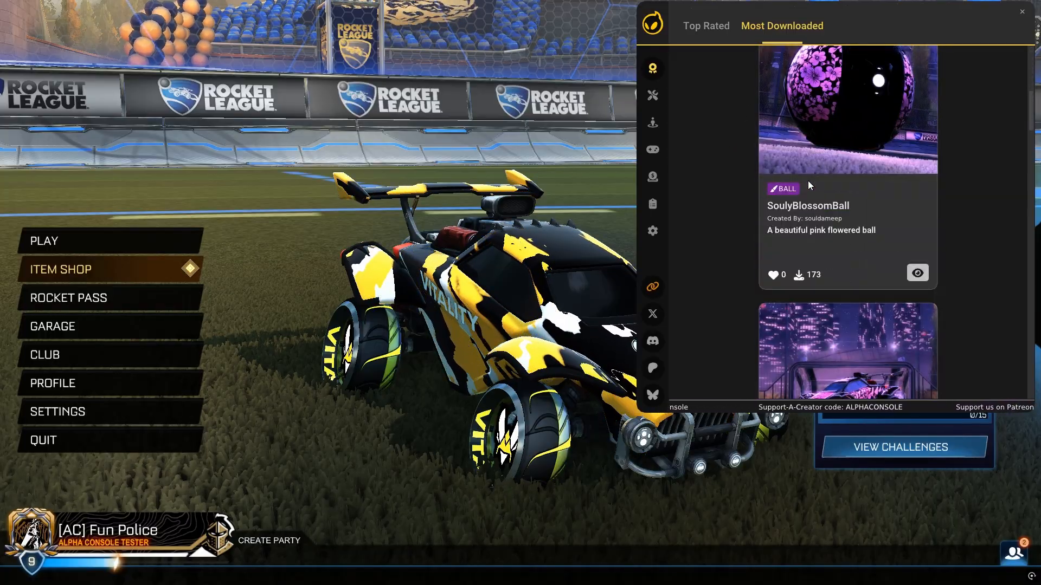
{"action": "scroll", "scroll_direction": "down", "scroll_amount": 3}
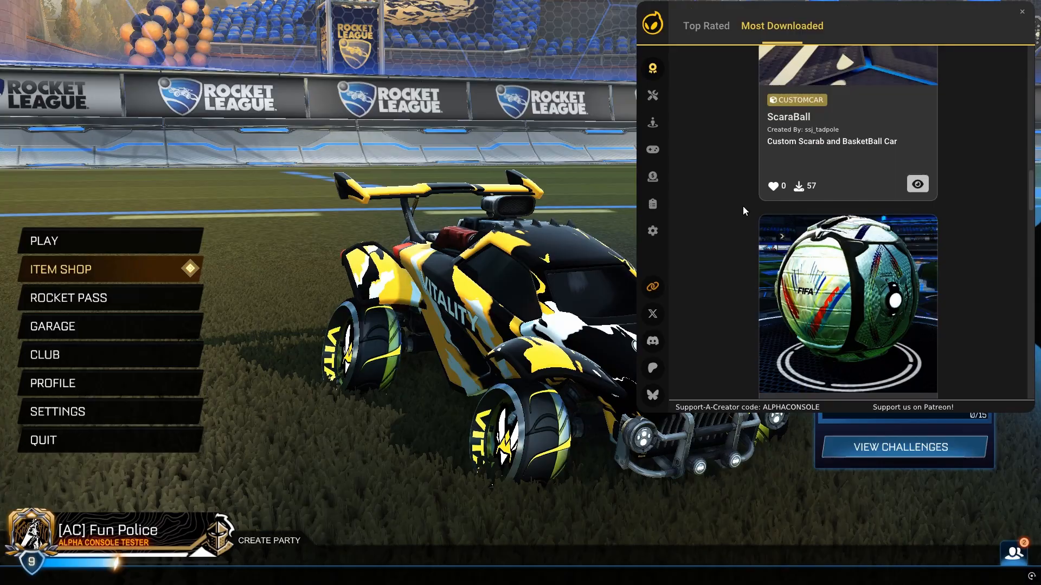
{"action": "left_click", "coordinate": [704, 26]}
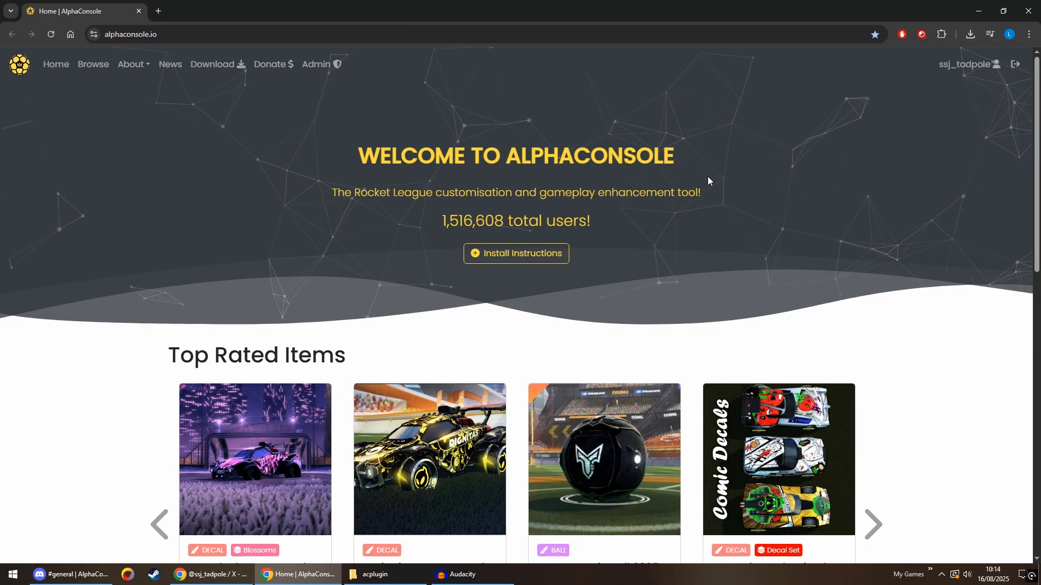
{"action": "mouse_move", "coordinate": [671, 186]}
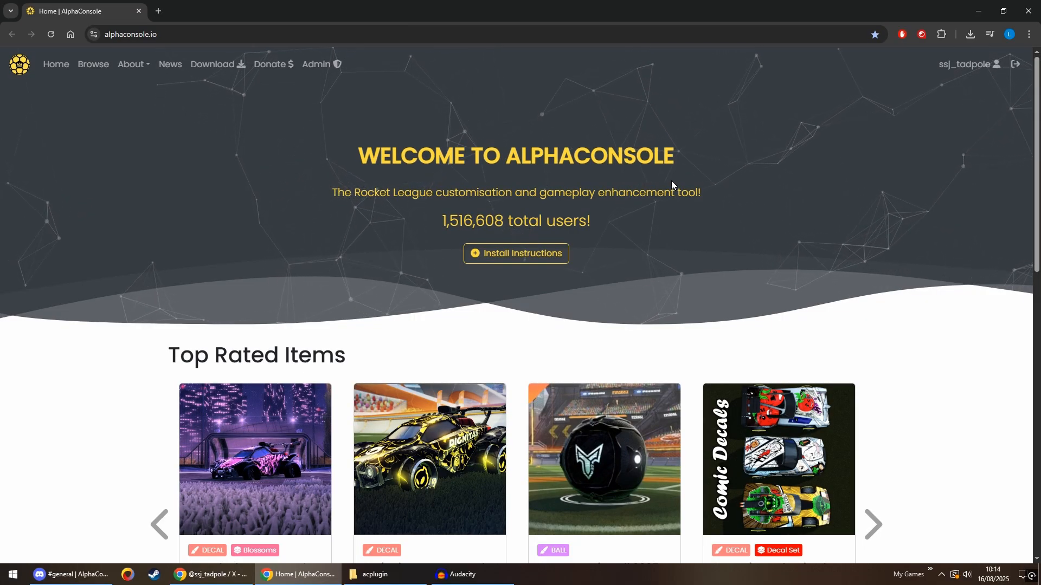
{"action": "left_click_drag", "start_coordinate": [353, 193], "coordinate": [523, 193]}
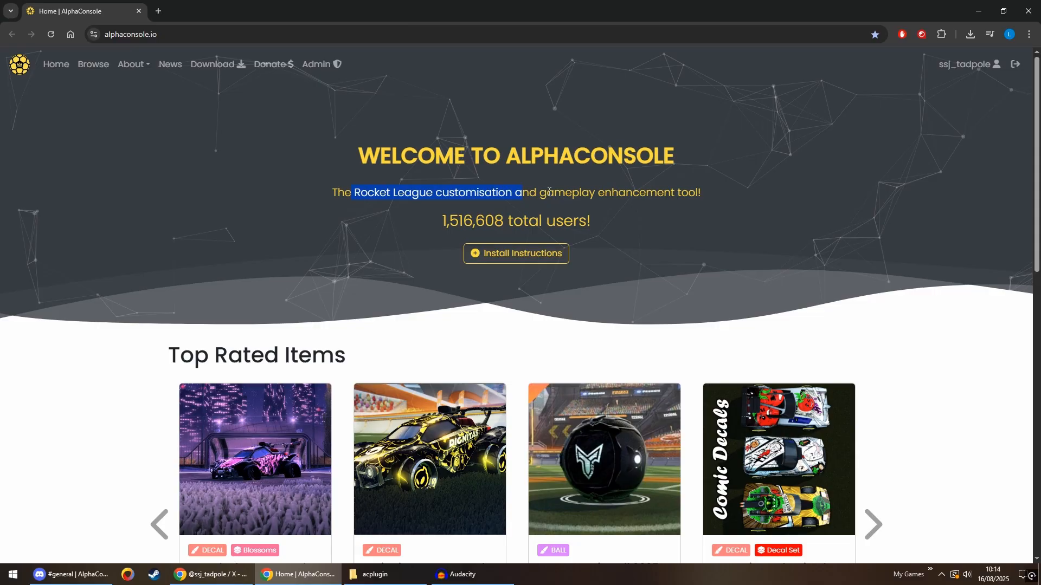
{"action": "left_click", "coordinate": [368, 194]}
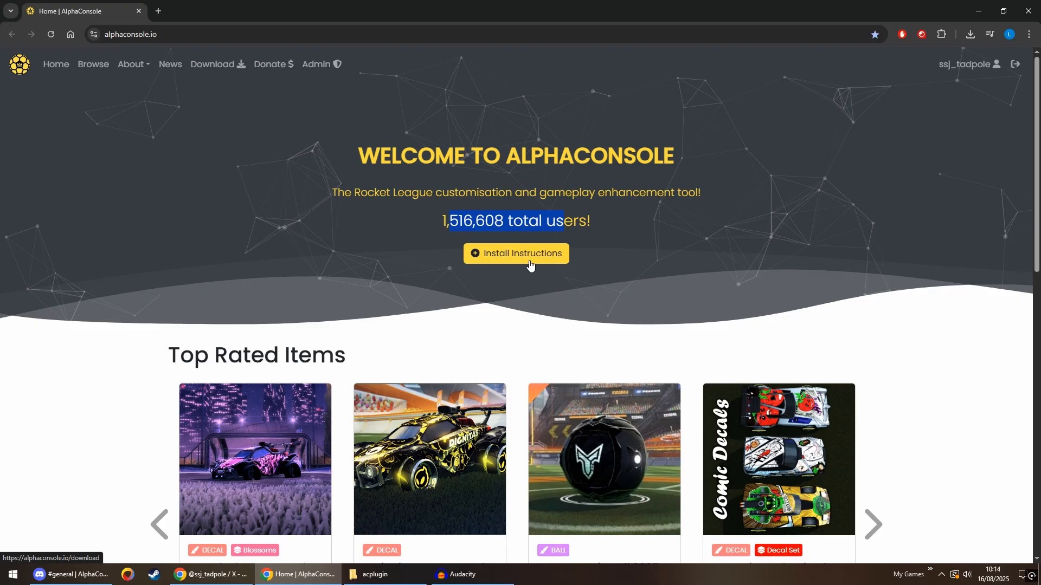
{"action": "scroll", "scroll_direction": "down", "scroll_amount": 3}
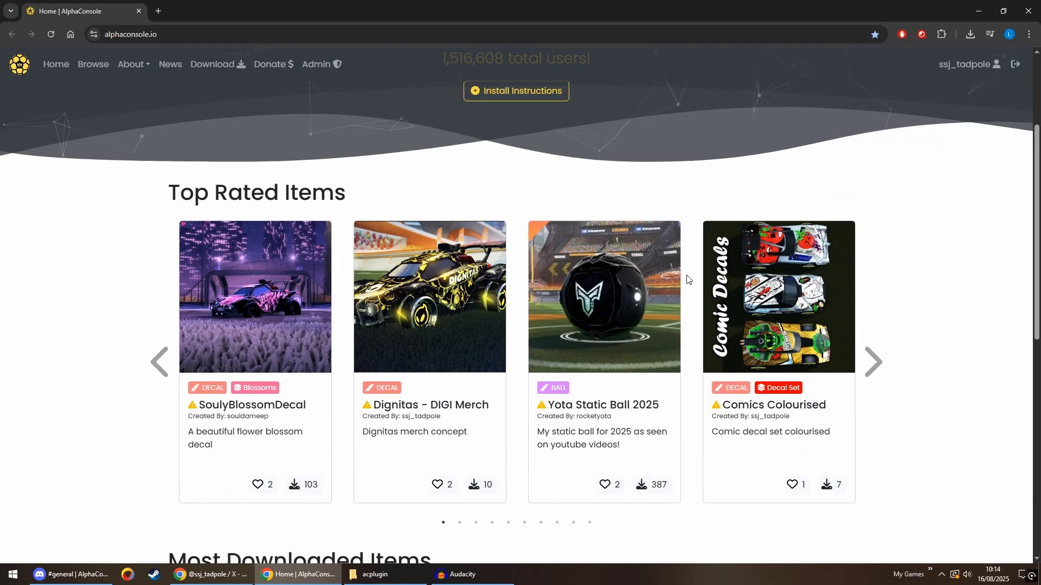
{"action": "double_click", "coordinate": [173, 192]}
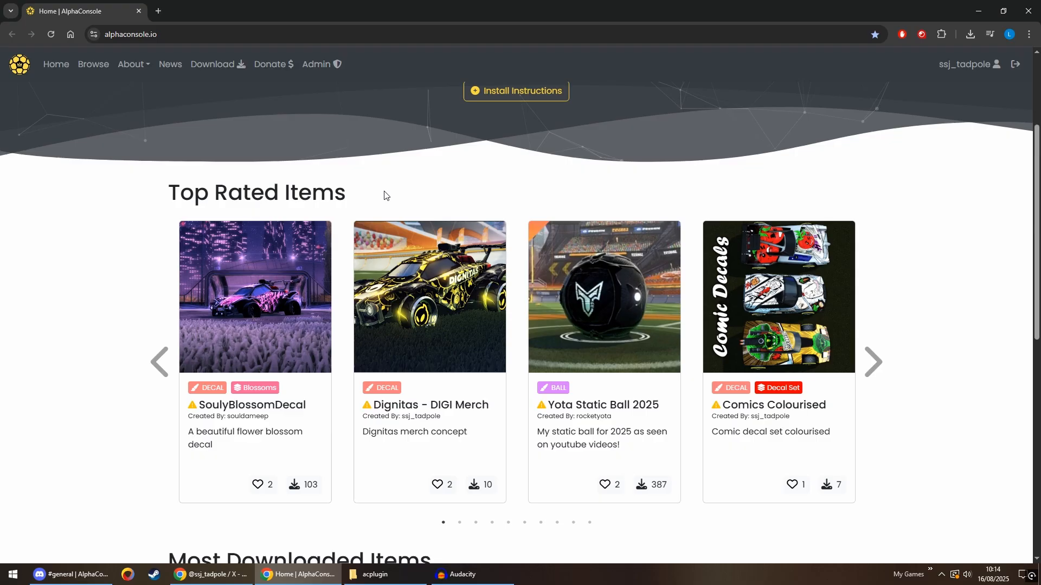
{"action": "scroll", "scroll_direction": "down", "scroll_amount": 3}
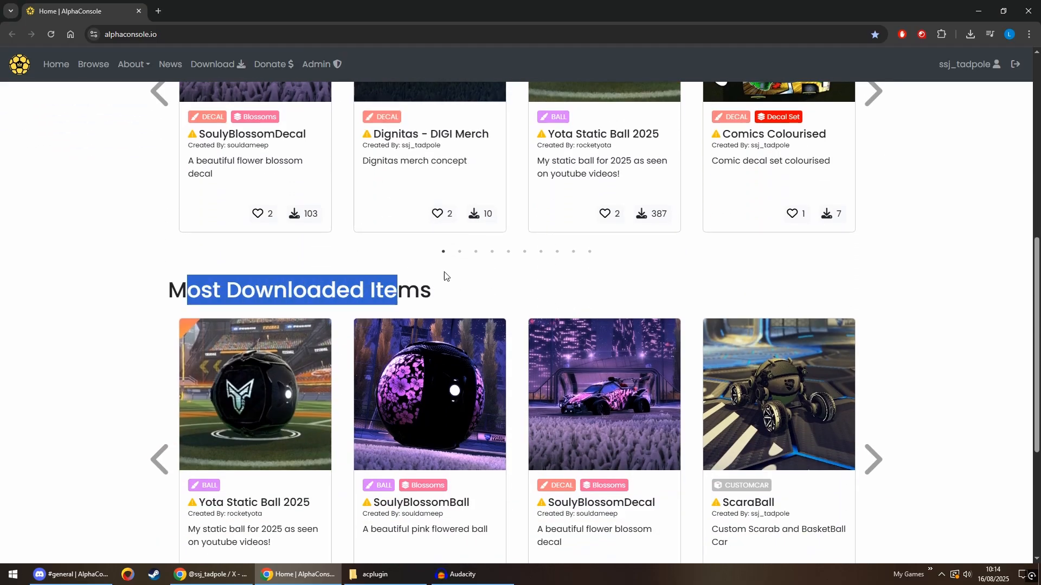
{"action": "scroll", "scroll_direction": "down", "scroll_amount": 3}
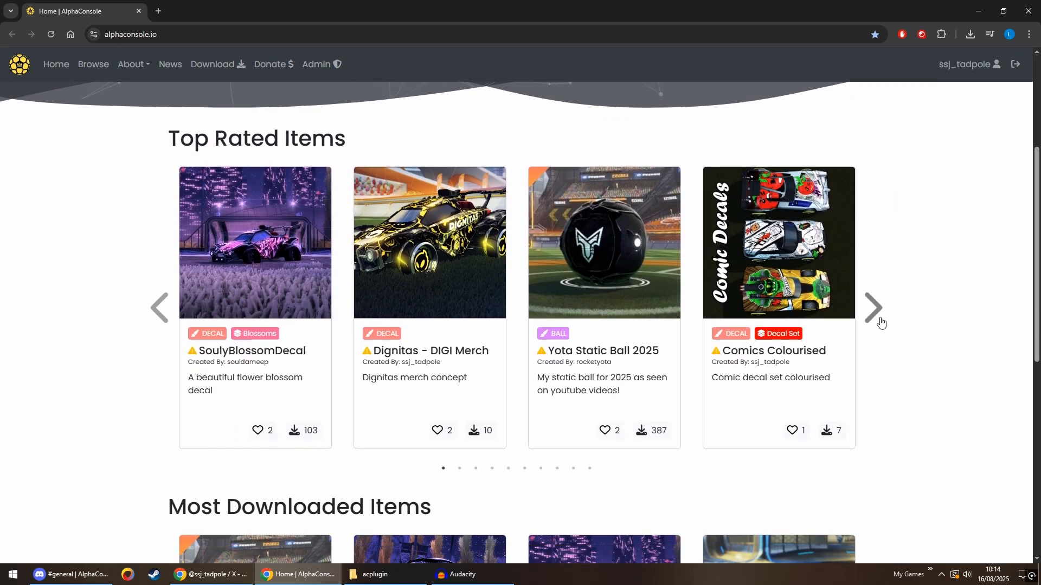
{"action": "left_click", "coordinate": [874, 307]}
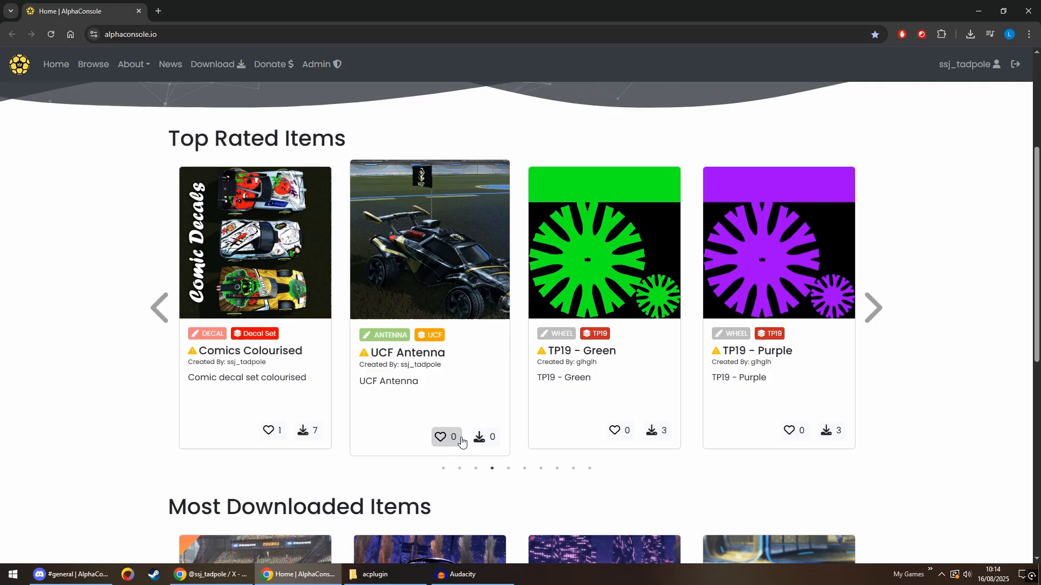
{"action": "scroll", "scroll_direction": "up", "scroll_amount": 3}
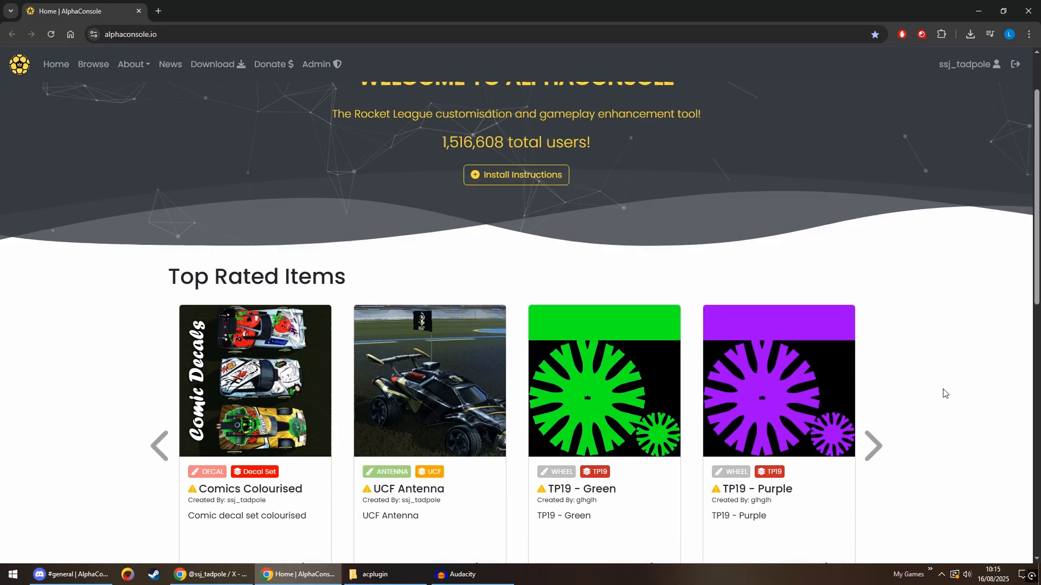
{"action": "scroll", "scroll_direction": "up", "scroll_amount": 3}
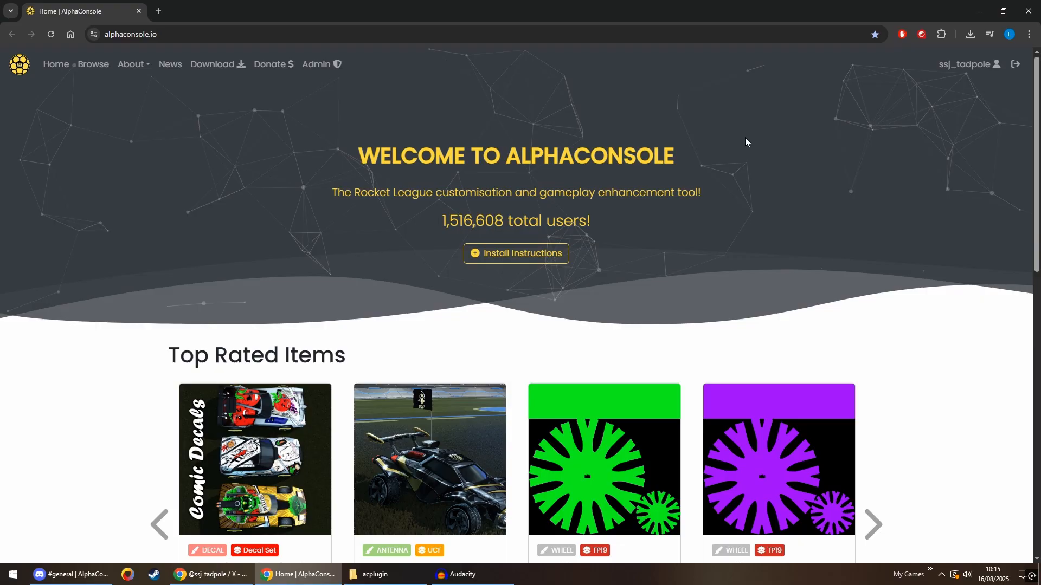
{"action": "mouse_move", "coordinate": [959, 218]}
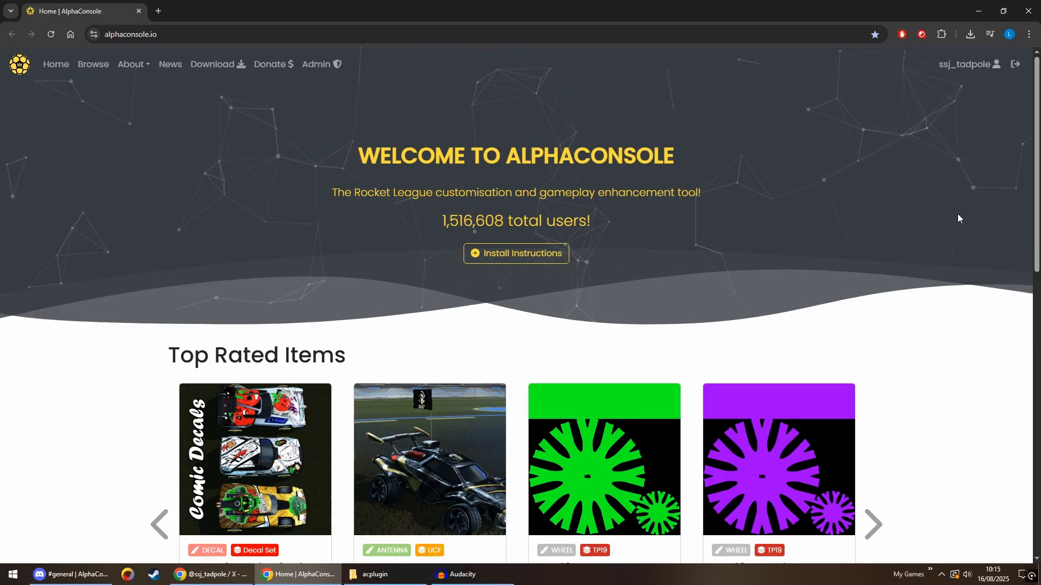
{"action": "scroll", "scroll_direction": "down", "scroll_amount": 3}
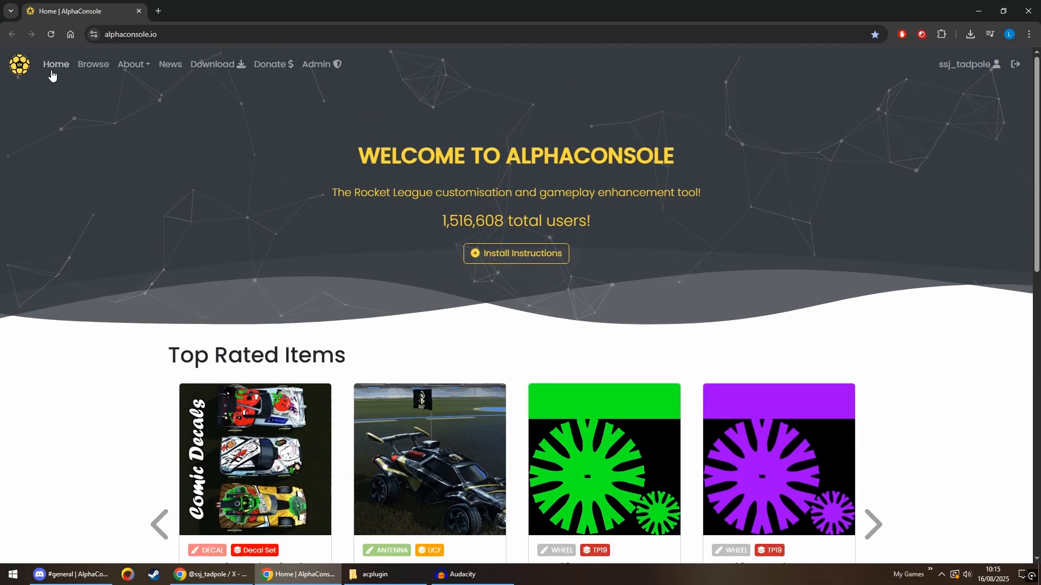
{"action": "left_click", "coordinate": [93, 64]}
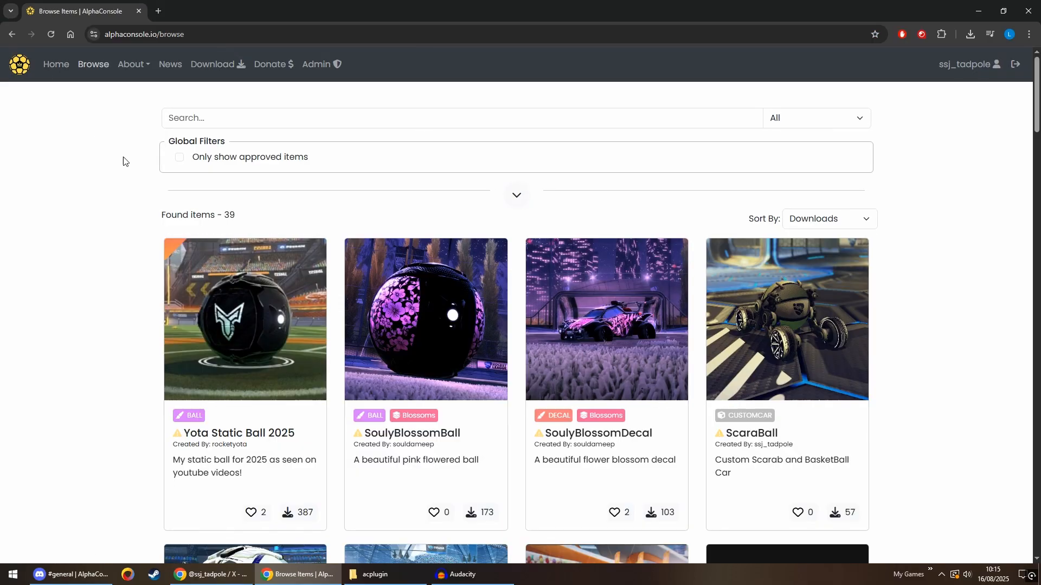
{"action": "left_click", "coordinate": [457, 117]}
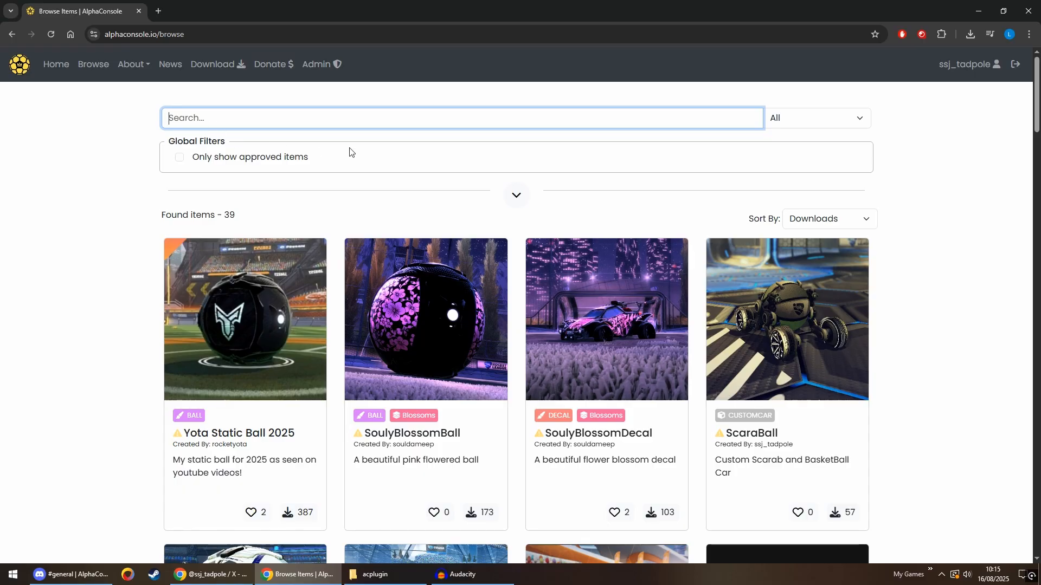
{"action": "left_click", "coordinate": [815, 117]}
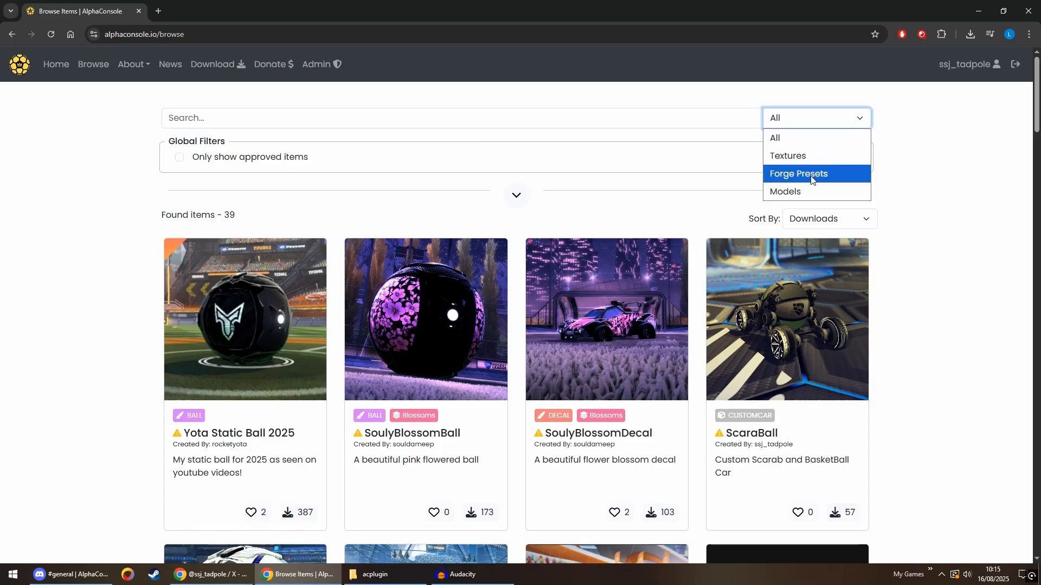
{"action": "mouse_move", "coordinate": [817, 184]}
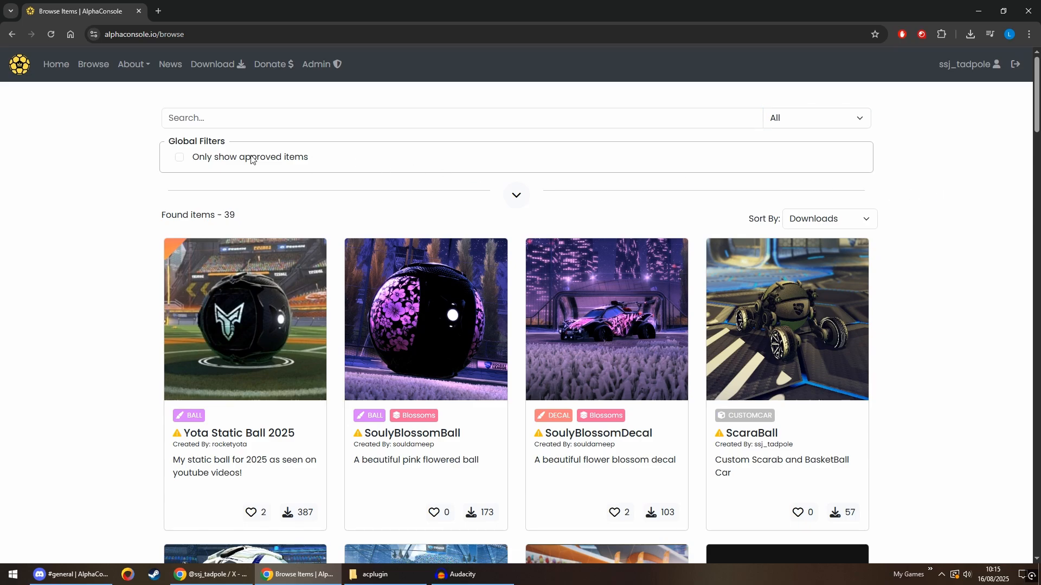
{"action": "mouse_move", "coordinate": [170, 163]}
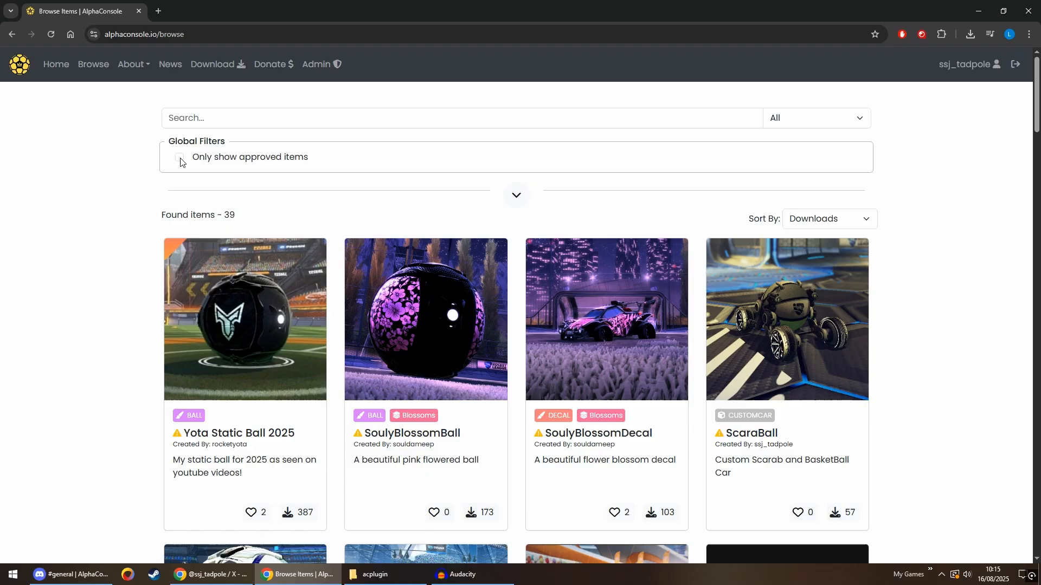
{"action": "left_click", "coordinate": [180, 157]}
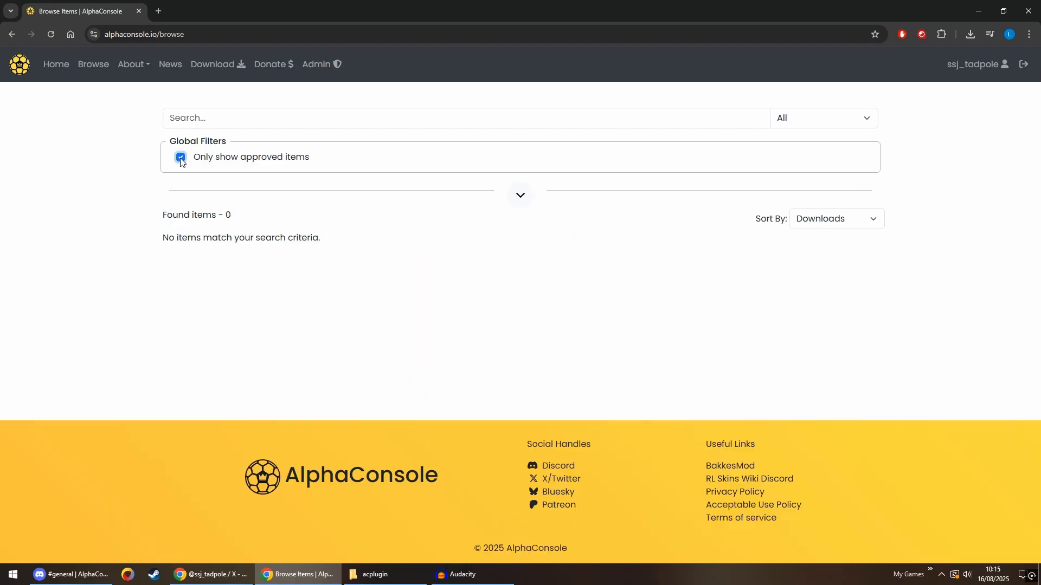
{"action": "left_click", "coordinate": [180, 158]}
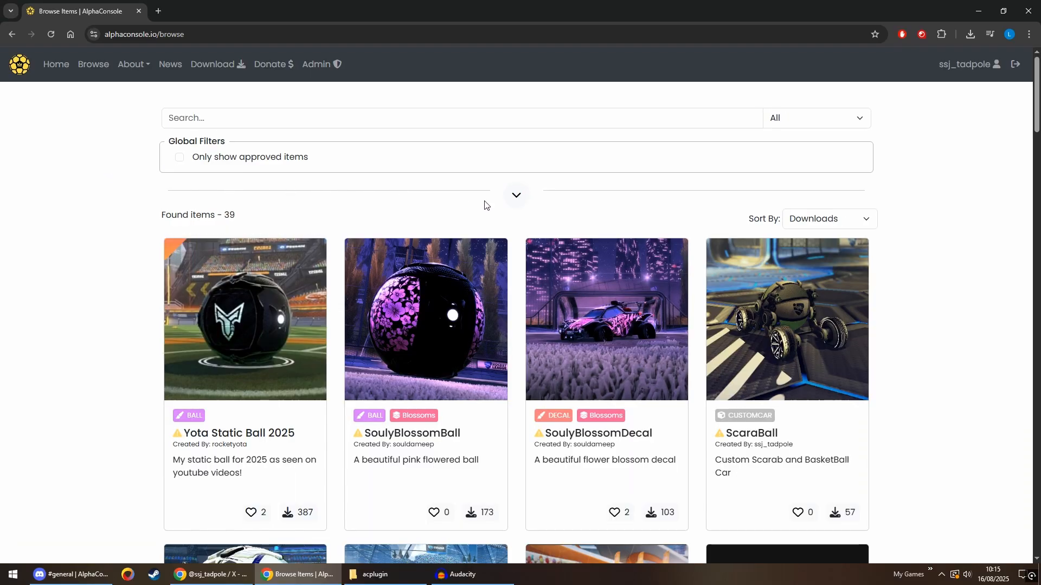
- Reveal the category filters and try Antenna, Border, Banner and Decal texture filters in turn
{"action": "left_click", "coordinate": [516, 195]}
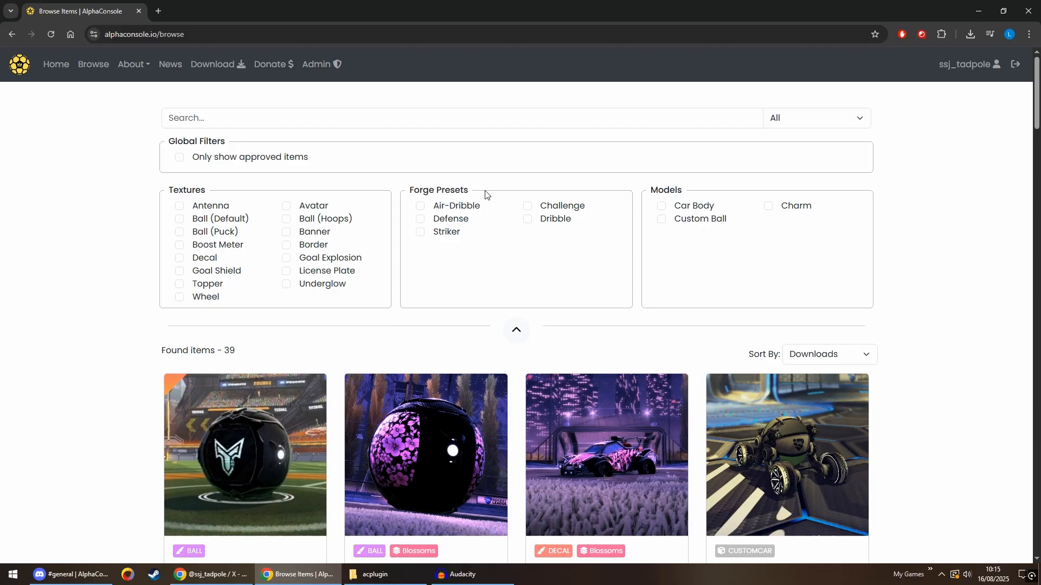
{"action": "scroll", "scroll_direction": "down", "scroll_amount": 3}
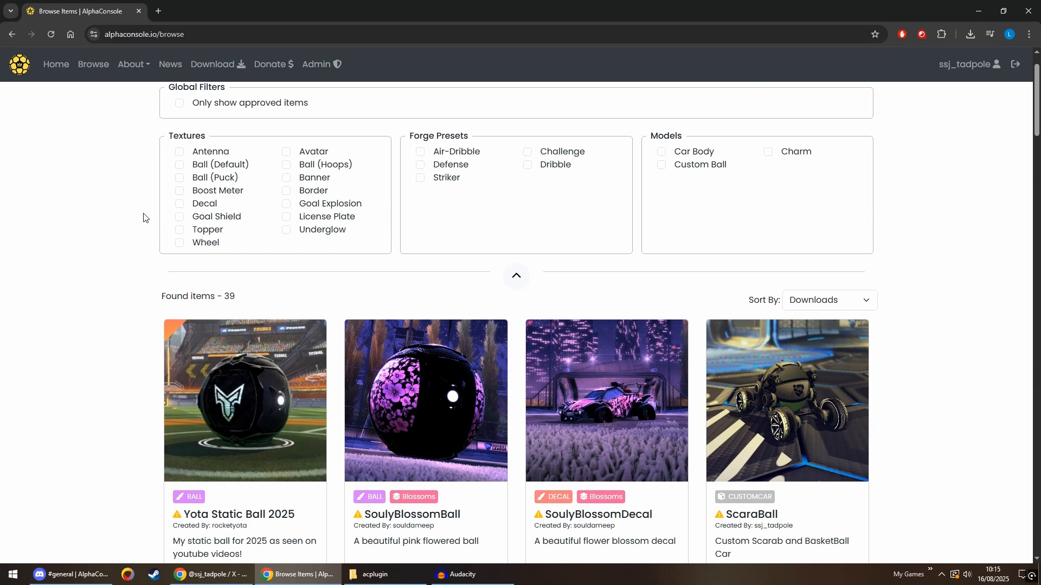
{"action": "left_click", "coordinate": [179, 152]}
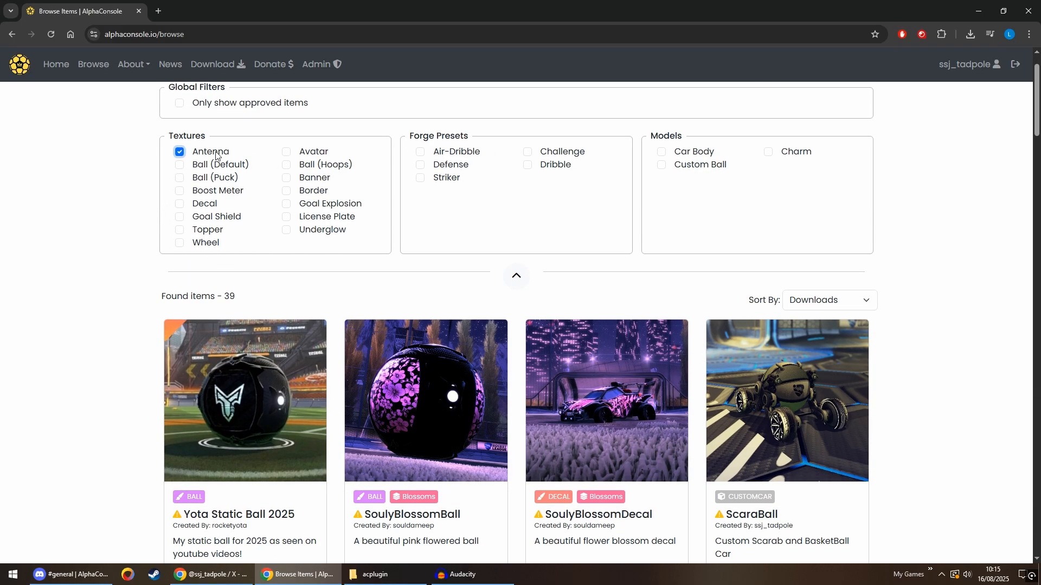
{"action": "left_click", "coordinate": [179, 152]}
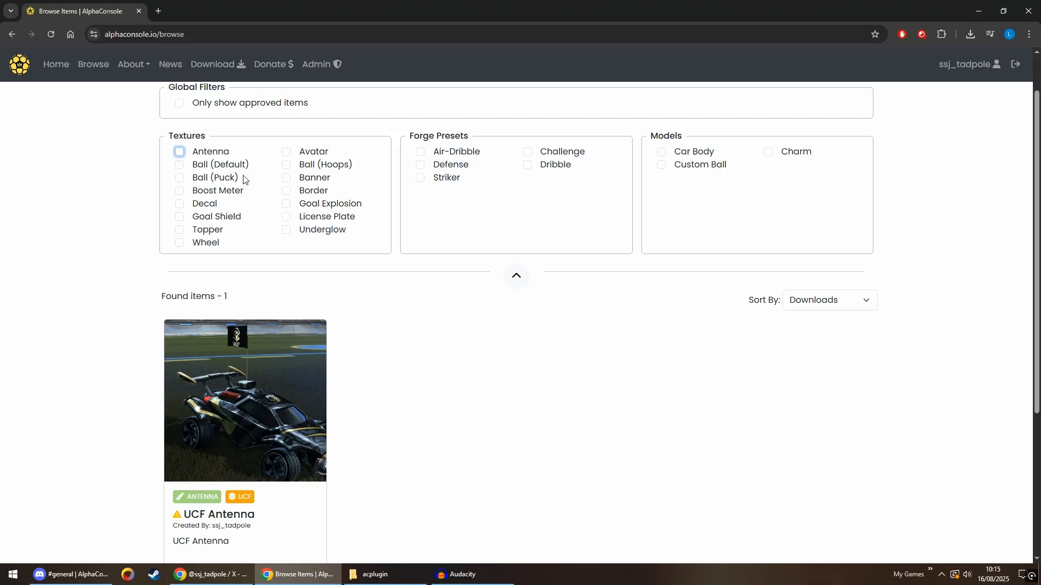
{"action": "left_click", "coordinate": [286, 191]}
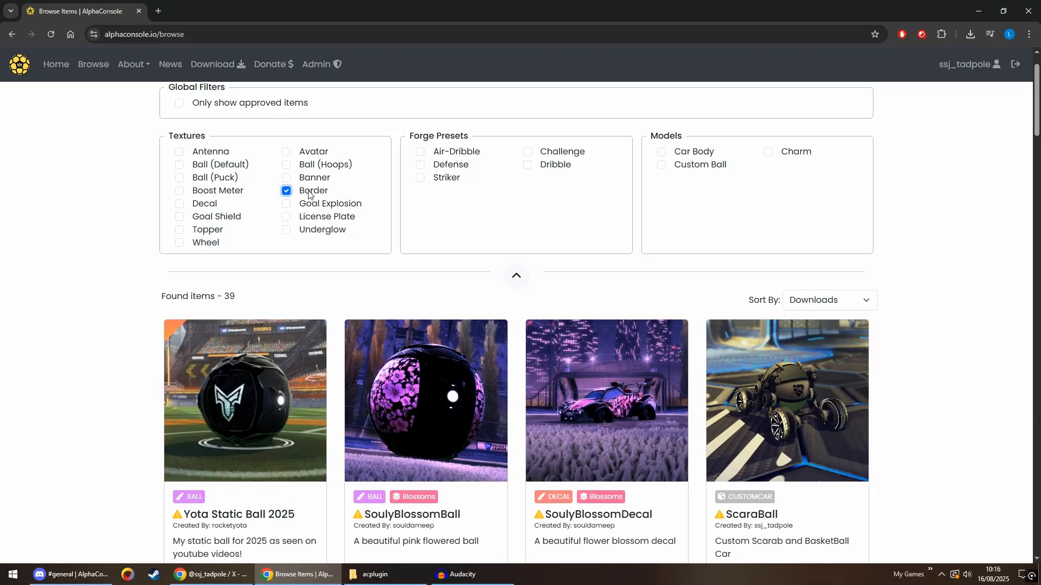
{"action": "left_click", "coordinate": [286, 191]}
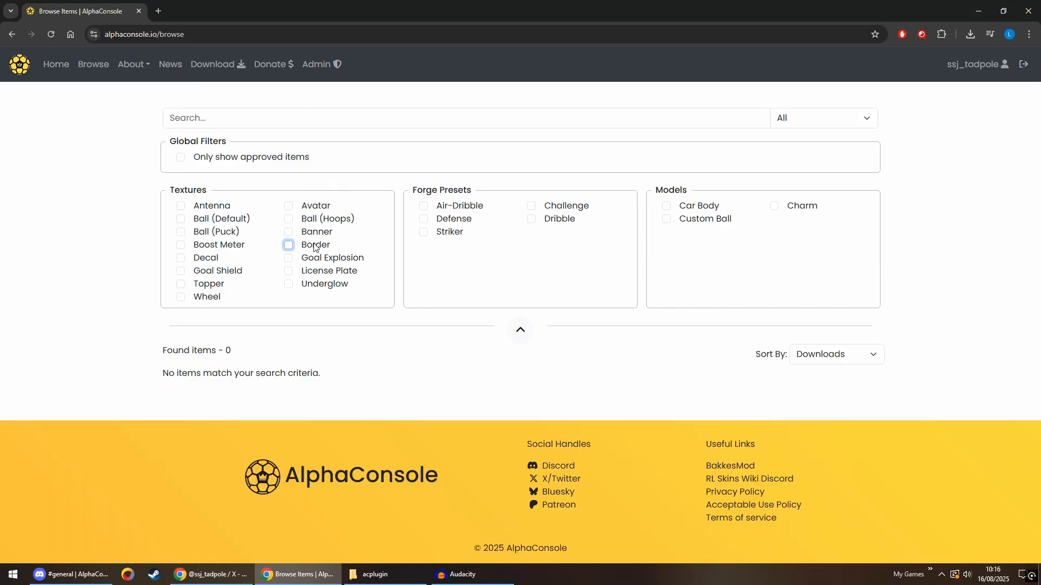
{"action": "left_click", "coordinate": [286, 232]}
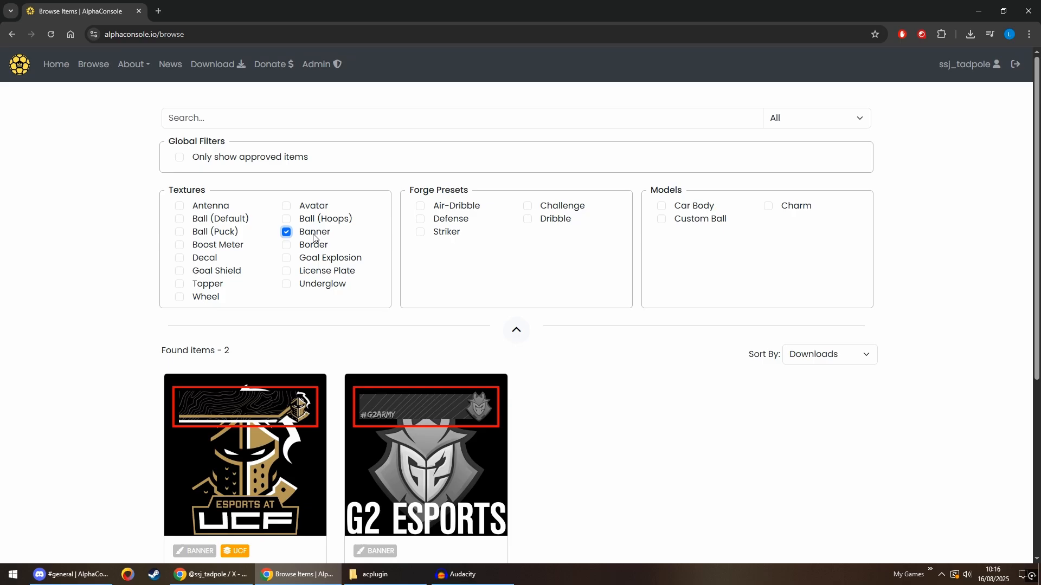
{"action": "left_click", "coordinate": [286, 232]}
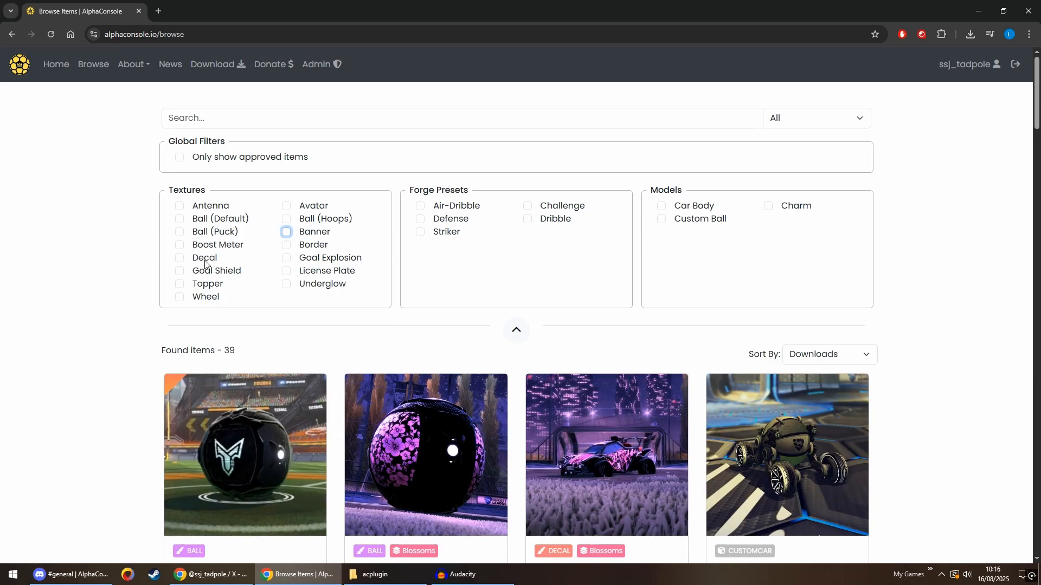
{"action": "left_click", "coordinate": [179, 258]}
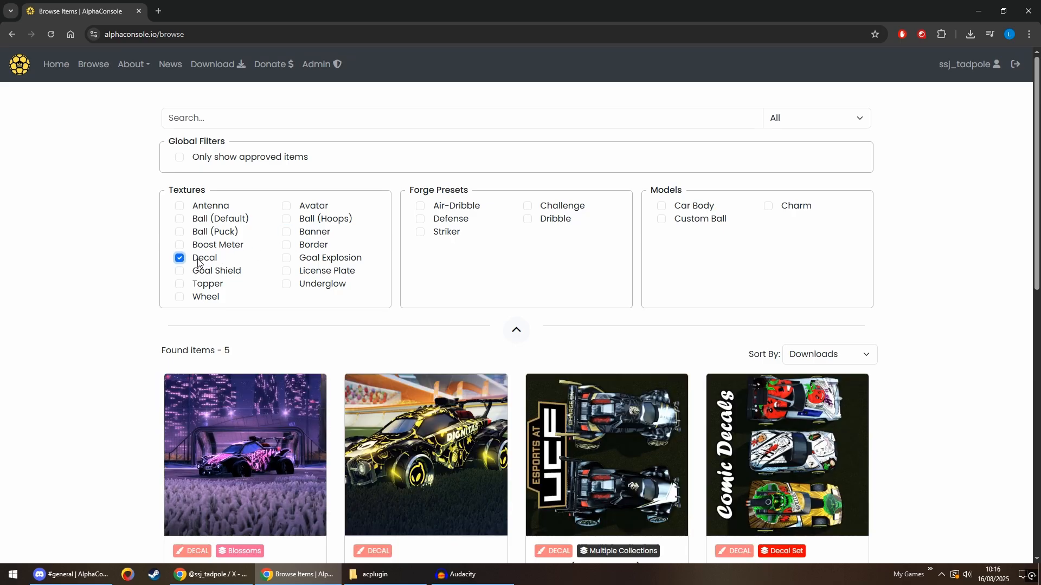
{"action": "left_click", "coordinate": [179, 258]}
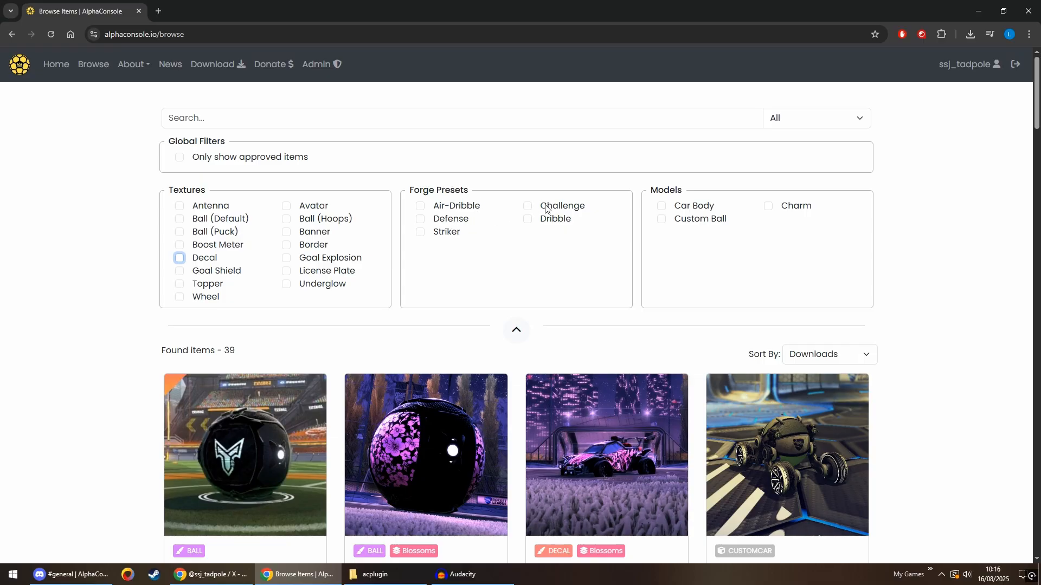
{"action": "mouse_move", "coordinate": [549, 209]}
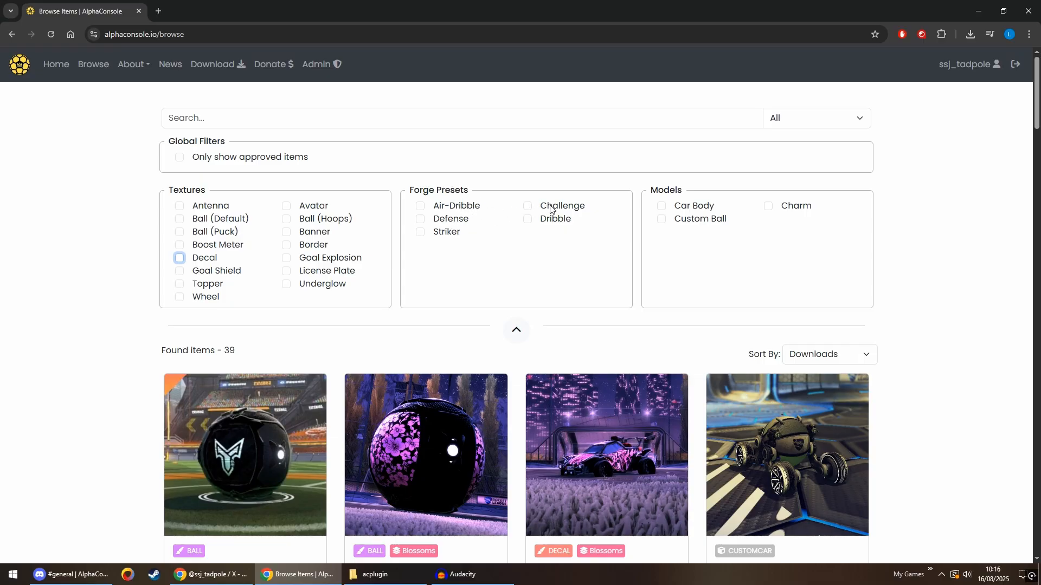
- Try the Challenge preset, Car Body, Charm and Custom Ball model filters on the listing
{"action": "left_click", "coordinate": [527, 206]}
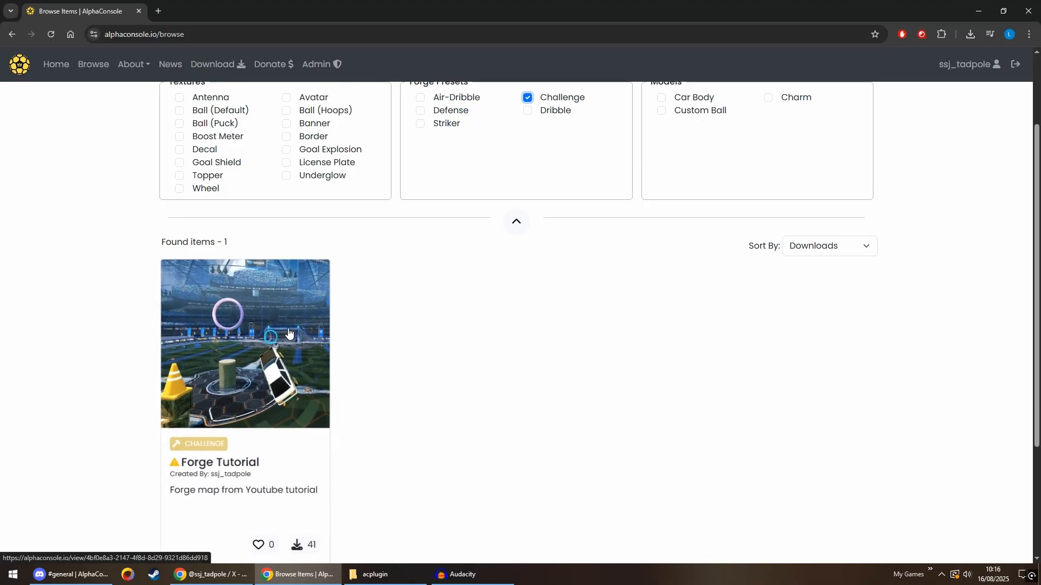
{"action": "left_click", "coordinate": [527, 205]}
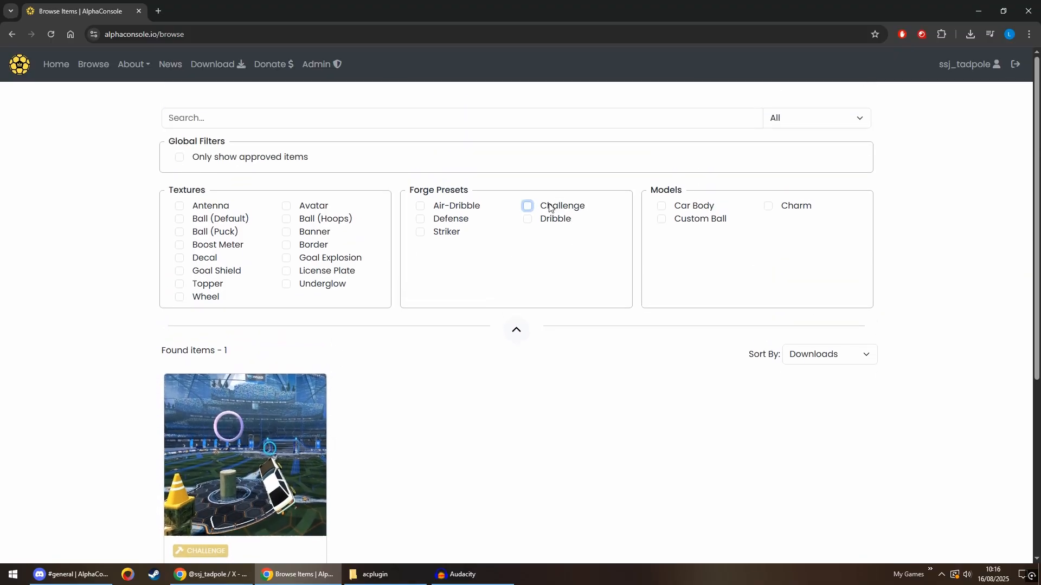
{"action": "left_click", "coordinate": [527, 206]}
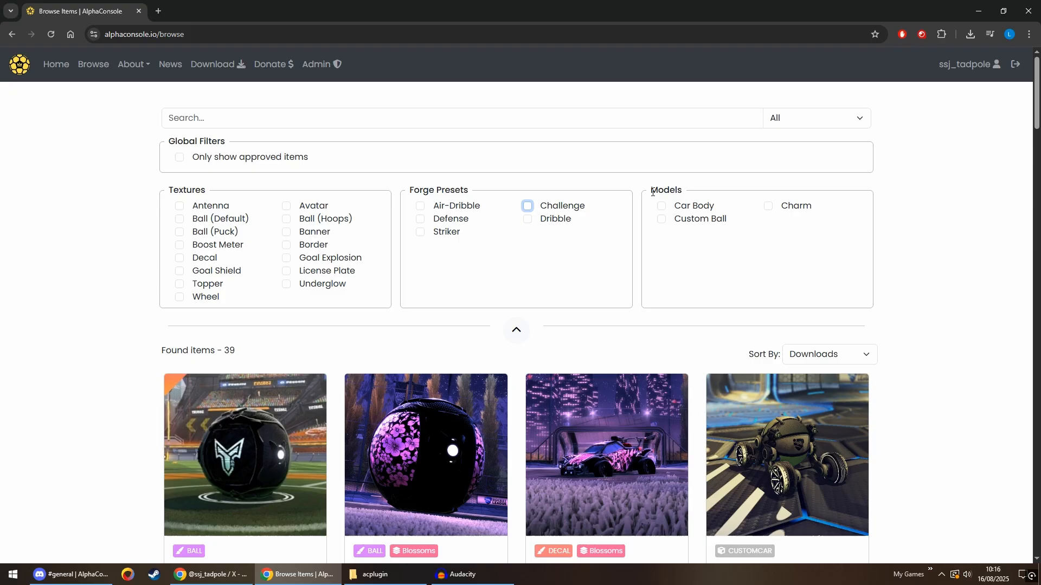
{"action": "left_click", "coordinate": [662, 206]}
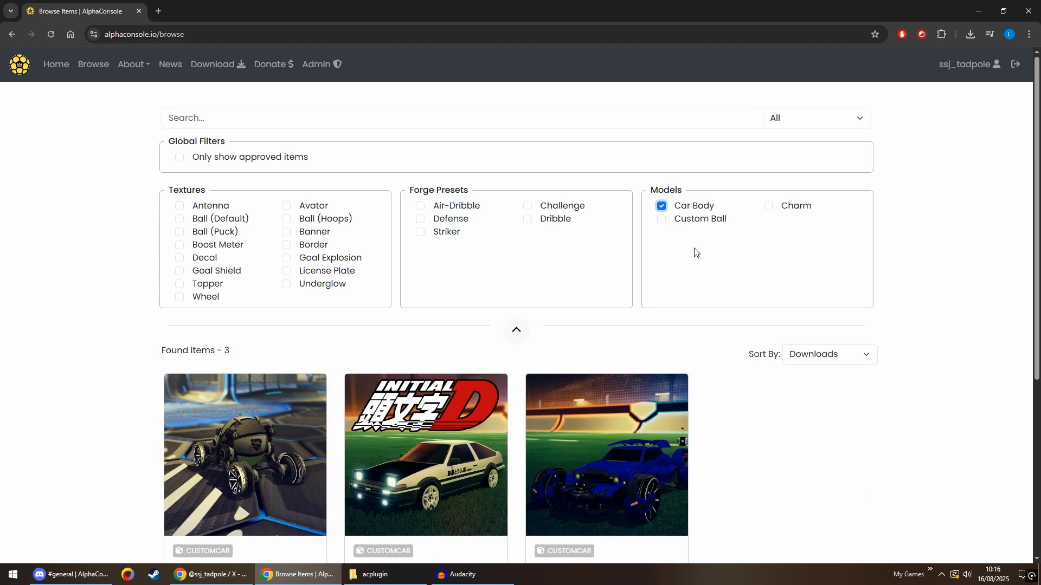
{"action": "left_click", "coordinate": [661, 206]}
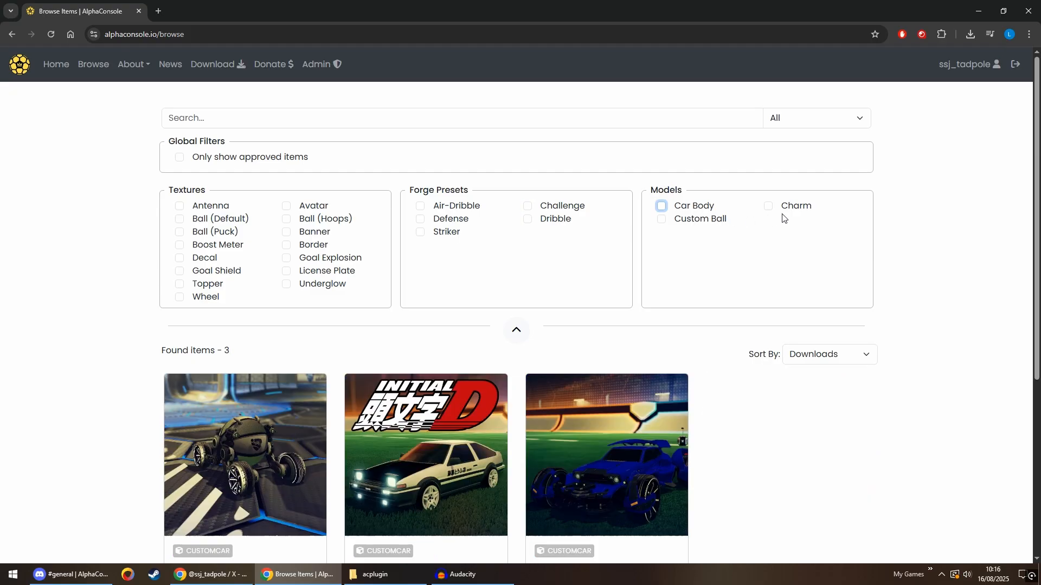
{"action": "left_click", "coordinate": [768, 206]}
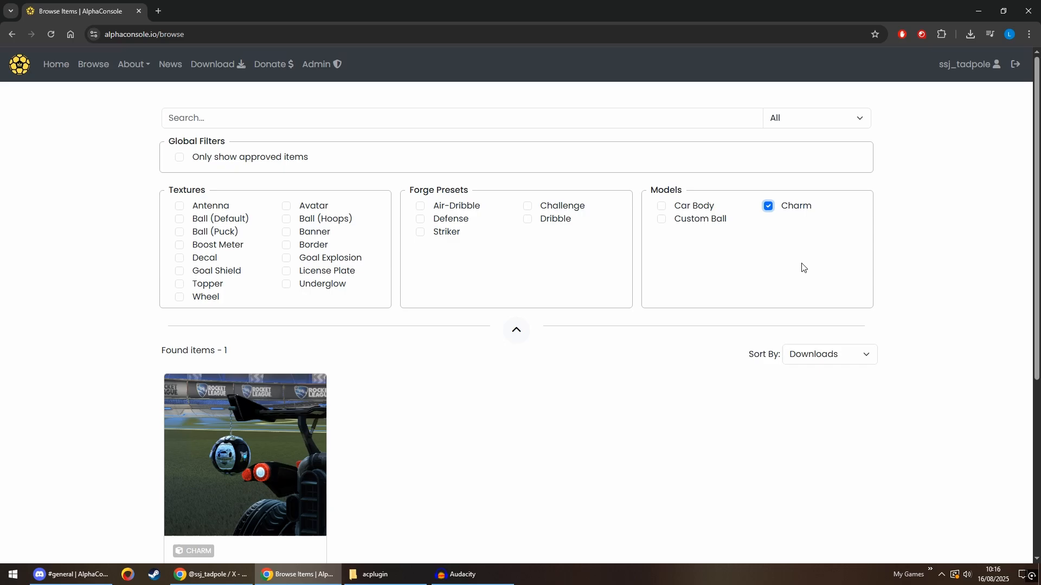
{"action": "left_click", "coordinate": [661, 219]}
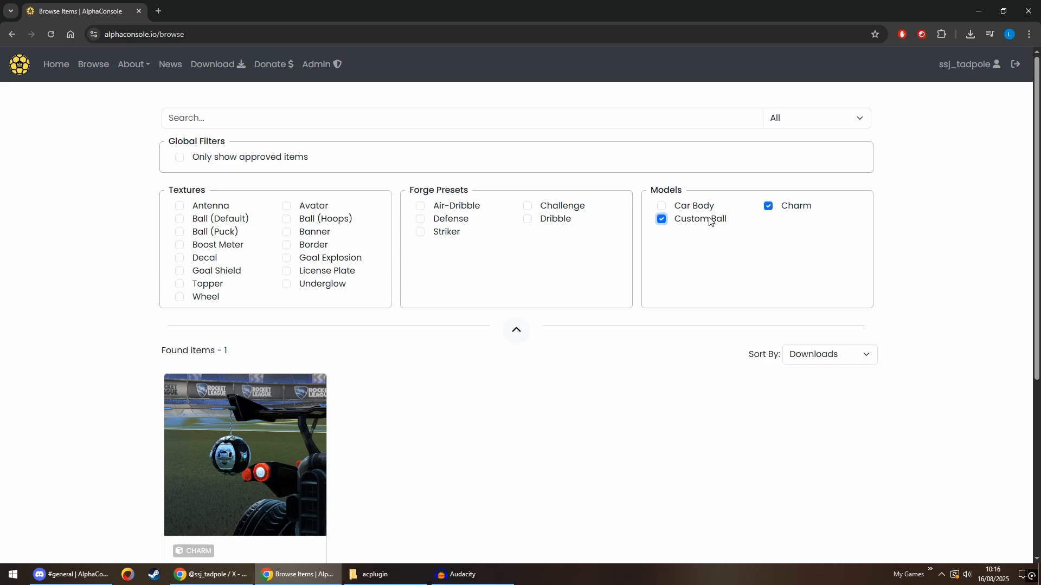
{"action": "left_click", "coordinate": [767, 206]}
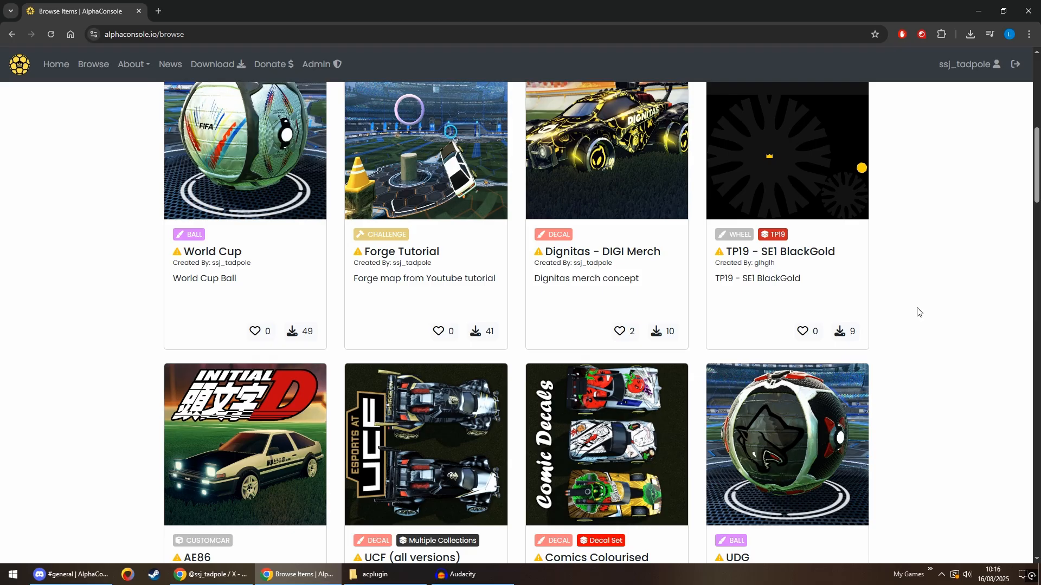
- Scroll down the unfiltered Browse listing to the TP19 wheels and FennMobile entries
{"action": "scroll", "scroll_direction": "down", "scroll_amount": 3}
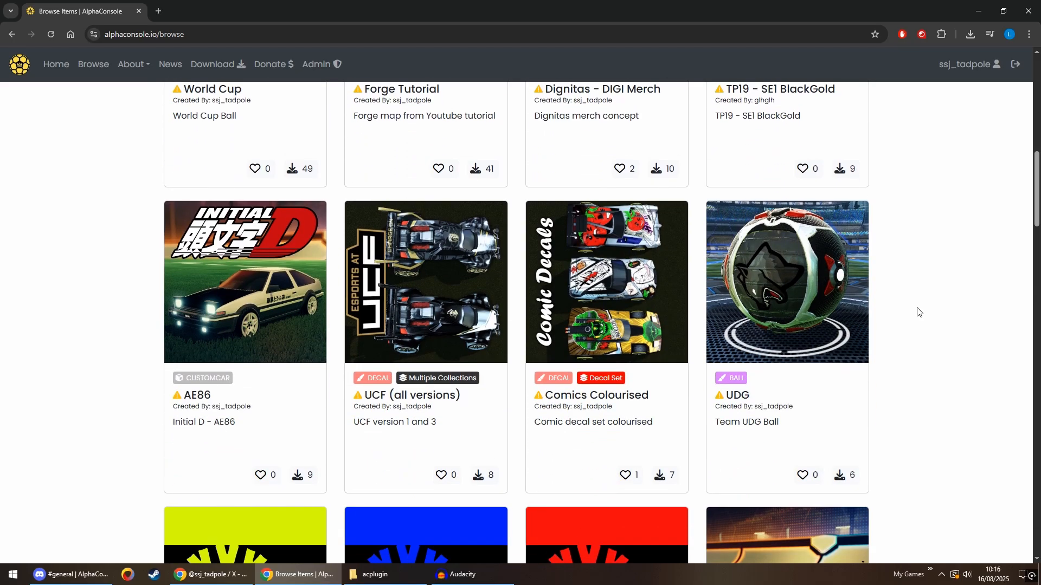
{"action": "scroll", "scroll_direction": "down", "scroll_amount": 3}
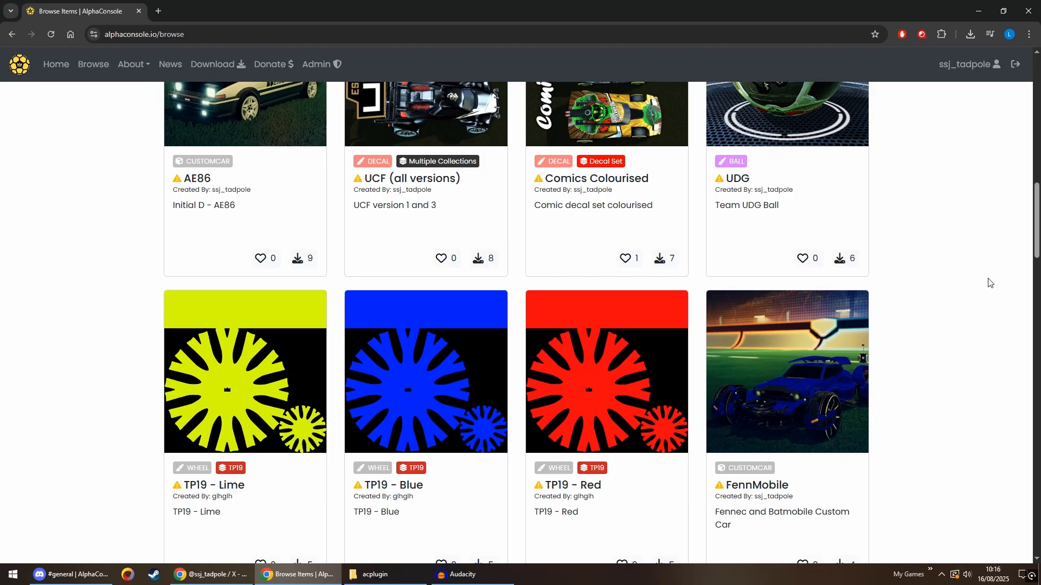
{"action": "mouse_move", "coordinate": [994, 219]}
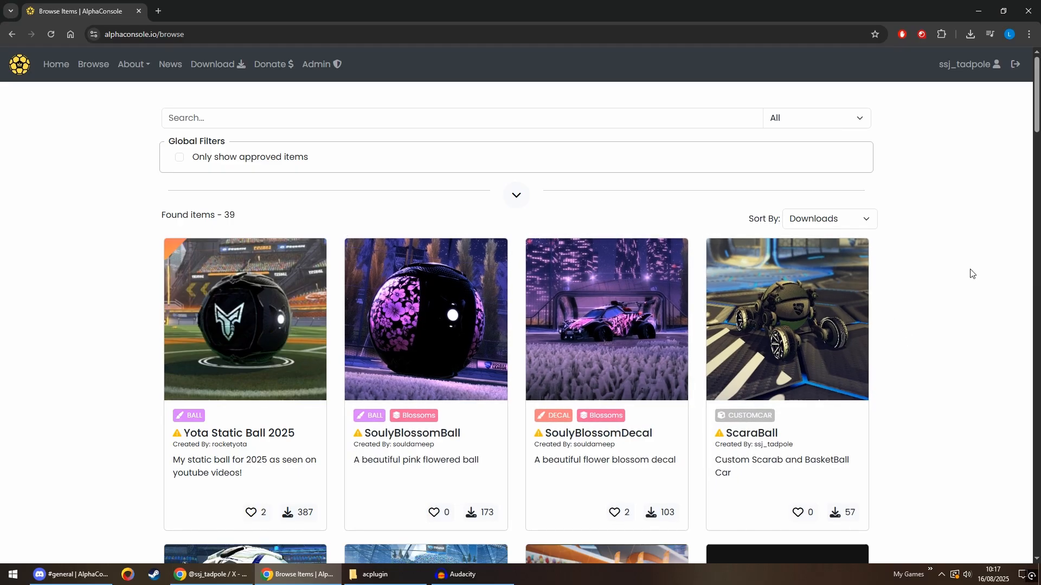
- Go to the About AlphaConsole page, read its feature list to the footer, and reopen the About menu
{"action": "left_click", "coordinate": [131, 64]}
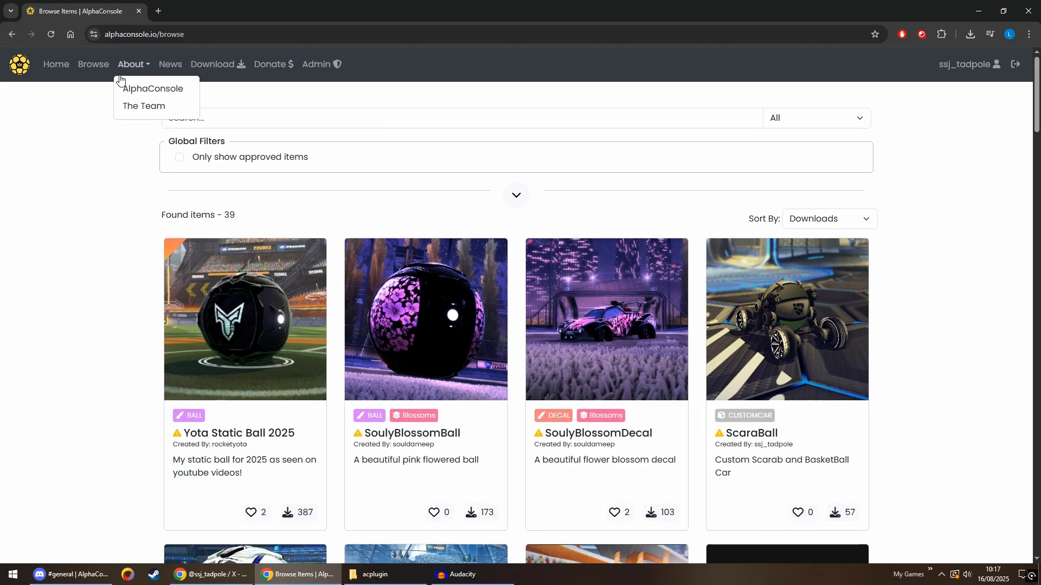
{"action": "left_click", "coordinate": [153, 88]}
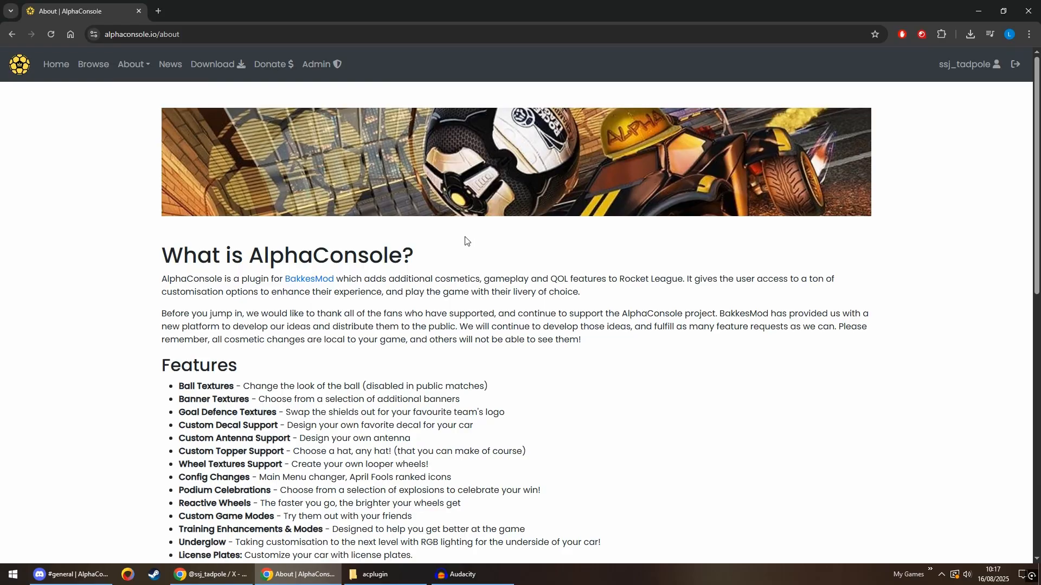
{"action": "scroll", "scroll_direction": "down", "scroll_amount": 3}
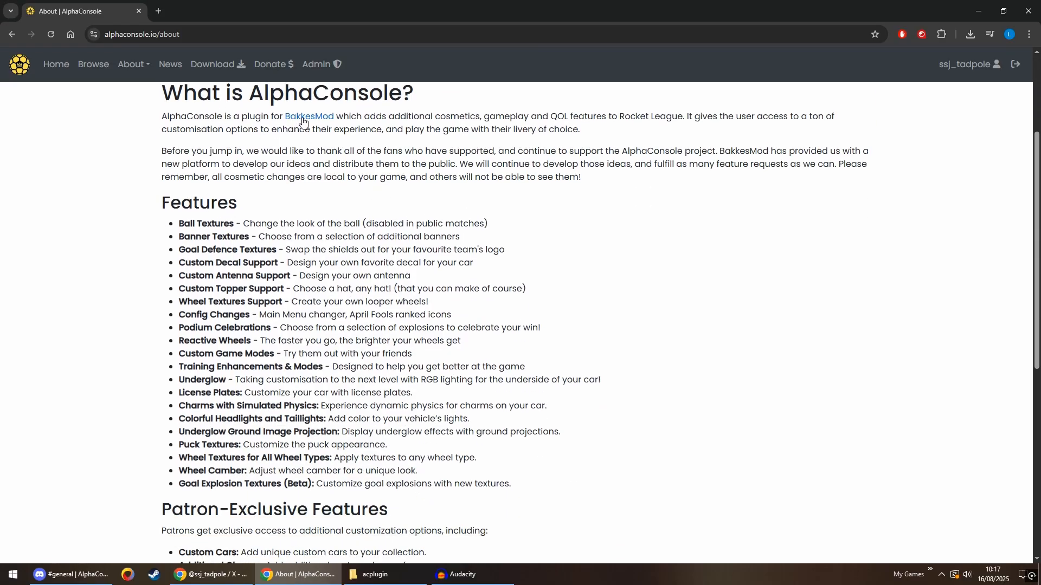
{"action": "mouse_move", "coordinate": [309, 117]}
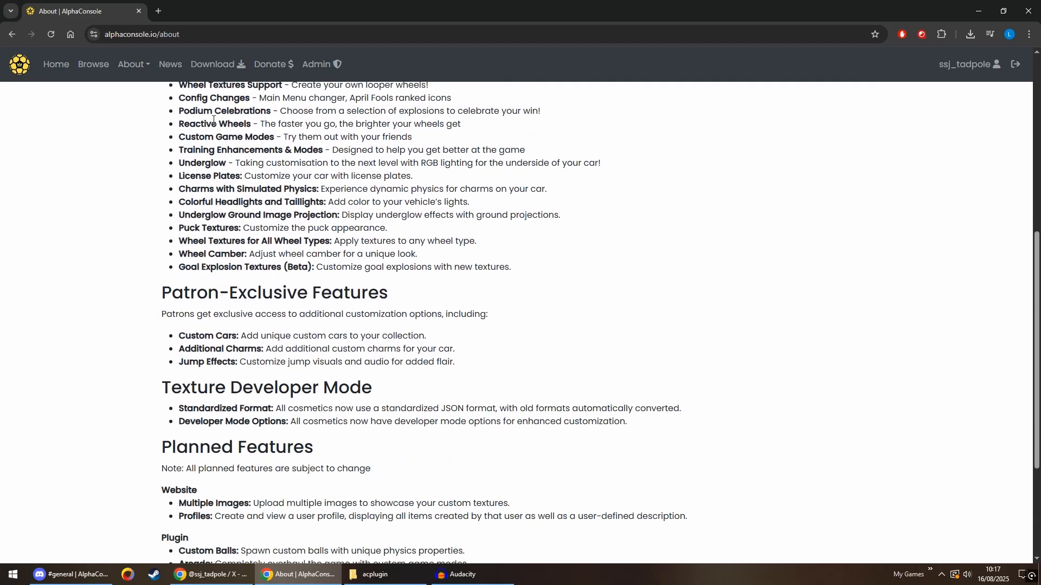
{"action": "scroll", "scroll_direction": "down", "scroll_amount": 3}
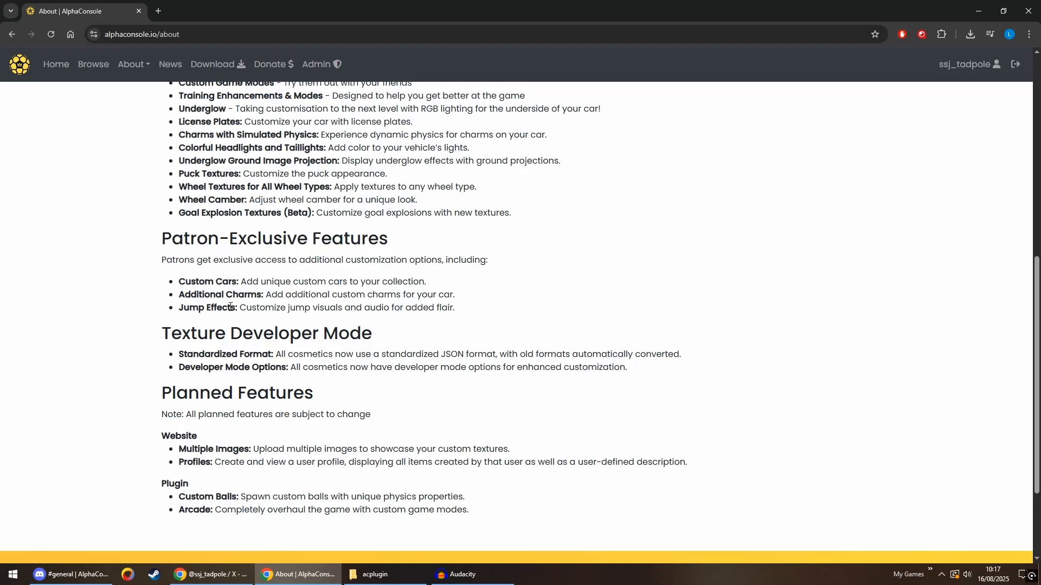
{"action": "scroll", "scroll_direction": "down", "scroll_amount": 3}
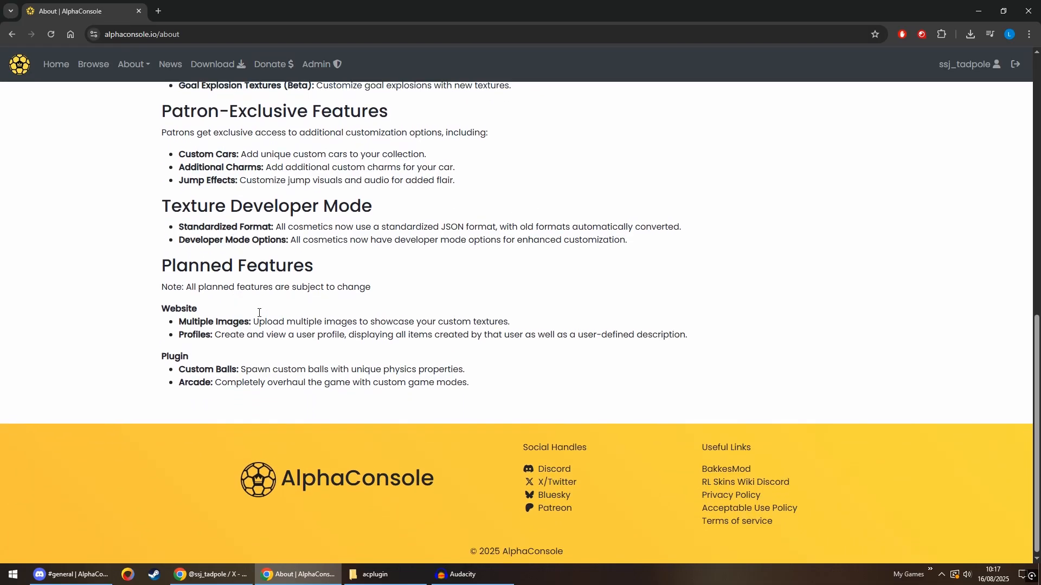
{"action": "left_click", "coordinate": [130, 64]}
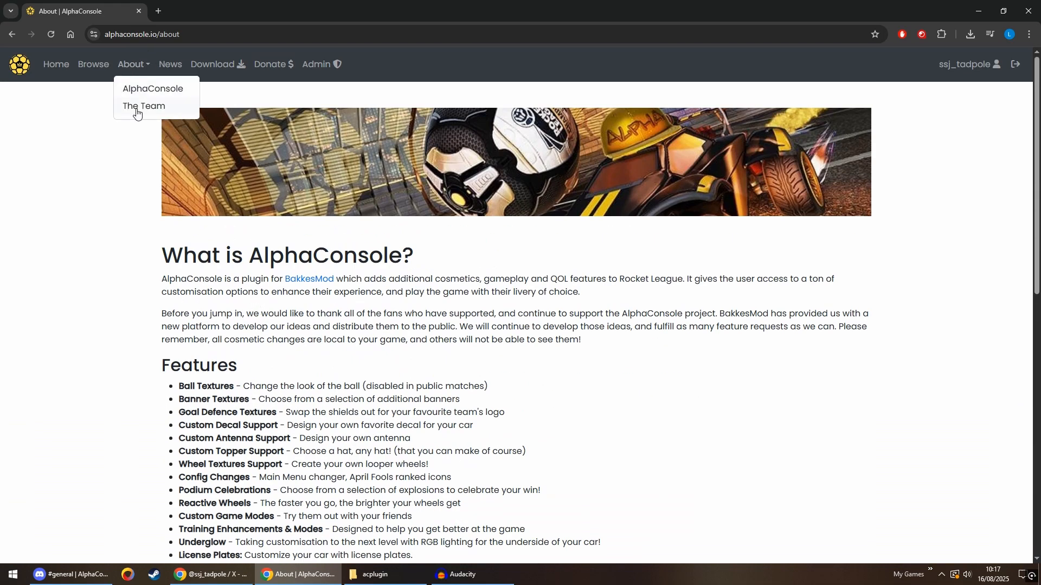
- View the Team page listing glhglh, Gunner and tadpole, then go to the News page
{"action": "left_click", "coordinate": [143, 105]}
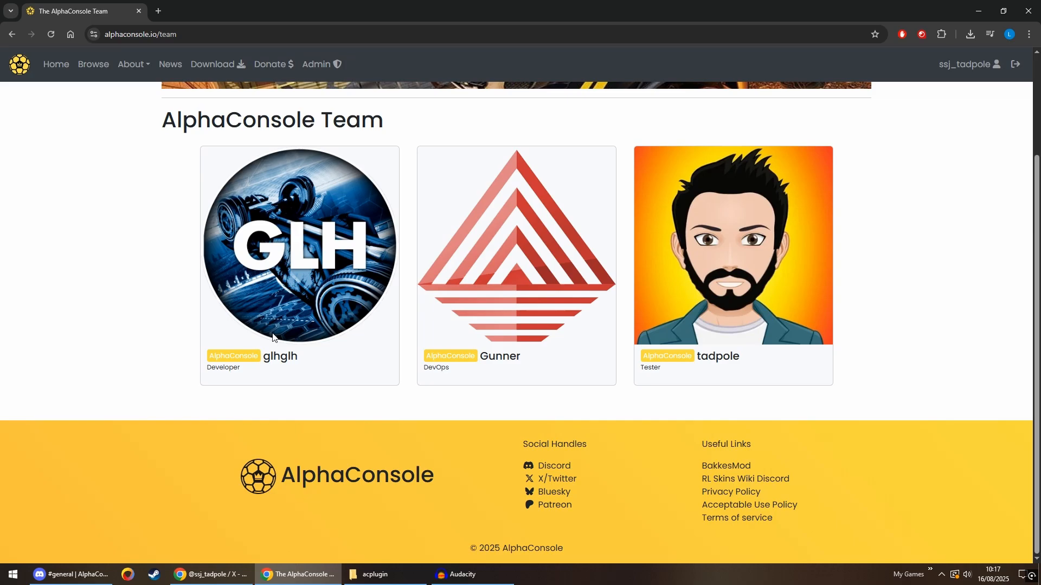
{"action": "mouse_move", "coordinate": [463, 246]}
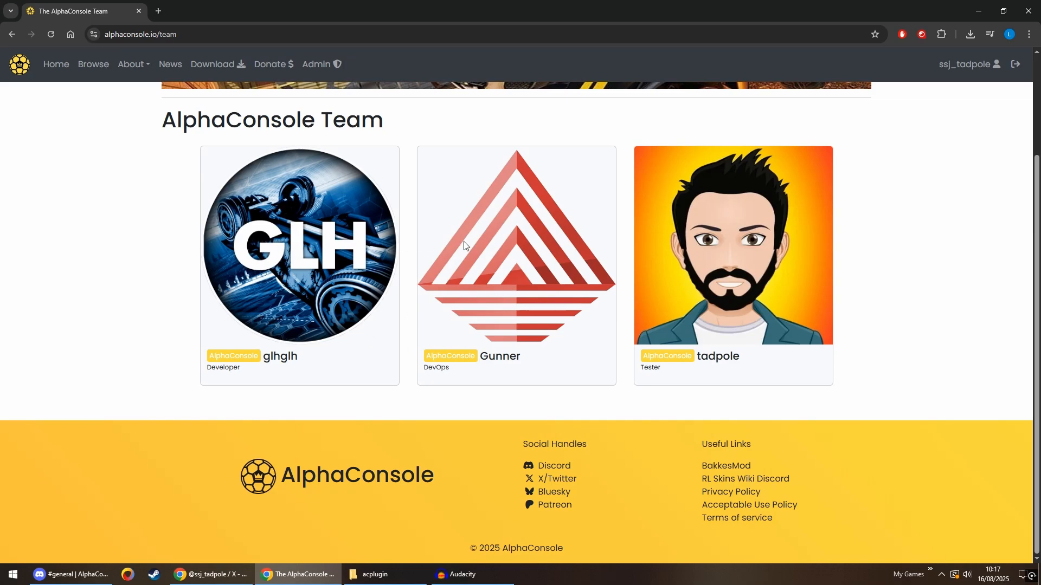
{"action": "mouse_move", "coordinate": [665, 251]}
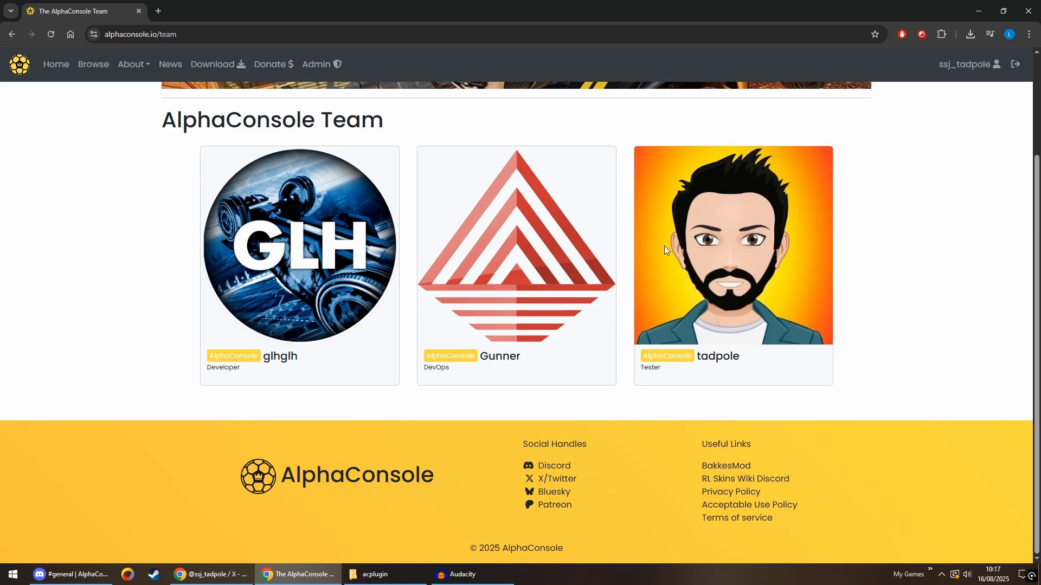
{"action": "scroll", "scroll_direction": "up", "scroll_amount": 3}
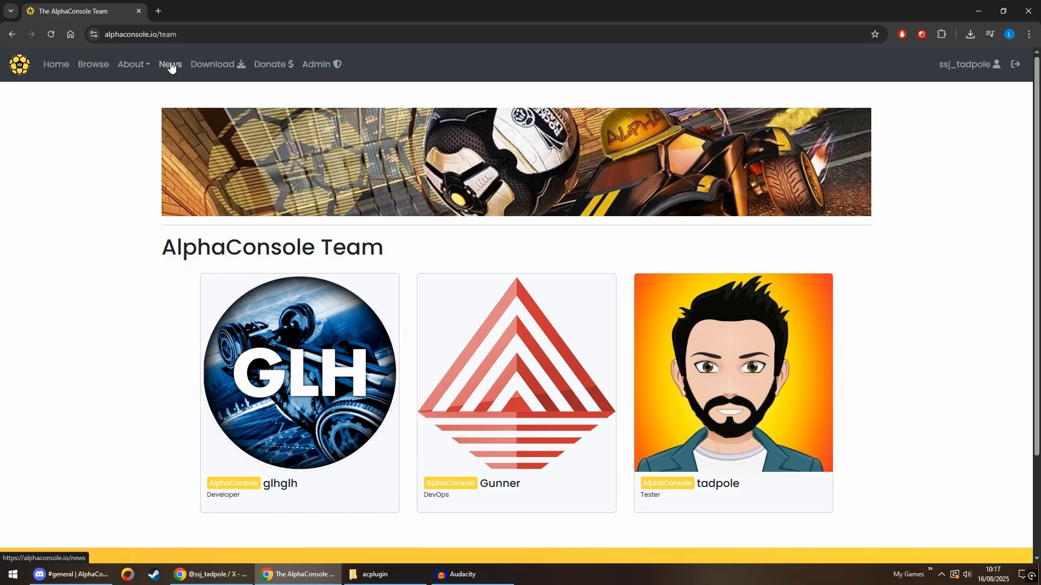
{"action": "left_click", "coordinate": [170, 64]}
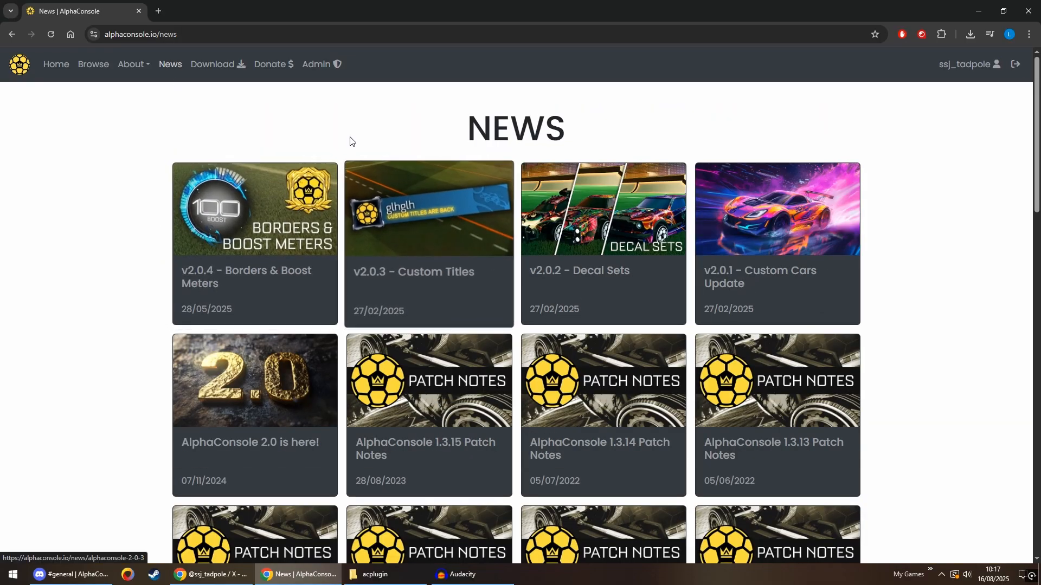
- Read the Download page's BakkesMod prerequisites and three installation methods, highlighting Method 3 steps
{"action": "left_click", "coordinate": [212, 64]}
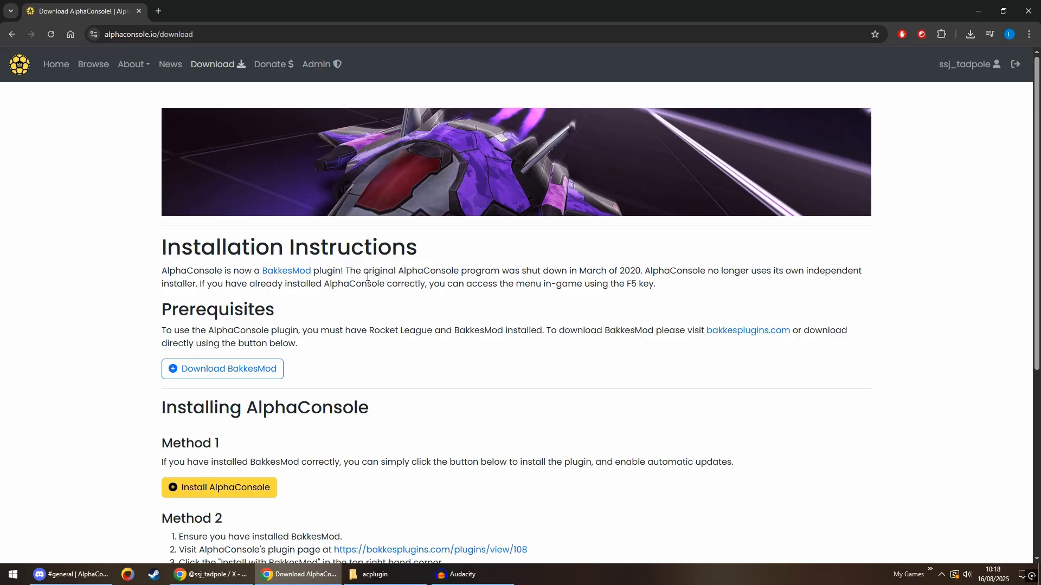
{"action": "mouse_move", "coordinate": [206, 269]}
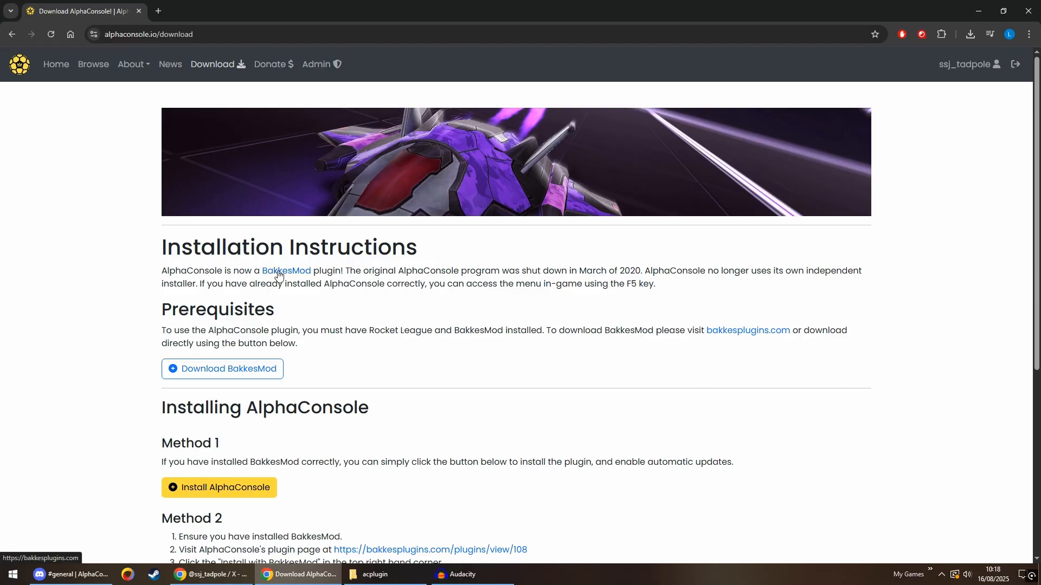
{"action": "mouse_move", "coordinate": [263, 363]}
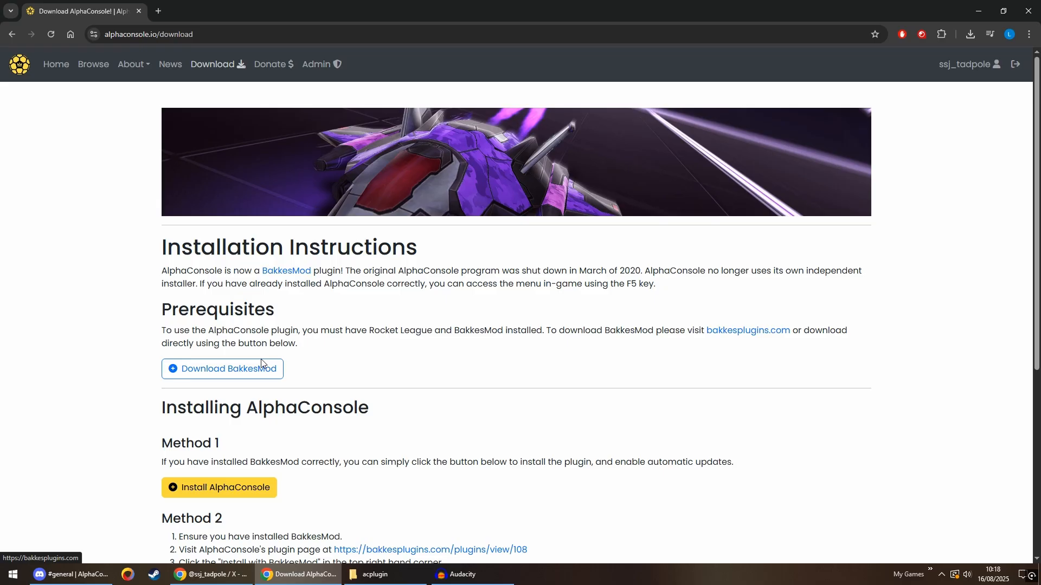
{"action": "scroll", "scroll_direction": "down", "scroll_amount": 3}
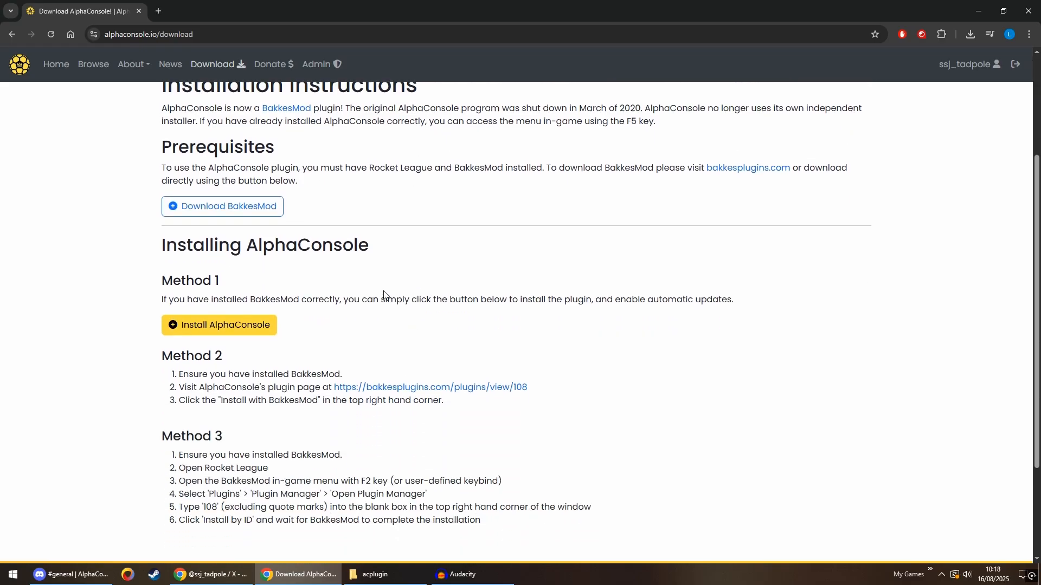
{"action": "scroll", "scroll_direction": "down", "scroll_amount": 3}
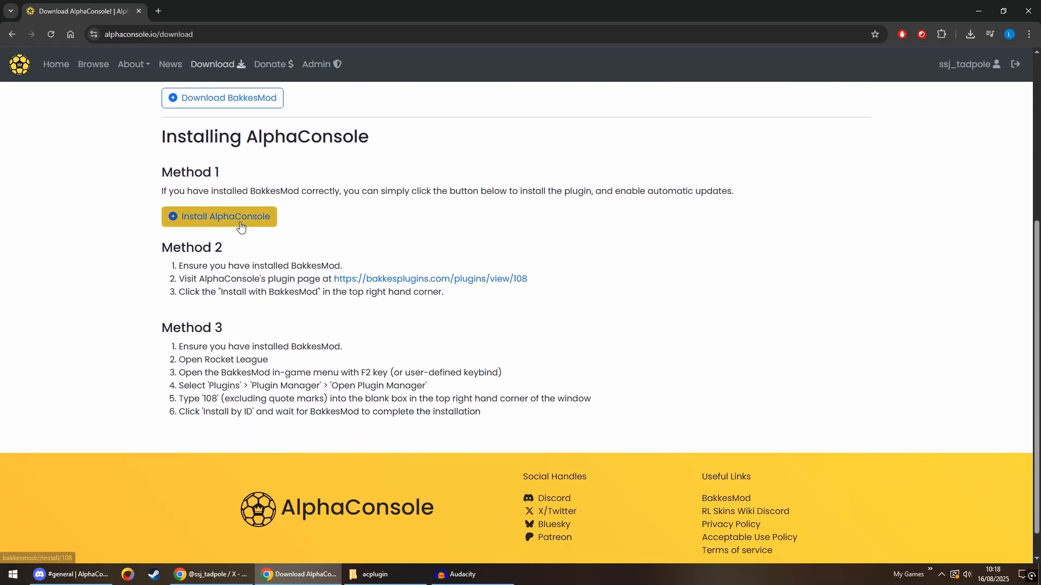
{"action": "mouse_move", "coordinate": [423, 285]}
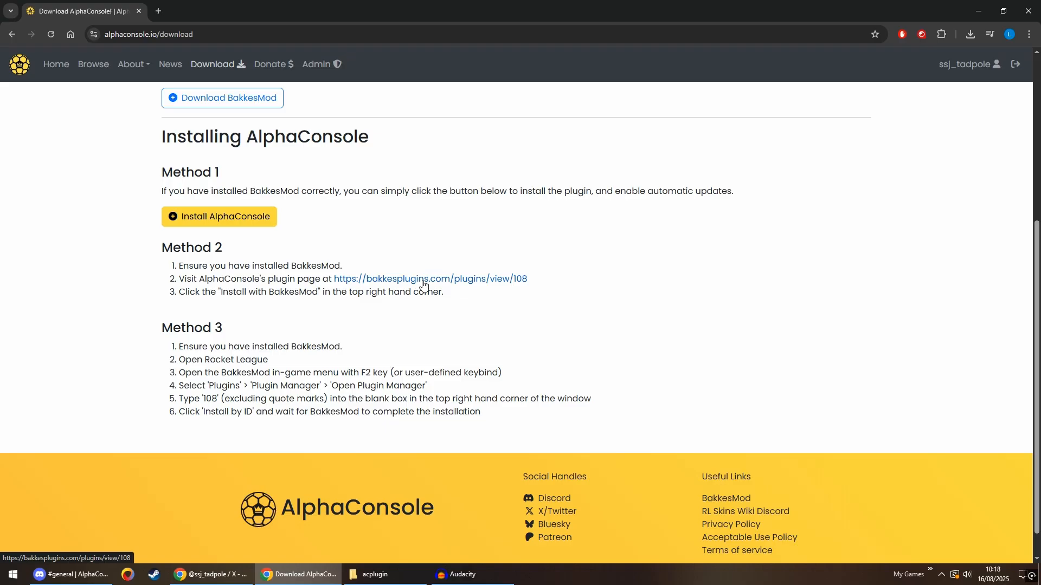
{"action": "left_click_drag", "start_coordinate": [188, 346], "coordinate": [270, 360]}
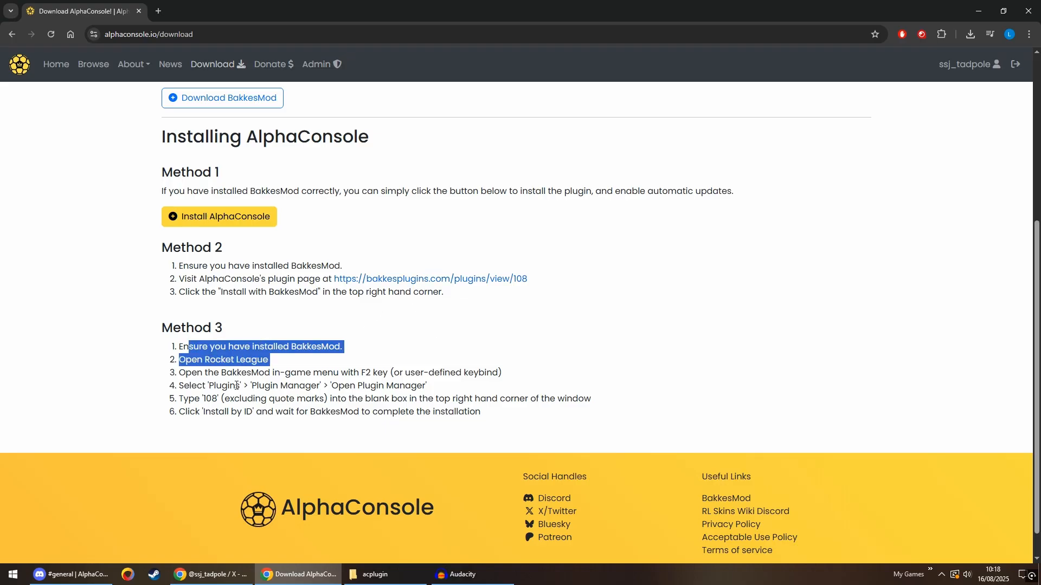
{"action": "left_click", "coordinate": [229, 359]}
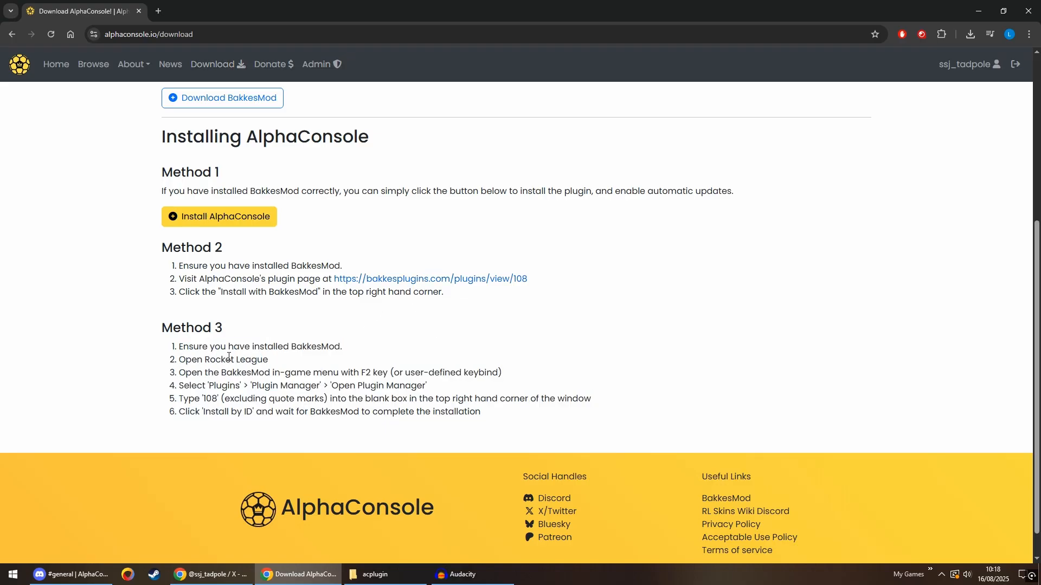
{"action": "mouse_move", "coordinate": [294, 336]}
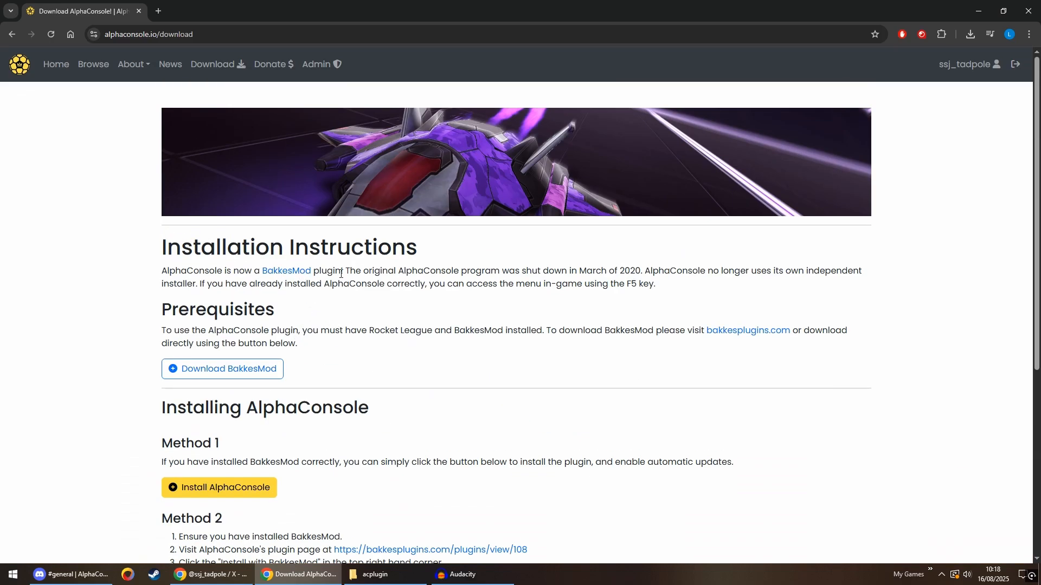
{"action": "scroll", "scroll_direction": "down", "scroll_amount": 3}
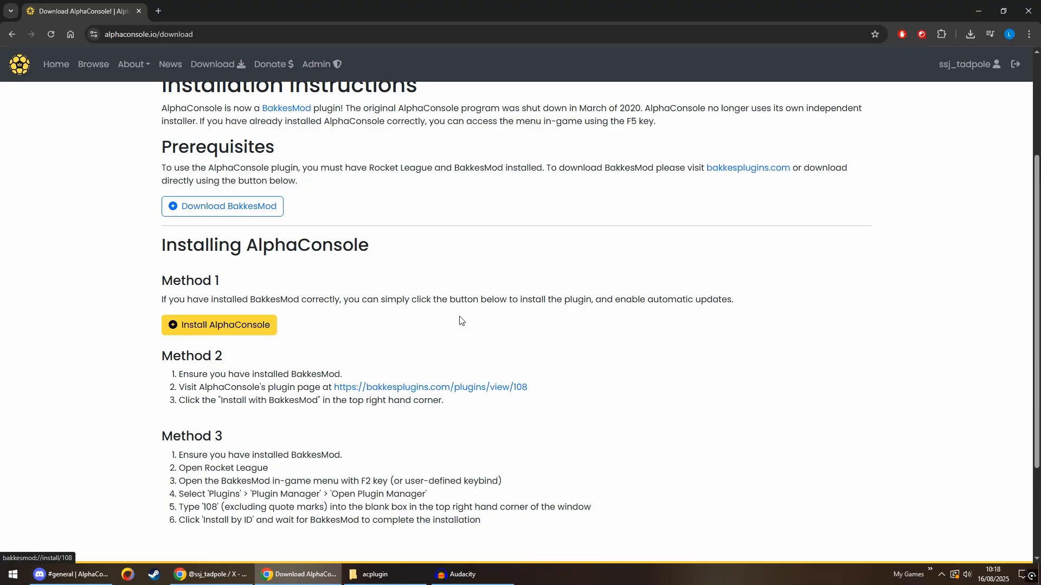
- Go to the Donate page listing Patreon and PayPal support options
{"action": "left_click", "coordinate": [270, 64]}
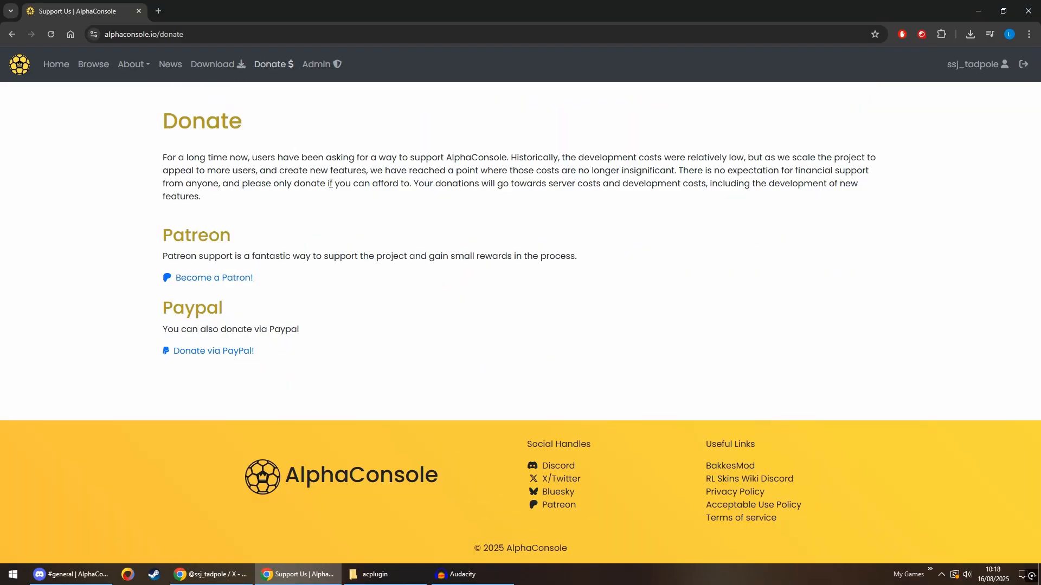
{"action": "mouse_move", "coordinate": [286, 251]}
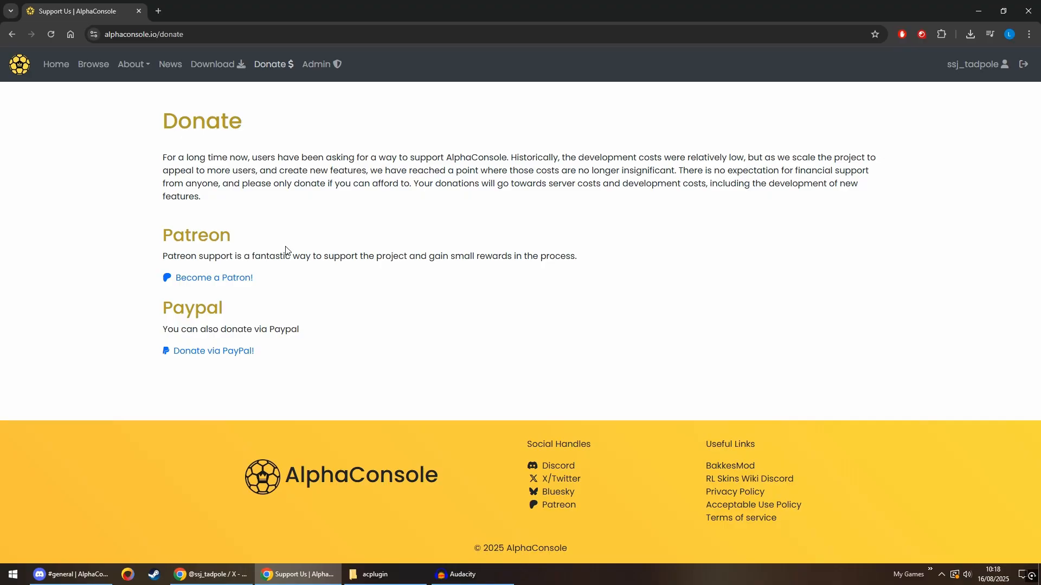
{"action": "mouse_move", "coordinate": [184, 327]}
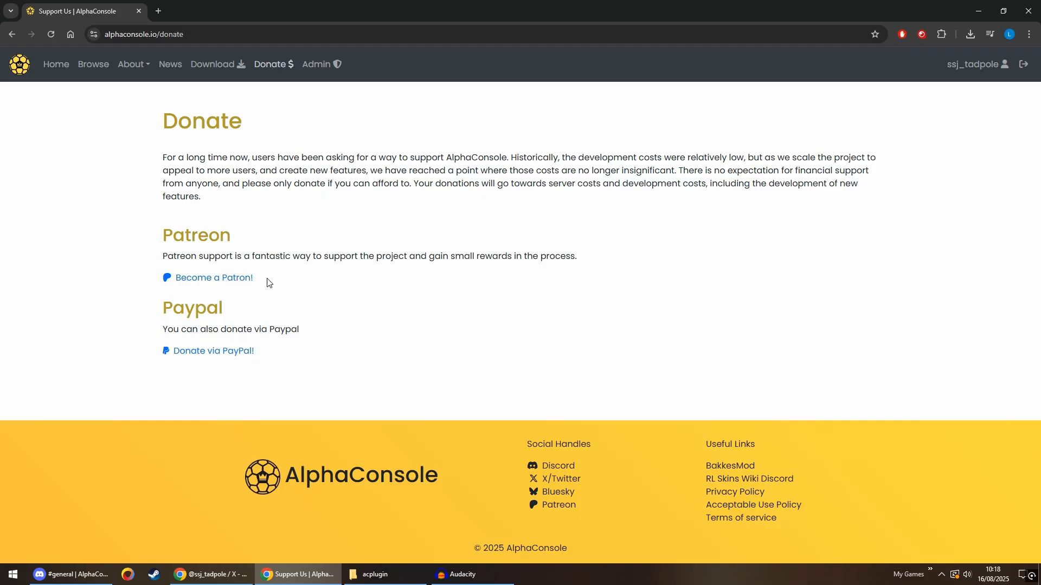
{"action": "mouse_move", "coordinate": [193, 325]}
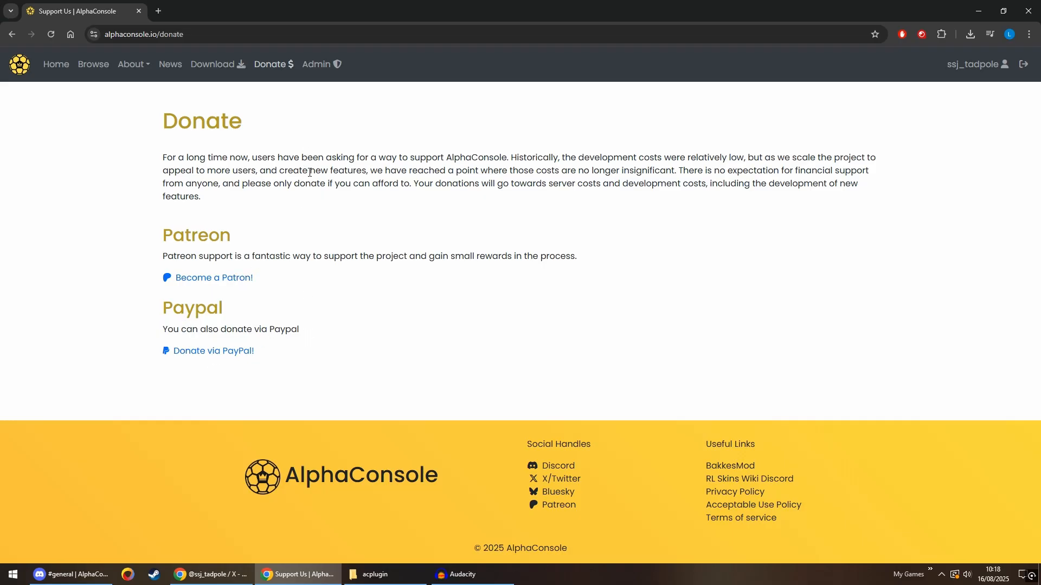
{"action": "mouse_move", "coordinate": [482, 220]}
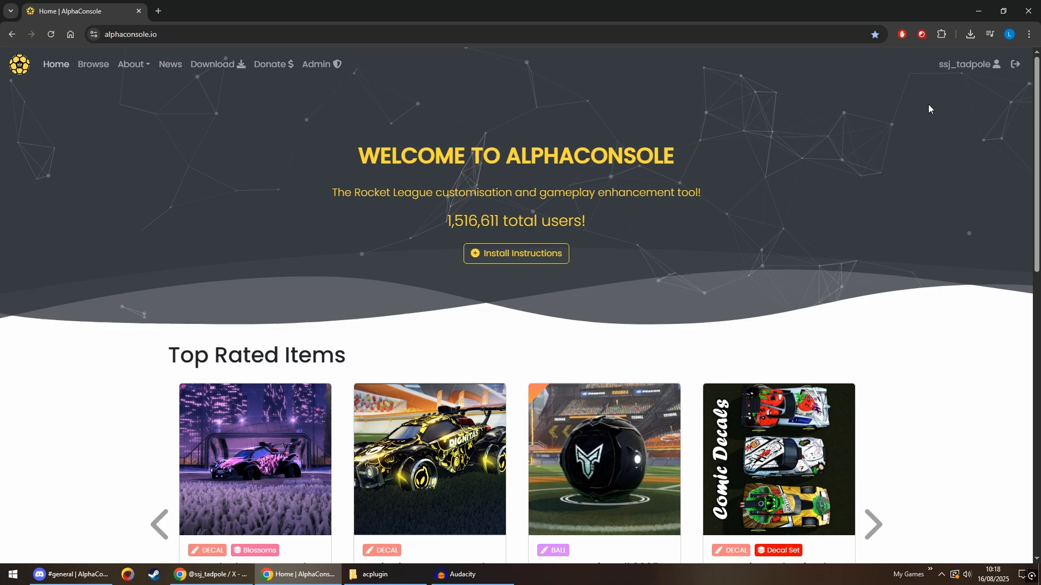
{"action": "mouse_move", "coordinate": [968, 64]}
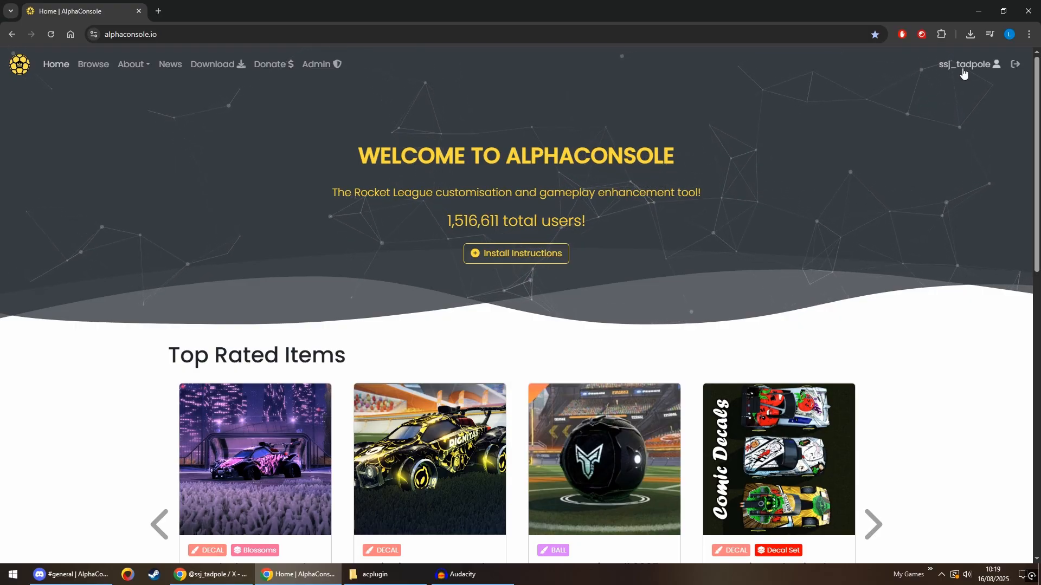
- View the profile's Forge Presets, Models, Collections and Favourites sections
{"action": "left_click", "coordinate": [964, 64]}
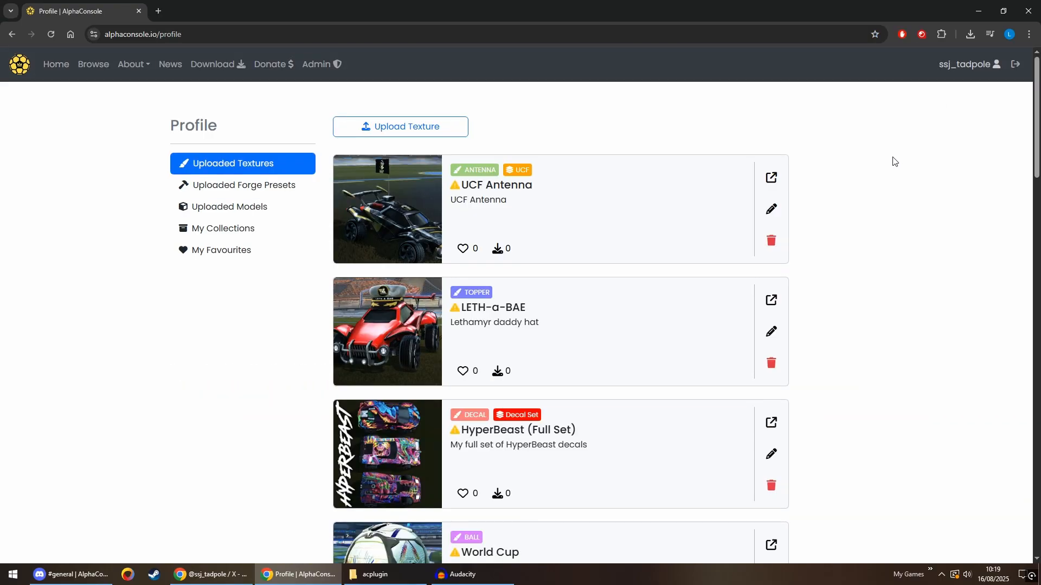
{"action": "mouse_move", "coordinate": [14, 158]}
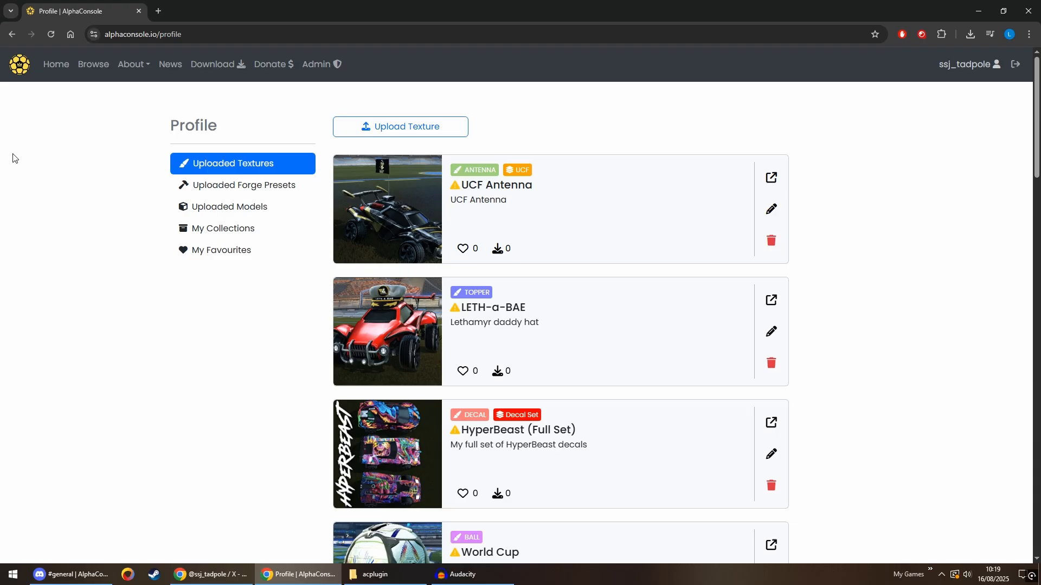
{"action": "mouse_move", "coordinate": [163, 181]}
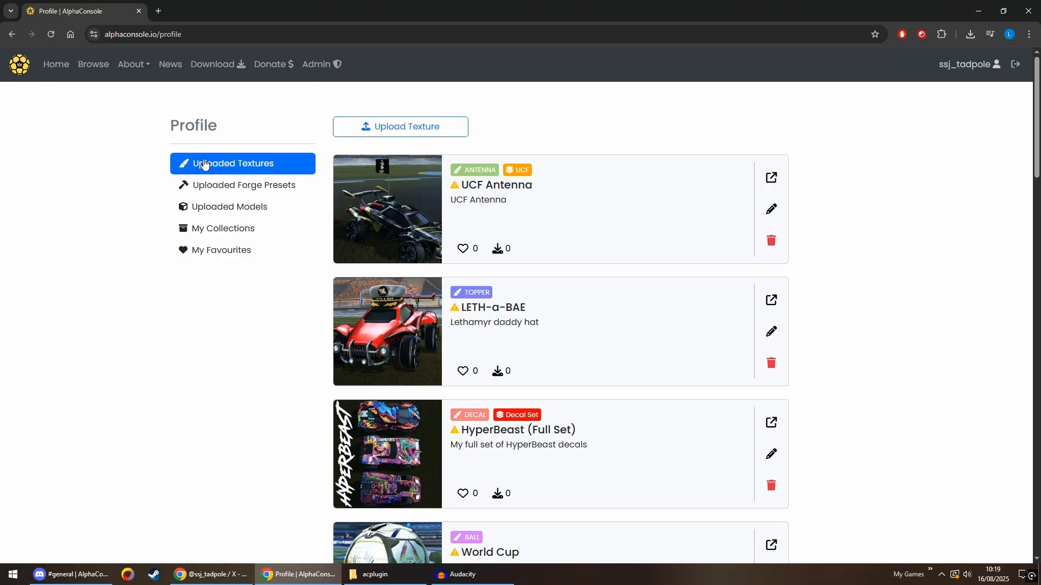
{"action": "mouse_move", "coordinate": [237, 165]}
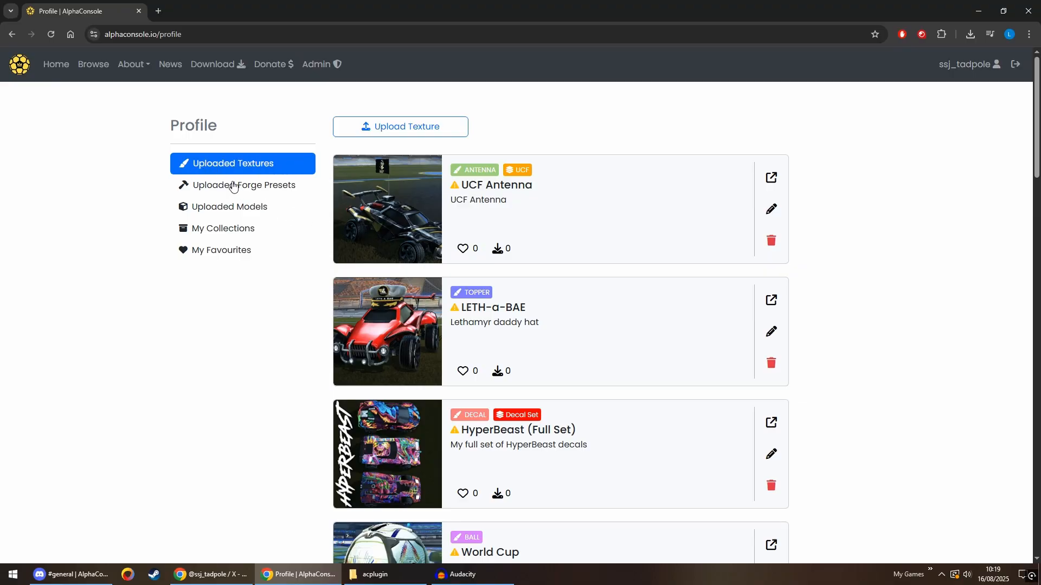
{"action": "left_click", "coordinate": [244, 185]}
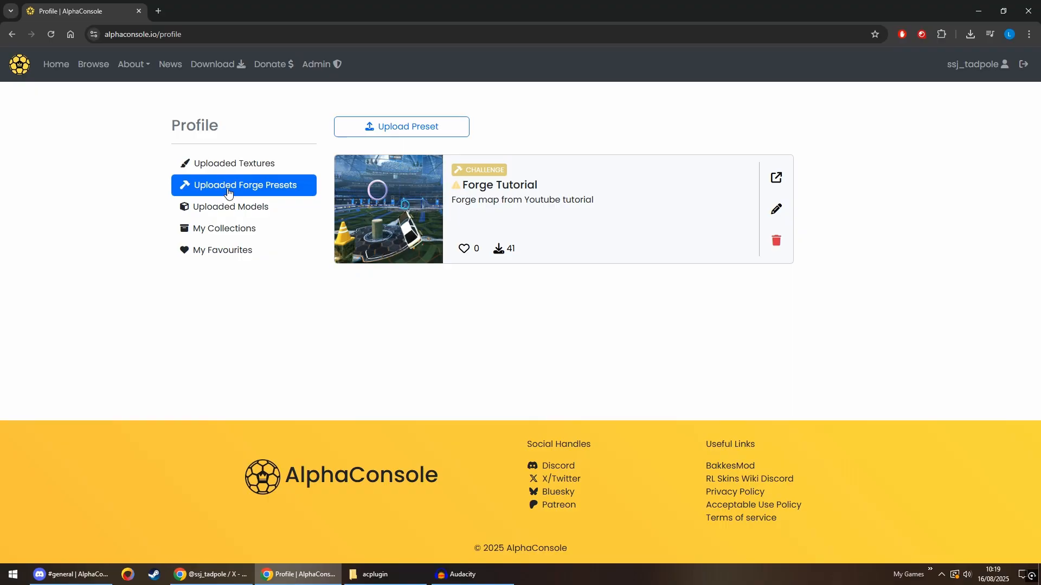
{"action": "mouse_move", "coordinate": [224, 211]}
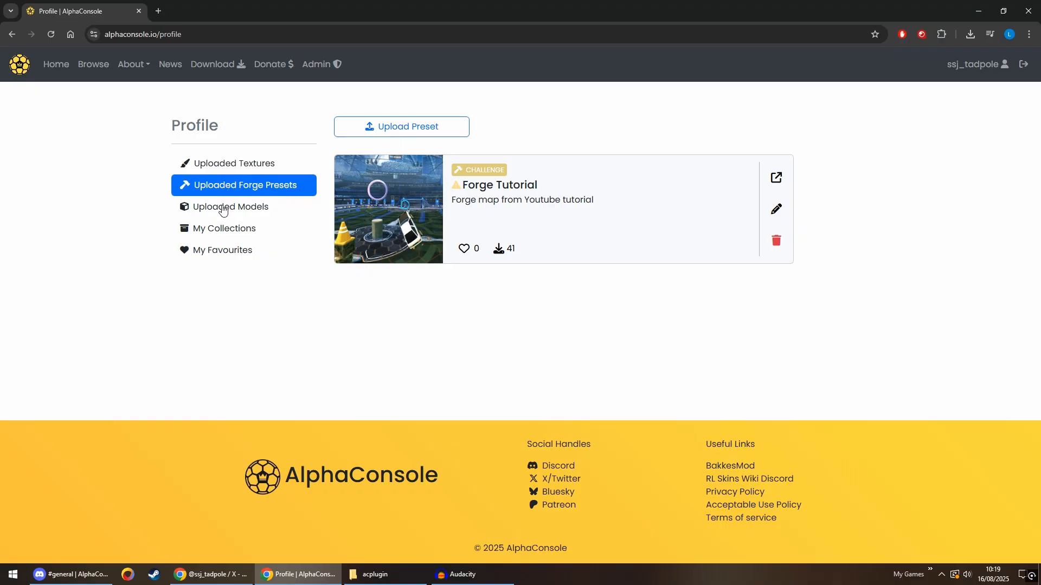
{"action": "left_click", "coordinate": [232, 206]}
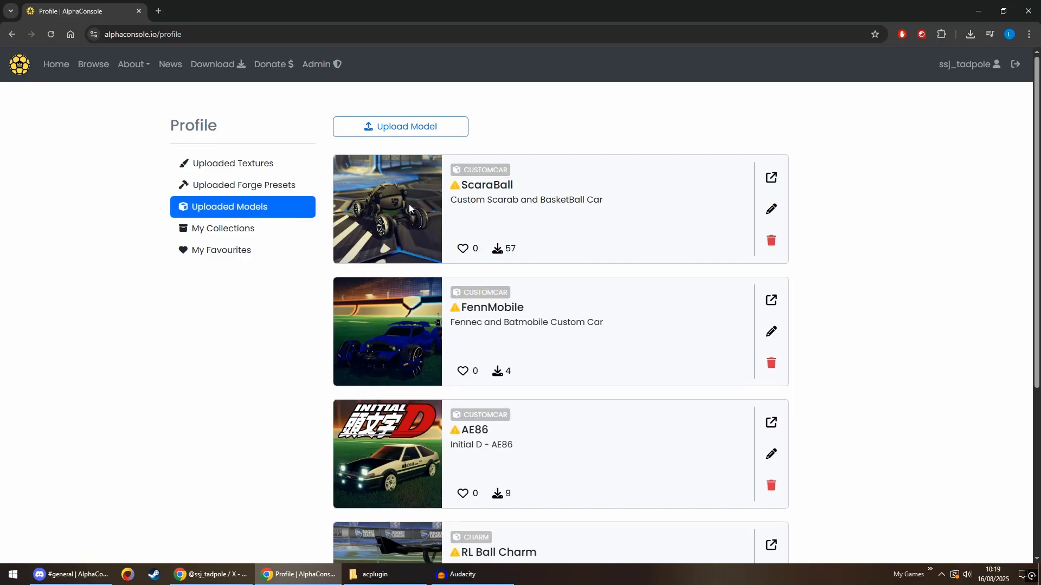
{"action": "scroll", "scroll_direction": "down", "scroll_amount": 3}
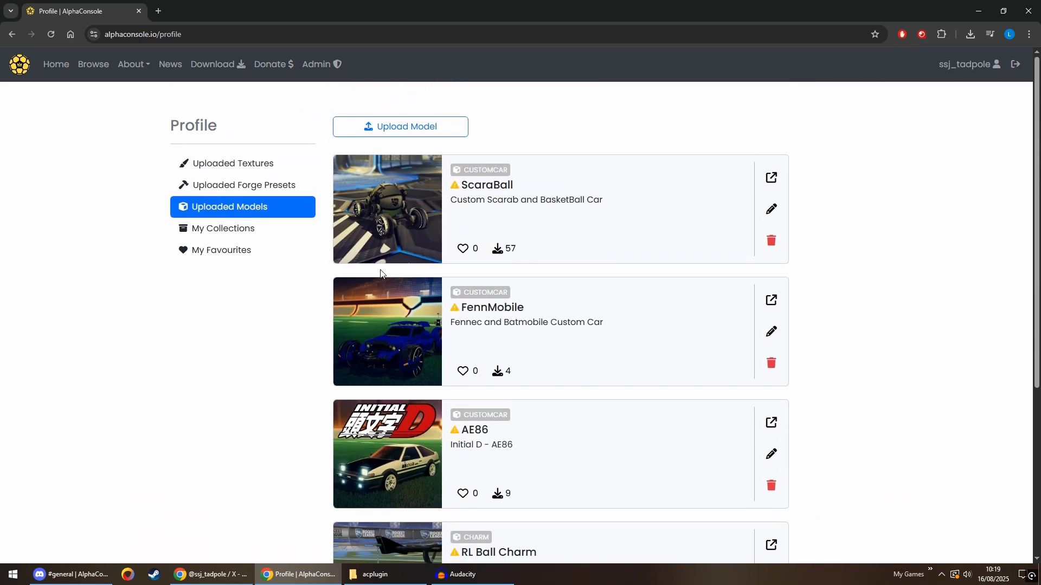
{"action": "left_click", "coordinate": [224, 229]}
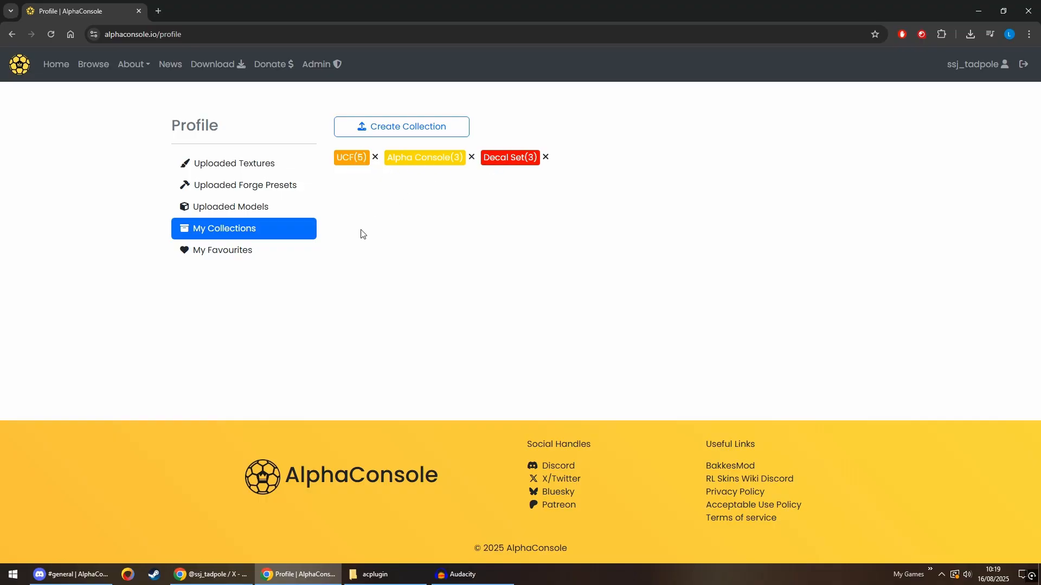
{"action": "left_click", "coordinate": [222, 251]}
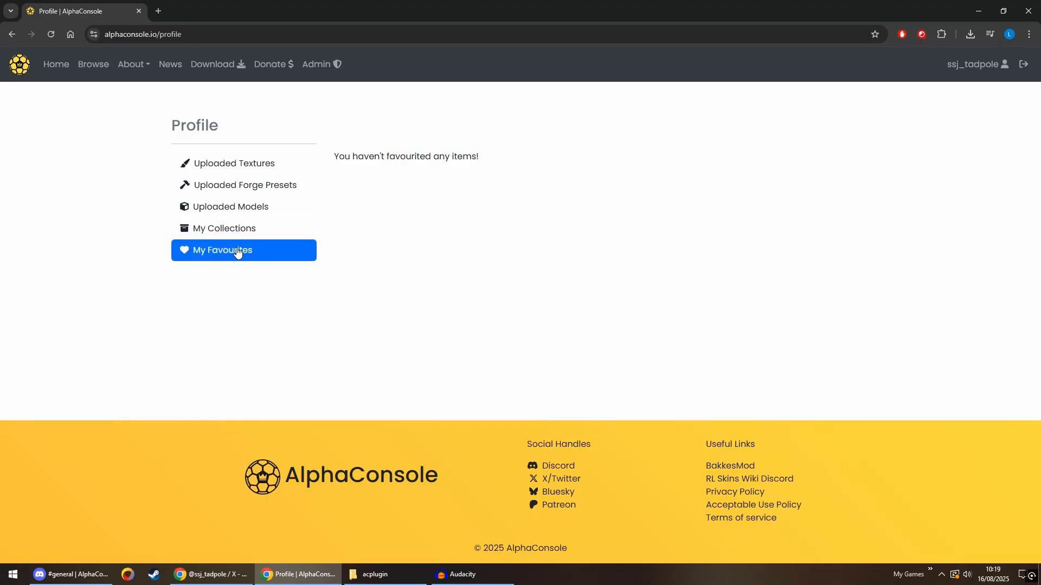
- Return to Uploaded Textures and start a new texture upload
{"action": "left_click", "coordinate": [232, 164]}
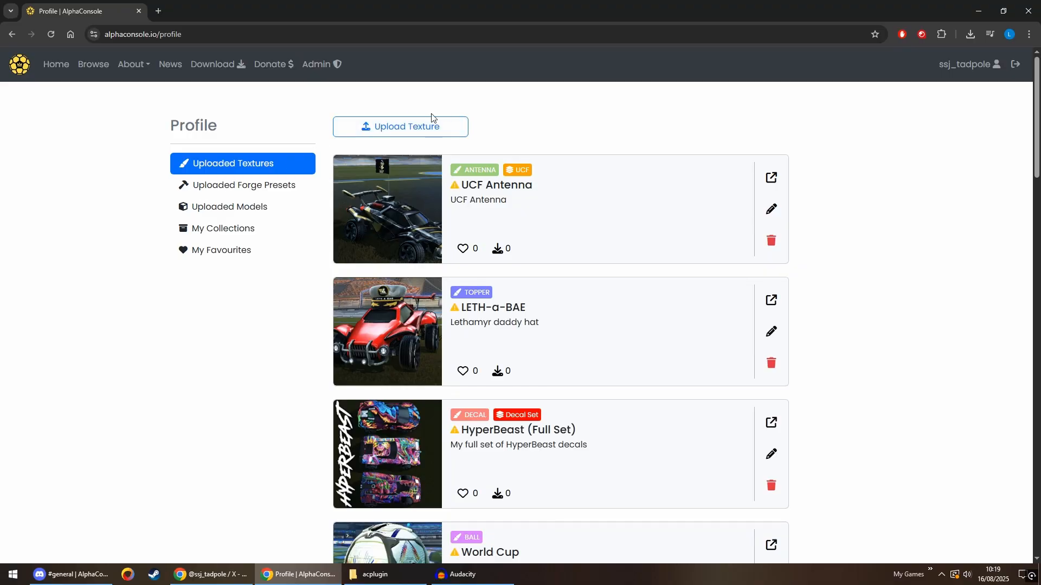
{"action": "left_click", "coordinate": [400, 126]}
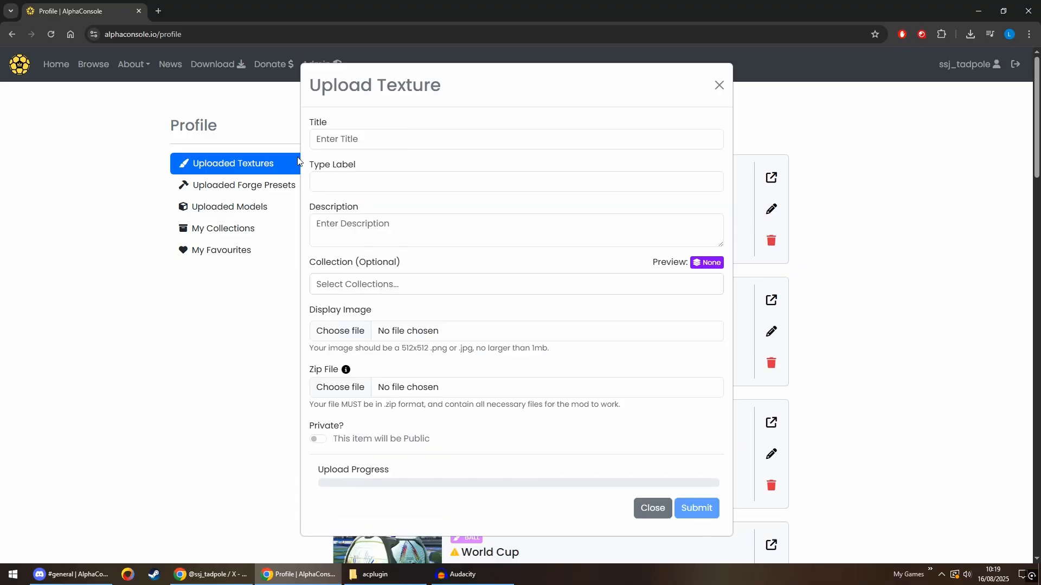
- Give the texture the title TEST and the Decal type
{"action": "left_click", "coordinate": [694, 507]}
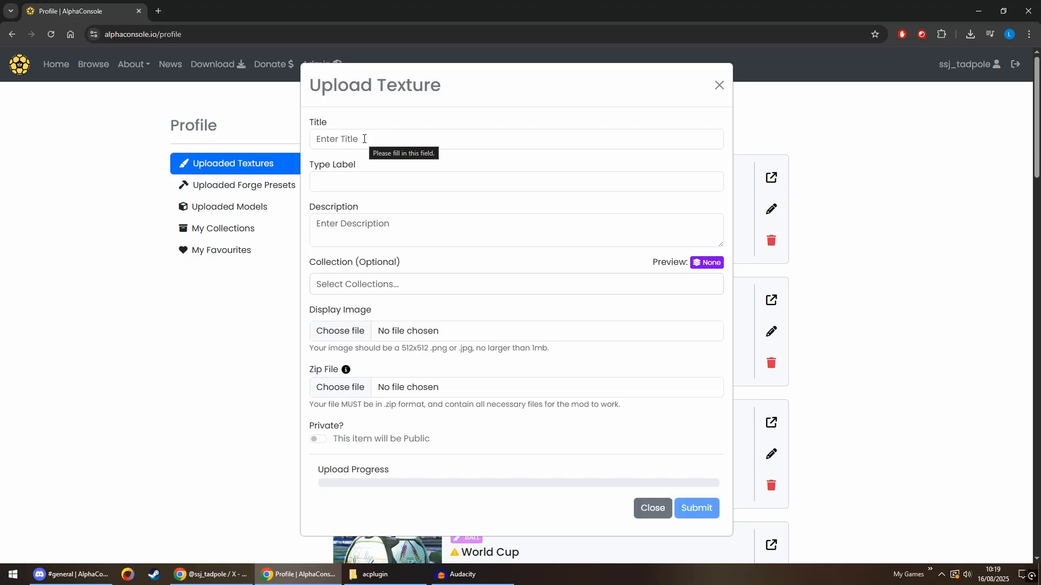
{"action": "type", "text": "TEST"}
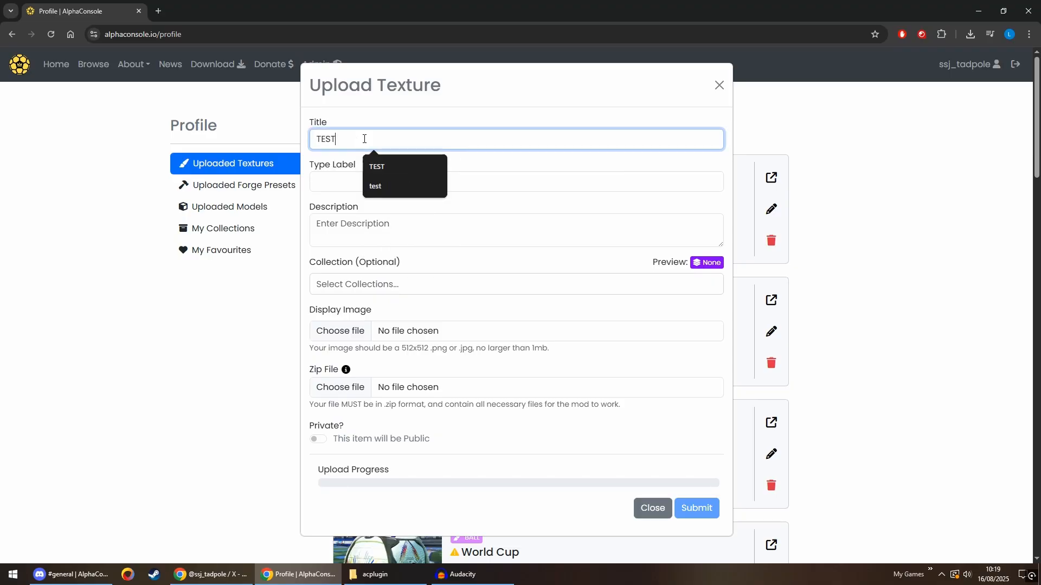
{"action": "left_click", "coordinate": [516, 181]}
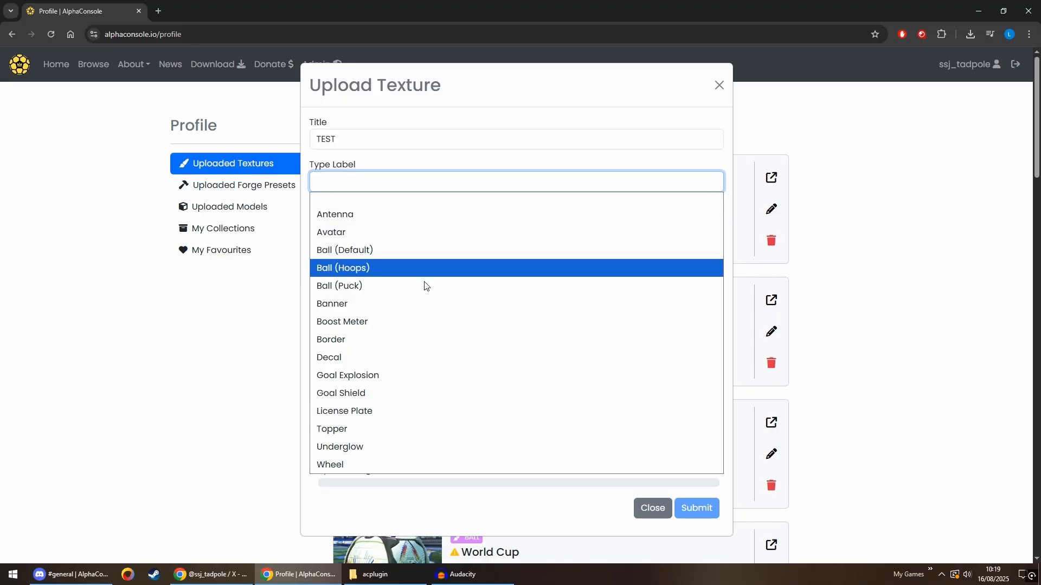
{"action": "mouse_move", "coordinate": [420, 340]}
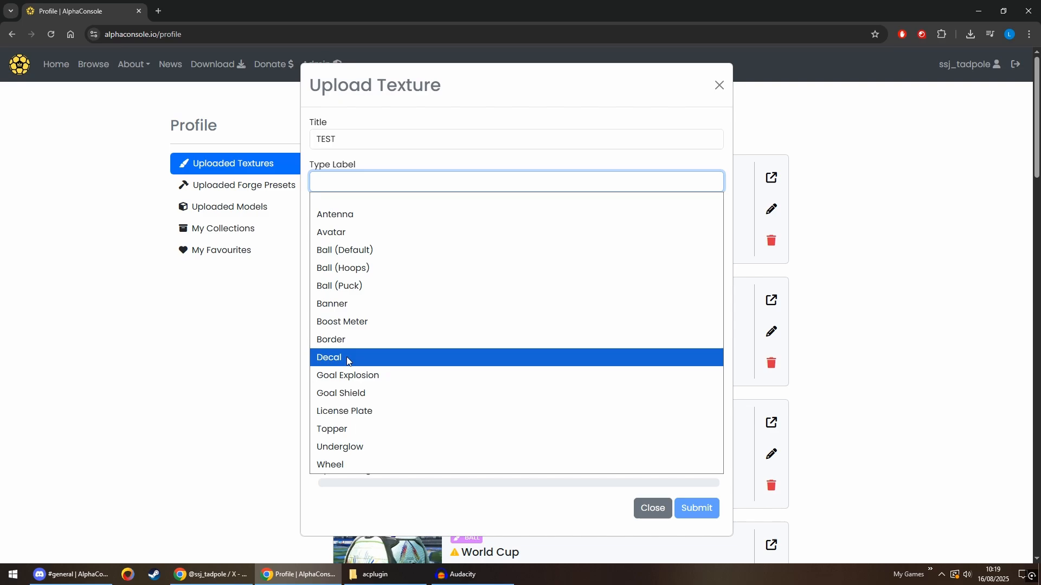
{"action": "left_click", "coordinate": [330, 357]}
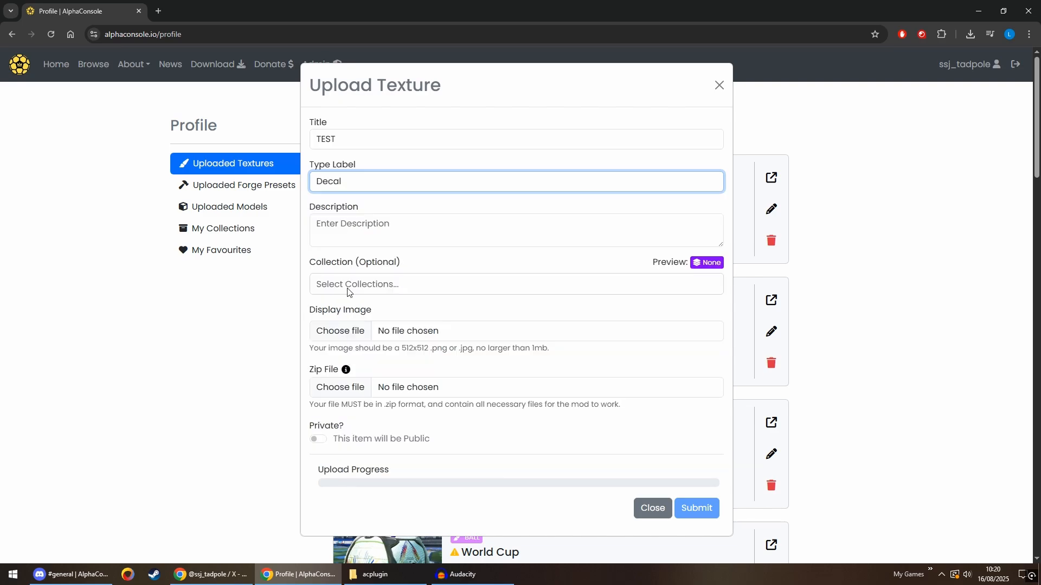
- Enter TEST as the description and choose the Alpha Console collection
{"action": "left_click", "coordinate": [516, 229]}
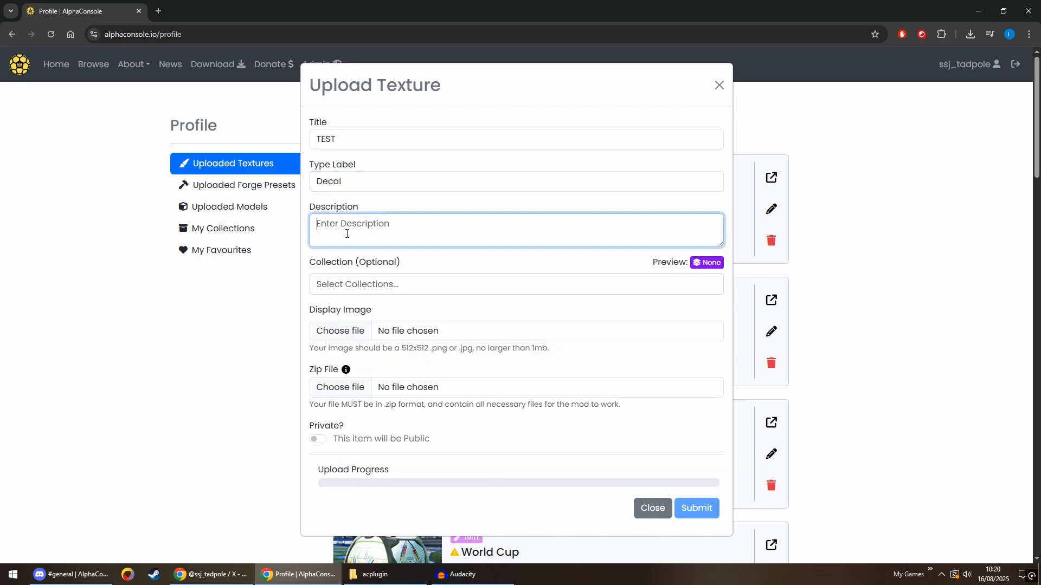
{"action": "type", "text": "TEST"}
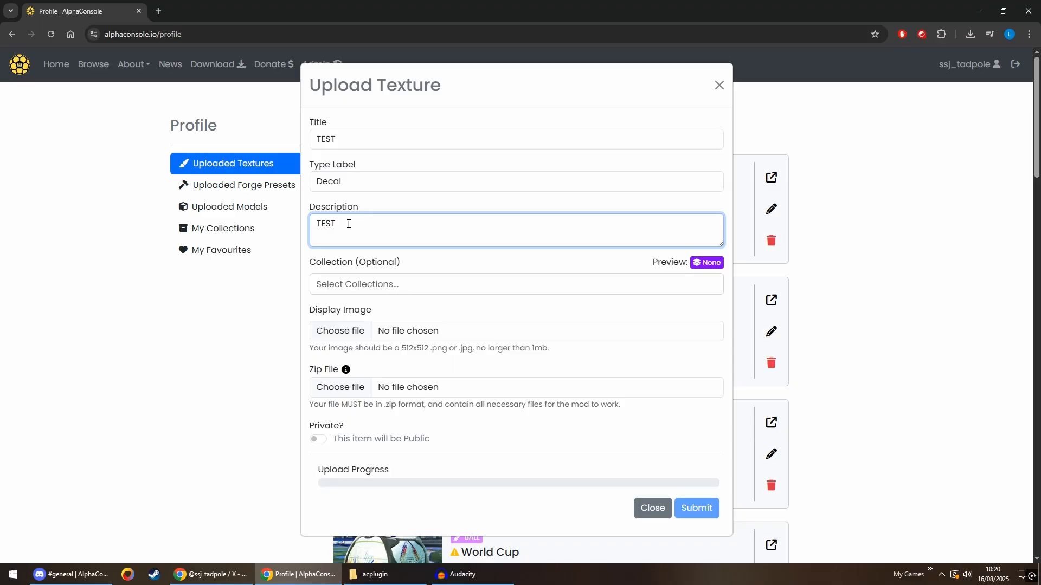
{"action": "mouse_move", "coordinate": [368, 267]}
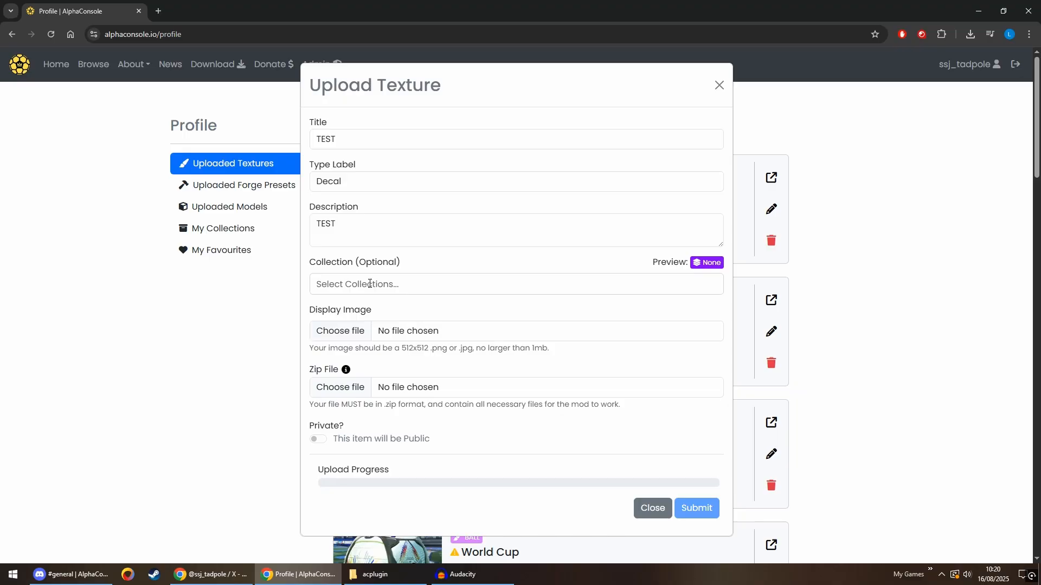
{"action": "left_click", "coordinate": [516, 283]}
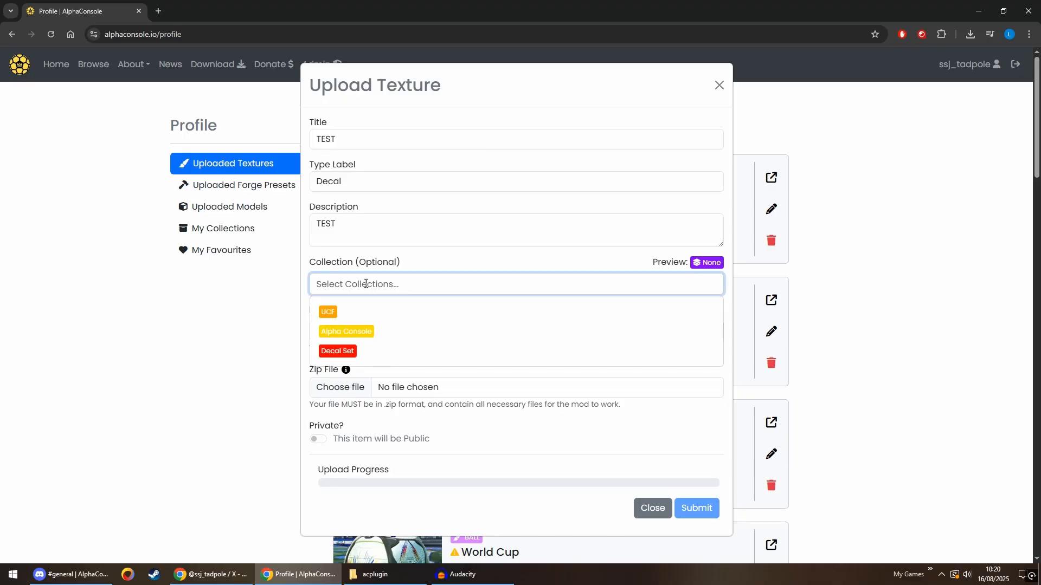
{"action": "left_click", "coordinate": [336, 350]}
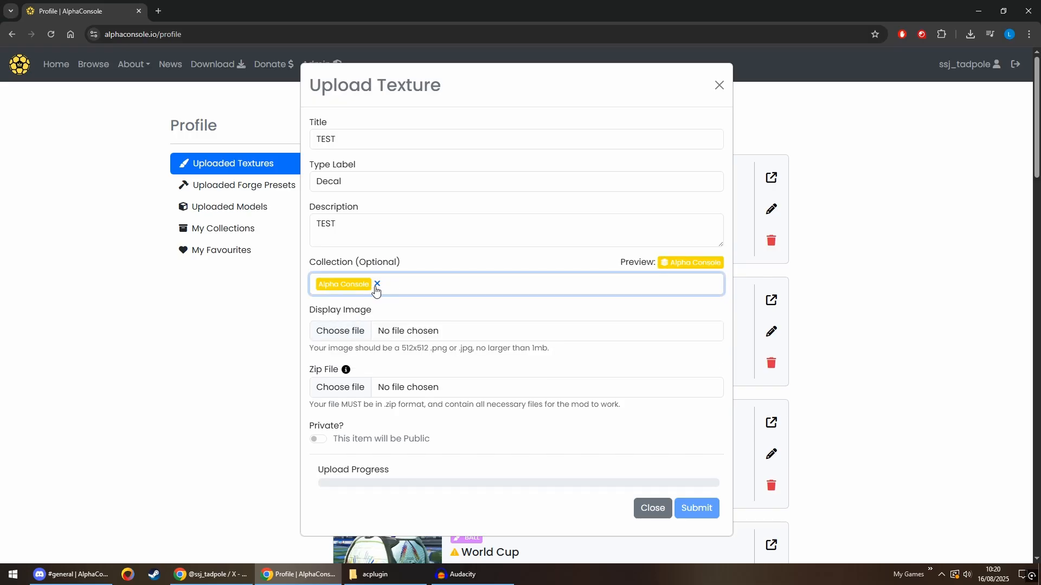
{"action": "mouse_move", "coordinate": [372, 276]}
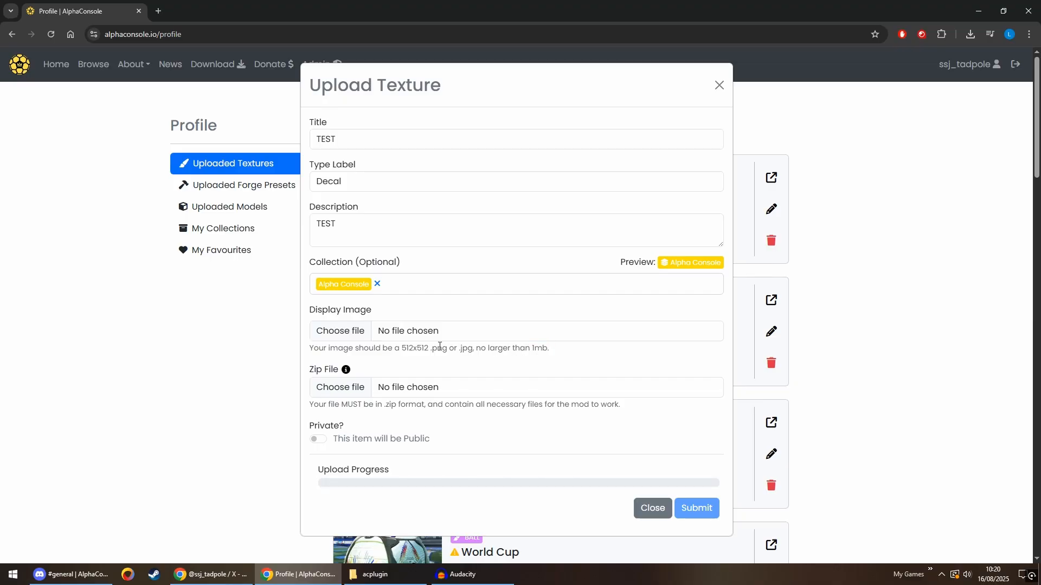
- Attach Tex_0135_0.png as the texture's display image
{"action": "double_click", "coordinate": [540, 348]}
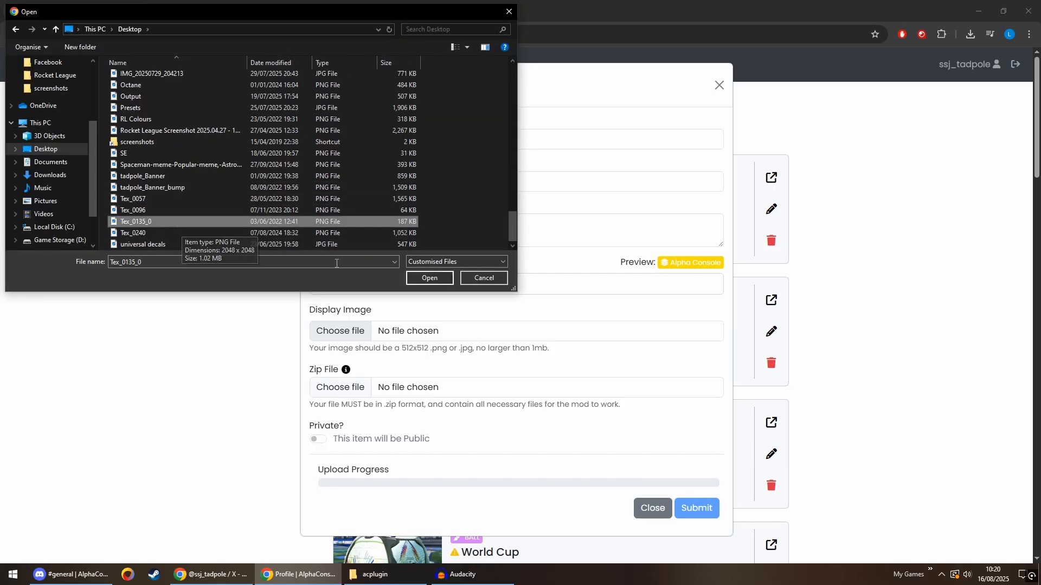
{"action": "left_click", "coordinate": [430, 279]}
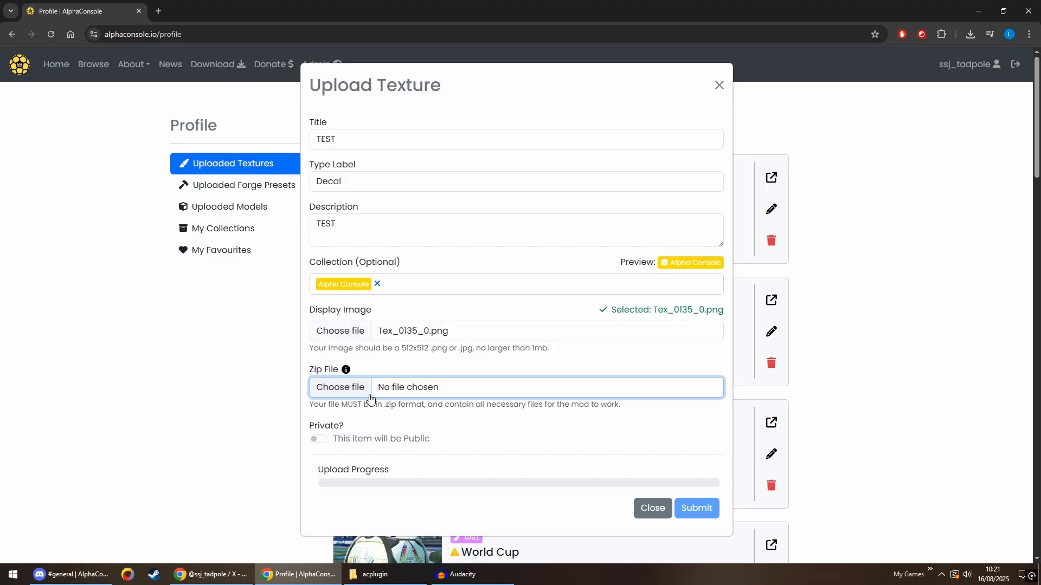
{"action": "mouse_move", "coordinate": [388, 407]}
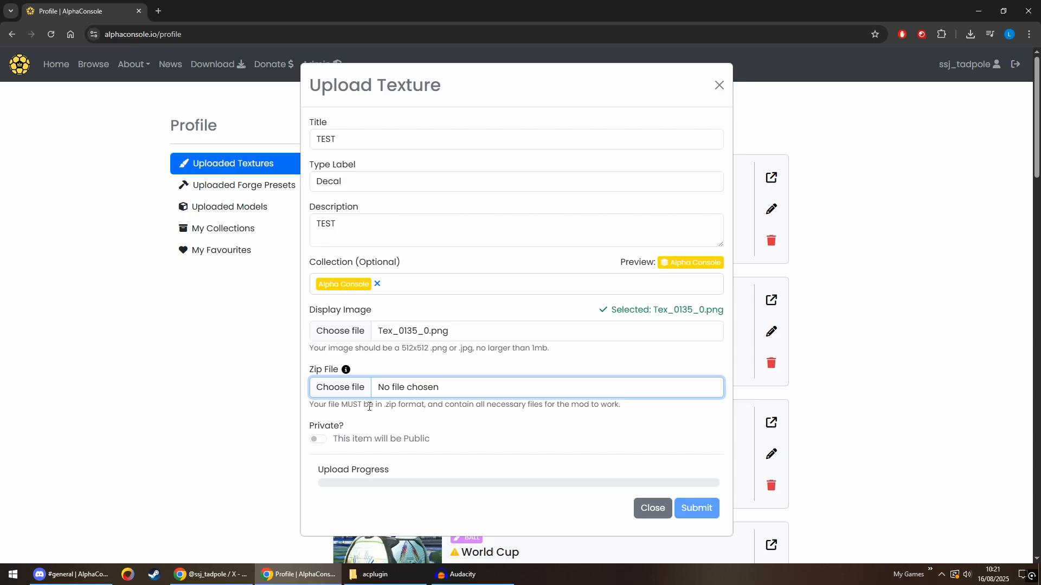
- Attach Comic.zip as the texture's zip file
{"action": "left_click", "coordinate": [340, 387]}
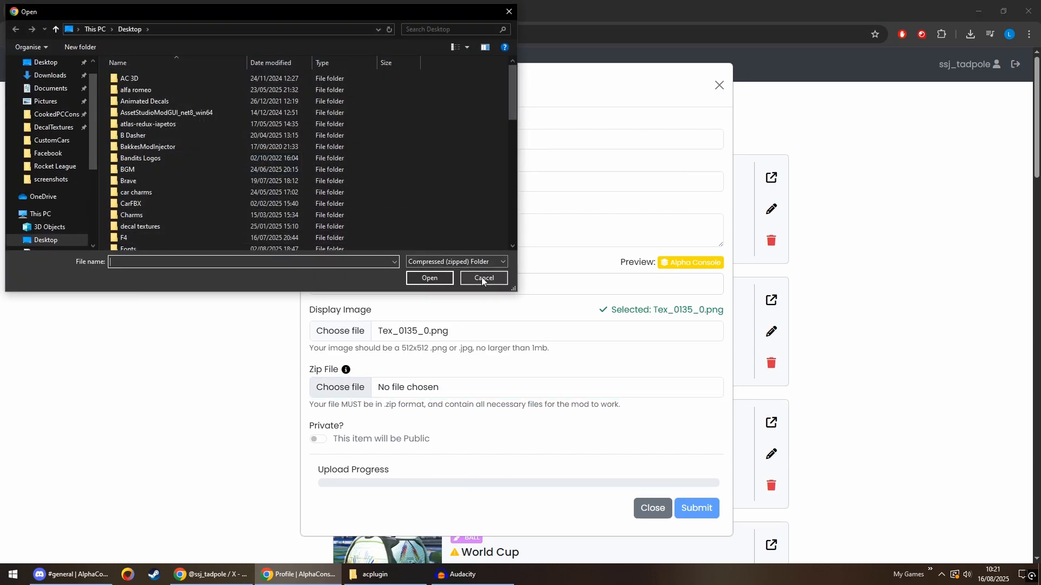
{"action": "left_click", "coordinate": [484, 278]}
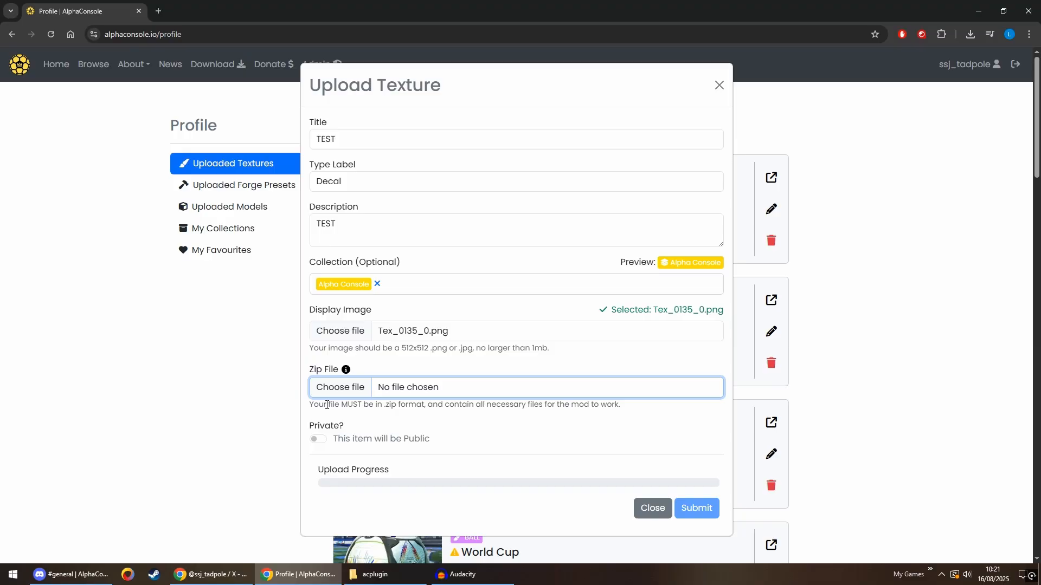
{"action": "left_click_drag", "start_coordinate": [314, 404], "coordinate": [466, 404]}
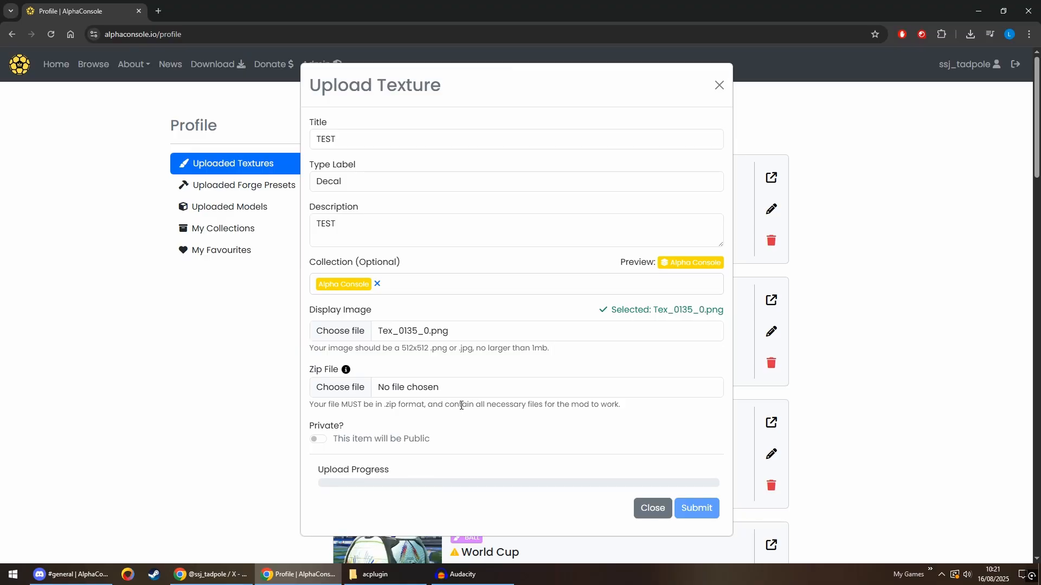
{"action": "left_click", "coordinate": [339, 387]}
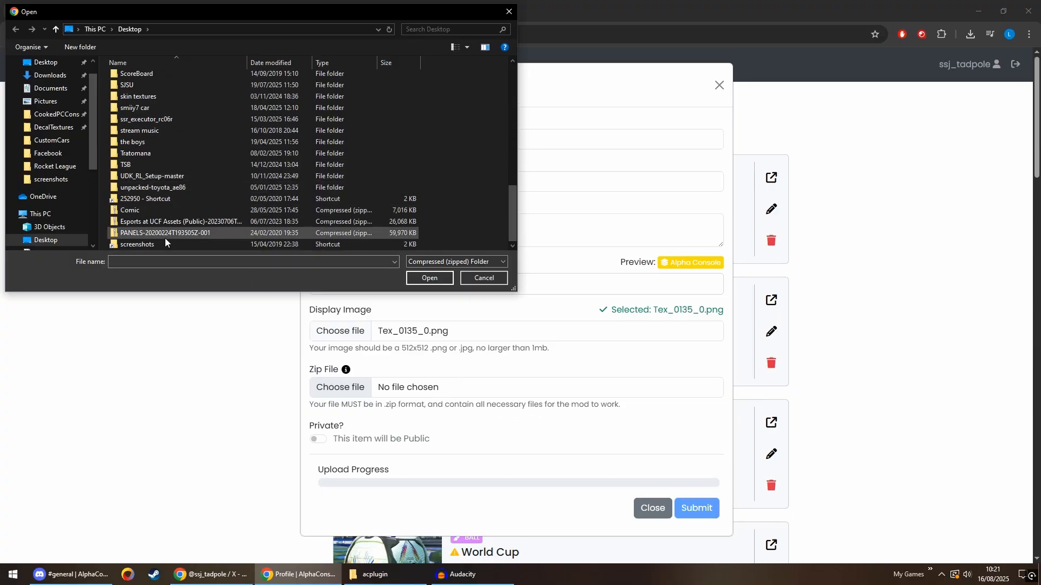
{"action": "left_click", "coordinate": [429, 279]}
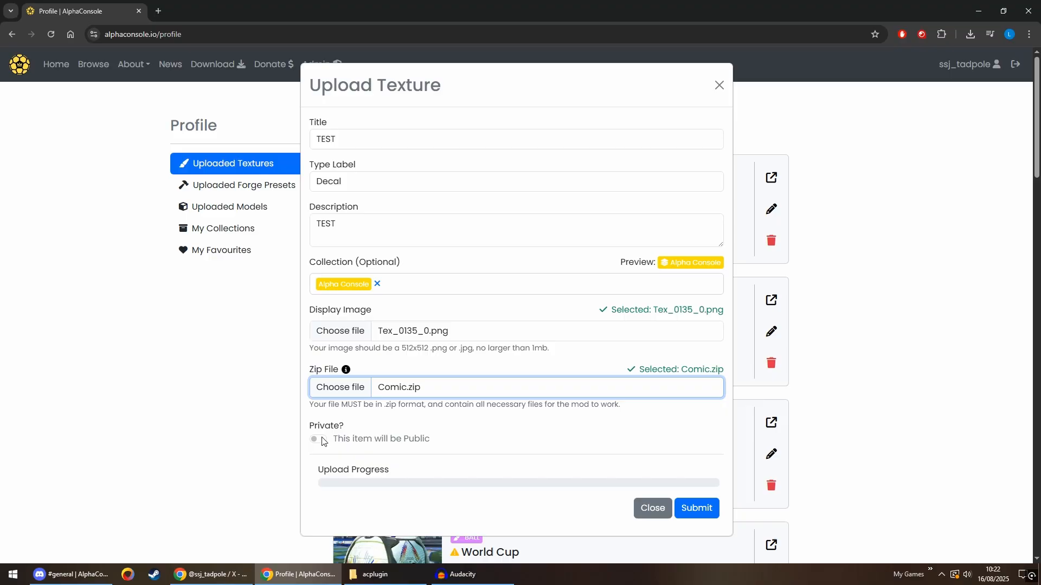
- Toggle the TEST texture private then back to public and submit it, uploading to 100%
{"action": "left_click", "coordinate": [317, 439]}
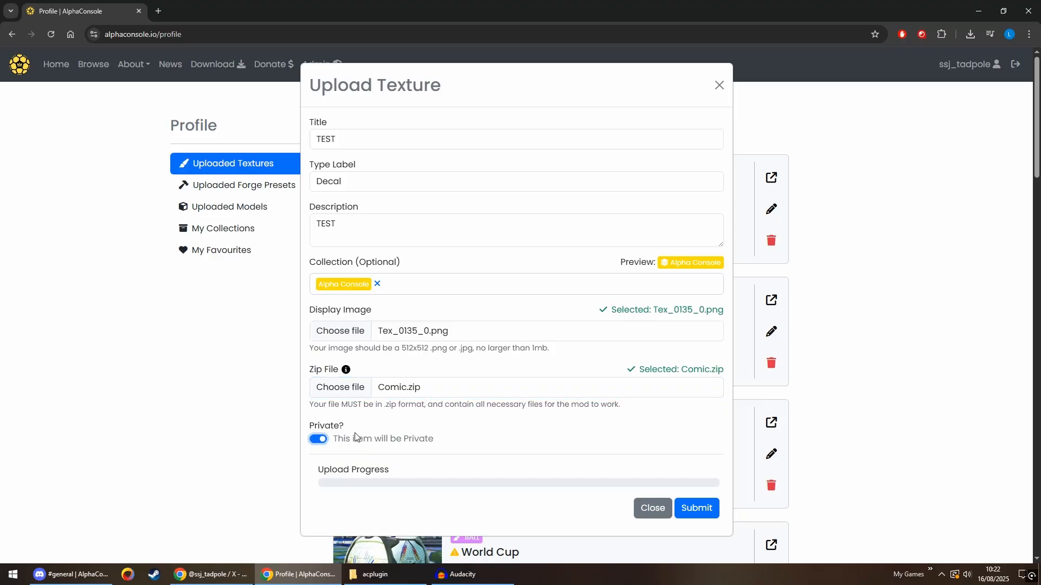
{"action": "left_click", "coordinate": [317, 439]}
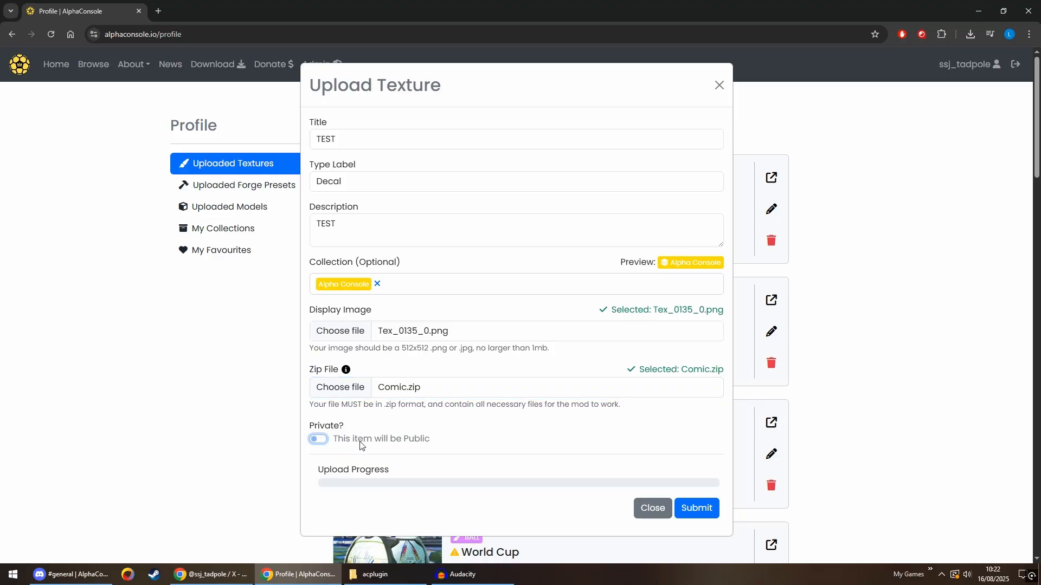
{"action": "mouse_move", "coordinate": [400, 445]}
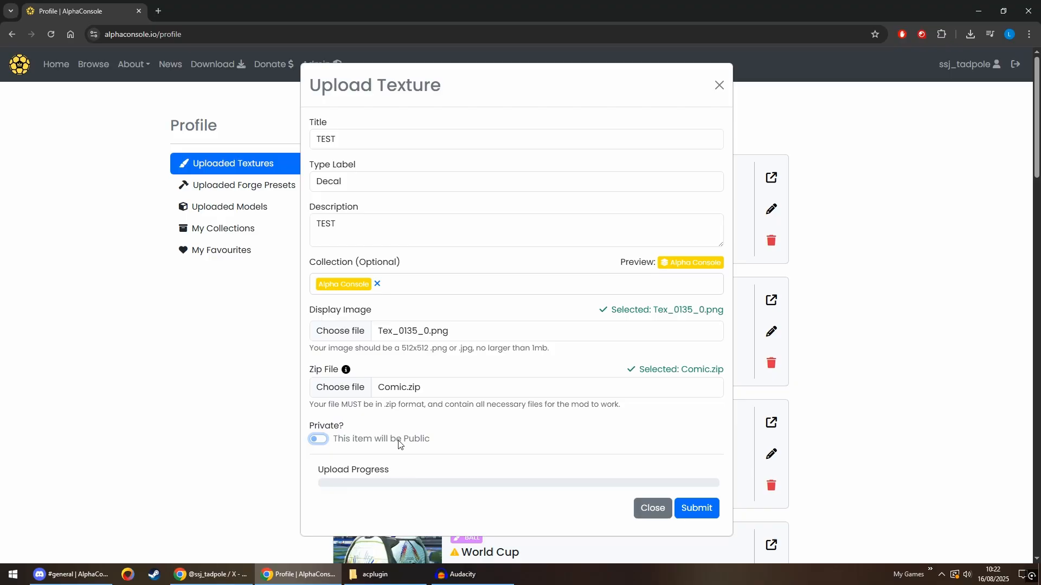
{"action": "mouse_move", "coordinate": [652, 463]}
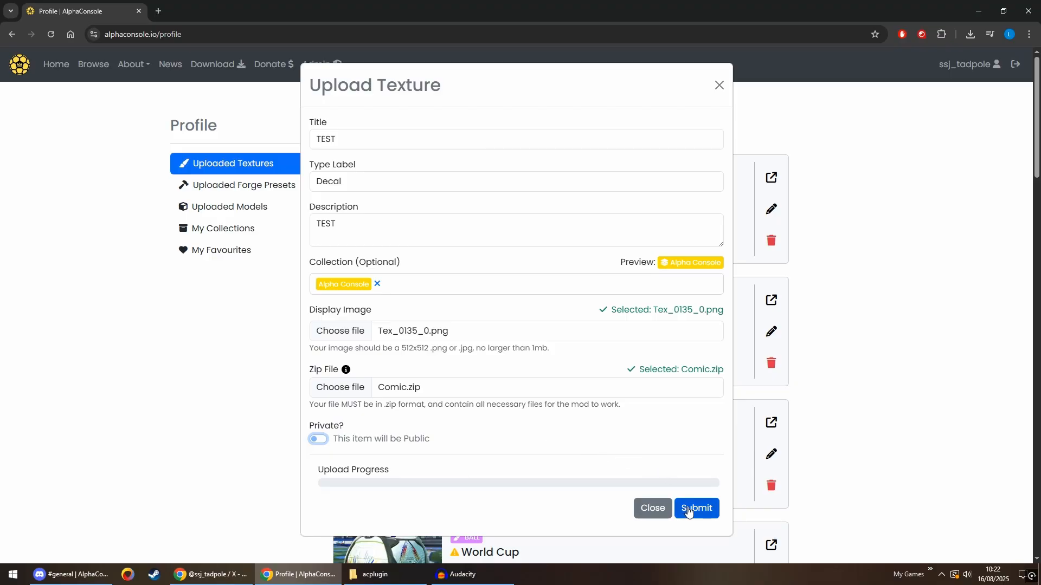
{"action": "left_click", "coordinate": [696, 507]}
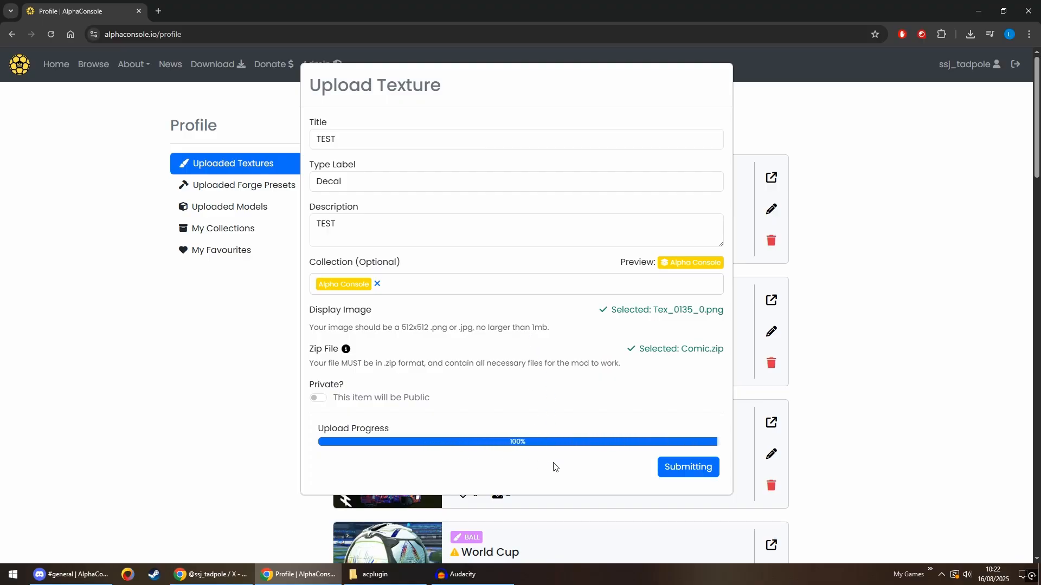
{"action": "left_click", "coordinate": [687, 466]}
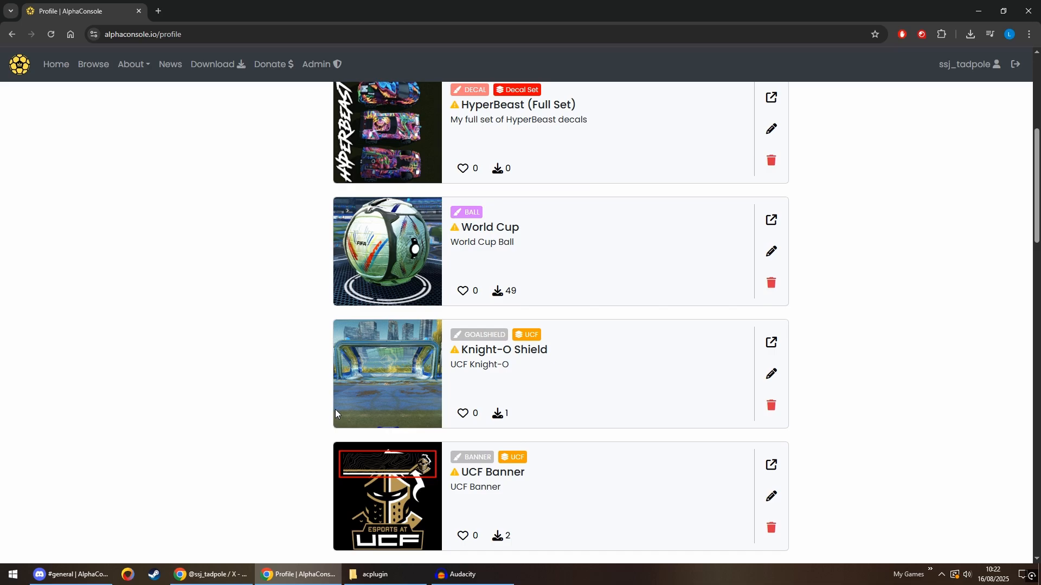
{"action": "scroll", "scroll_direction": "down", "scroll_amount": 3}
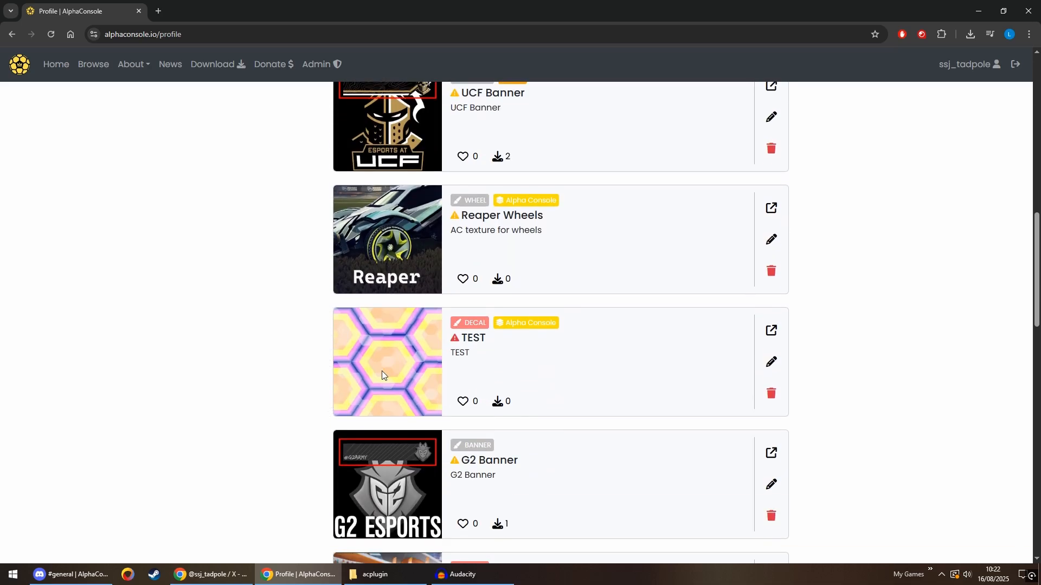
{"action": "mouse_move", "coordinate": [282, 379]}
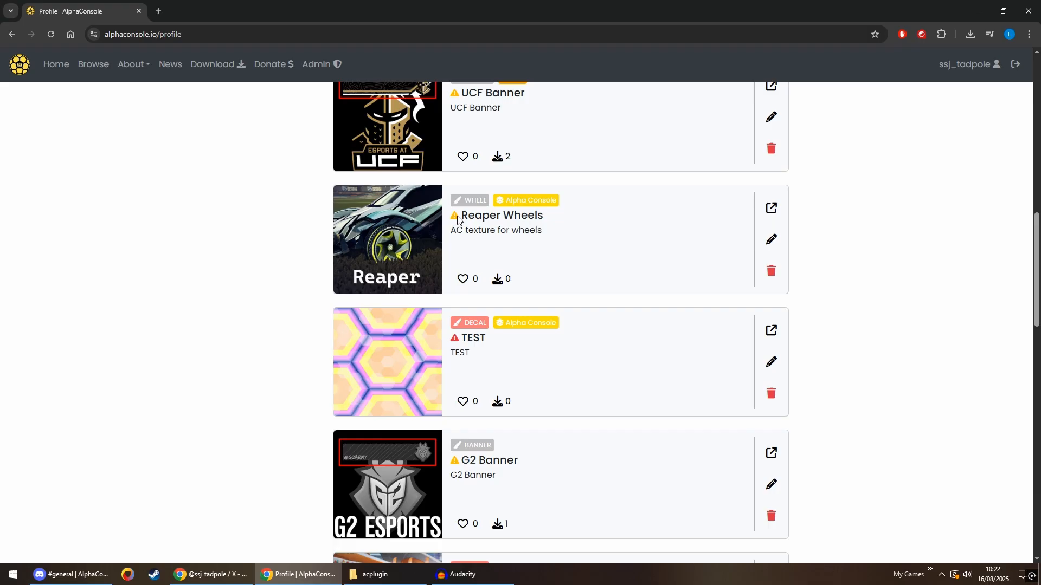
{"action": "mouse_move", "coordinate": [456, 342]}
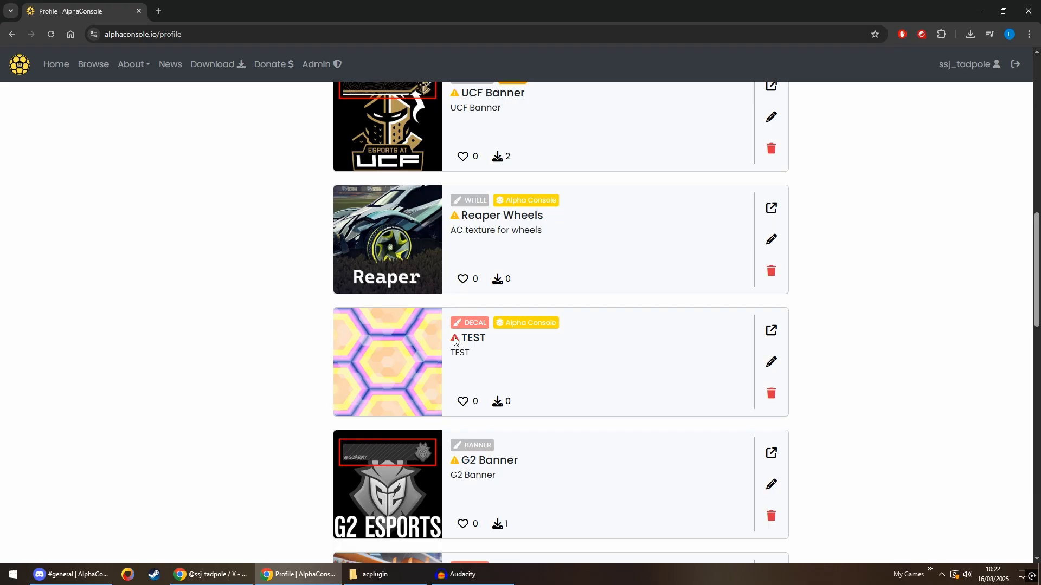
{"action": "mouse_move", "coordinate": [454, 338]}
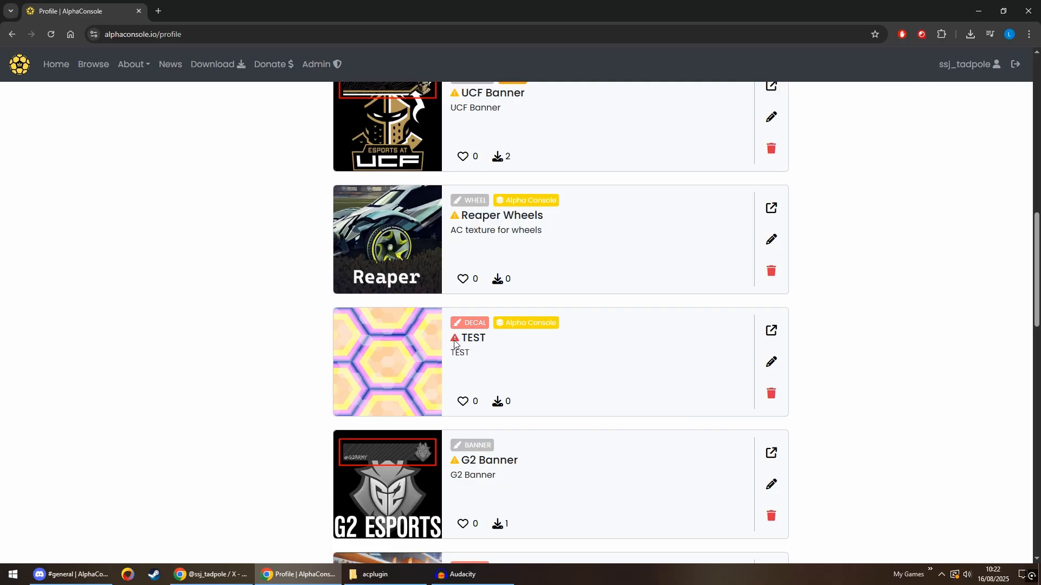
{"action": "mouse_move", "coordinate": [456, 343]}
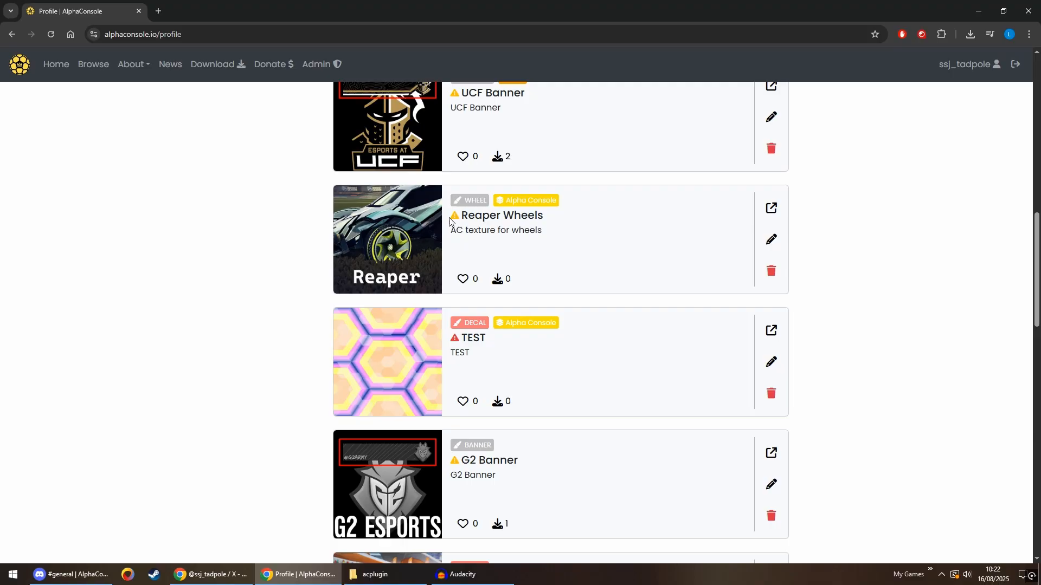
{"action": "mouse_move", "coordinate": [454, 221]}
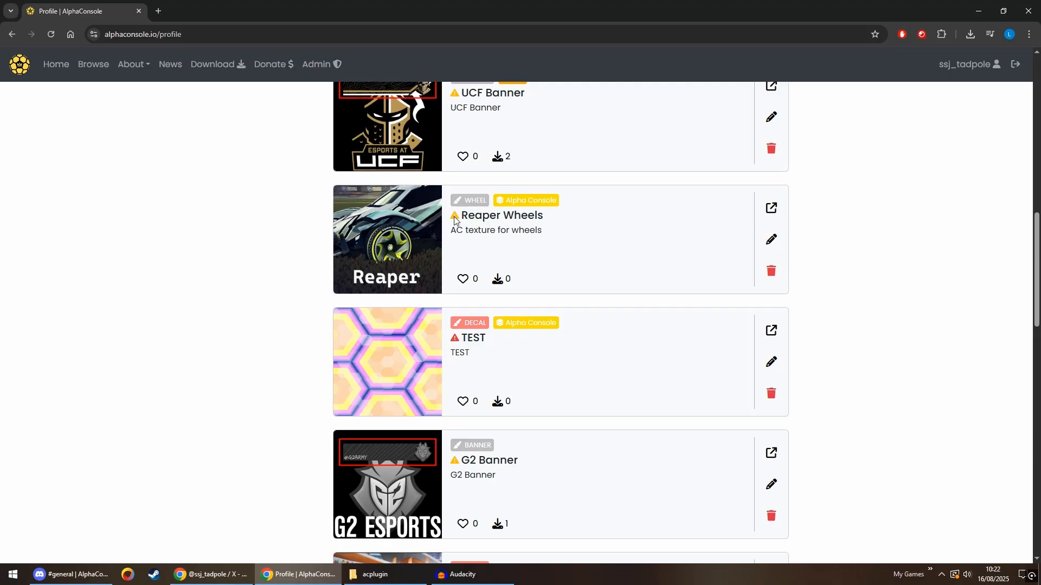
{"action": "mouse_move", "coordinate": [454, 218]}
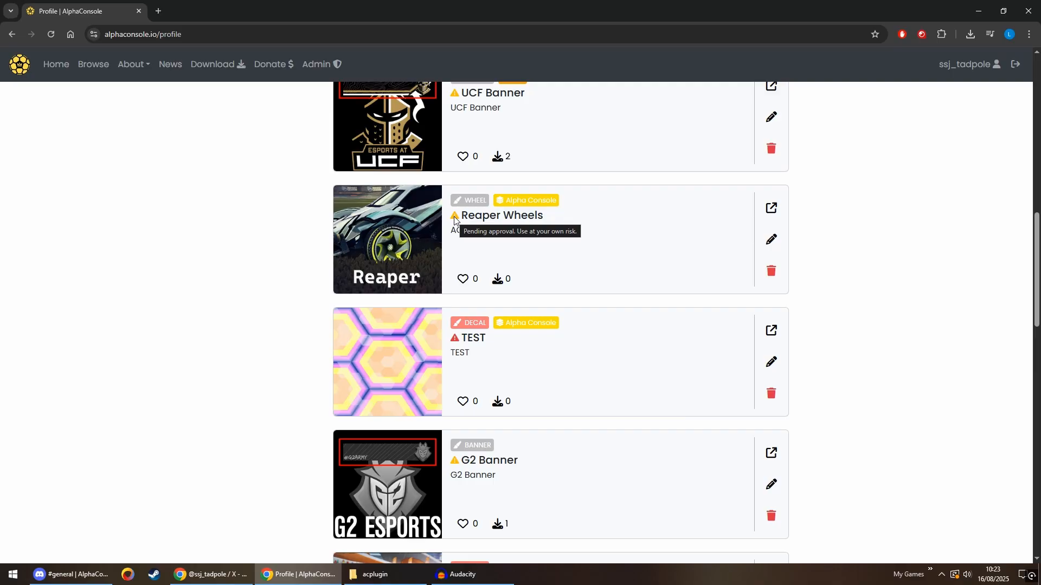
{"action": "mouse_move", "coordinate": [460, 225]}
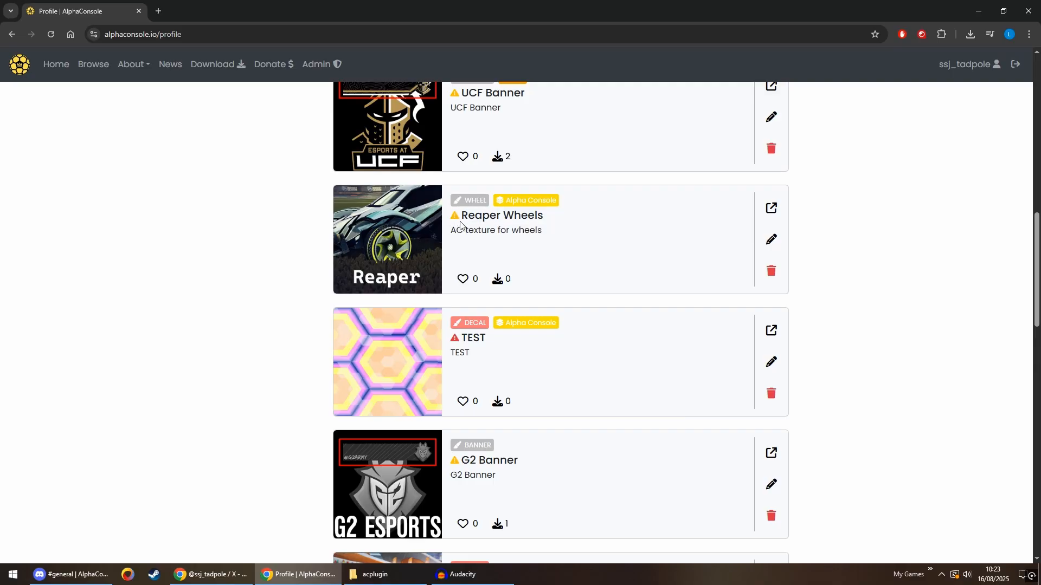
{"action": "mouse_move", "coordinate": [454, 216]}
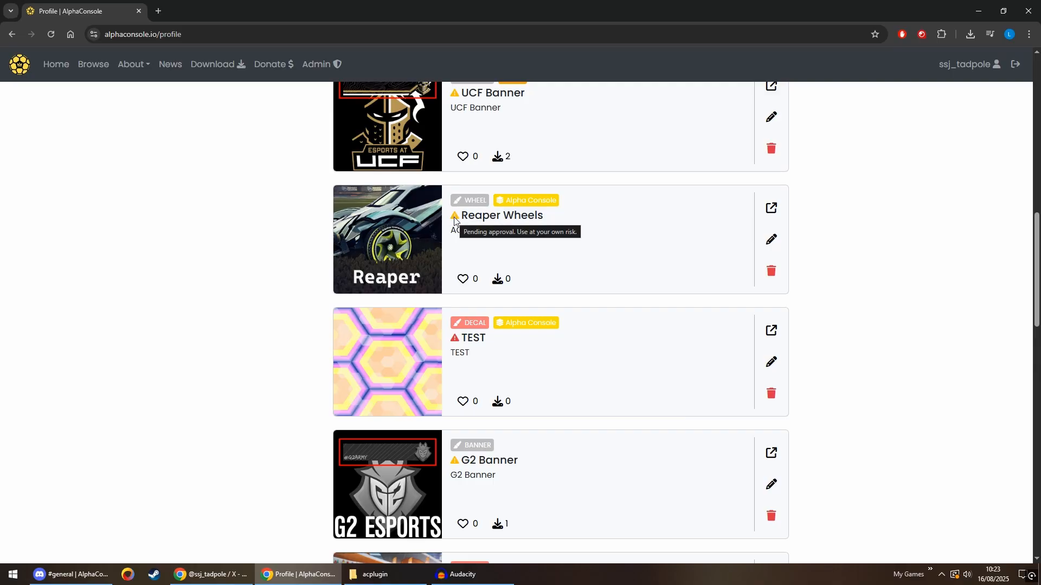
{"action": "mouse_move", "coordinate": [499, 309]}
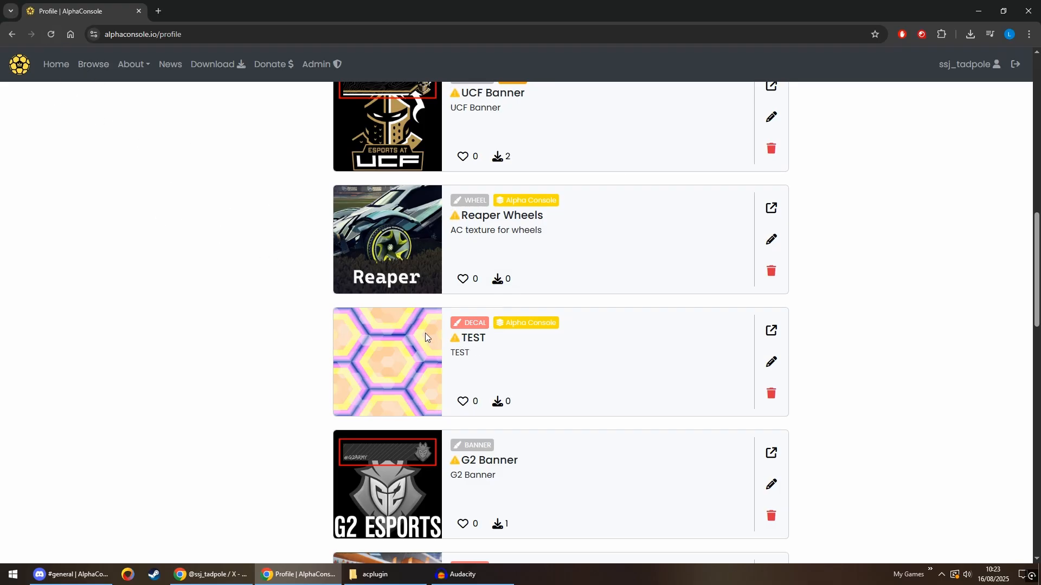
{"action": "scroll", "scroll_direction": "down", "scroll_amount": 3}
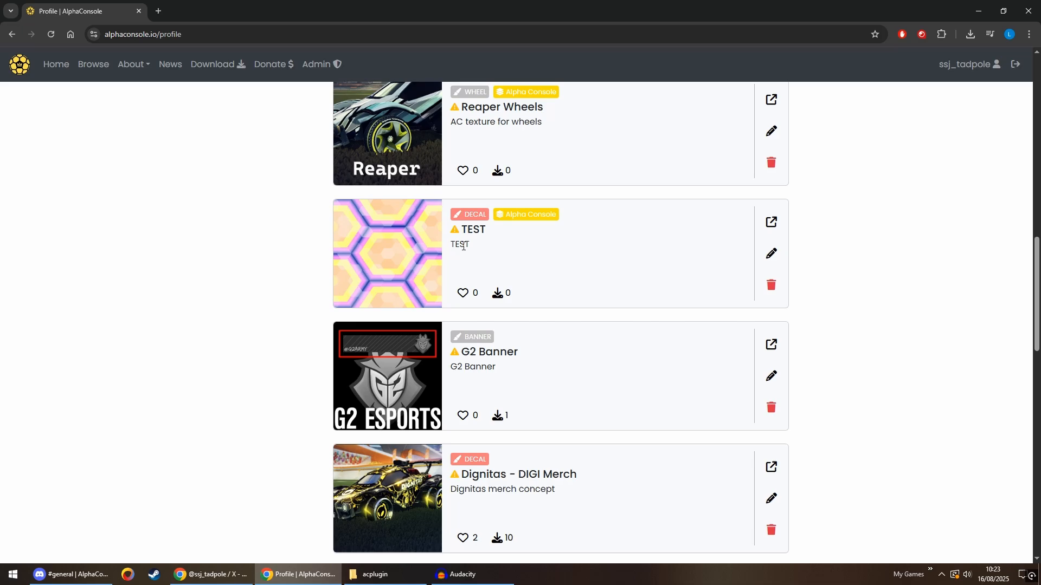
{"action": "mouse_move", "coordinate": [470, 243]}
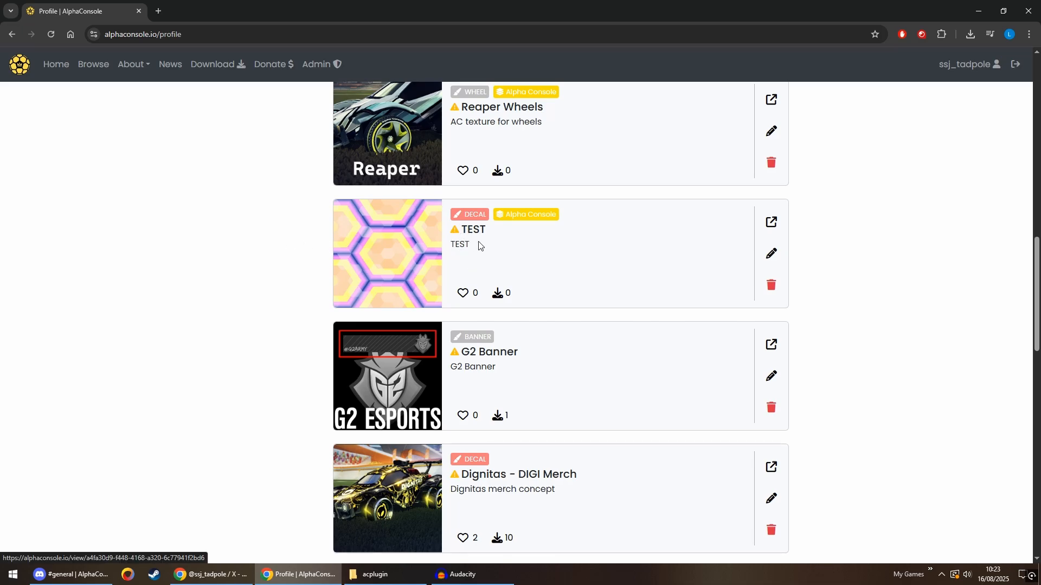
{"action": "left_click", "coordinate": [472, 229]}
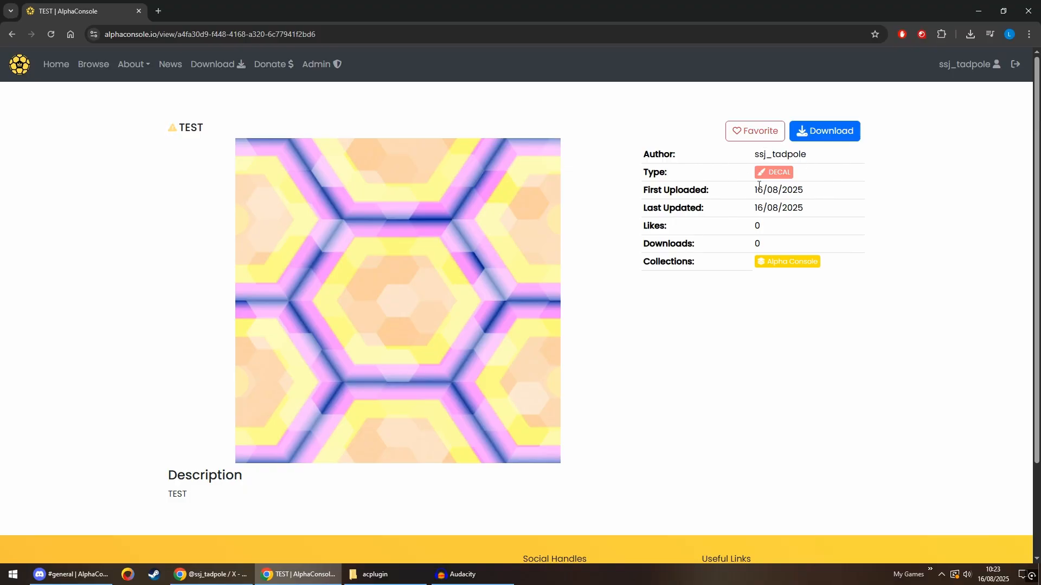
{"action": "mouse_move", "coordinate": [768, 208]}
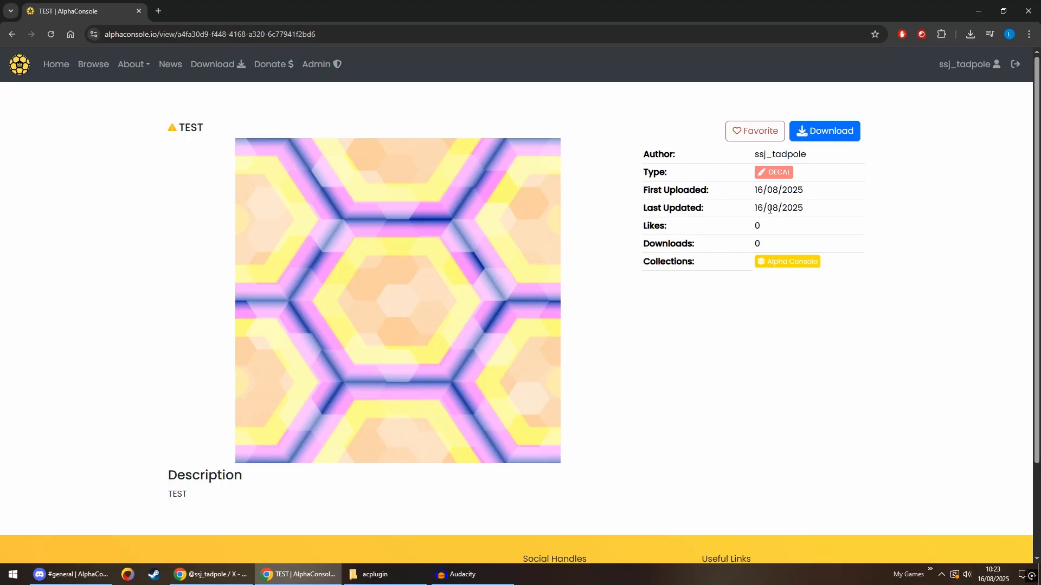
{"action": "double_click", "coordinate": [778, 190]}
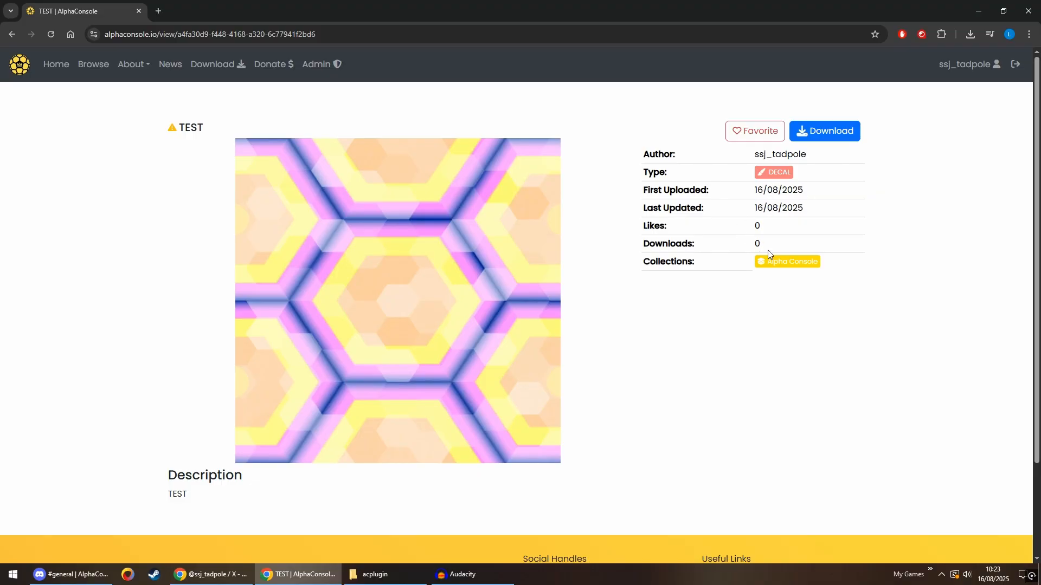
{"action": "mouse_move", "coordinate": [765, 193]}
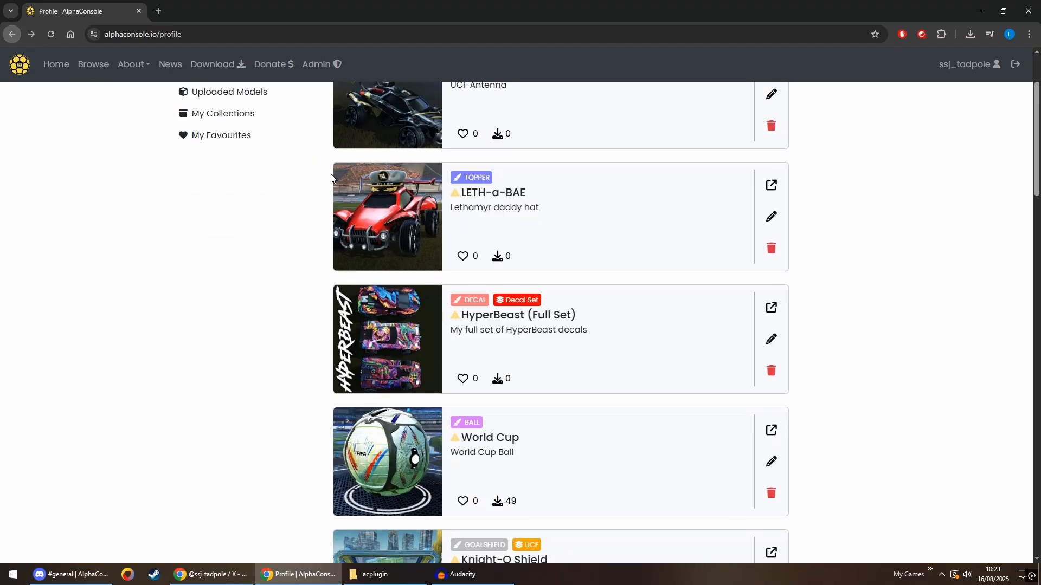
- Scroll down the Uploaded Textures list toward the UCF collection badge
{"action": "scroll", "scroll_direction": "down", "scroll_amount": 3}
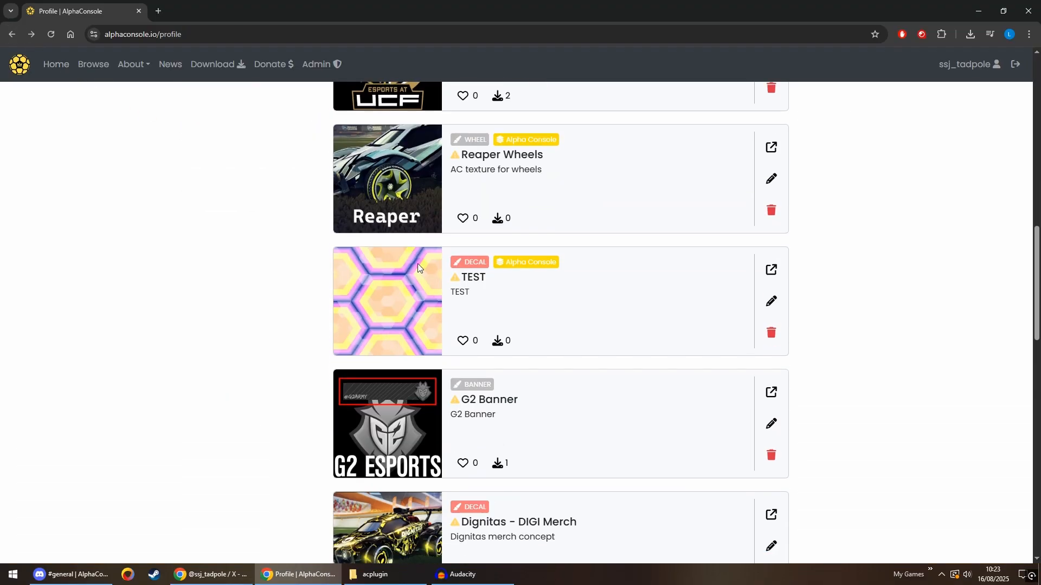
{"action": "mouse_move", "coordinate": [531, 274]}
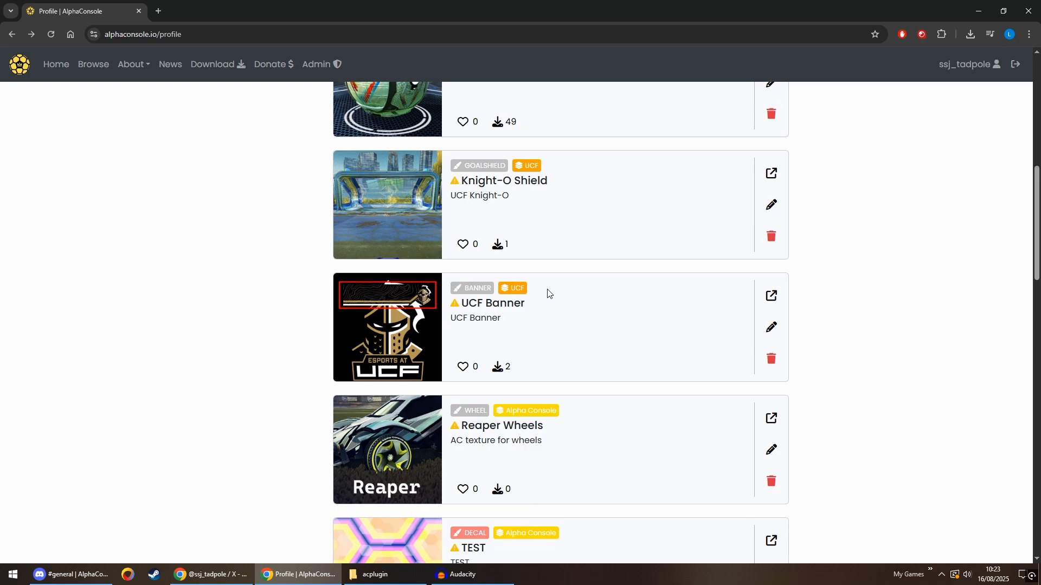
{"action": "mouse_move", "coordinate": [538, 302]}
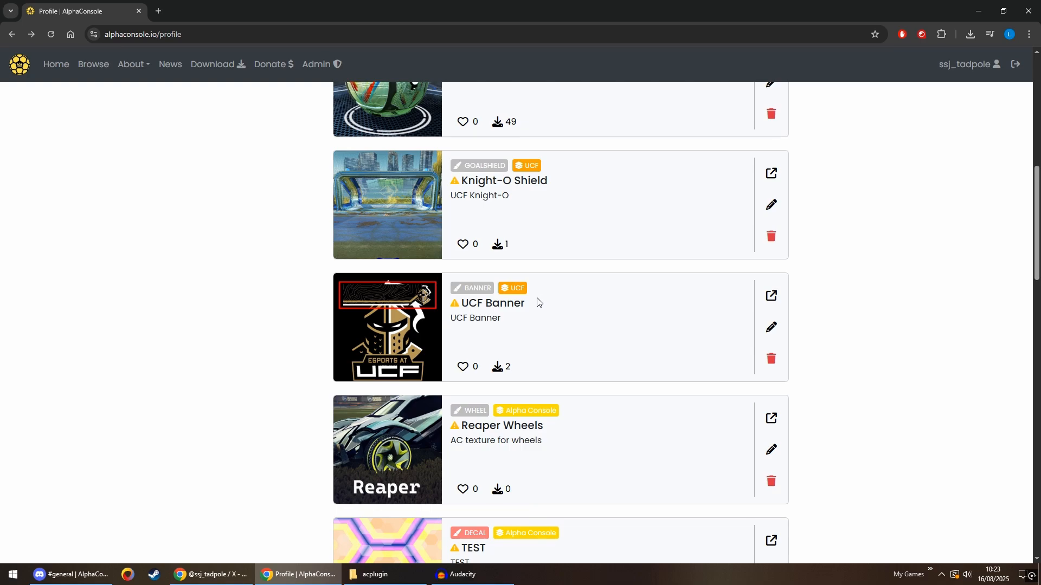
{"action": "mouse_move", "coordinate": [481, 312]}
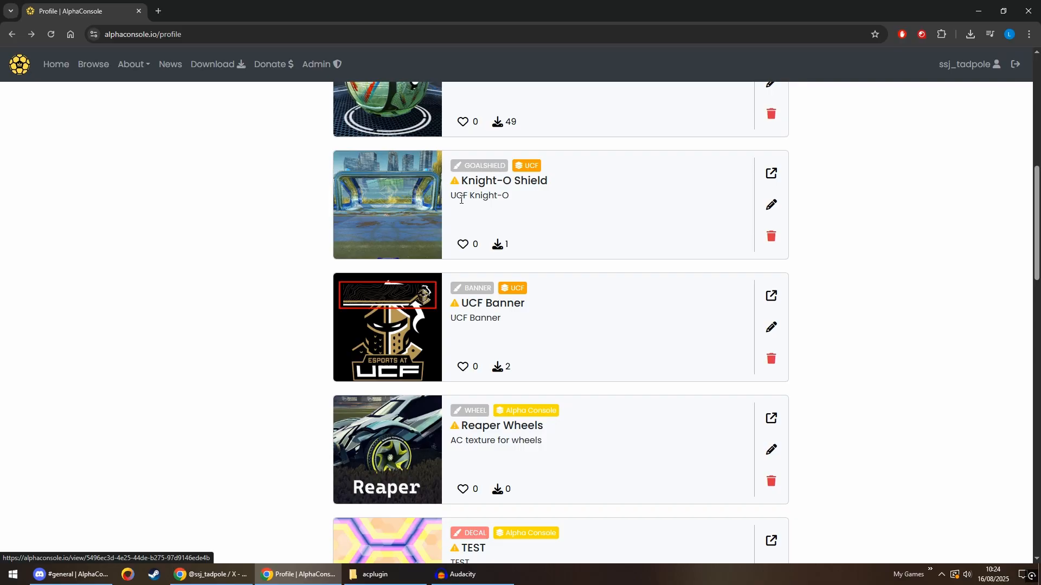
{"action": "mouse_move", "coordinate": [523, 237]}
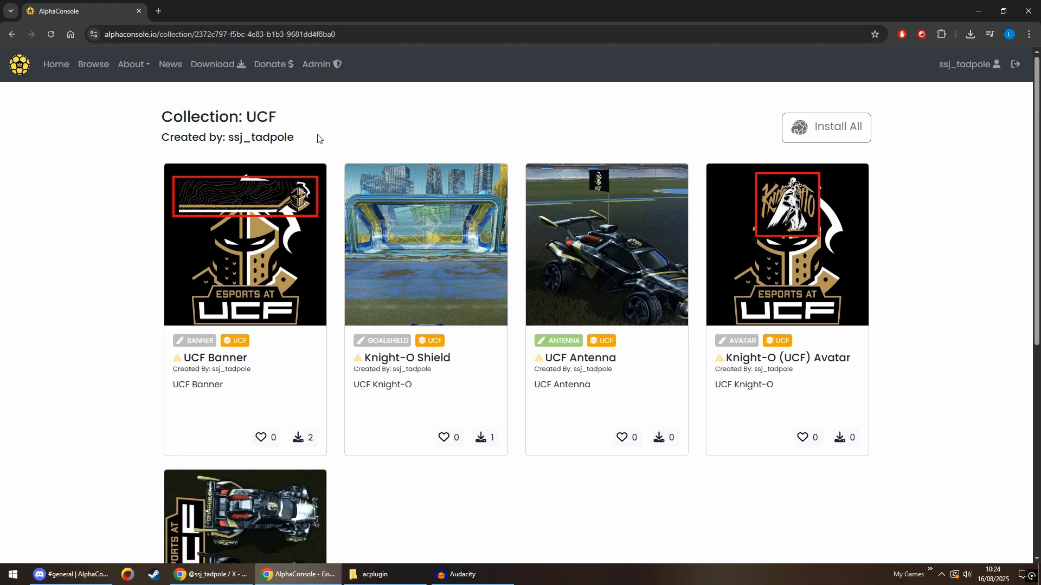
- Browse the UCF collection page listing UCF Banner, Knight-O Shield, UCF Antenna and more
{"action": "double_click", "coordinate": [261, 117]}
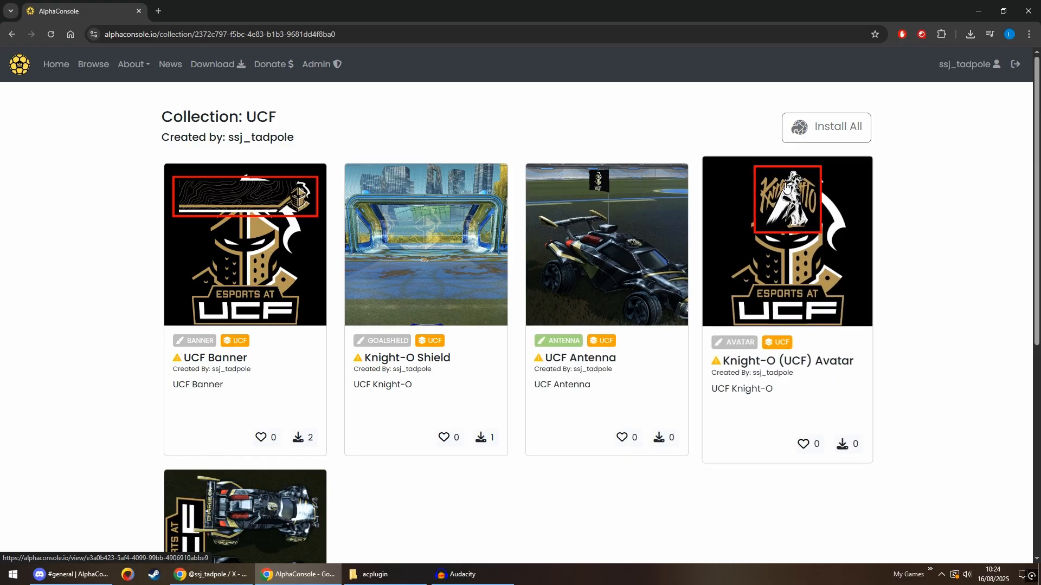
{"action": "scroll", "scroll_direction": "down", "scroll_amount": 3}
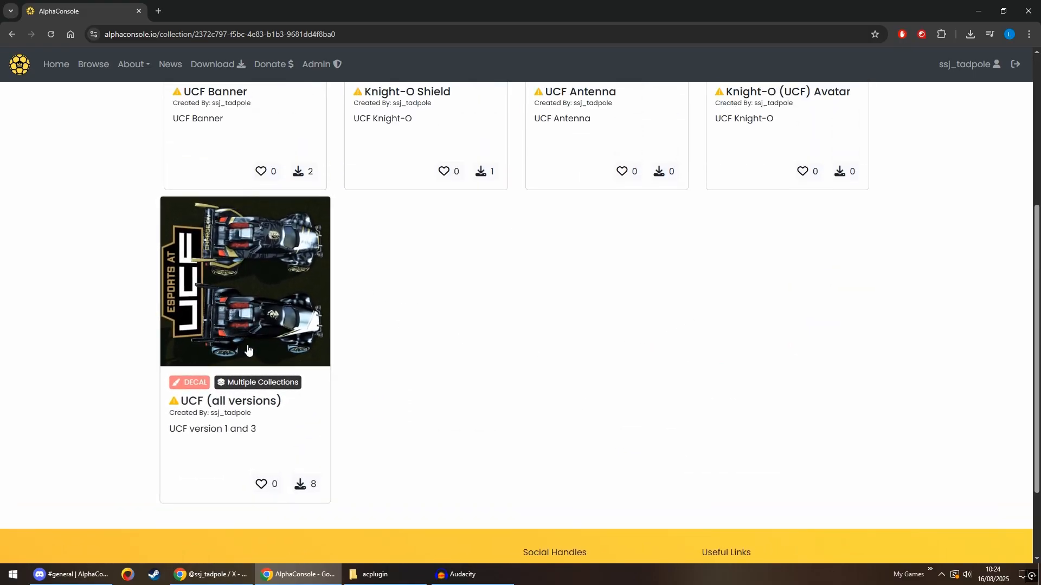
{"action": "mouse_move", "coordinate": [291, 335]}
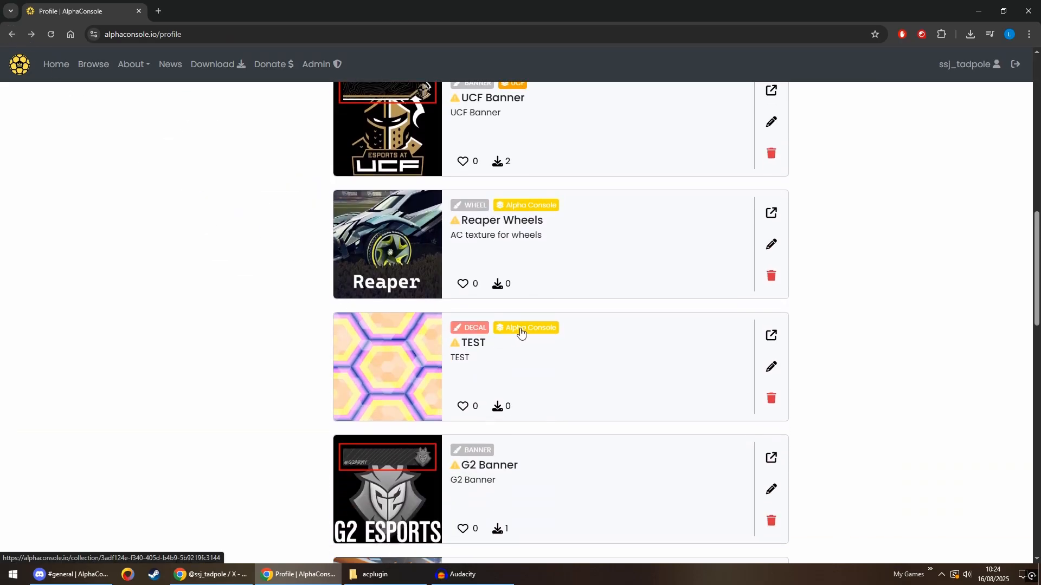
- View the Alpha Console collection showing Reaper Wheels, Joko XL Wheels, TEST and Saptarishi Wheels
{"action": "left_click", "coordinate": [524, 328]}
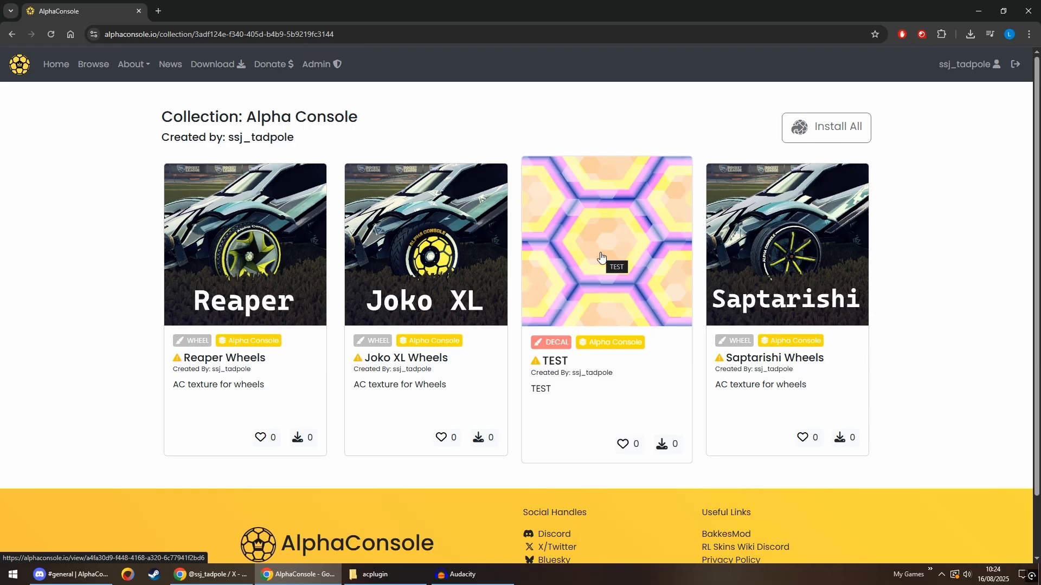
{"action": "mouse_move", "coordinate": [625, 210]}
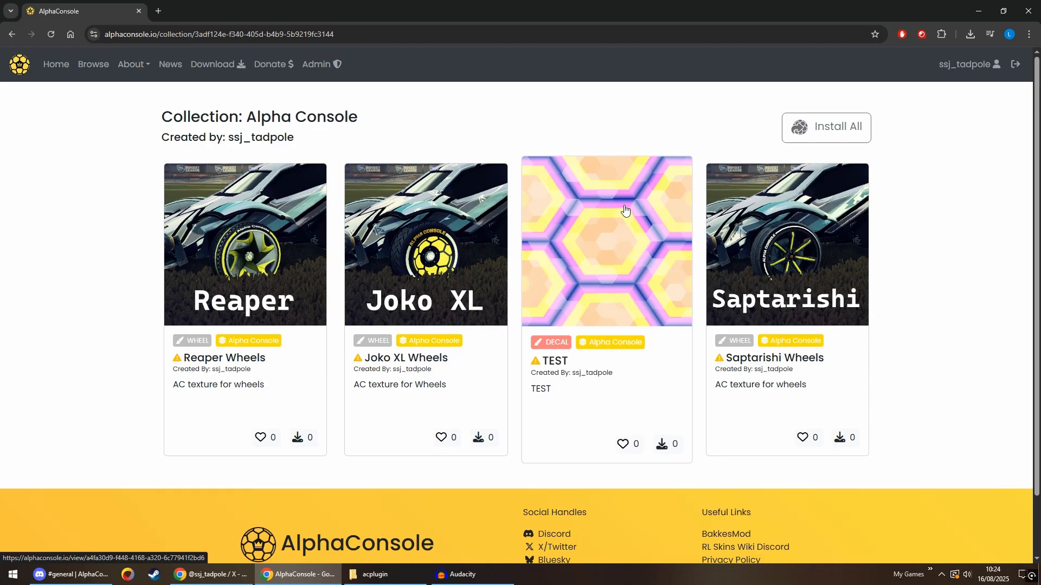
{"action": "mouse_move", "coordinate": [609, 283]}
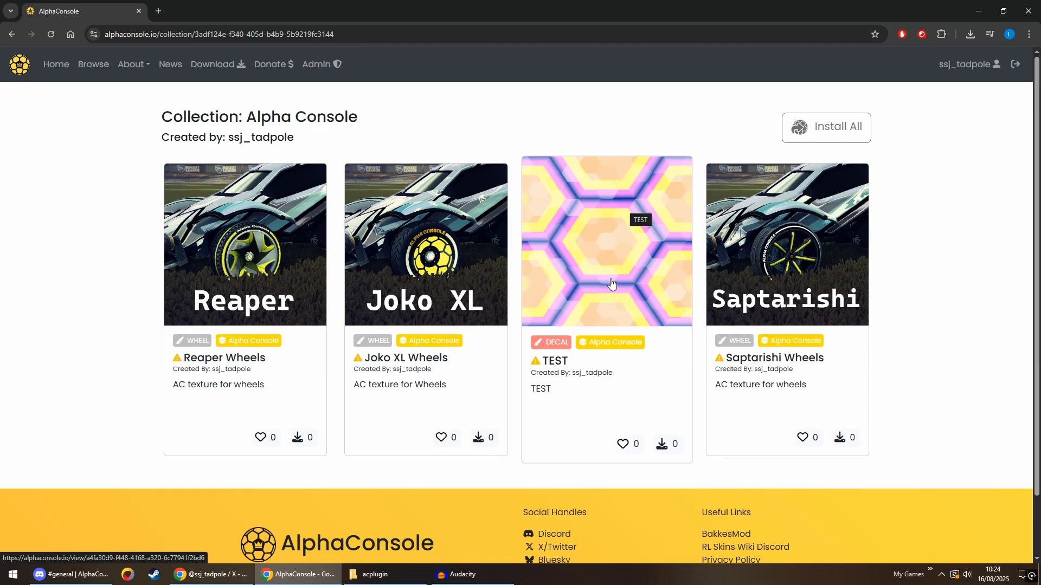
{"action": "mouse_move", "coordinate": [617, 197]}
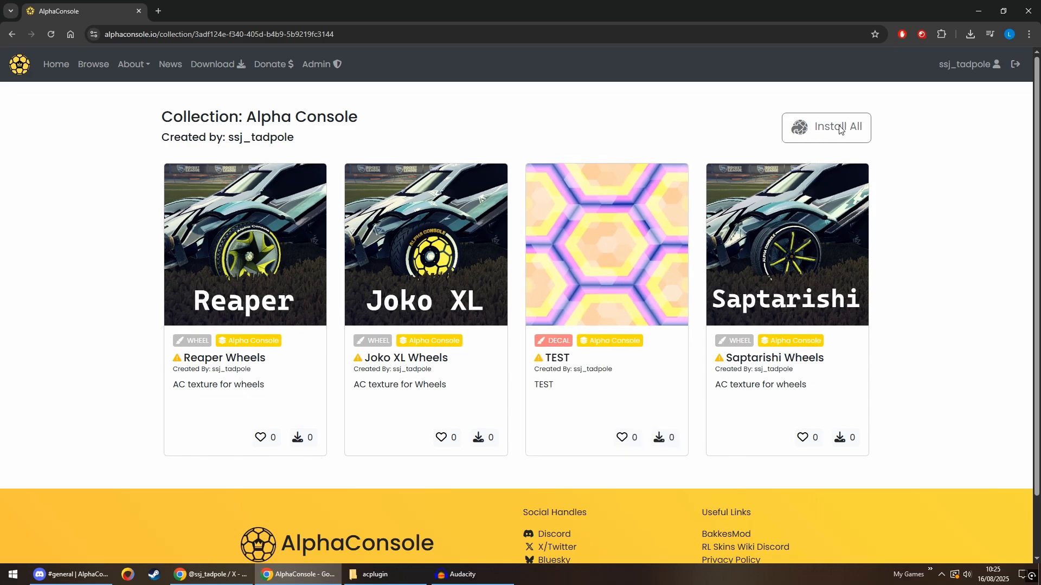
{"action": "mouse_move", "coordinate": [886, 144]}
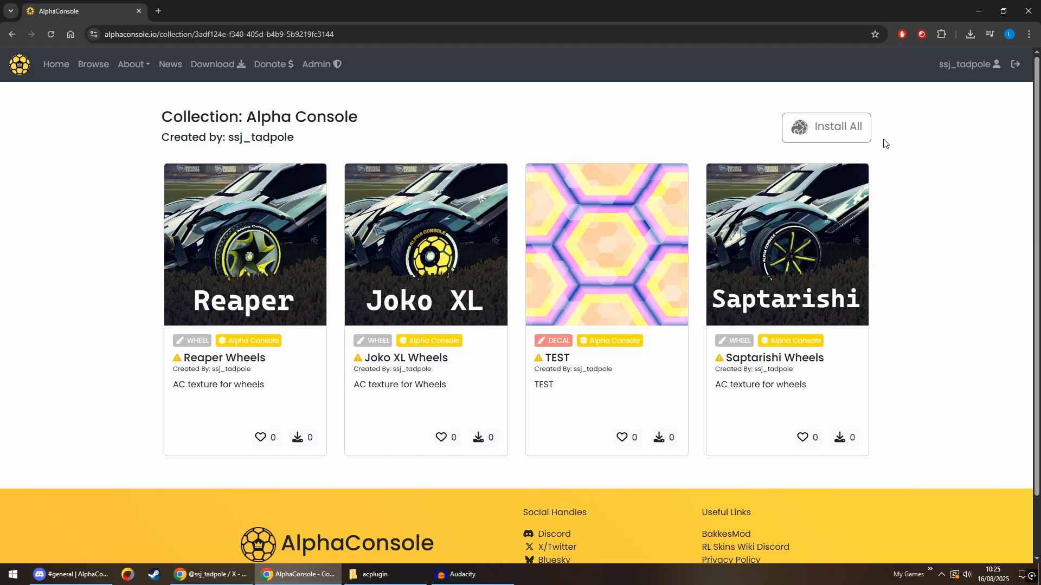
- View the TEST decal's detail page showing Decal type, zero downloads and Alpha Console membership
{"action": "left_click", "coordinate": [605, 244]}
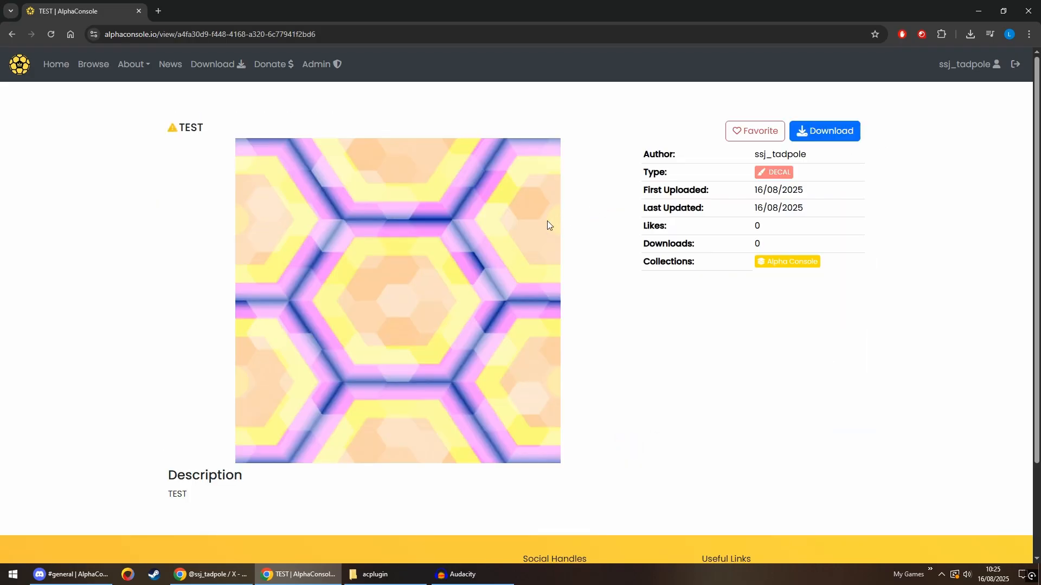
{"action": "mouse_move", "coordinate": [537, 237]}
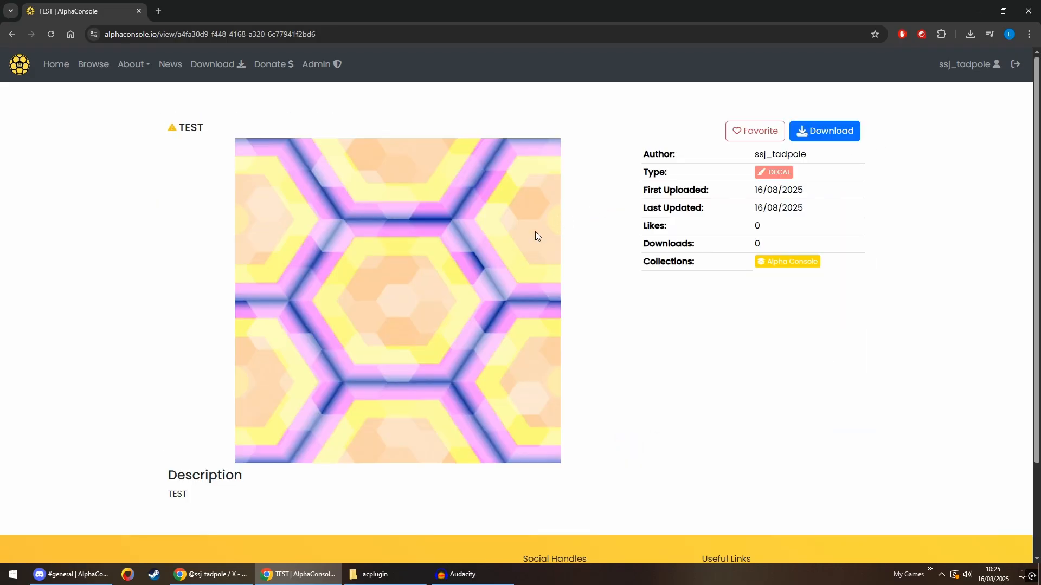
{"action": "mouse_move", "coordinate": [853, 143]}
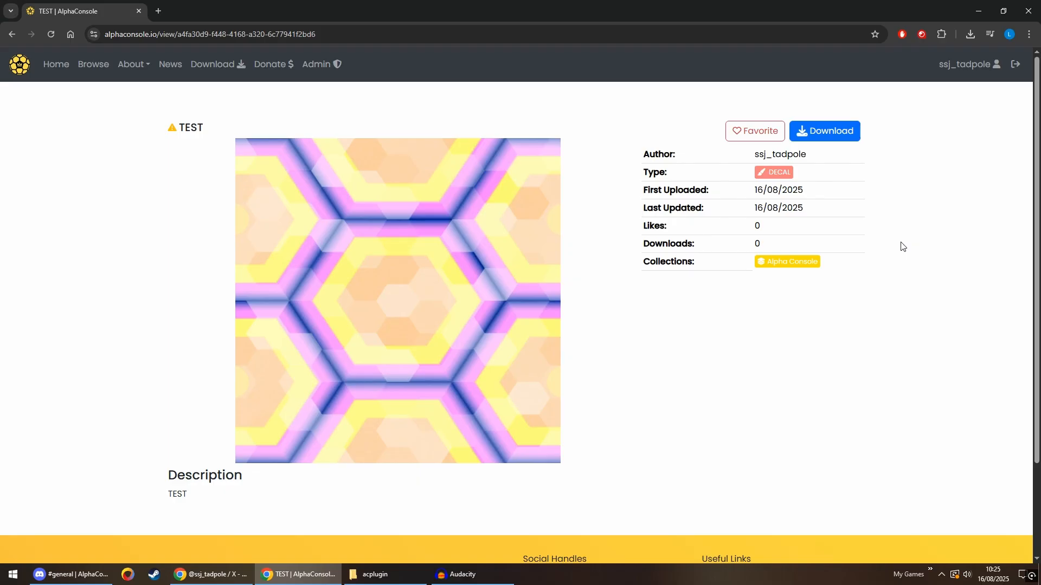
{"action": "mouse_move", "coordinate": [475, 174]}
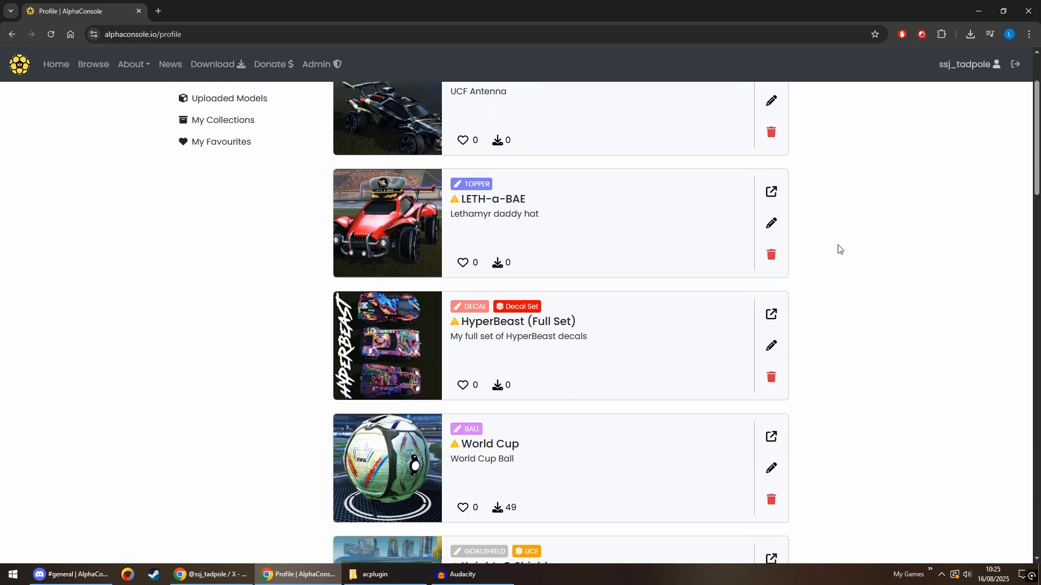
{"action": "mouse_move", "coordinate": [794, 324]}
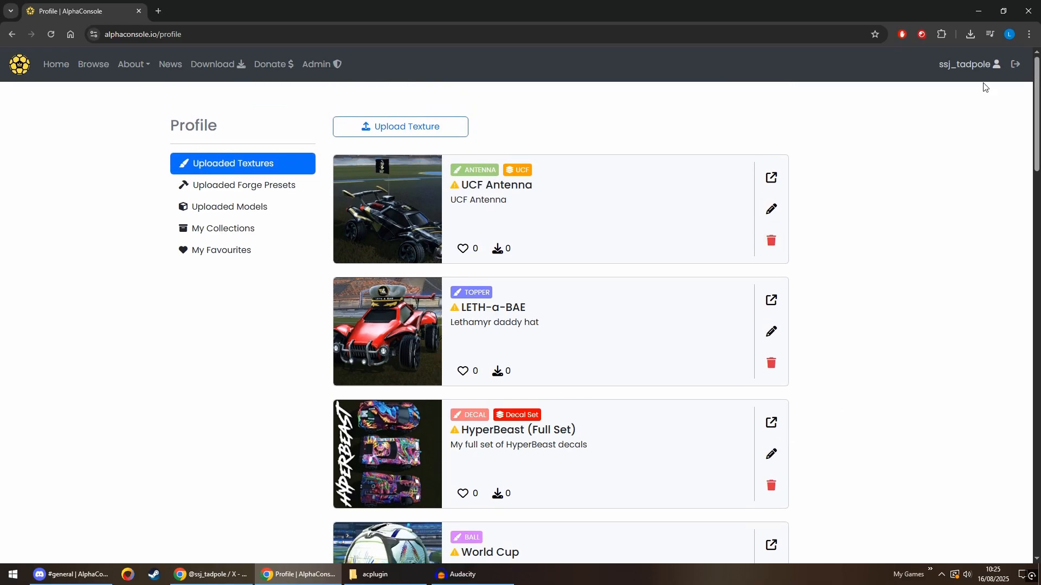
{"action": "mouse_move", "coordinate": [967, 64]}
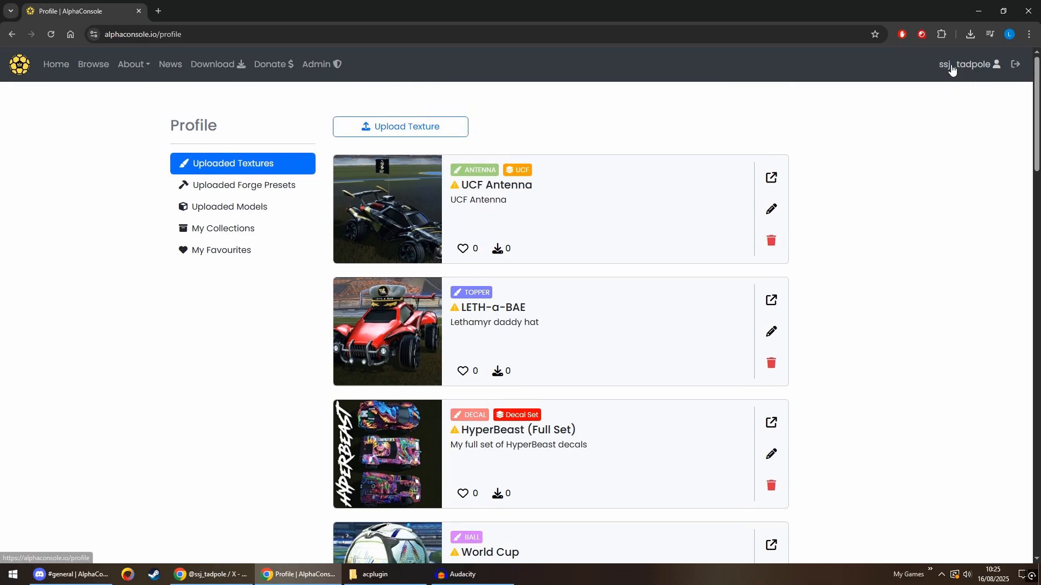
- Scroll the Profile's Uploaded Textures down to the TEST entry tagged Alpha Console
{"action": "scroll", "scroll_direction": "down", "scroll_amount": 3}
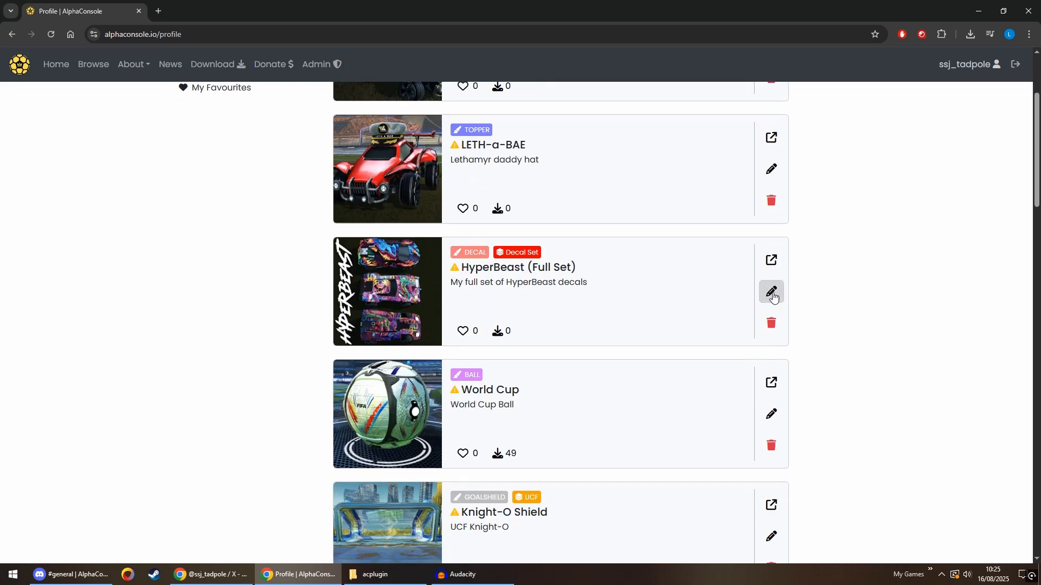
{"action": "left_click", "coordinate": [771, 293]}
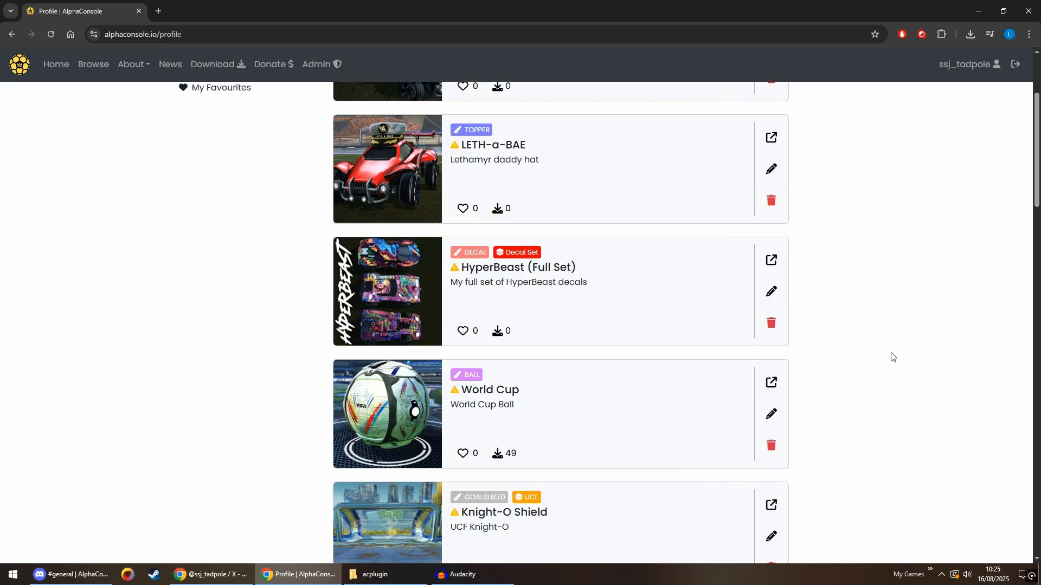
{"action": "scroll", "scroll_direction": "down", "scroll_amount": 3}
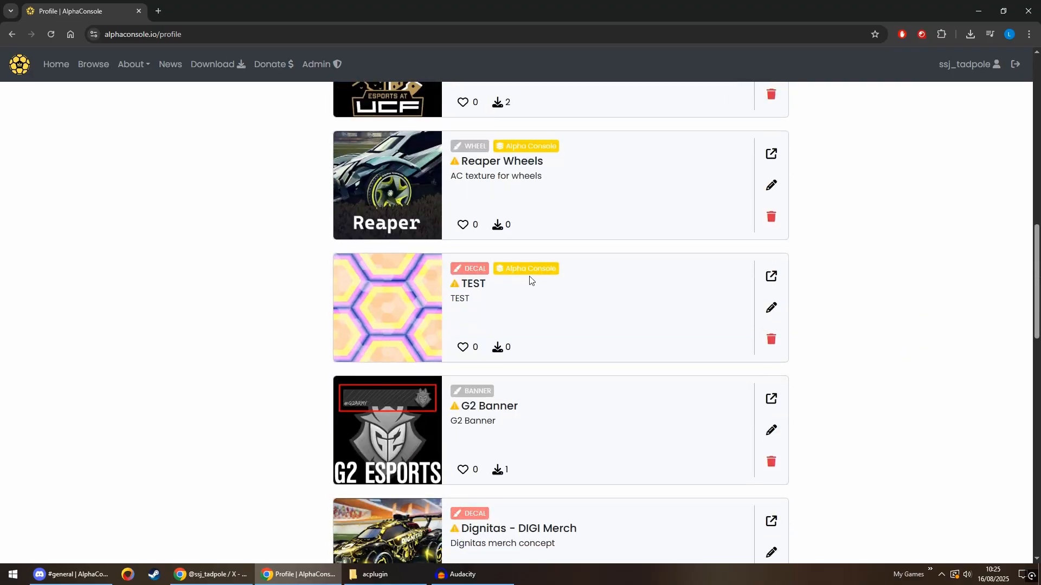
{"action": "mouse_move", "coordinate": [524, 269]}
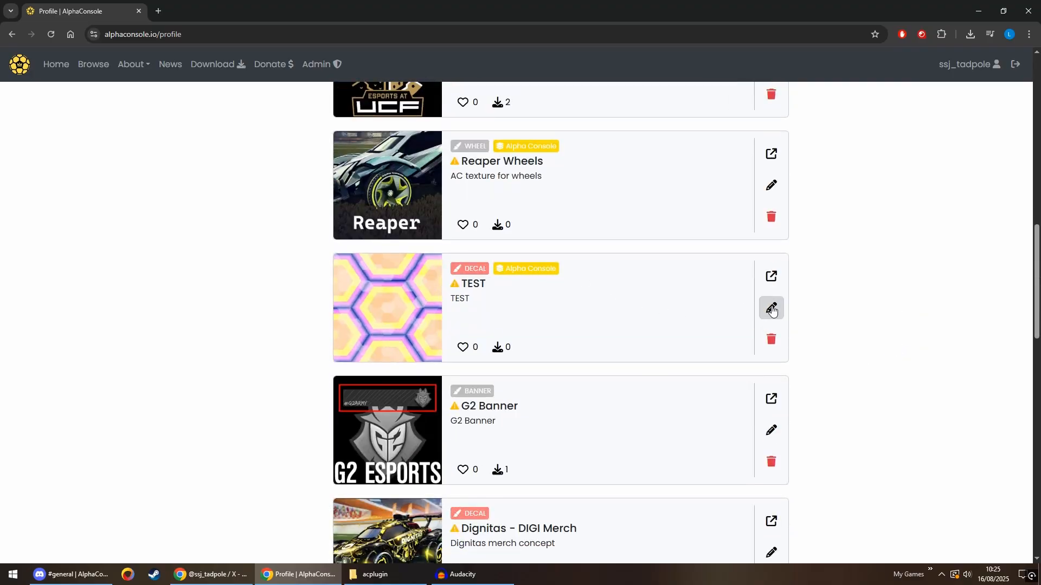
- Edit TEST to clear its Collection field and save it with only the Decal tag
{"action": "left_click", "coordinate": [771, 309]}
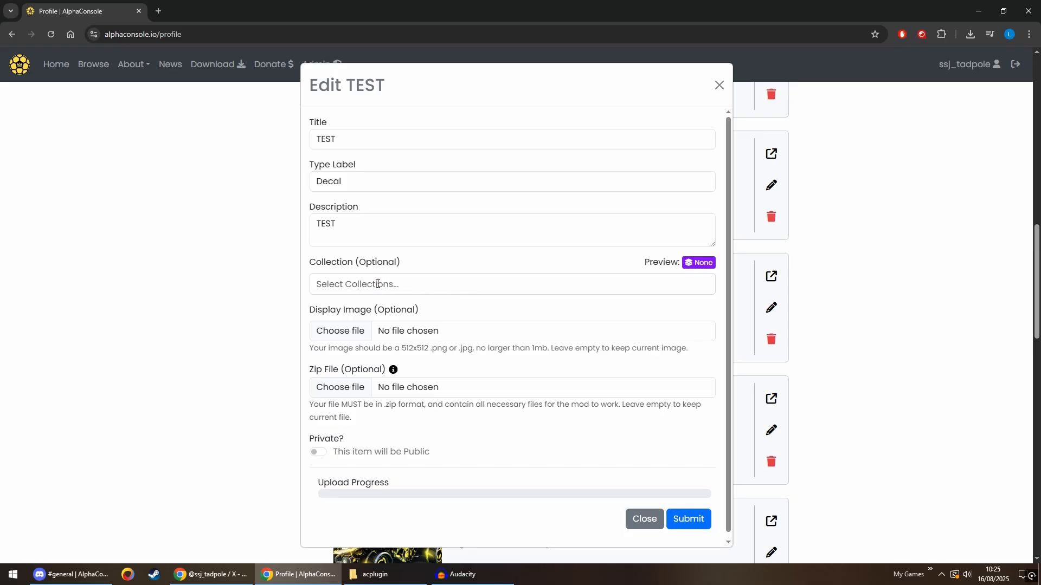
{"action": "double_click", "coordinate": [698, 262]}
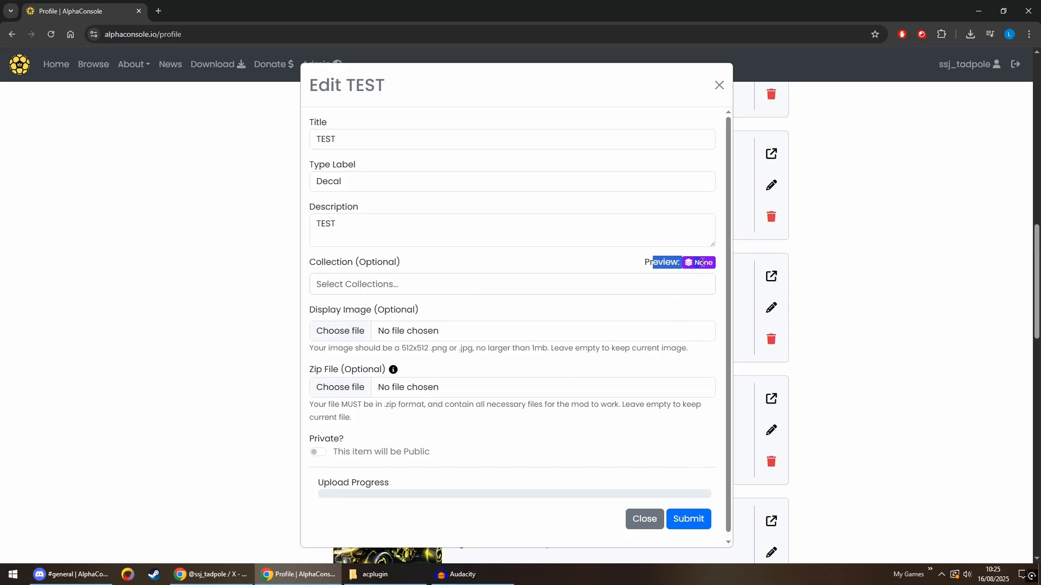
{"action": "left_click", "coordinate": [642, 518]}
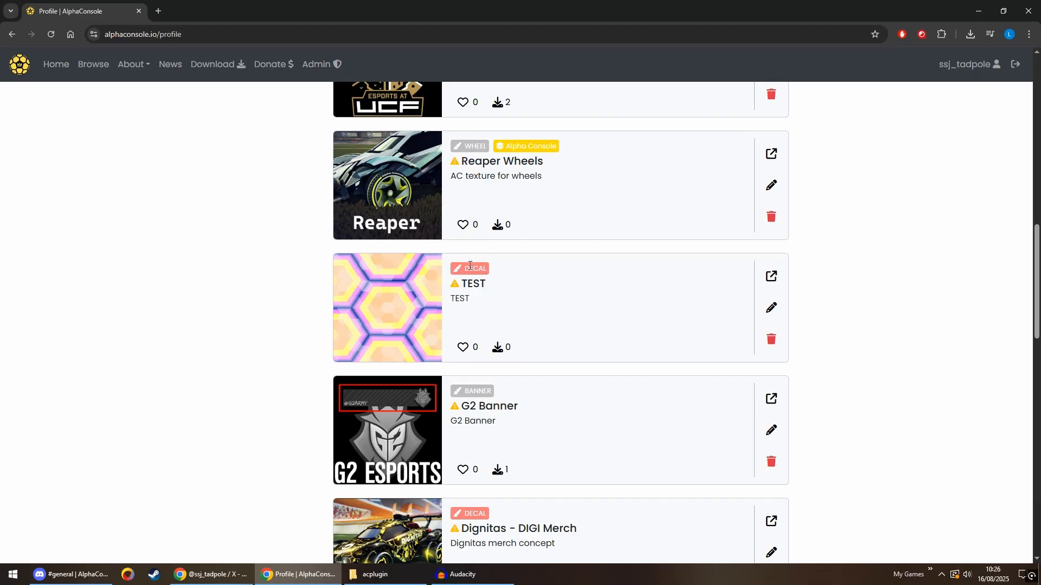
- Scroll the uploaded textures to UCF (all versions) tagged Multiple Collections and Knight-O Avatar
{"action": "scroll", "scroll_direction": "down", "scroll_amount": 3}
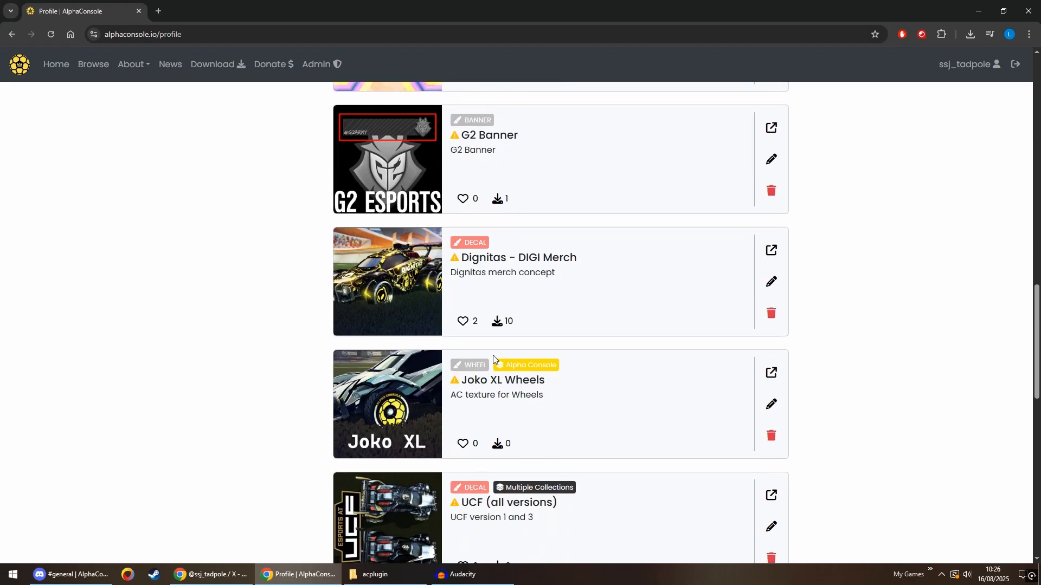
{"action": "scroll", "scroll_direction": "down", "scroll_amount": 3}
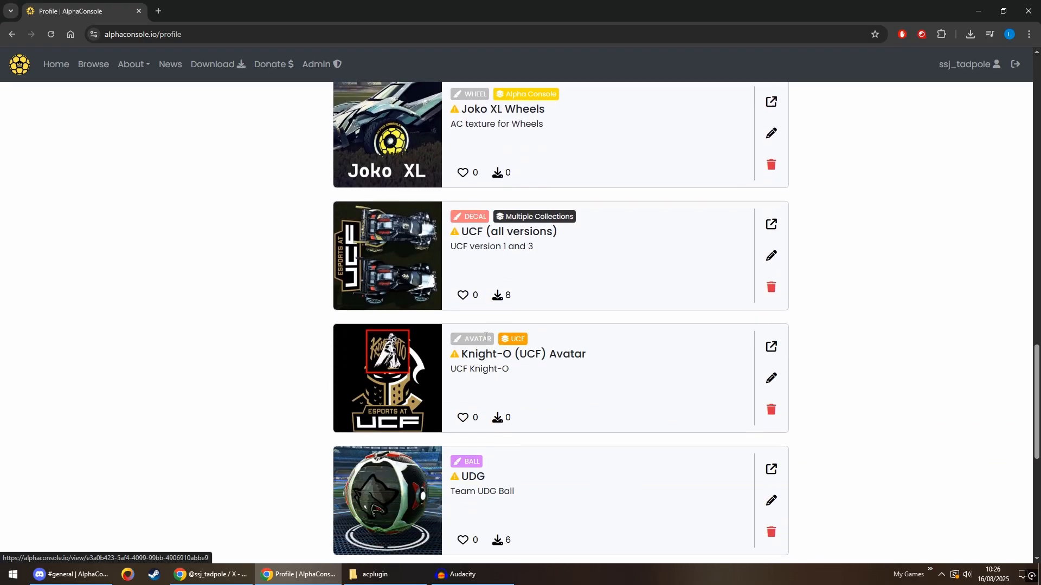
{"action": "scroll", "scroll_direction": "up", "scroll_amount": 3}
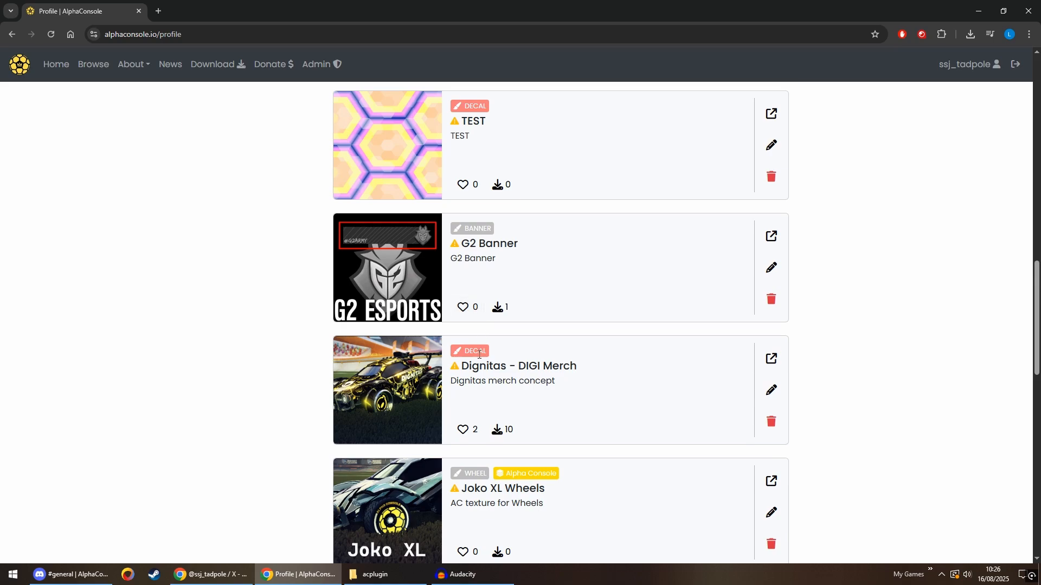
{"action": "scroll", "scroll_direction": "down", "scroll_amount": 3}
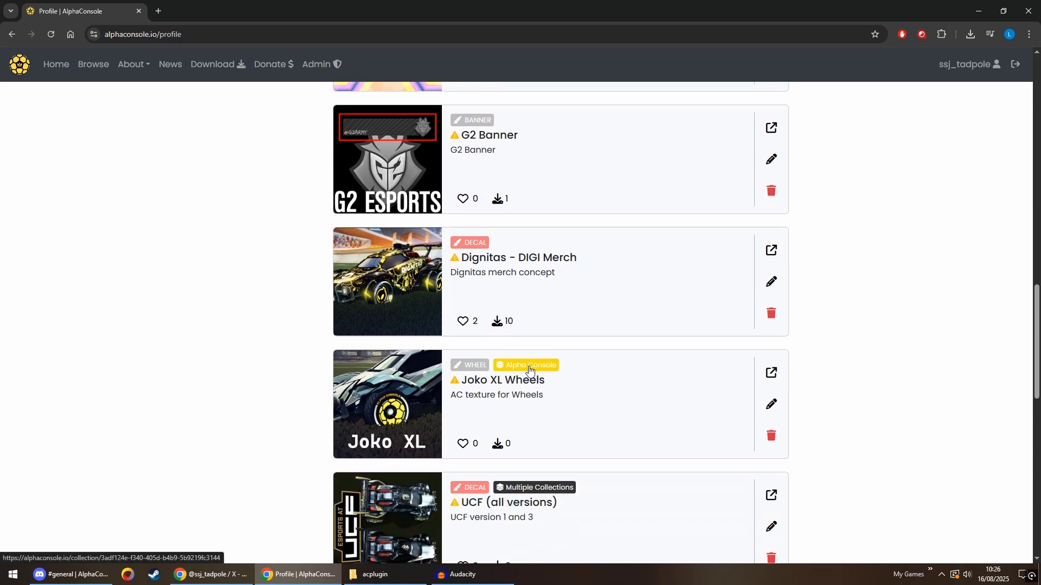
{"action": "scroll", "scroll_direction": "down", "scroll_amount": 3}
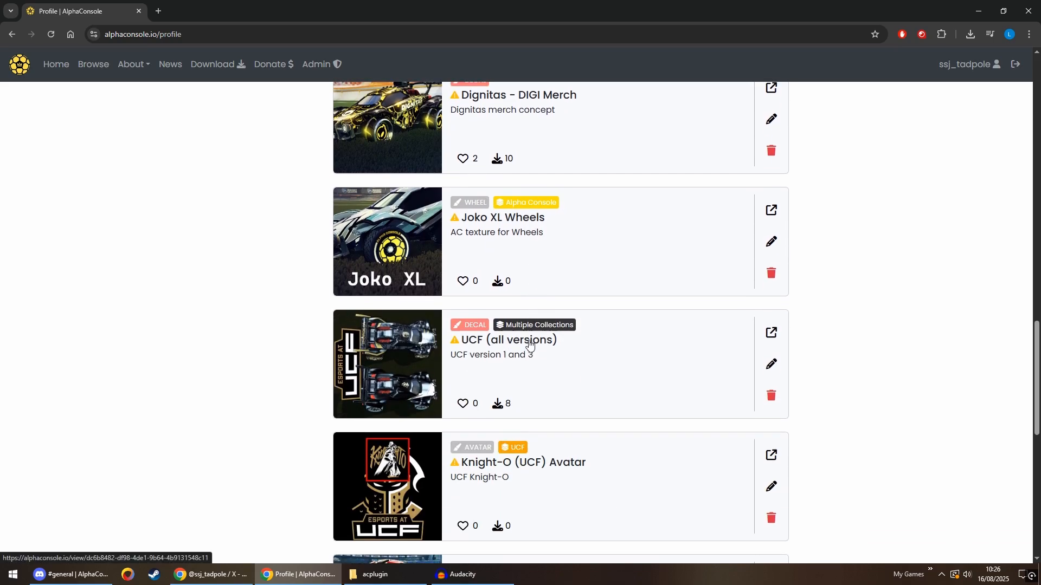
{"action": "mouse_move", "coordinate": [540, 325]}
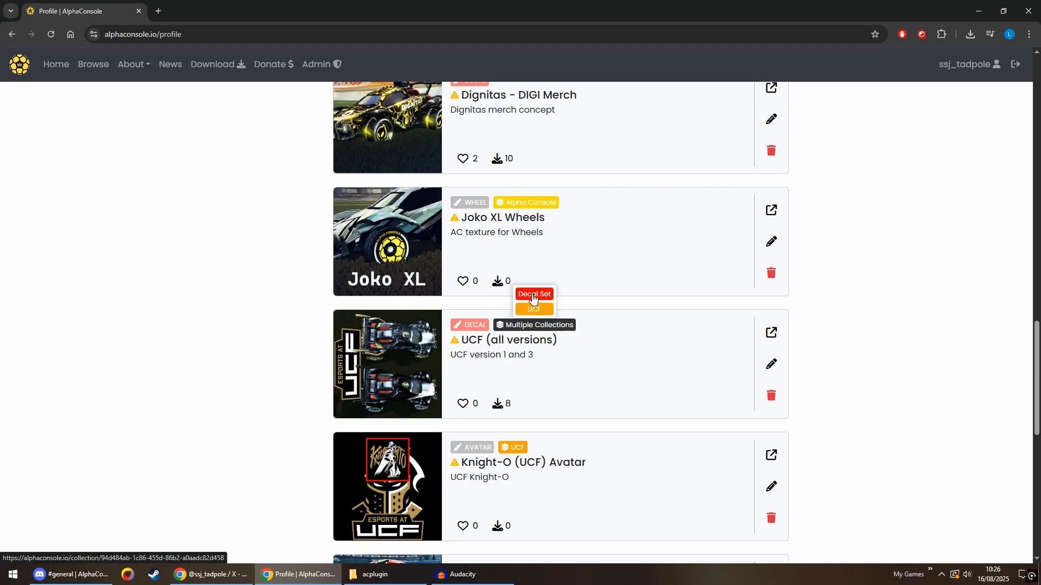
- View the Decal Set collection with Comics Colourised, HyperBeast (Full Set) and UCF (all versions)
{"action": "left_click", "coordinate": [534, 293]}
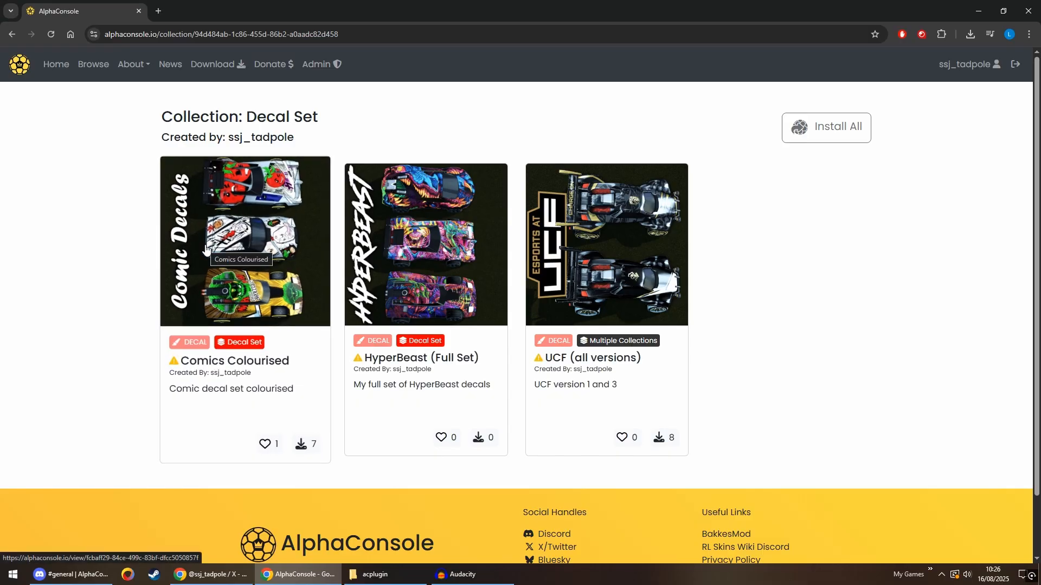
{"action": "mouse_move", "coordinate": [344, 131]}
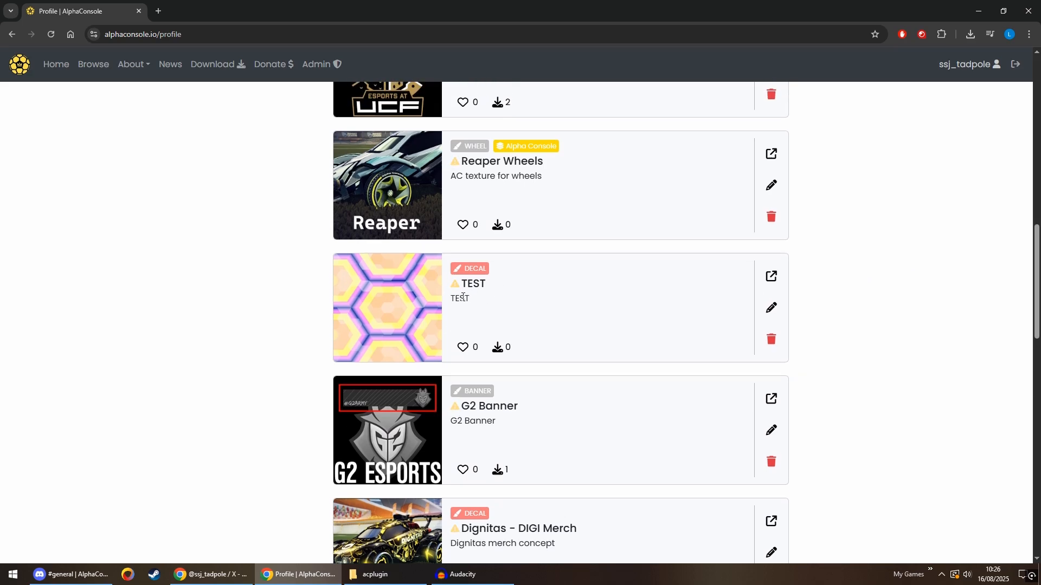
- Delete the TEST decal via its trash icon and confirm the deletion
{"action": "left_click", "coordinate": [770, 339]}
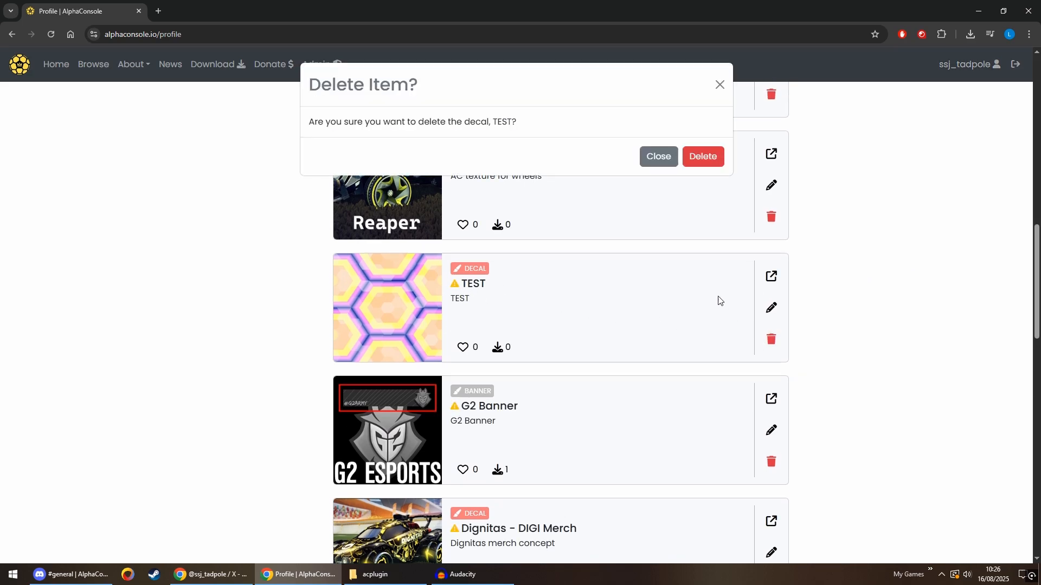
{"action": "left_click", "coordinate": [701, 156]}
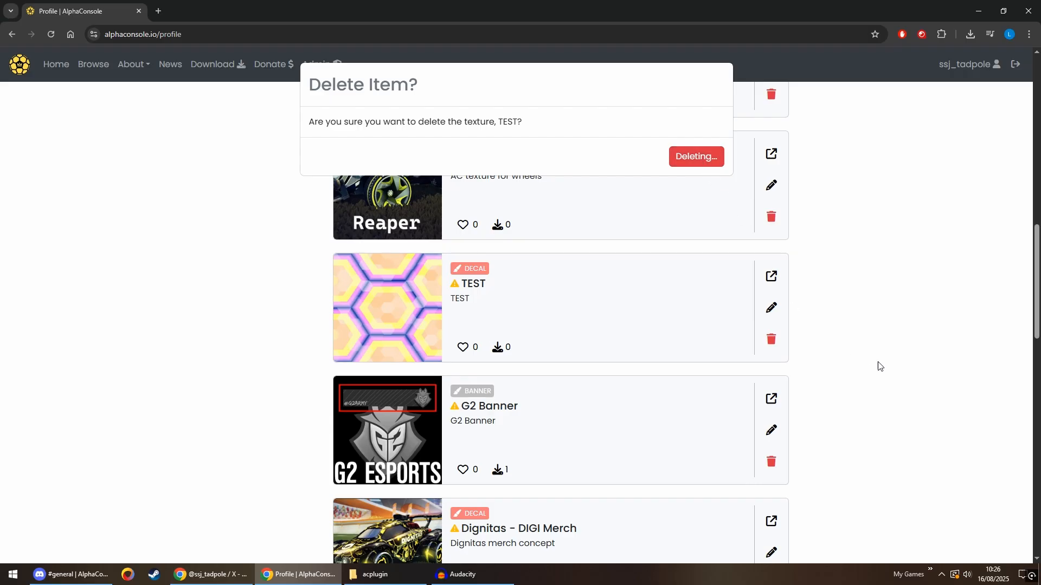
{"action": "left_click", "coordinate": [695, 156]}
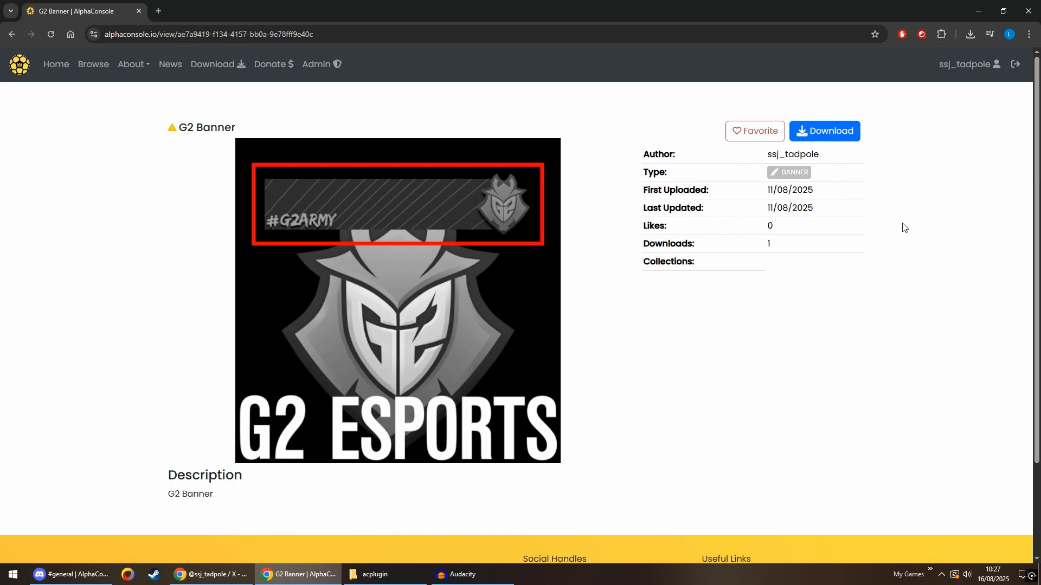
{"action": "mouse_move", "coordinate": [906, 291]}
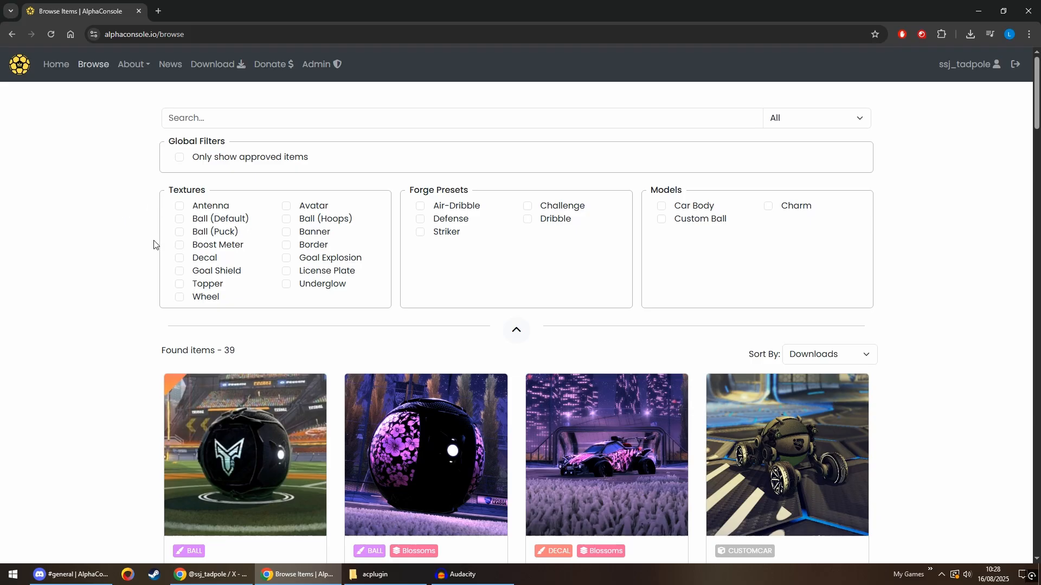
- Filter browse results to banners (UCF and G2) and open the plugin's BannerTextures folder
{"action": "left_click", "coordinate": [286, 232]}
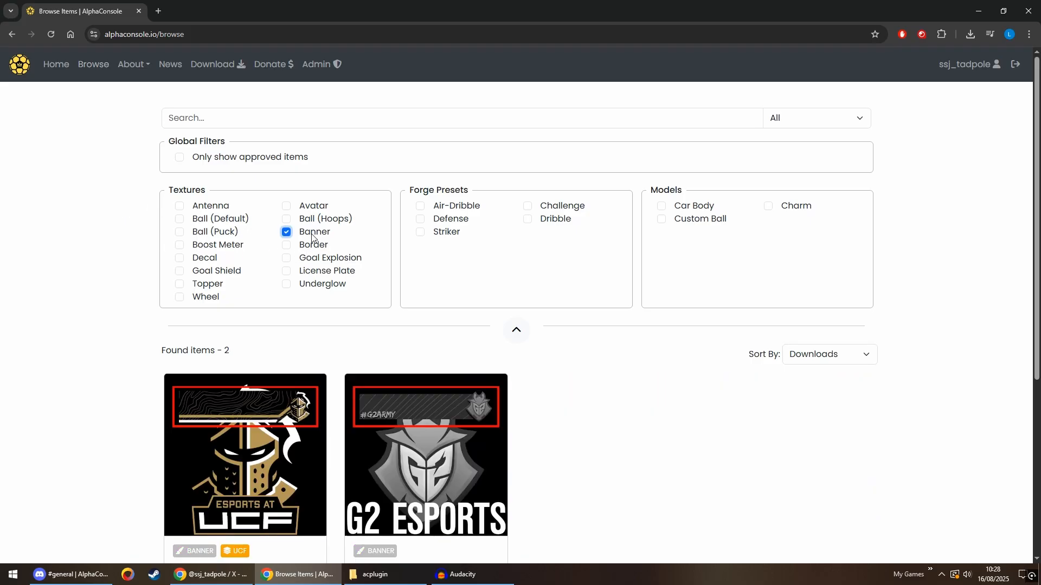
{"action": "scroll", "scroll_direction": "down", "scroll_amount": 3}
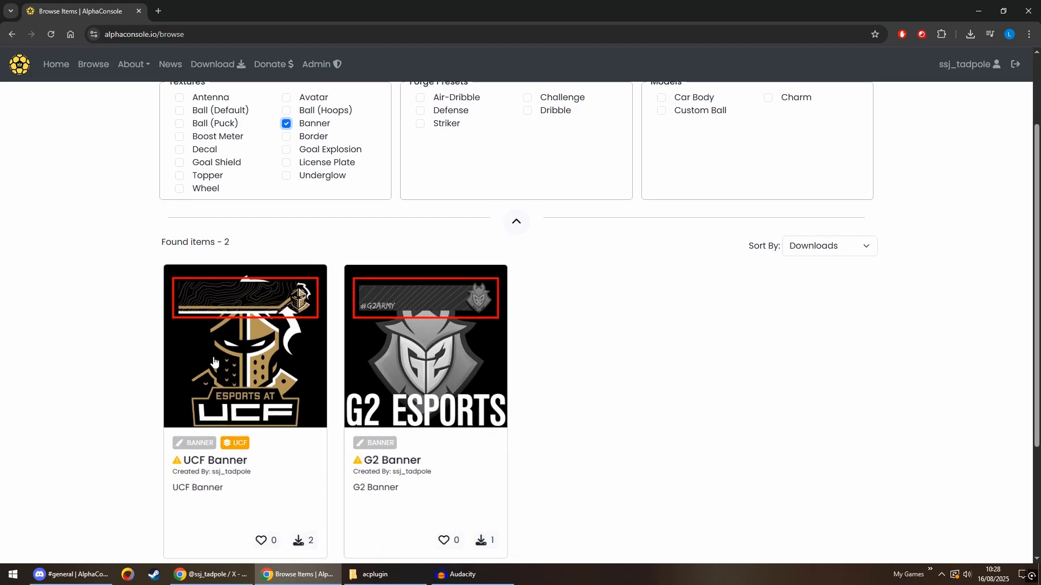
{"action": "mouse_move", "coordinate": [233, 301]}
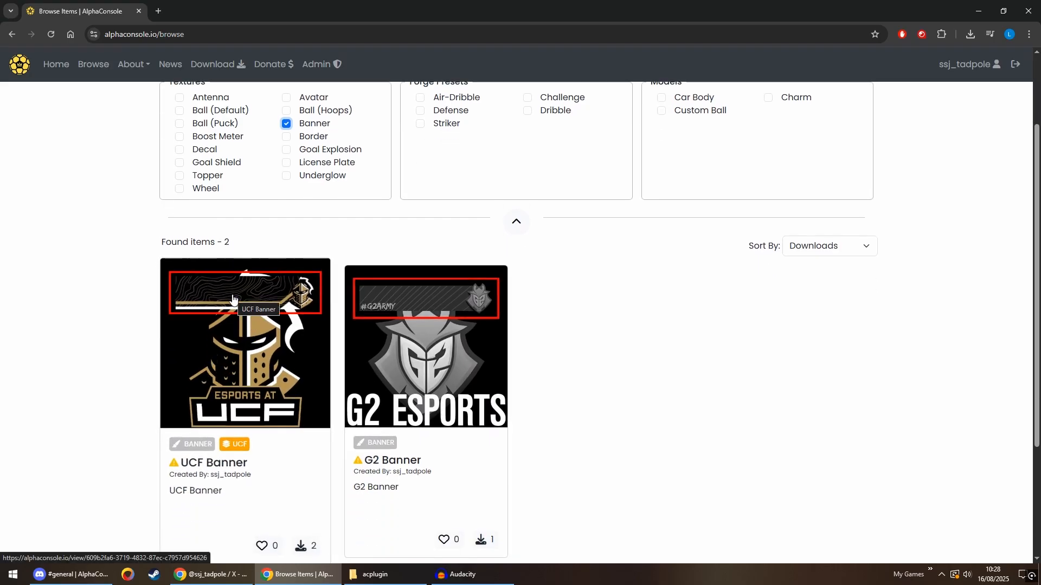
{"action": "mouse_move", "coordinate": [244, 303]}
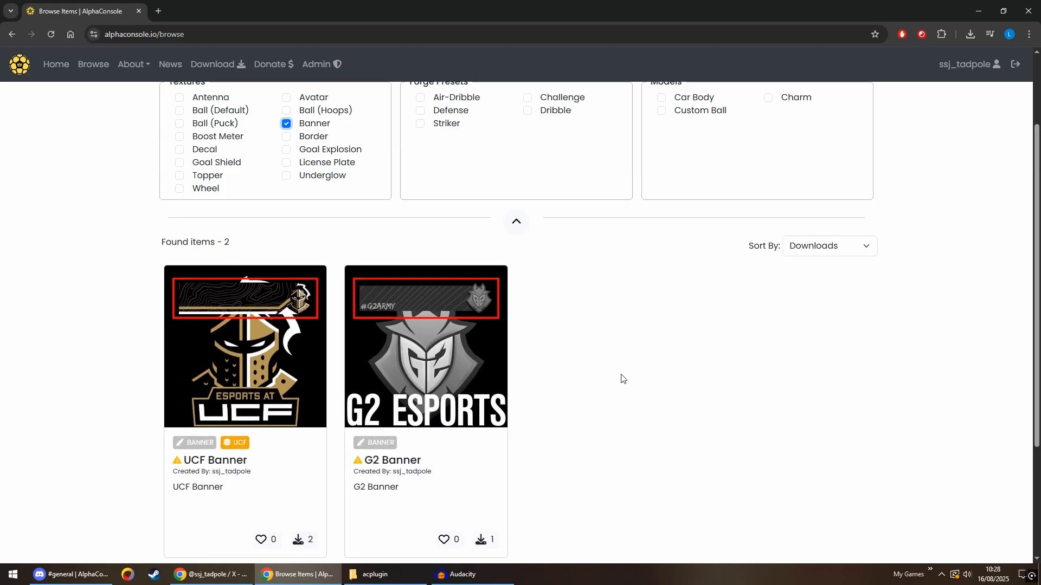
{"action": "mouse_move", "coordinate": [424, 306]}
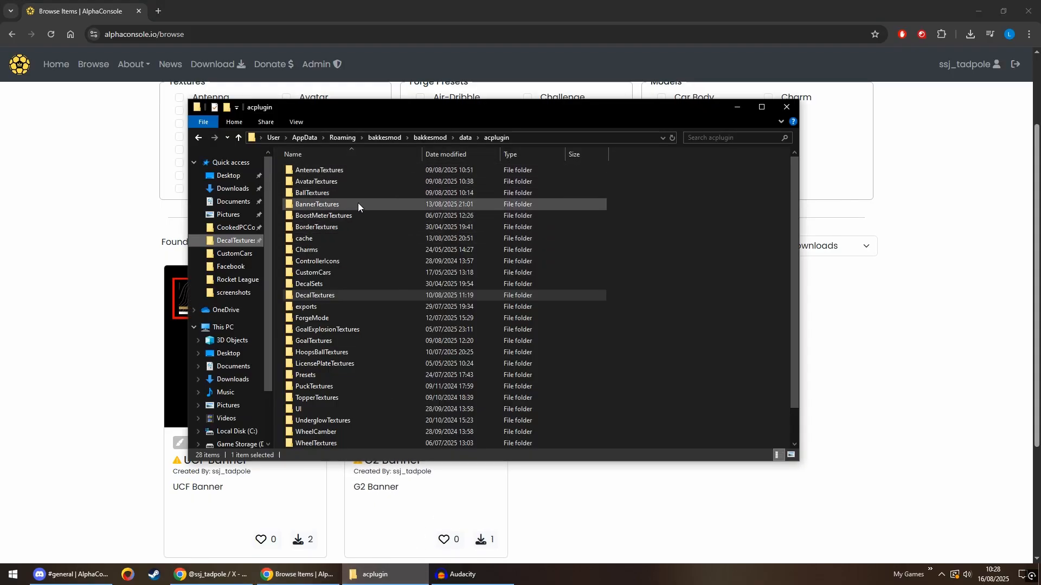
{"action": "double_click", "coordinate": [317, 204]}
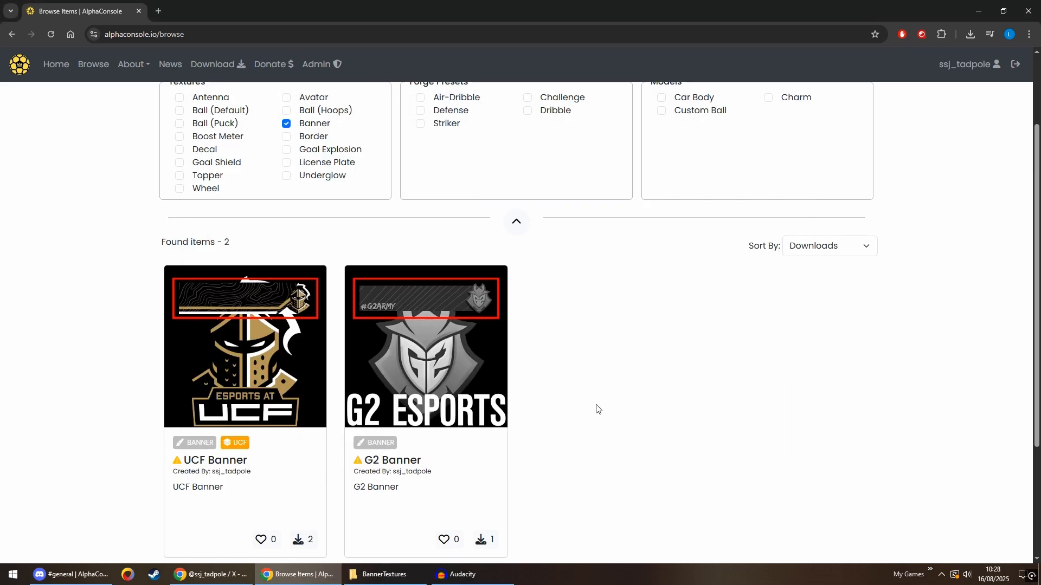
{"action": "mouse_move", "coordinate": [582, 384]}
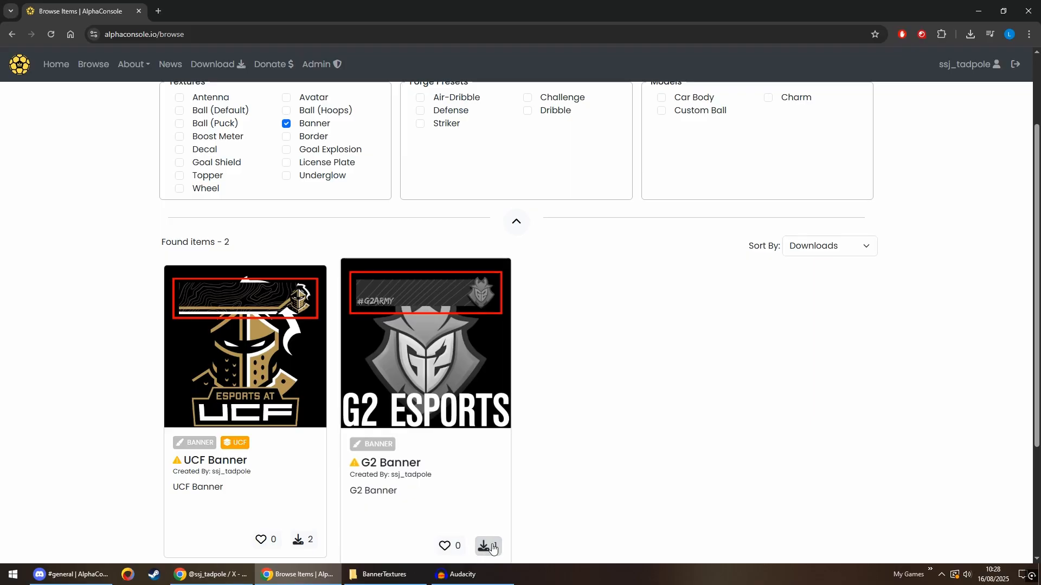
- Try the G2 Banner download, then reveal the taskbar's hidden apps to reach Rocket League
{"action": "left_click", "coordinate": [489, 545]}
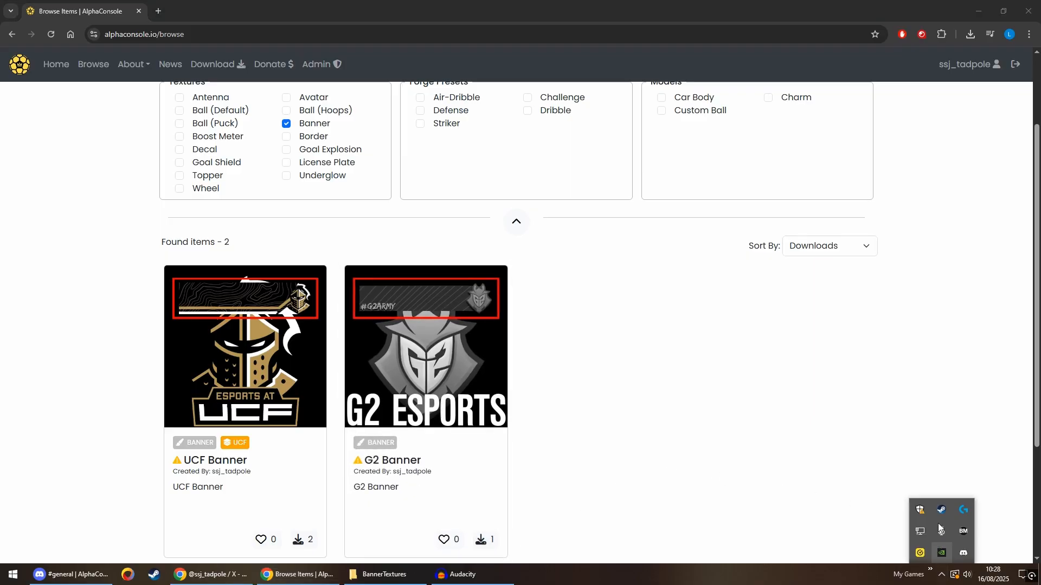
{"action": "left_click", "coordinate": [920, 510]}
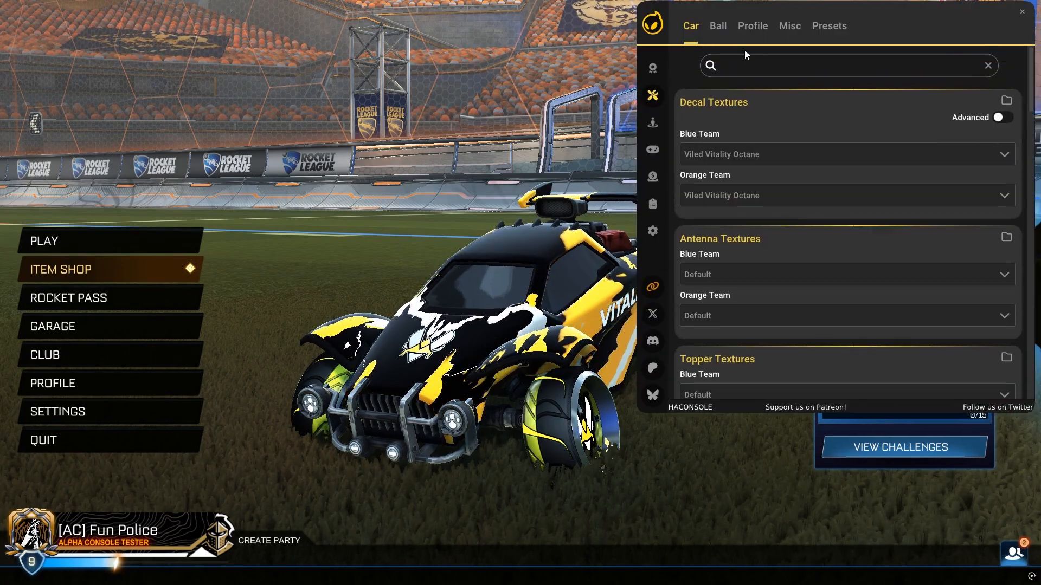
- Show the plugin's Profile textures, where the banner is set to UCF
{"action": "left_click", "coordinate": [752, 25]}
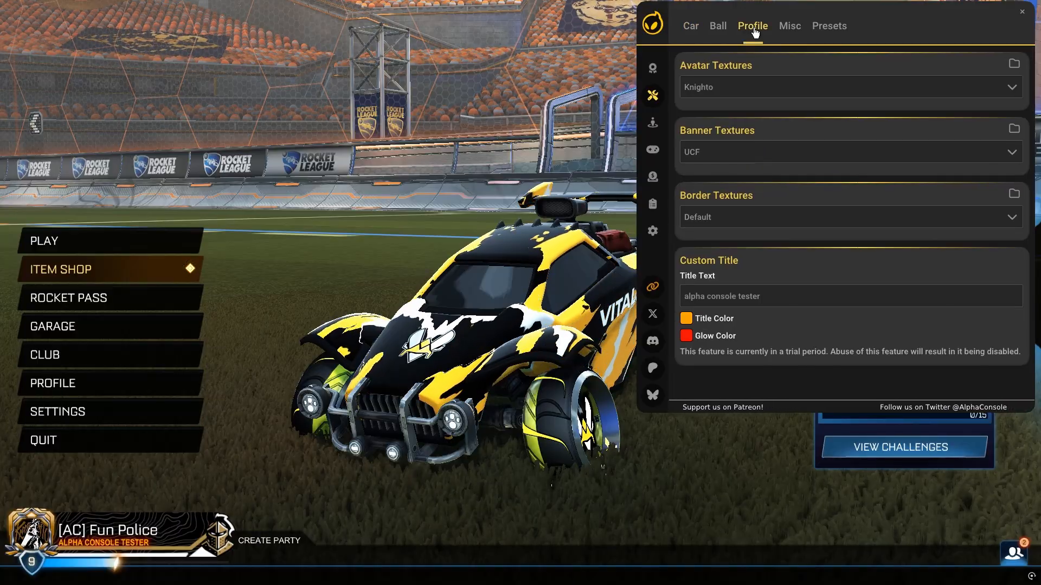
{"action": "left_click", "coordinate": [849, 152]}
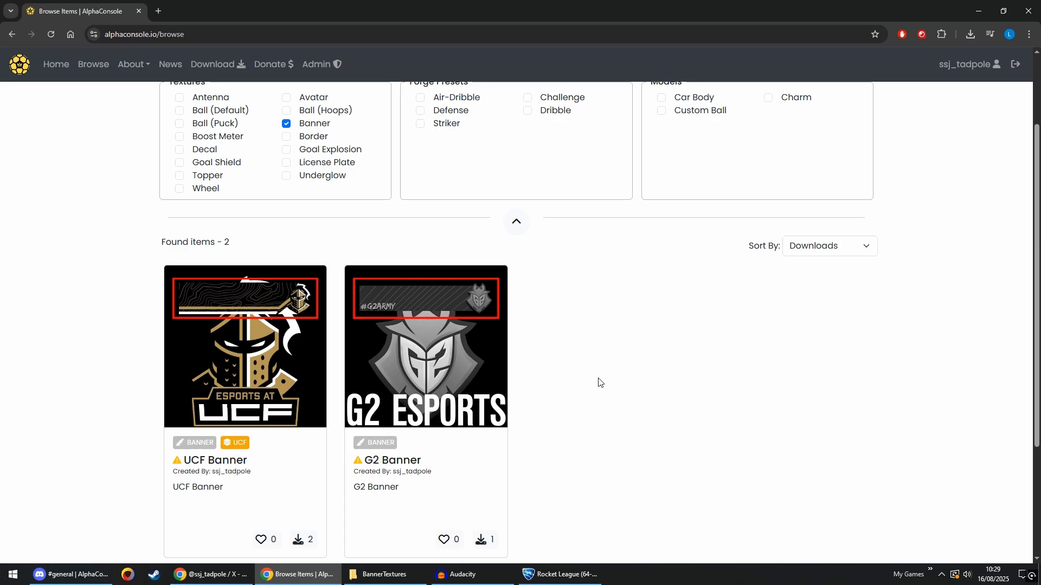
- Re-filter the refreshed browse page to banners, now installable, and switch to Rocket League
{"action": "scroll", "scroll_direction": "down", "scroll_amount": 3}
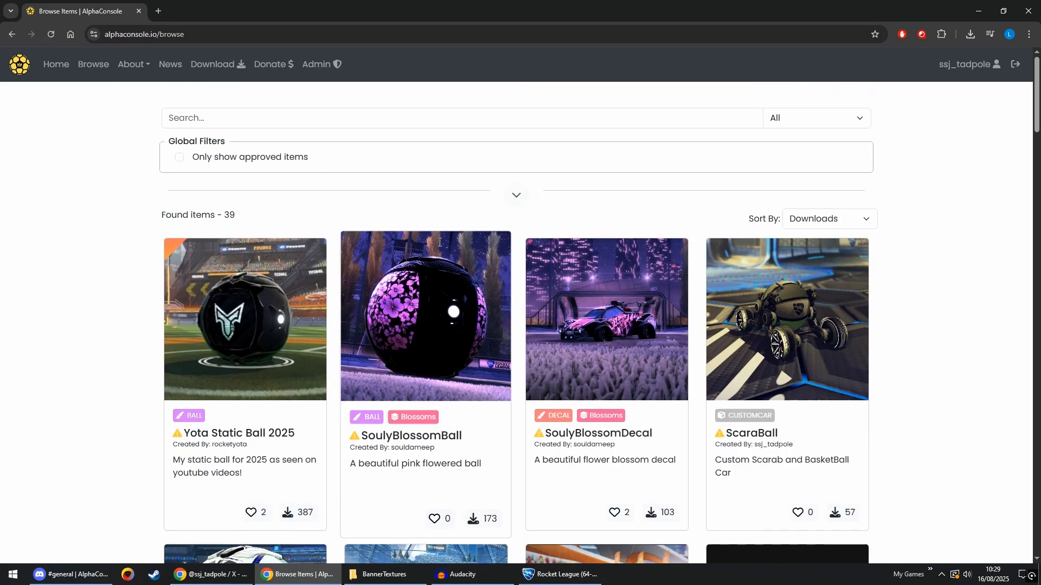
{"action": "left_click", "coordinate": [516, 195]}
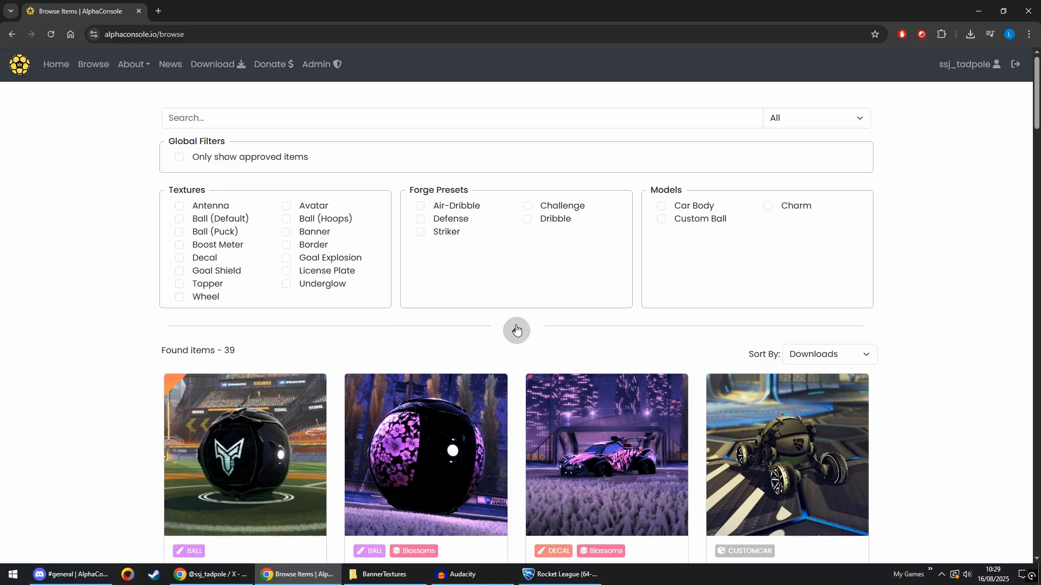
{"action": "left_click", "coordinate": [516, 329]}
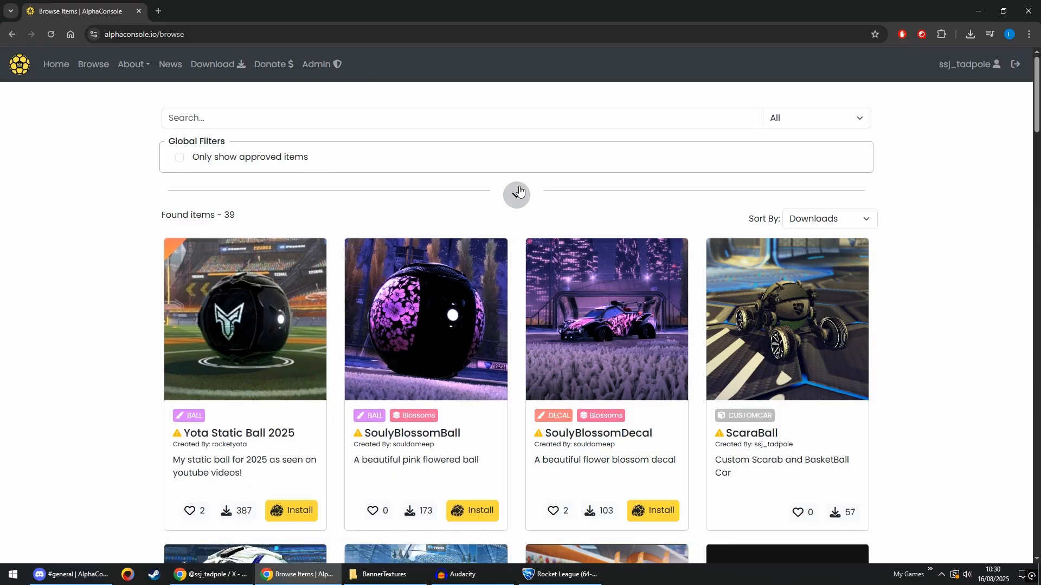
{"action": "left_click", "coordinate": [288, 244]}
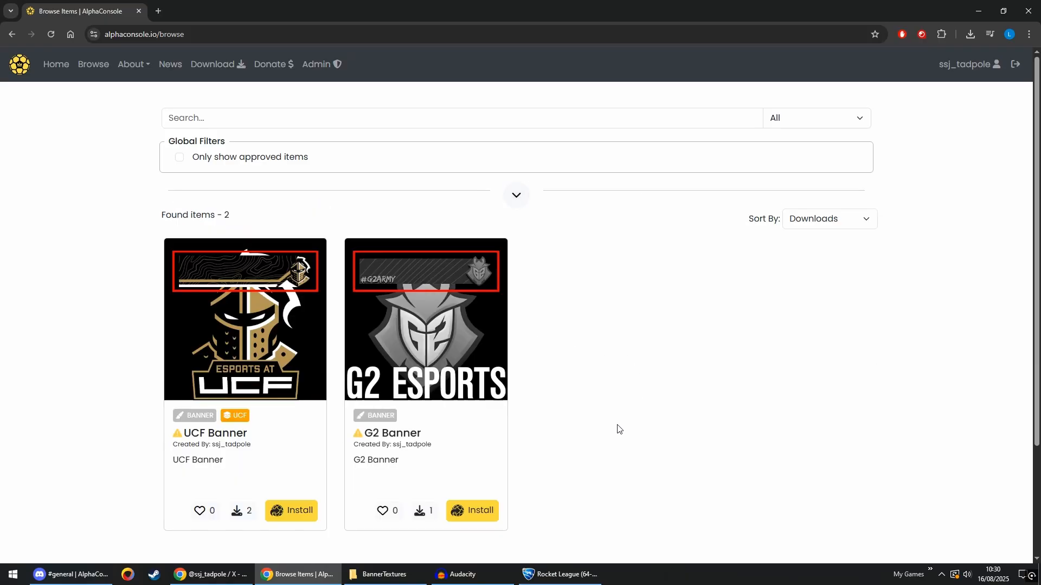
{"action": "mouse_move", "coordinate": [469, 350]}
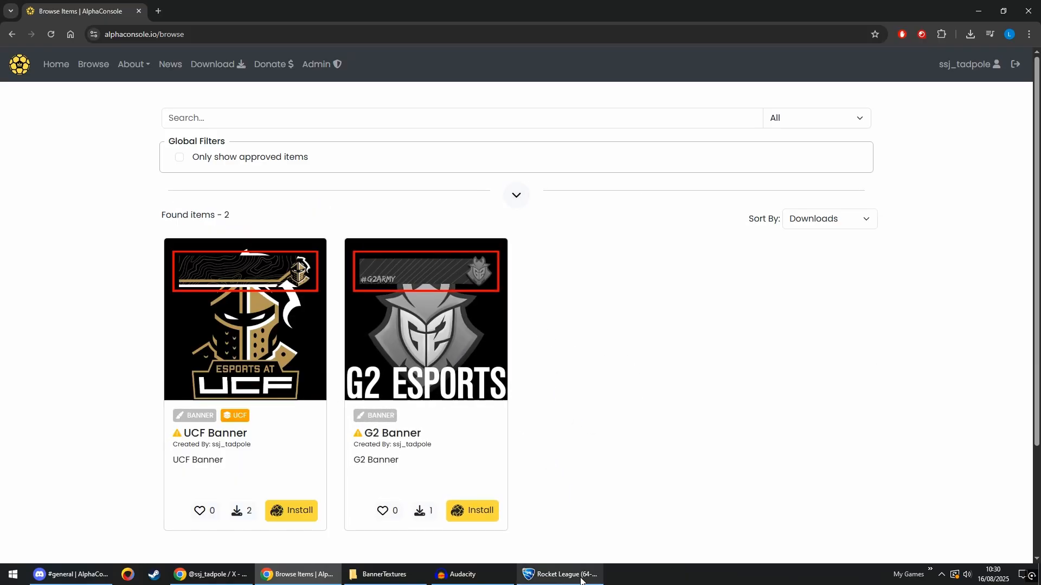
{"action": "left_click", "coordinate": [560, 574]}
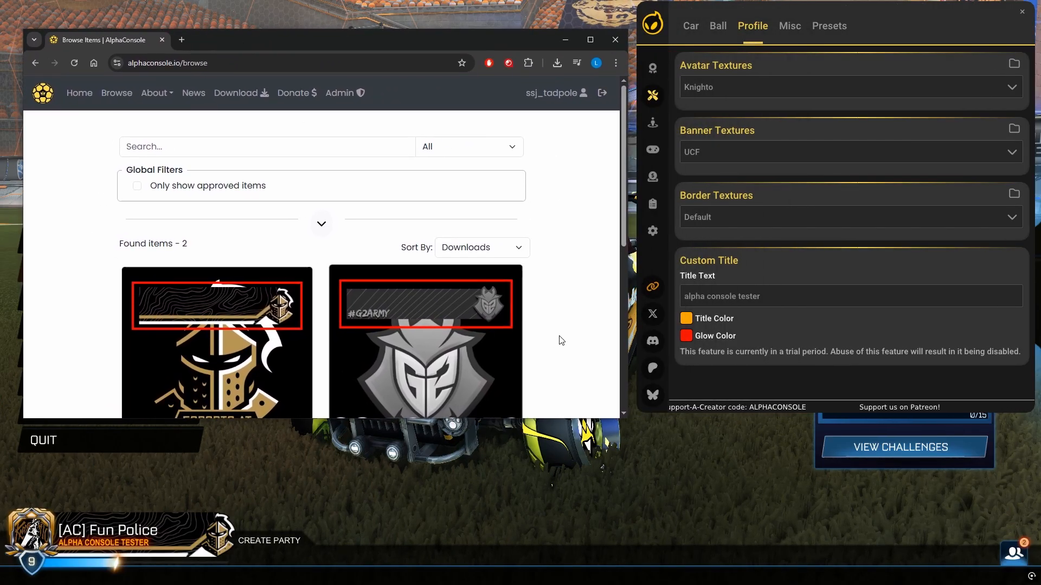
- Install the G2 Banner and select G2 as the banner texture in the plugin's Profile settings
{"action": "scroll", "scroll_direction": "down", "scroll_amount": 3}
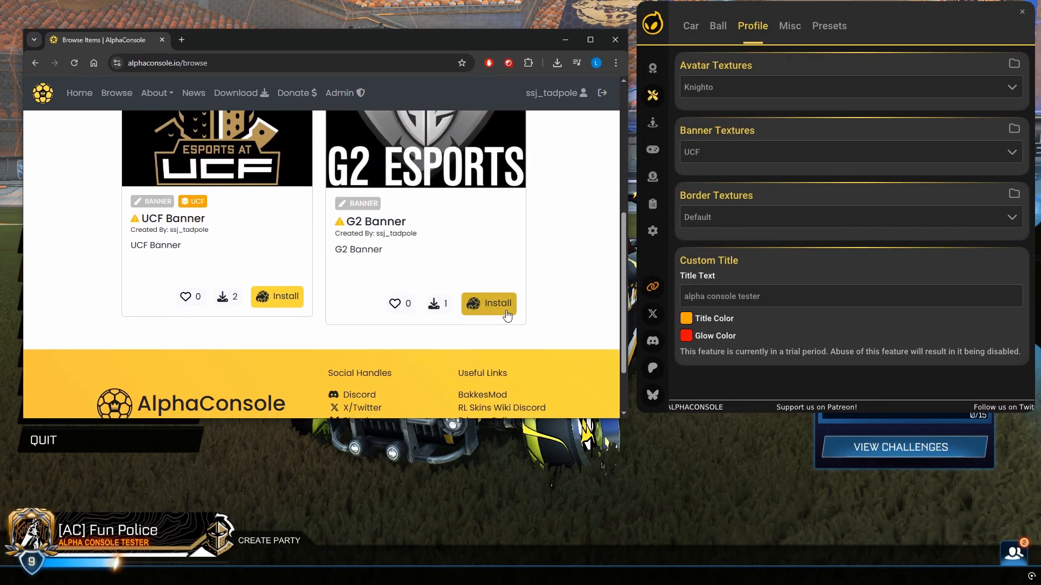
{"action": "mouse_move", "coordinate": [497, 304]}
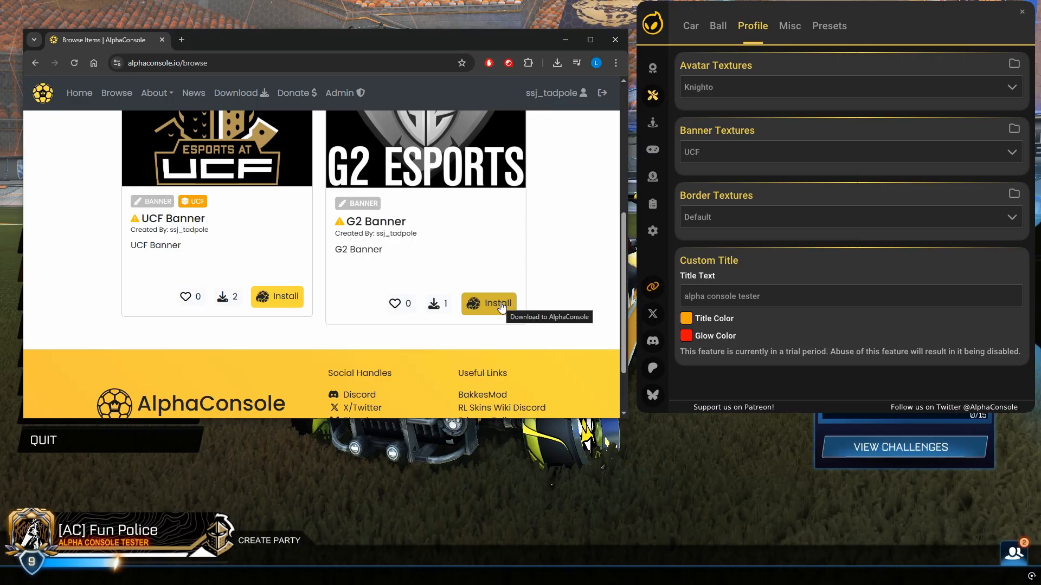
{"action": "left_click", "coordinate": [491, 296]}
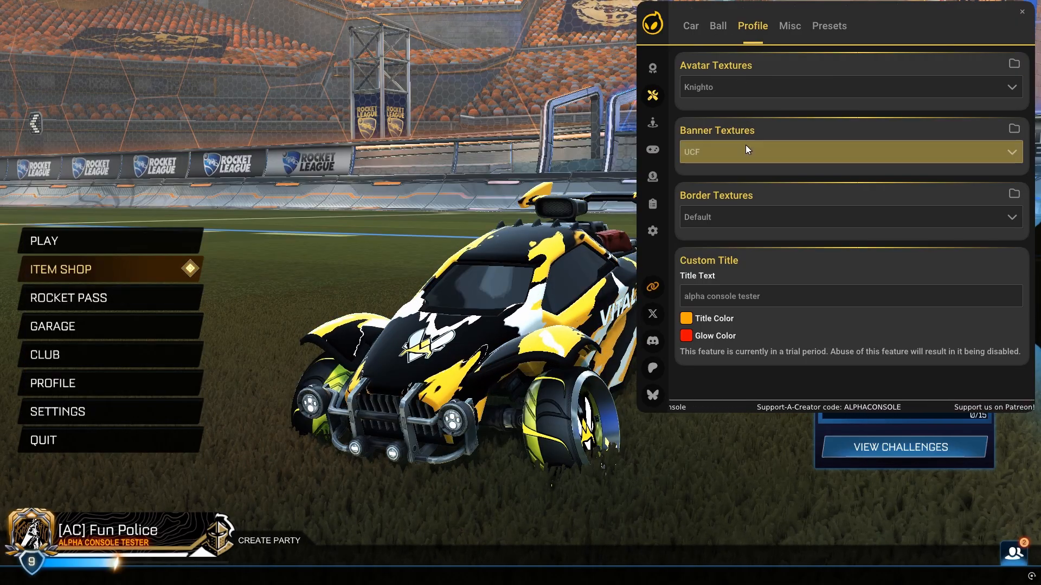
{"action": "left_click", "coordinate": [850, 151]}
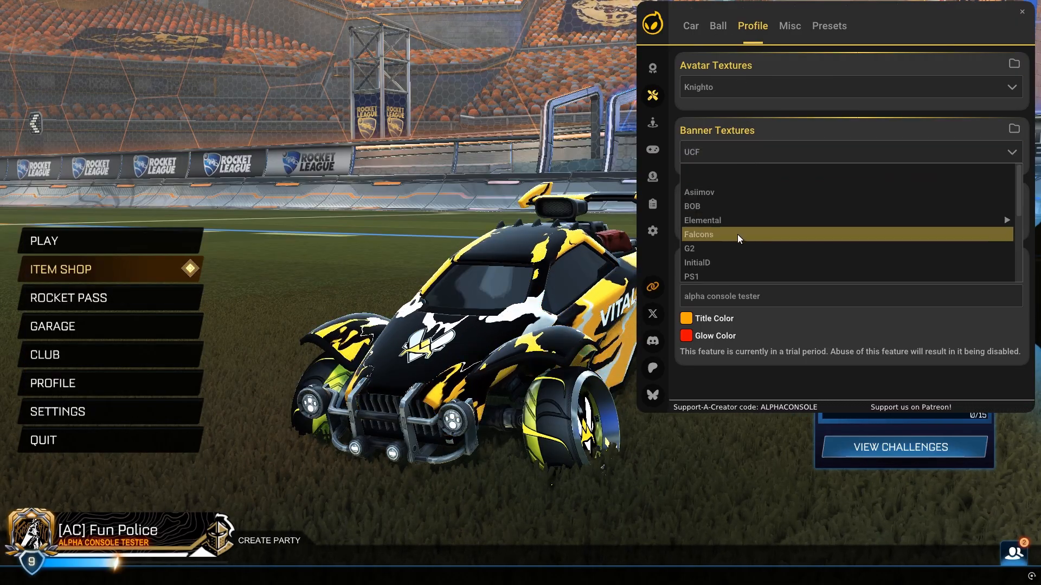
{"action": "left_click", "coordinate": [690, 248]}
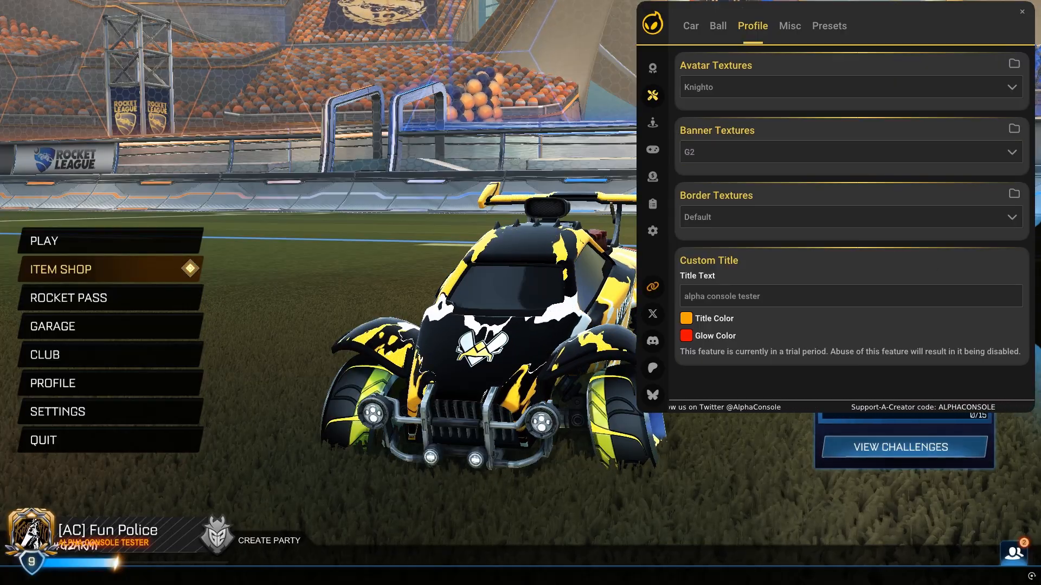
{"action": "left_click", "coordinate": [1013, 130]}
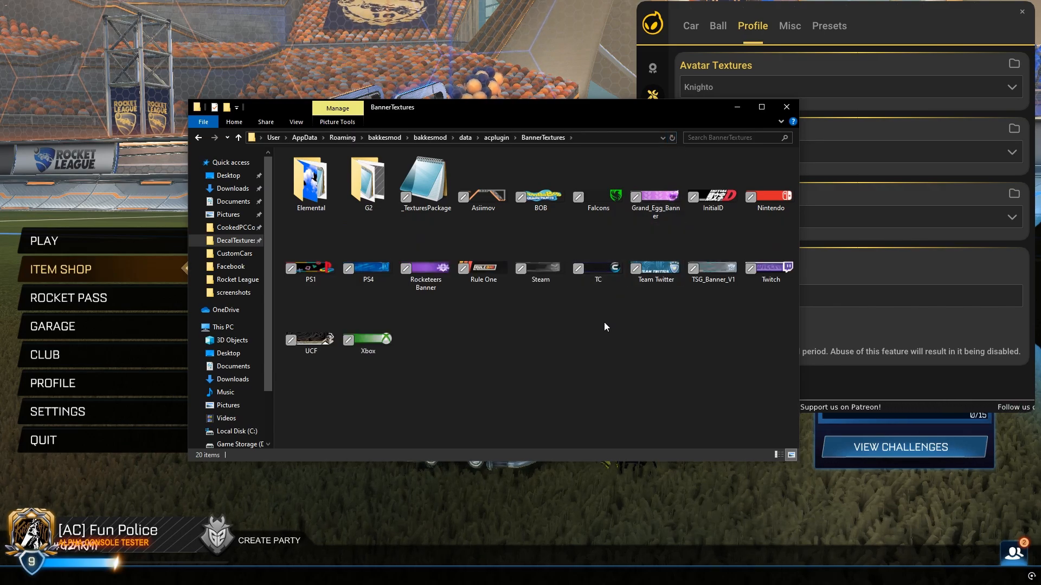
- View the BannerTextures folder in File Explorer, now containing the G2 folder
{"action": "left_click", "coordinate": [367, 182]}
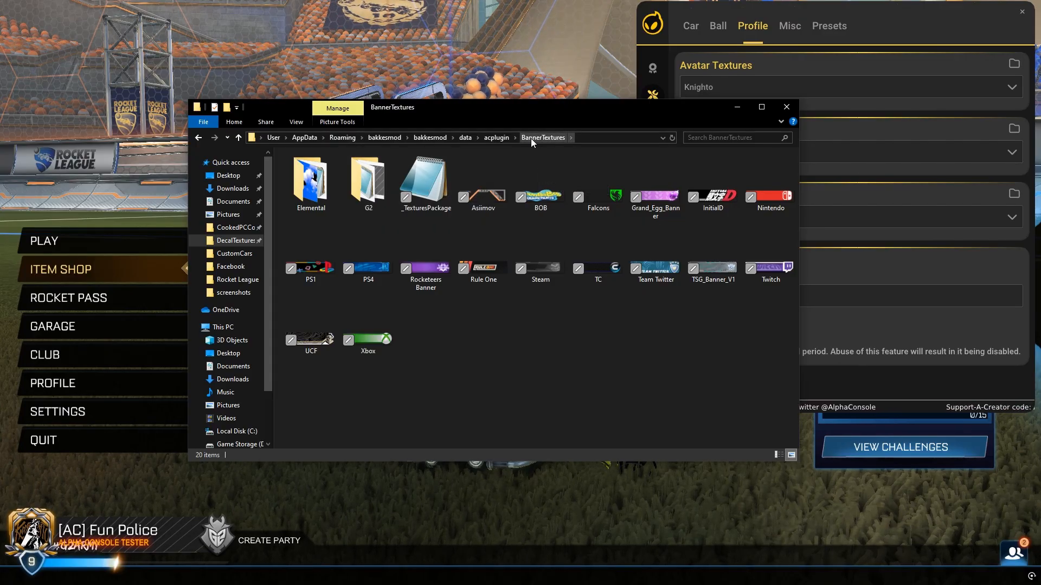
{"action": "left_click", "coordinate": [496, 138]}
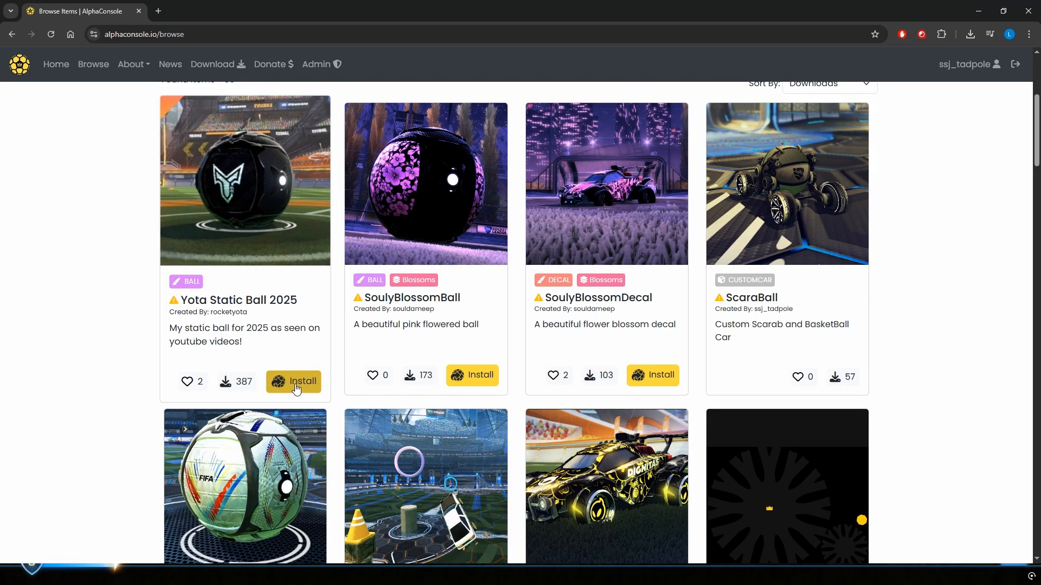
- Scroll the browse page past balls and decals to the World Cup and Forge Tutorial items
{"action": "scroll", "scroll_direction": "down", "scroll_amount": 3}
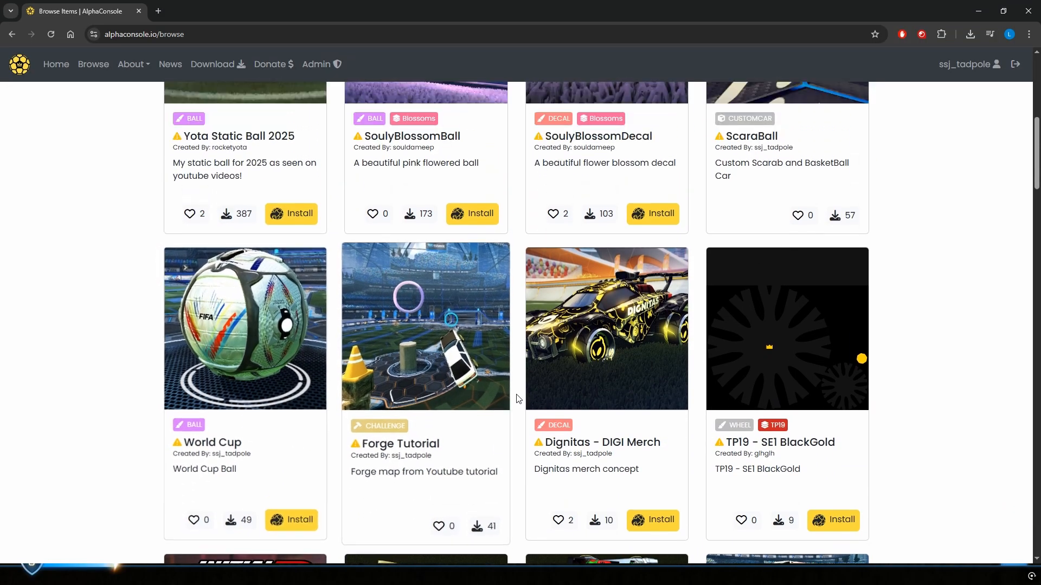
{"action": "scroll", "scroll_direction": "up", "scroll_amount": 3}
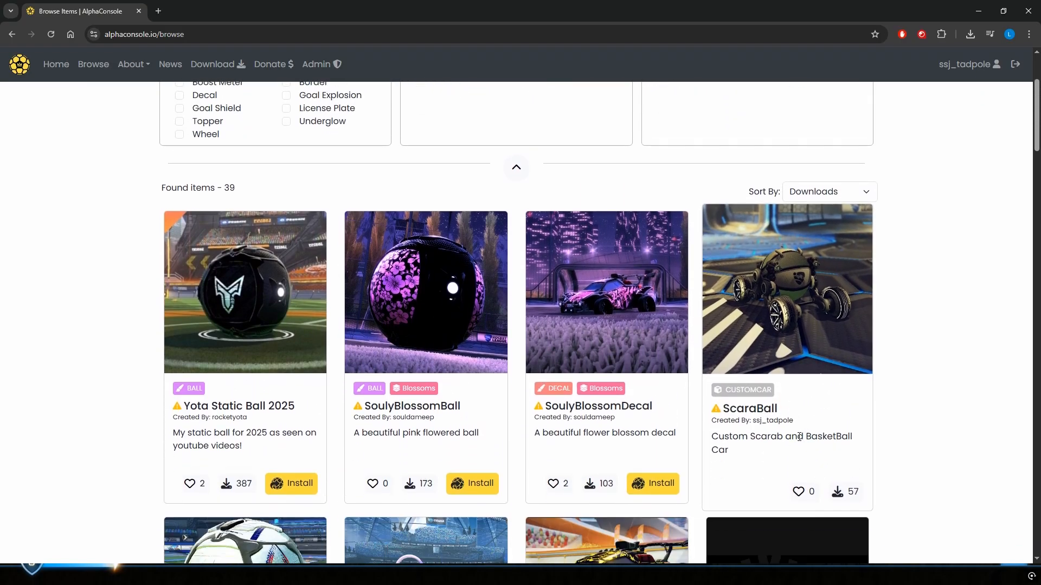
{"action": "mouse_move", "coordinate": [787, 432]}
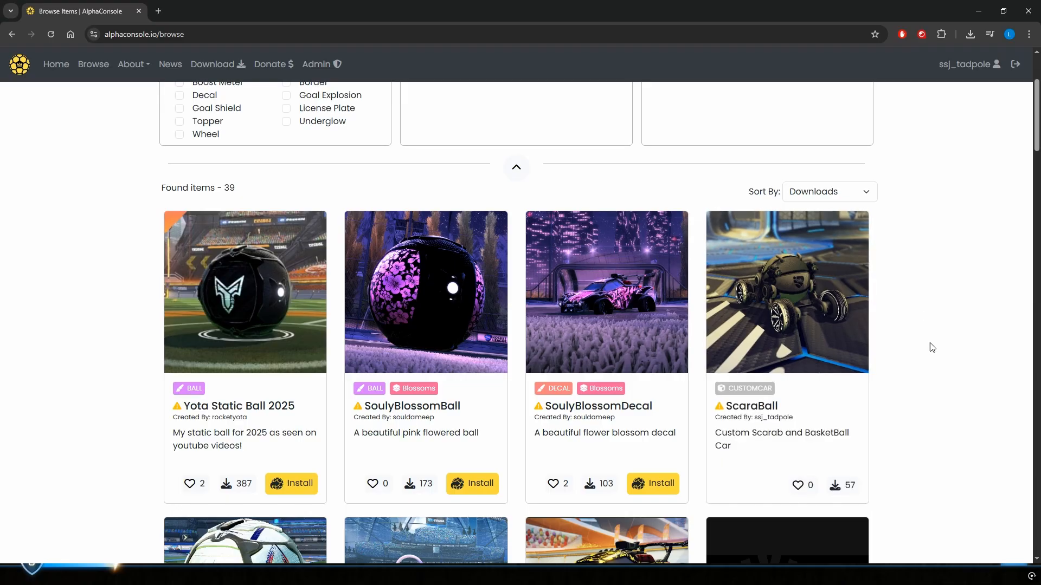
{"action": "scroll", "scroll_direction": "down", "scroll_amount": 3}
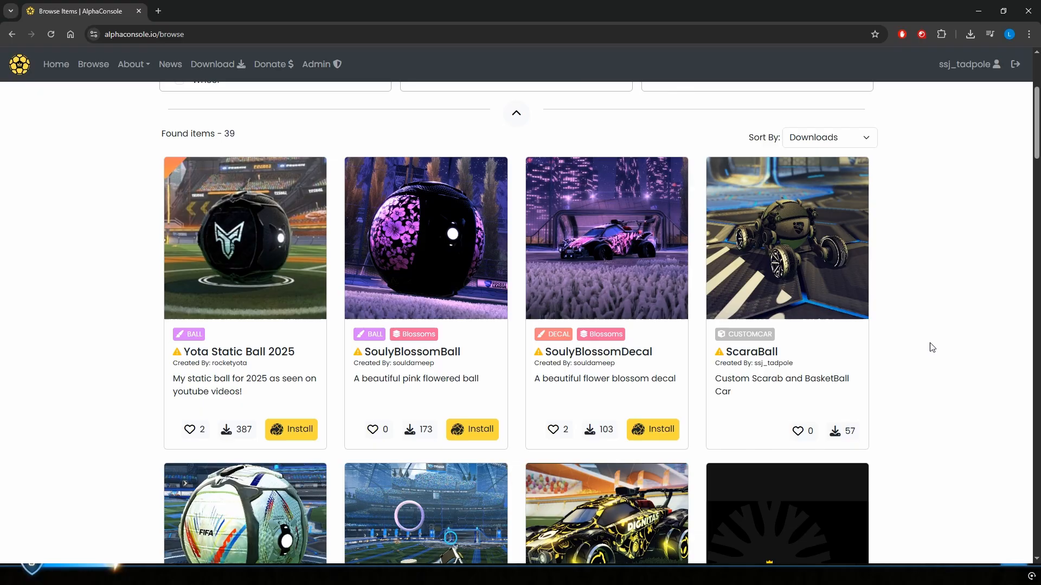
{"action": "scroll", "scroll_direction": "down", "scroll_amount": 3}
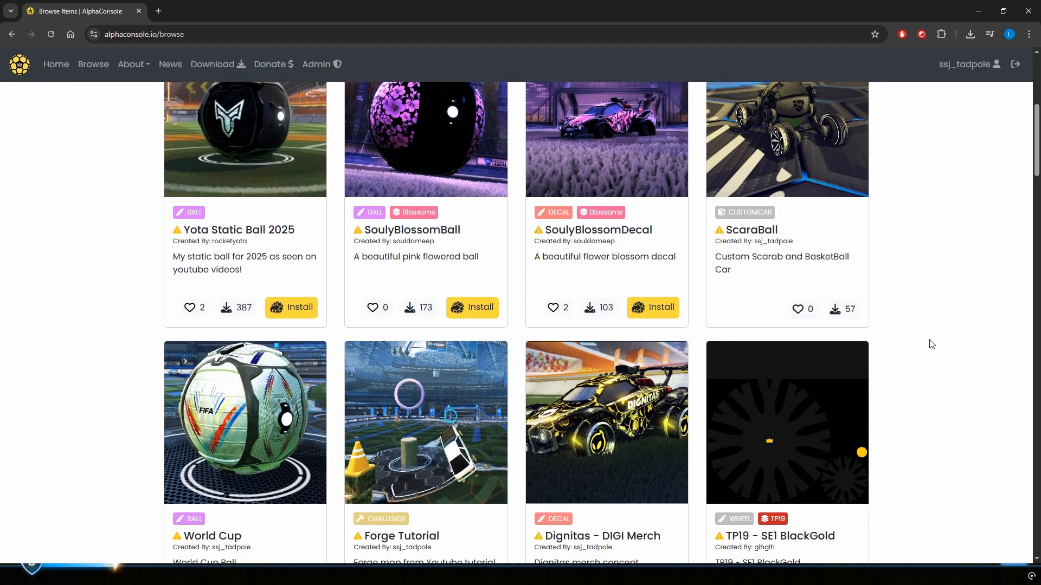
{"action": "scroll", "scroll_direction": "down", "scroll_amount": 3}
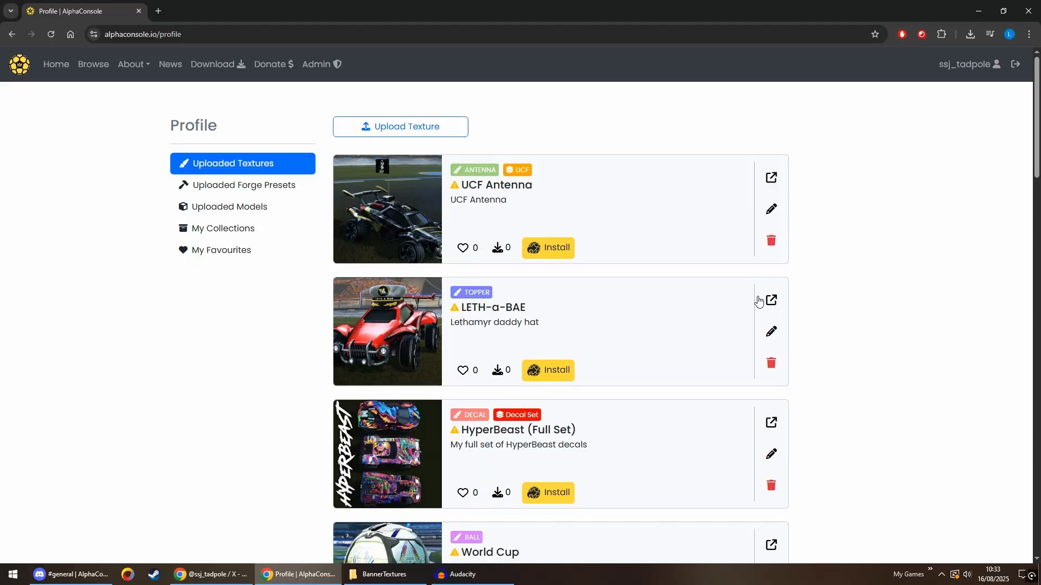
{"action": "mouse_move", "coordinate": [228, 235]}
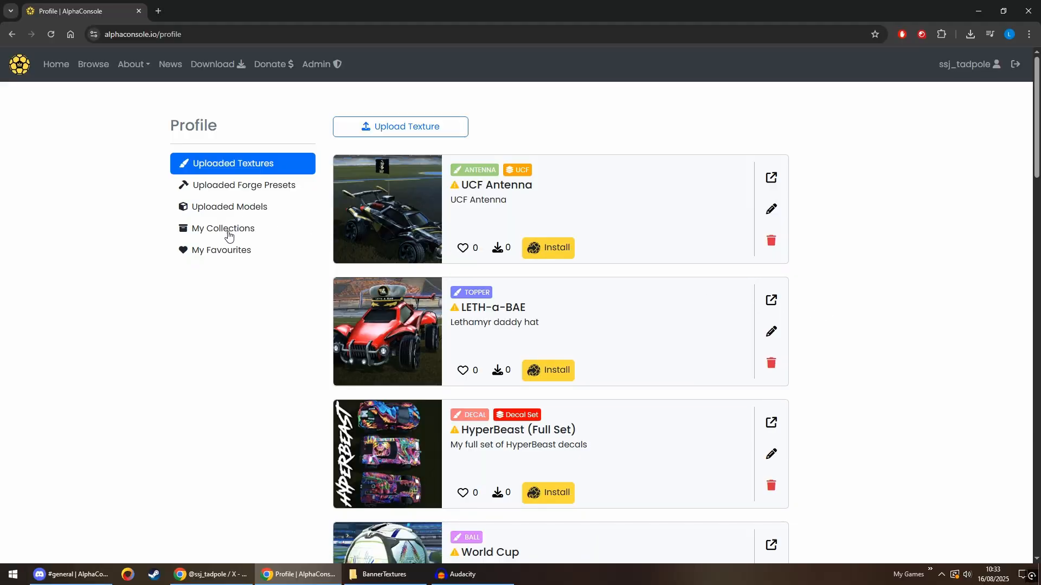
- Create a blue collection named TEST from My Collections, then return to Uploaded Textures
{"action": "left_click", "coordinate": [223, 229]}
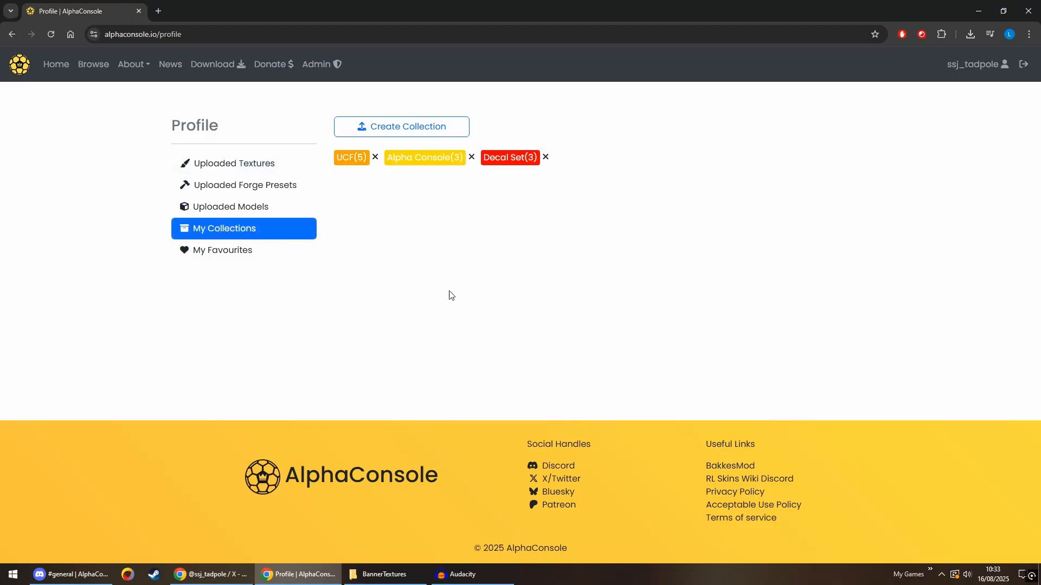
{"action": "left_click", "coordinate": [401, 125]}
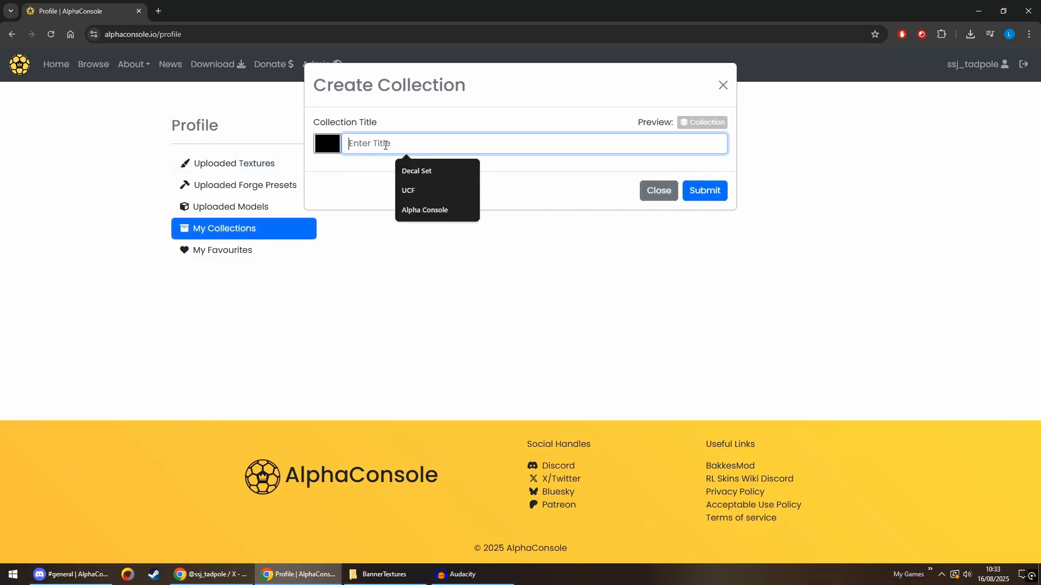
{"action": "type", "text": "TEST"}
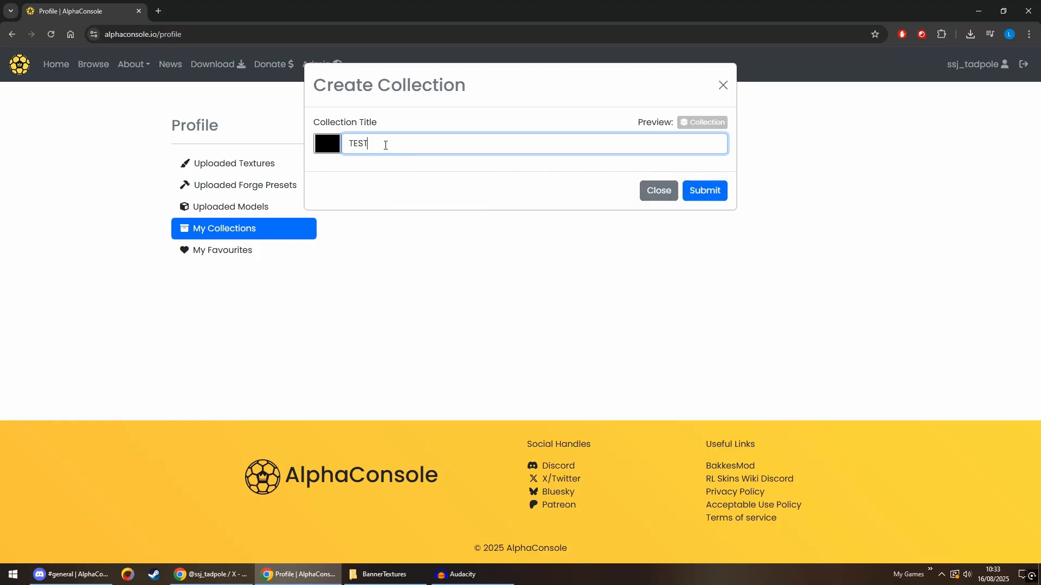
{"action": "left_click", "coordinate": [327, 144]}
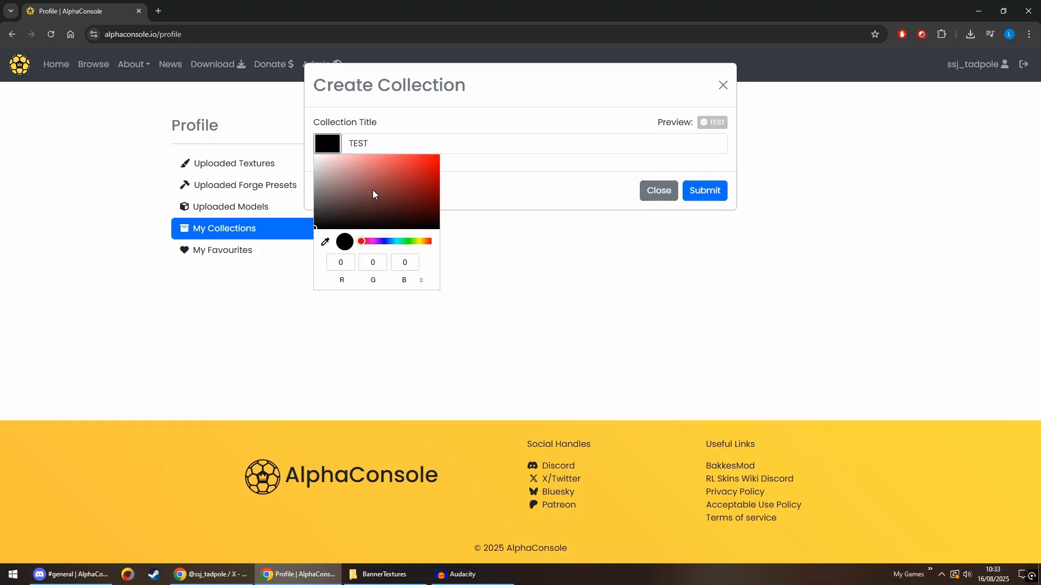
{"action": "left_click", "coordinate": [384, 241]}
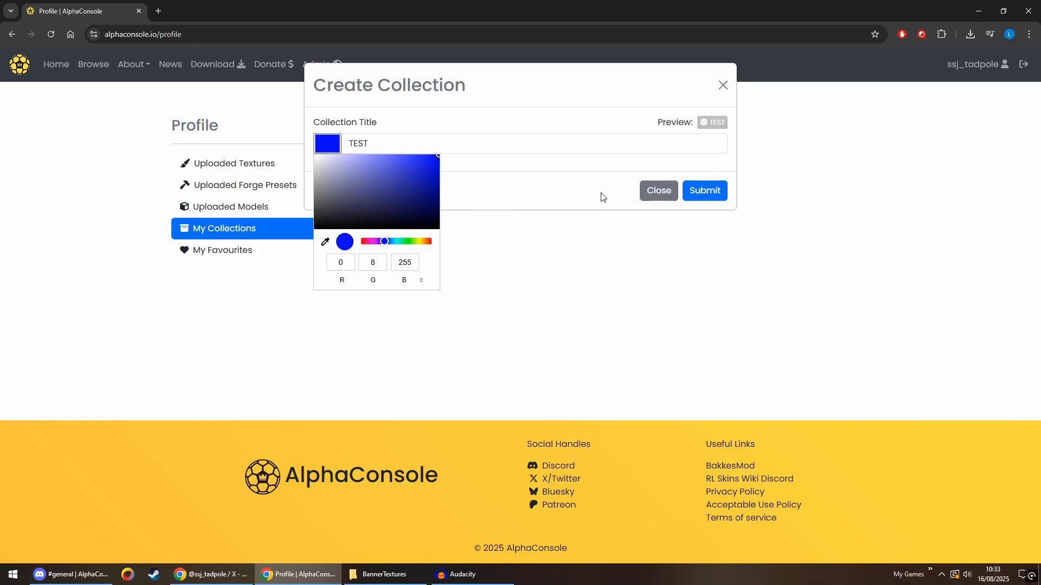
{"action": "left_click", "coordinate": [703, 191]}
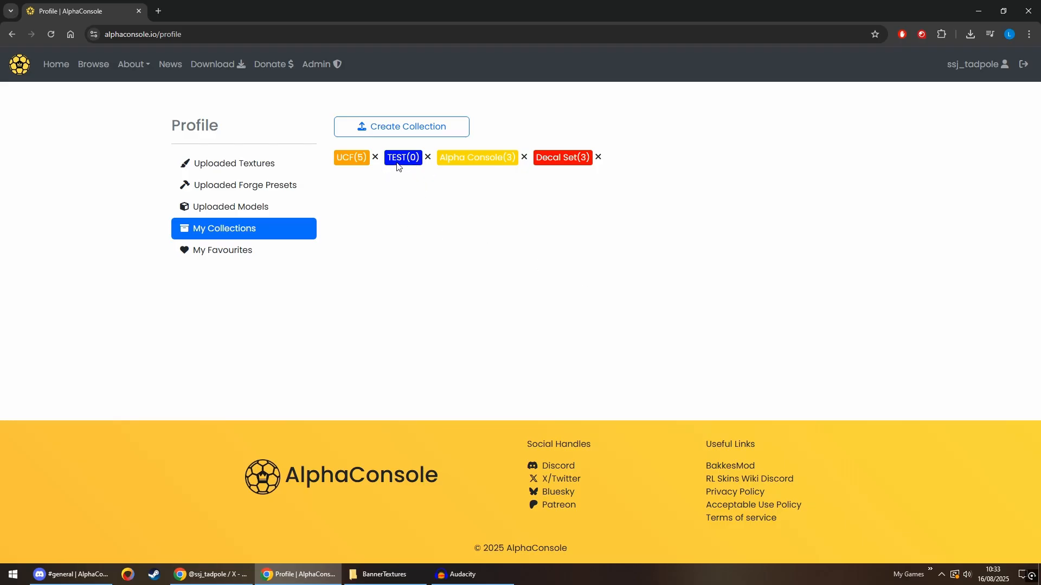
{"action": "mouse_move", "coordinate": [245, 165]}
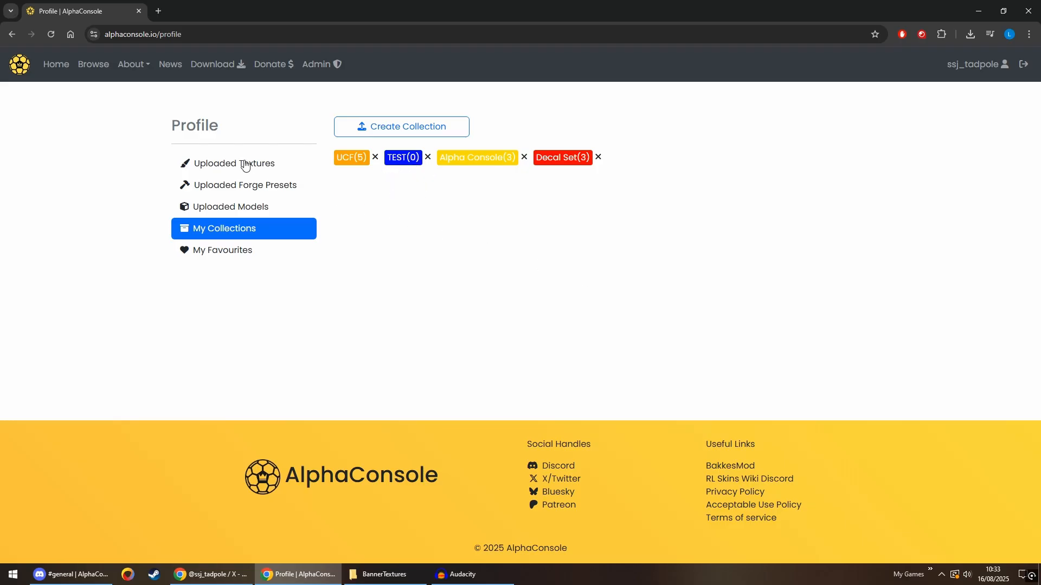
{"action": "mouse_move", "coordinate": [241, 170]}
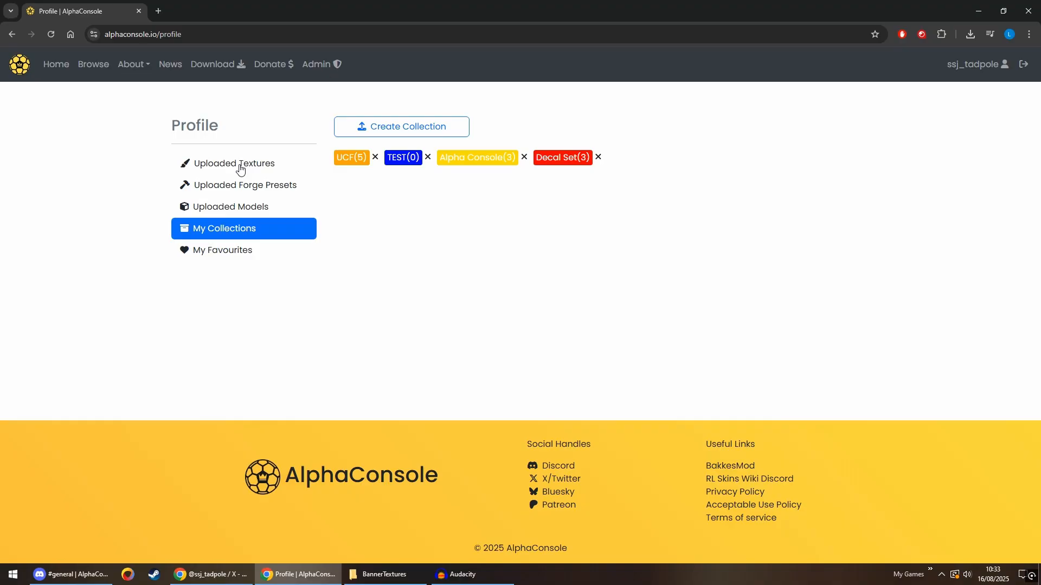
{"action": "left_click", "coordinate": [233, 164]}
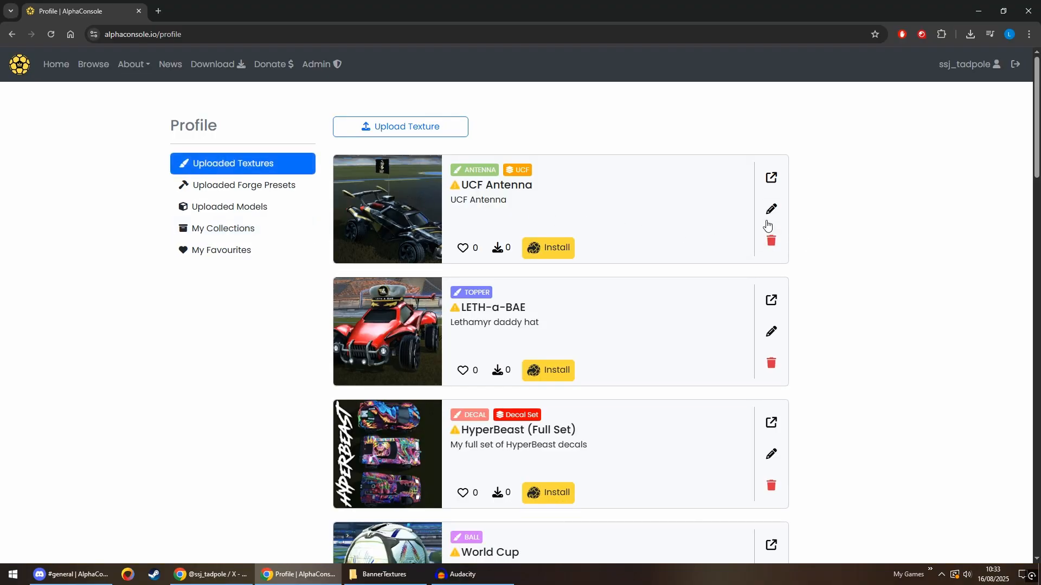
- Edit UCF Antenna and add it to the TEST collection
{"action": "left_click", "coordinate": [771, 209]}
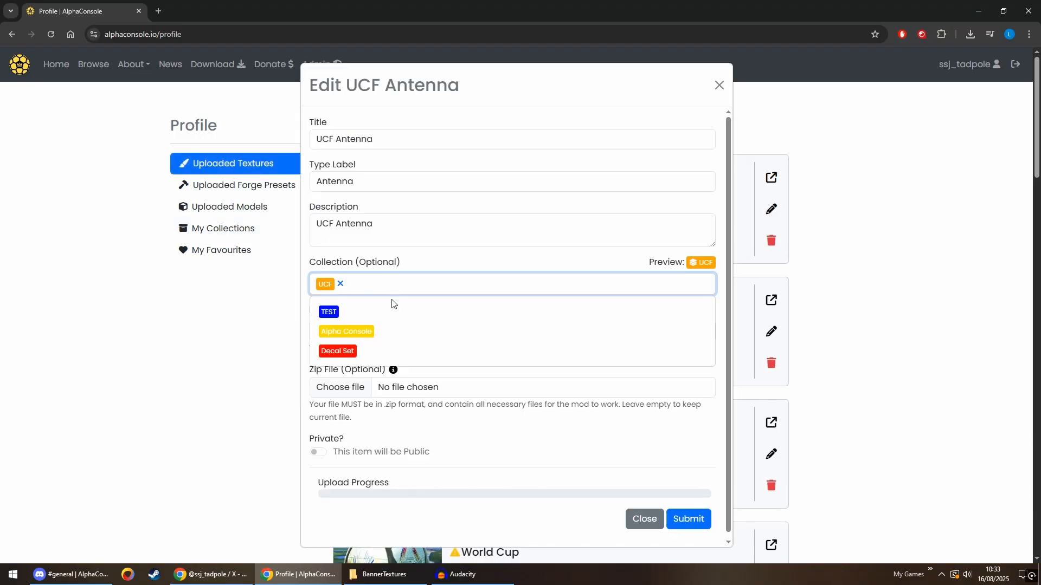
{"action": "left_click", "coordinate": [641, 519]}
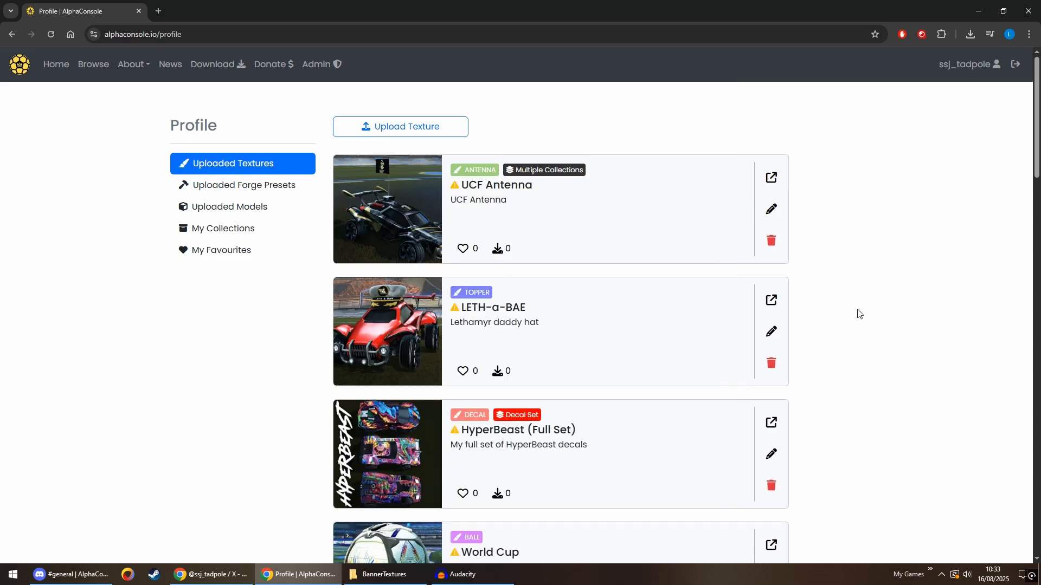
{"action": "mouse_move", "coordinate": [543, 170]}
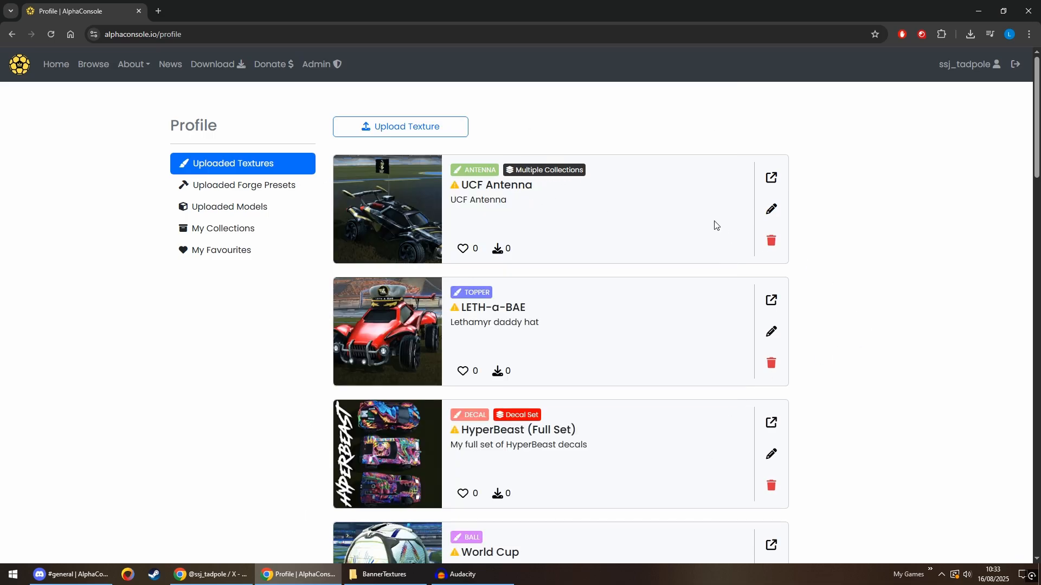
{"action": "left_click", "coordinate": [769, 209]}
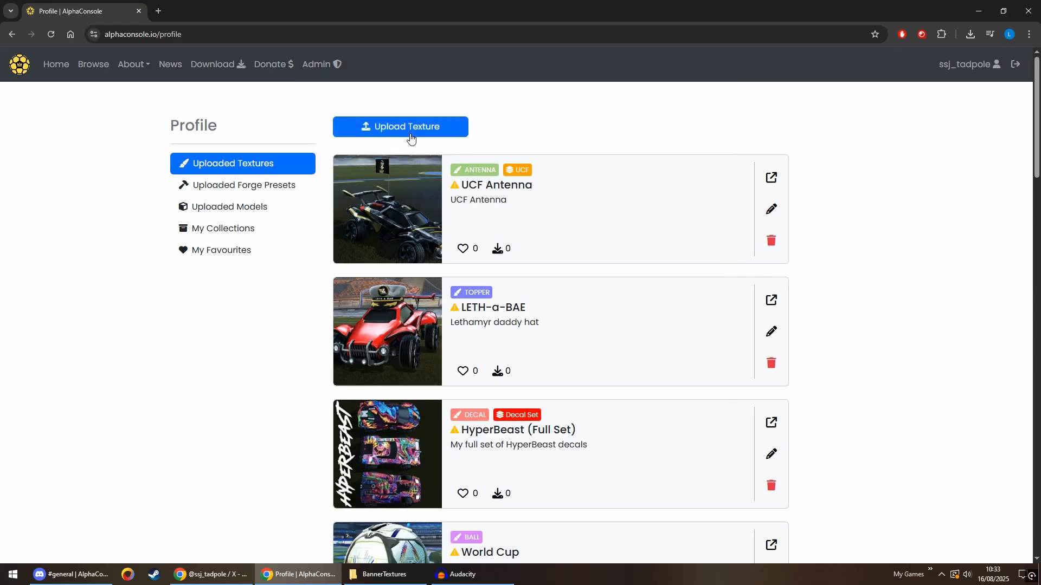
- Start a new texture upload assigned to TEST, then close the form without uploading
{"action": "left_click", "coordinate": [400, 127]}
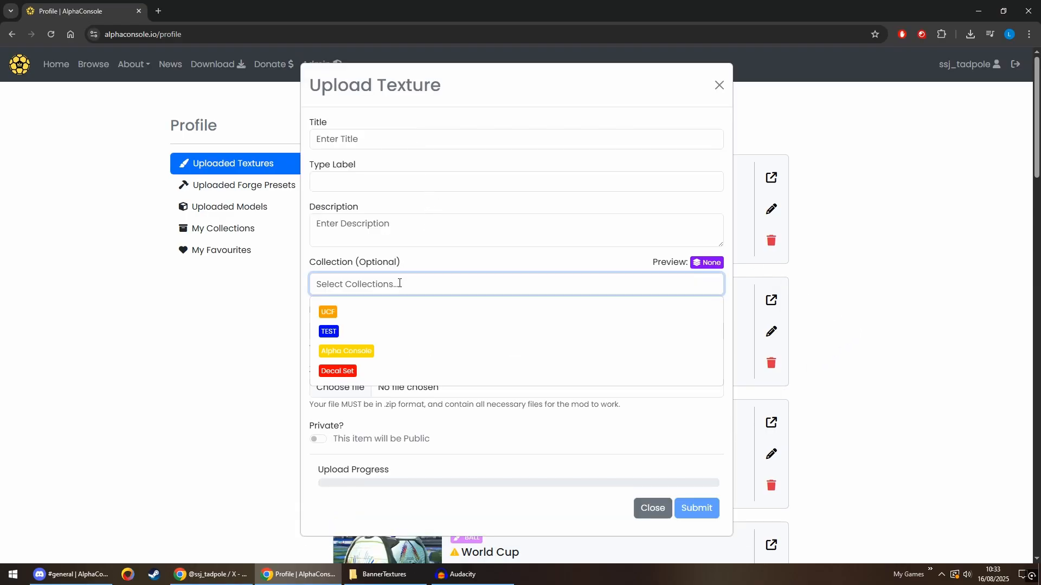
{"action": "left_click", "coordinate": [328, 332]}
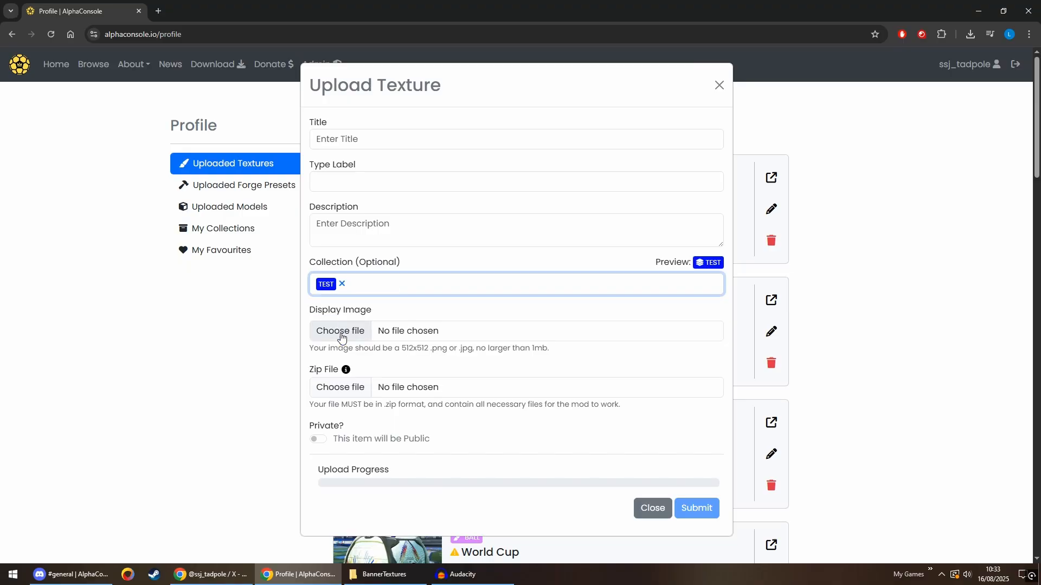
{"action": "mouse_move", "coordinate": [651, 508]}
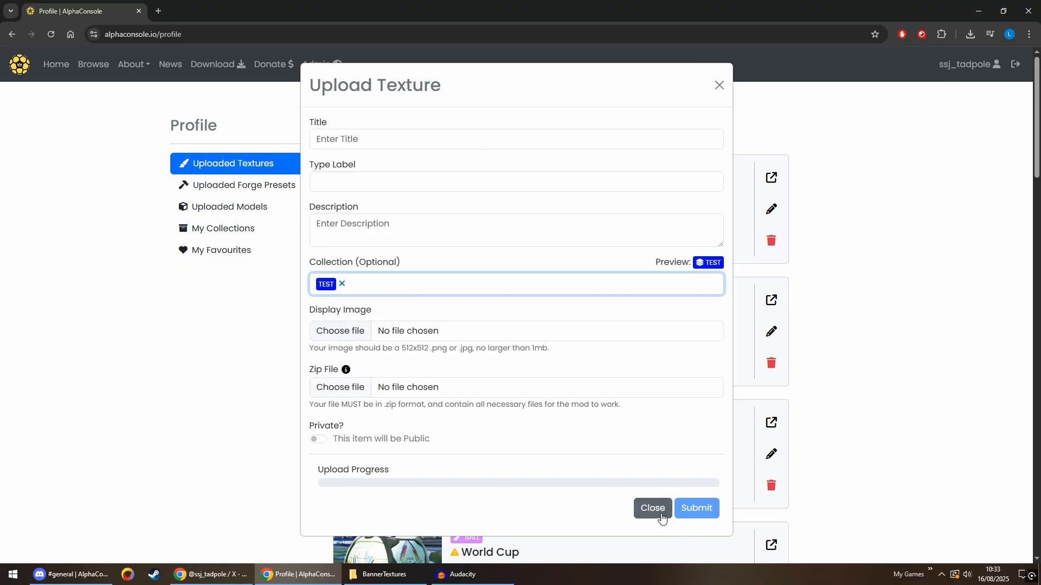
{"action": "left_click", "coordinate": [651, 507]}
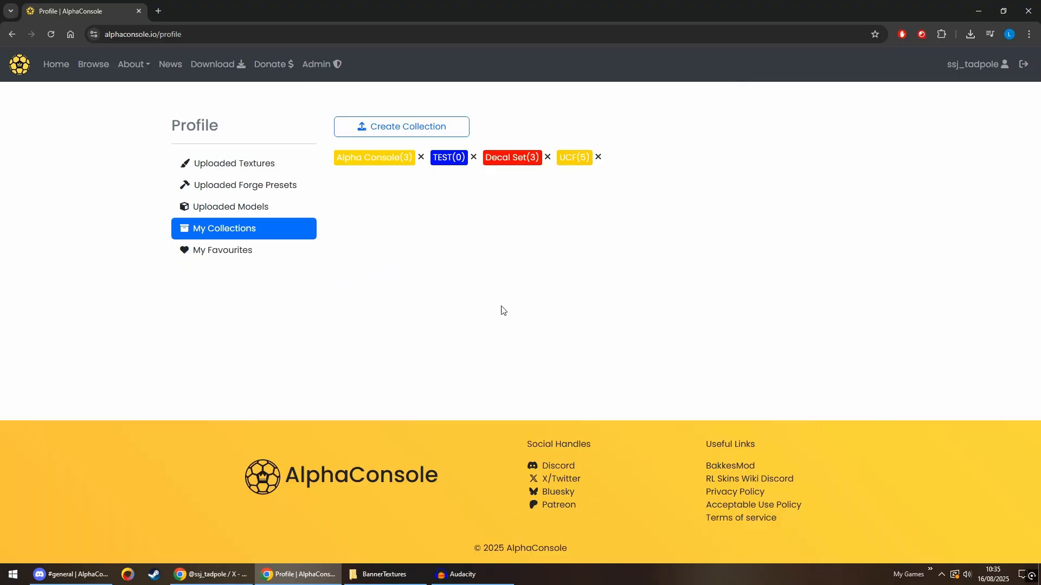
{"action": "mouse_move", "coordinate": [474, 162]}
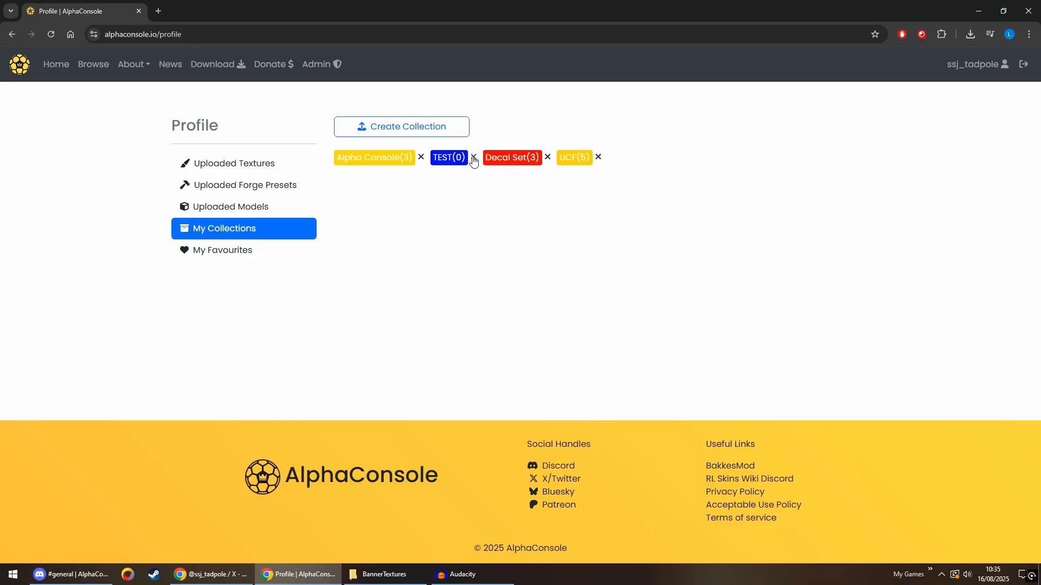
{"action": "mouse_move", "coordinate": [474, 161]}
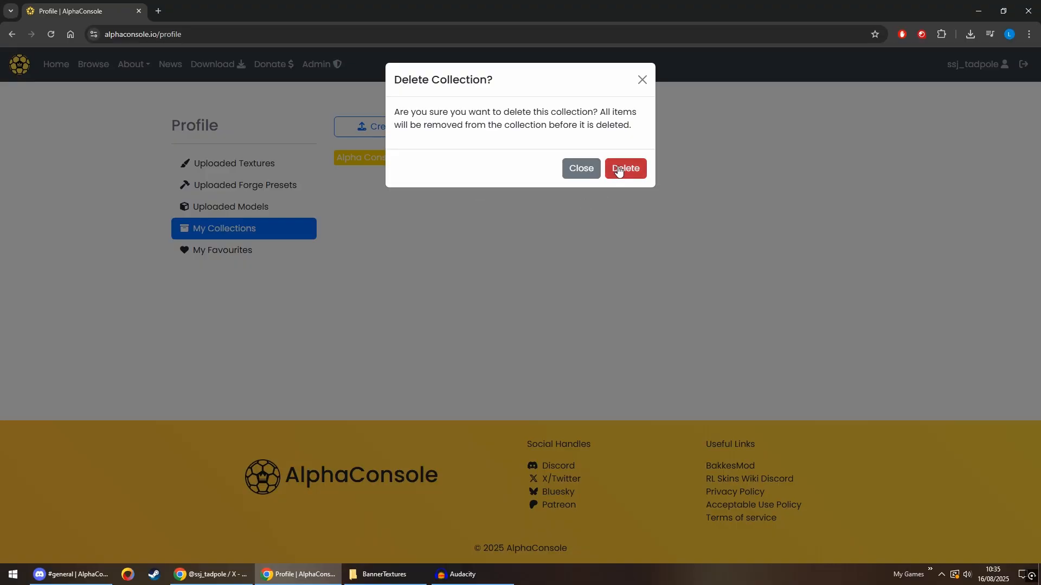
- Confirm deleting the TEST collection, landing on the AlphaConsole home page
{"action": "left_click", "coordinate": [624, 168]}
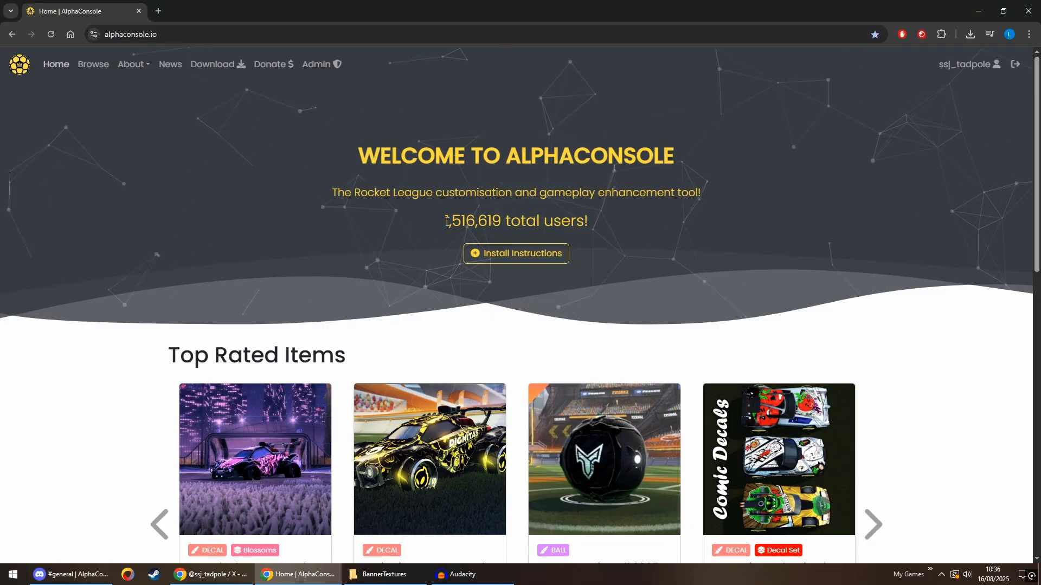
- Show the AlphaConsole home page with its welcome banner and Top Rated Items
{"action": "double_click", "coordinate": [473, 220]}
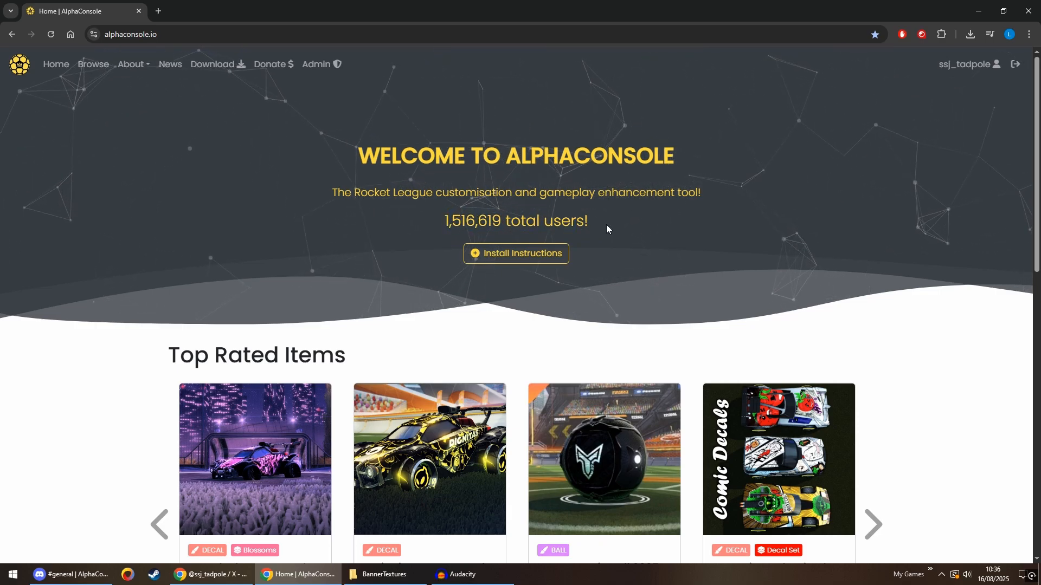
{"action": "left_click_drag", "start_coordinate": [445, 221], "coordinate": [581, 221]}
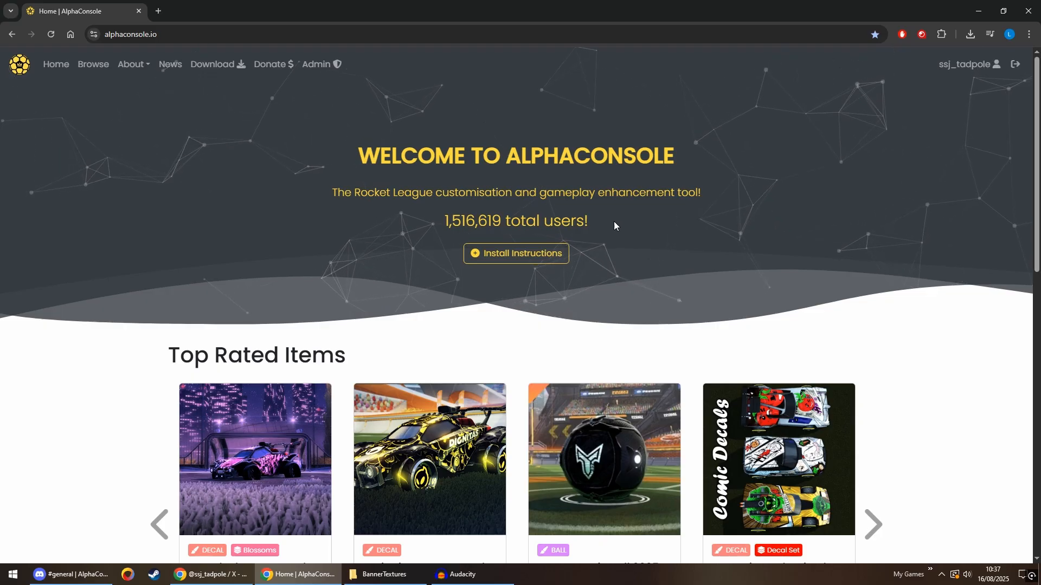
{"action": "mouse_move", "coordinate": [674, 220]}
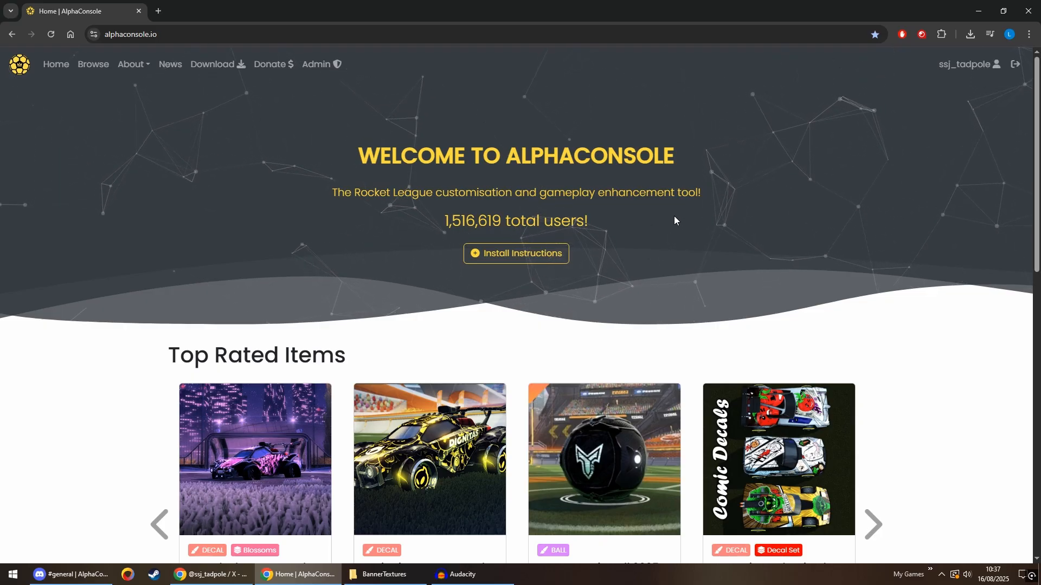